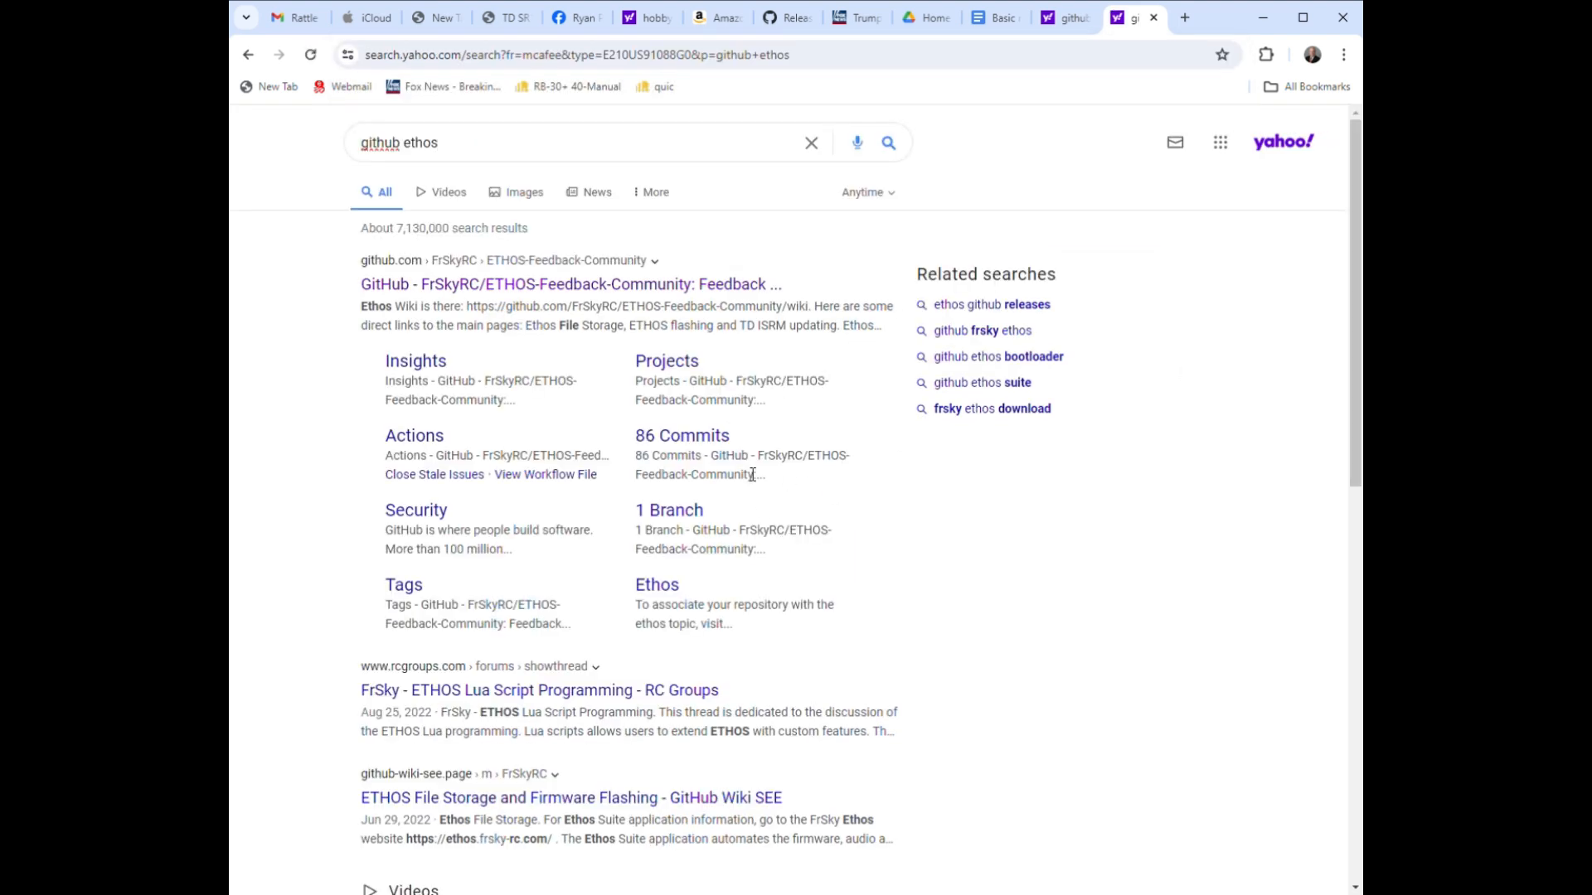
mouse_move(567, 448)
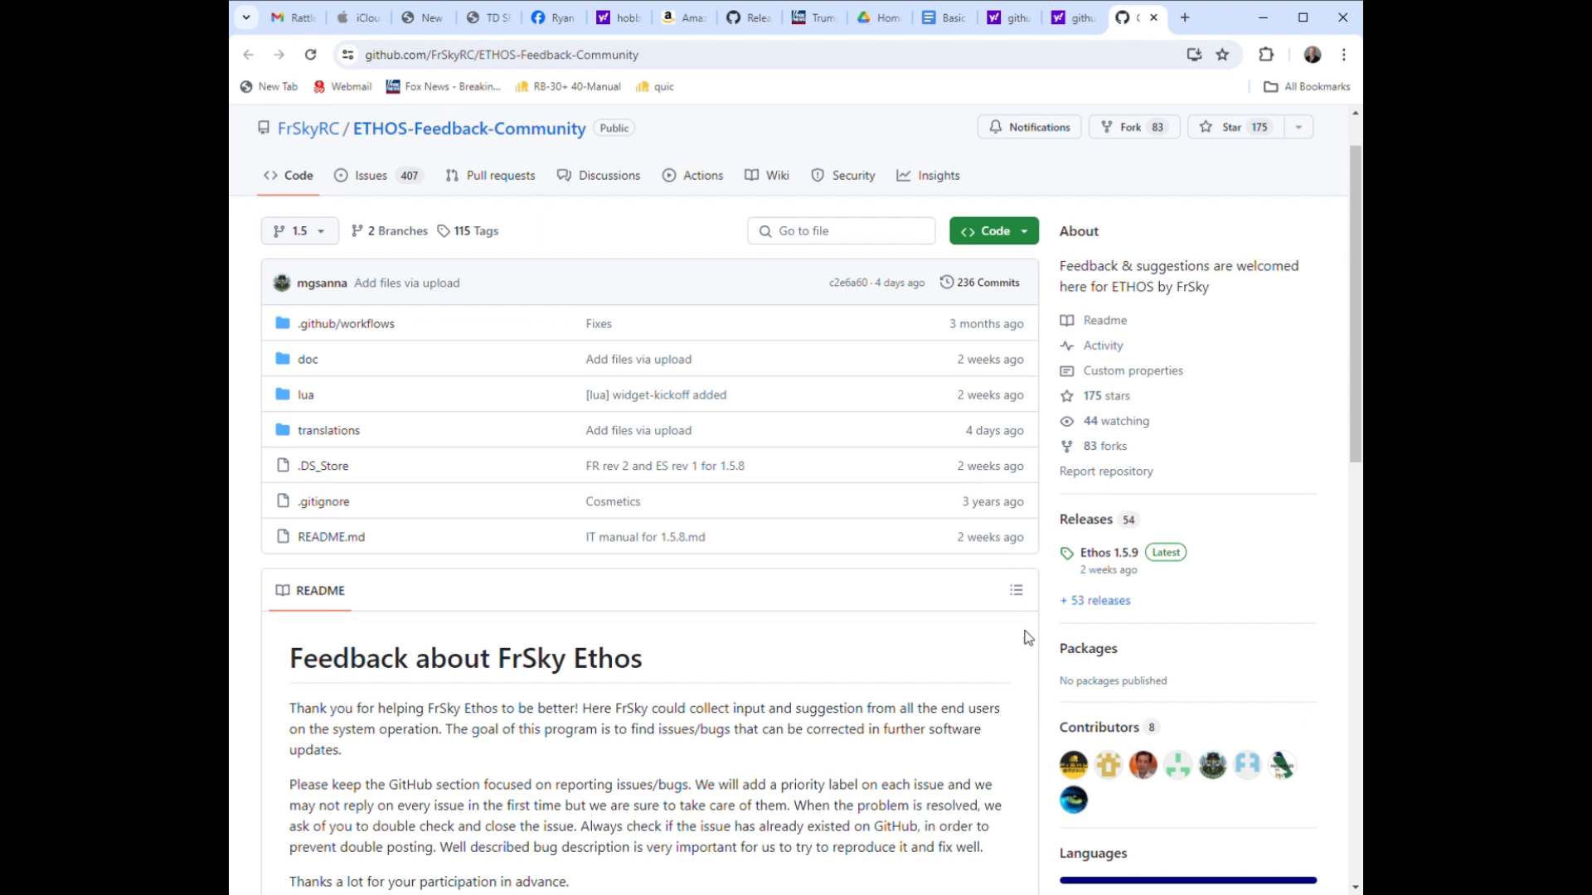
Scroll down the repository page to the Releases section in the sidebar.
scroll("down", 3)
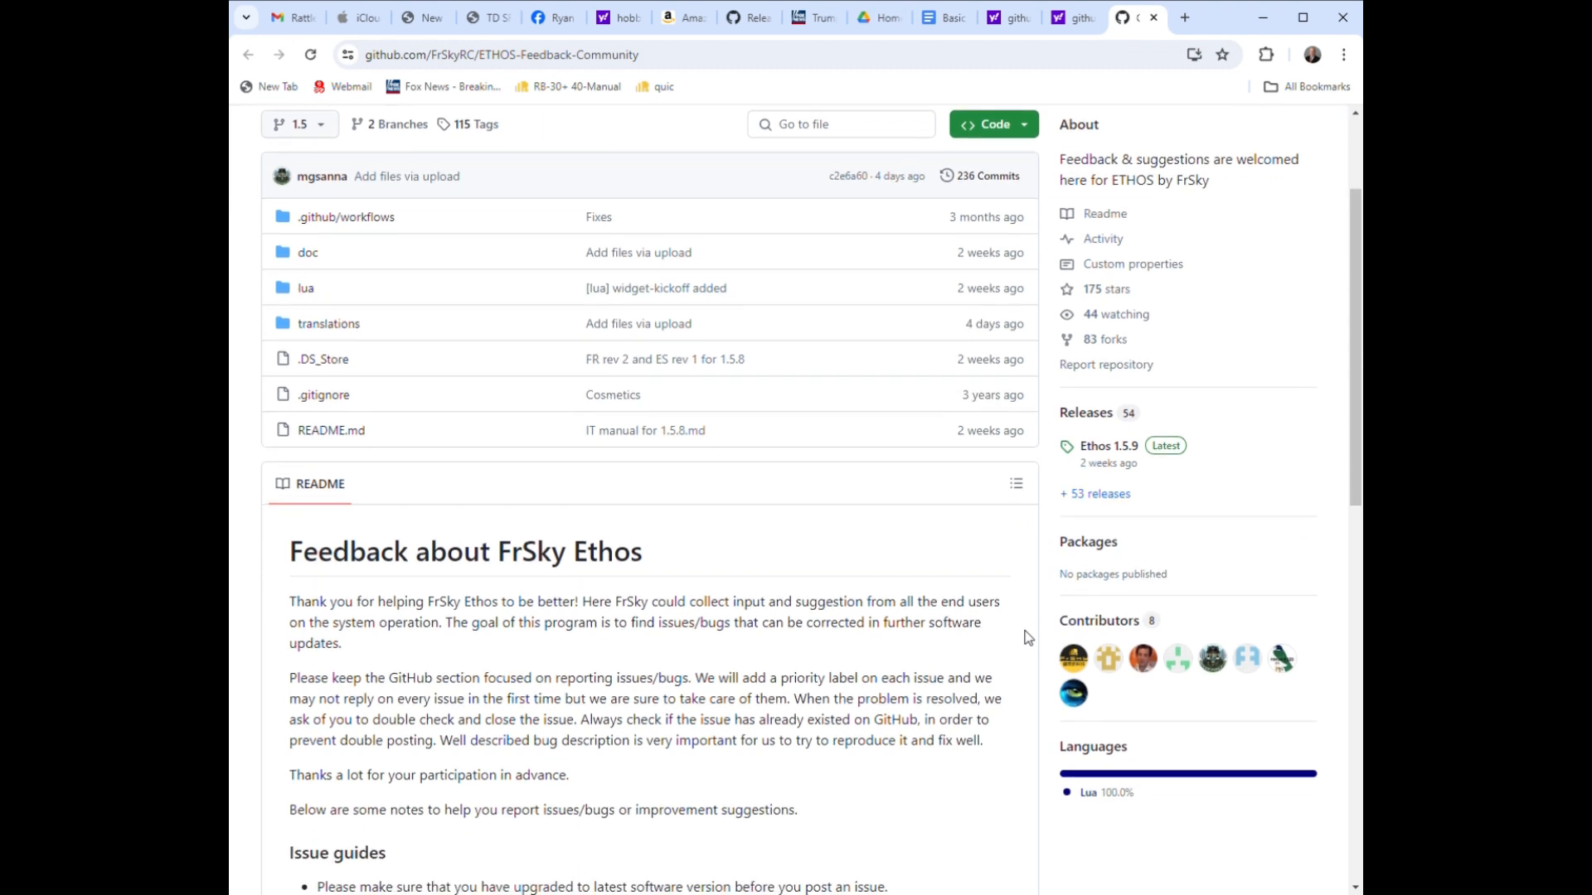
mouse_move(1119, 498)
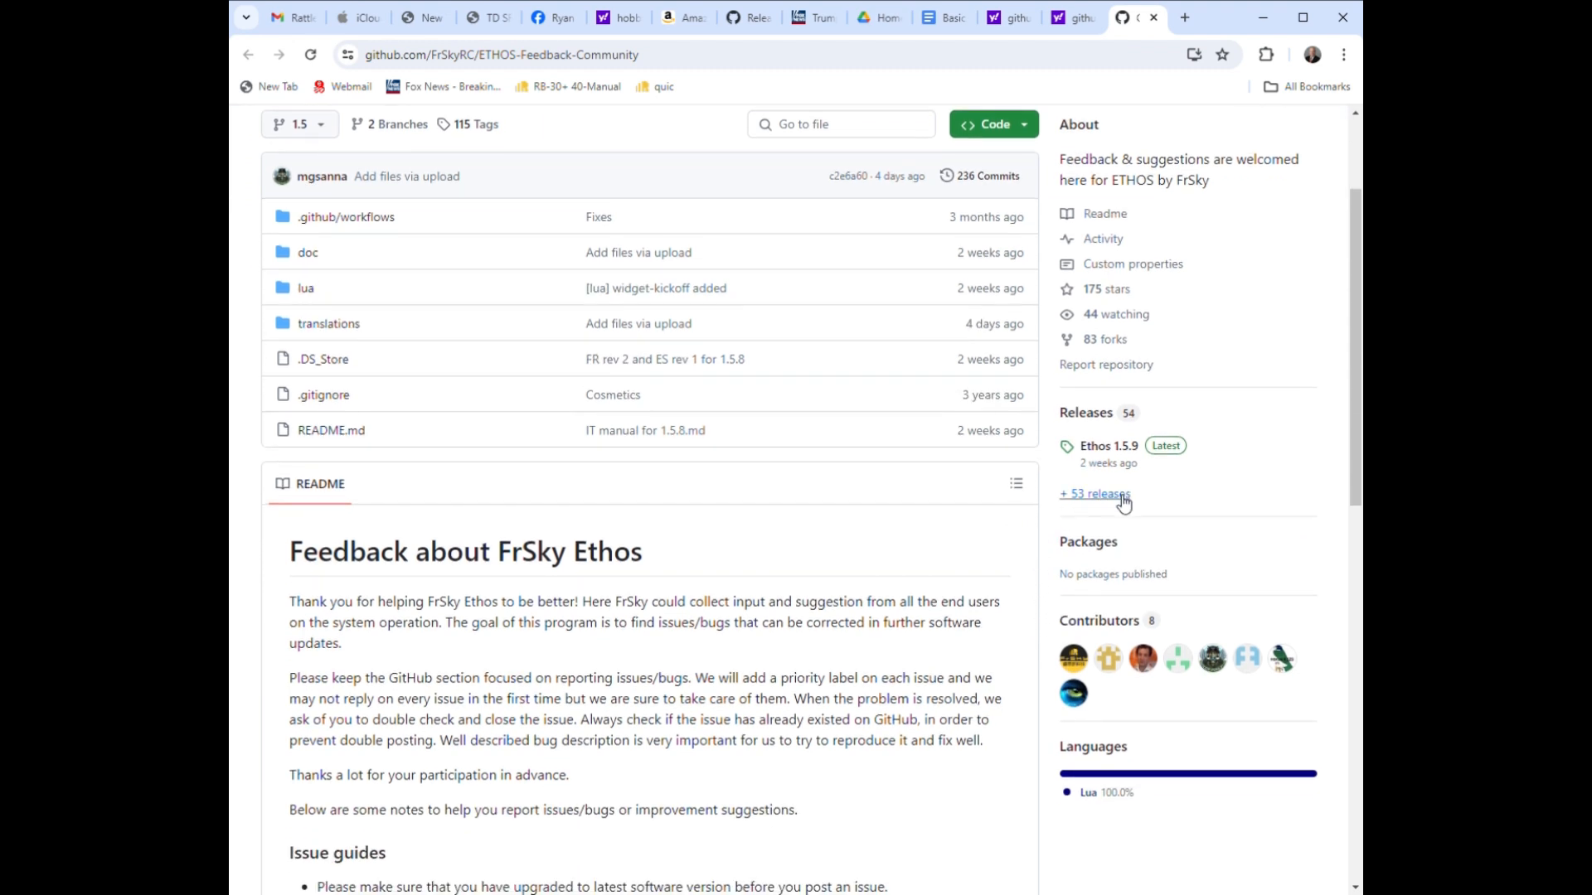
mouse_move(1096, 448)
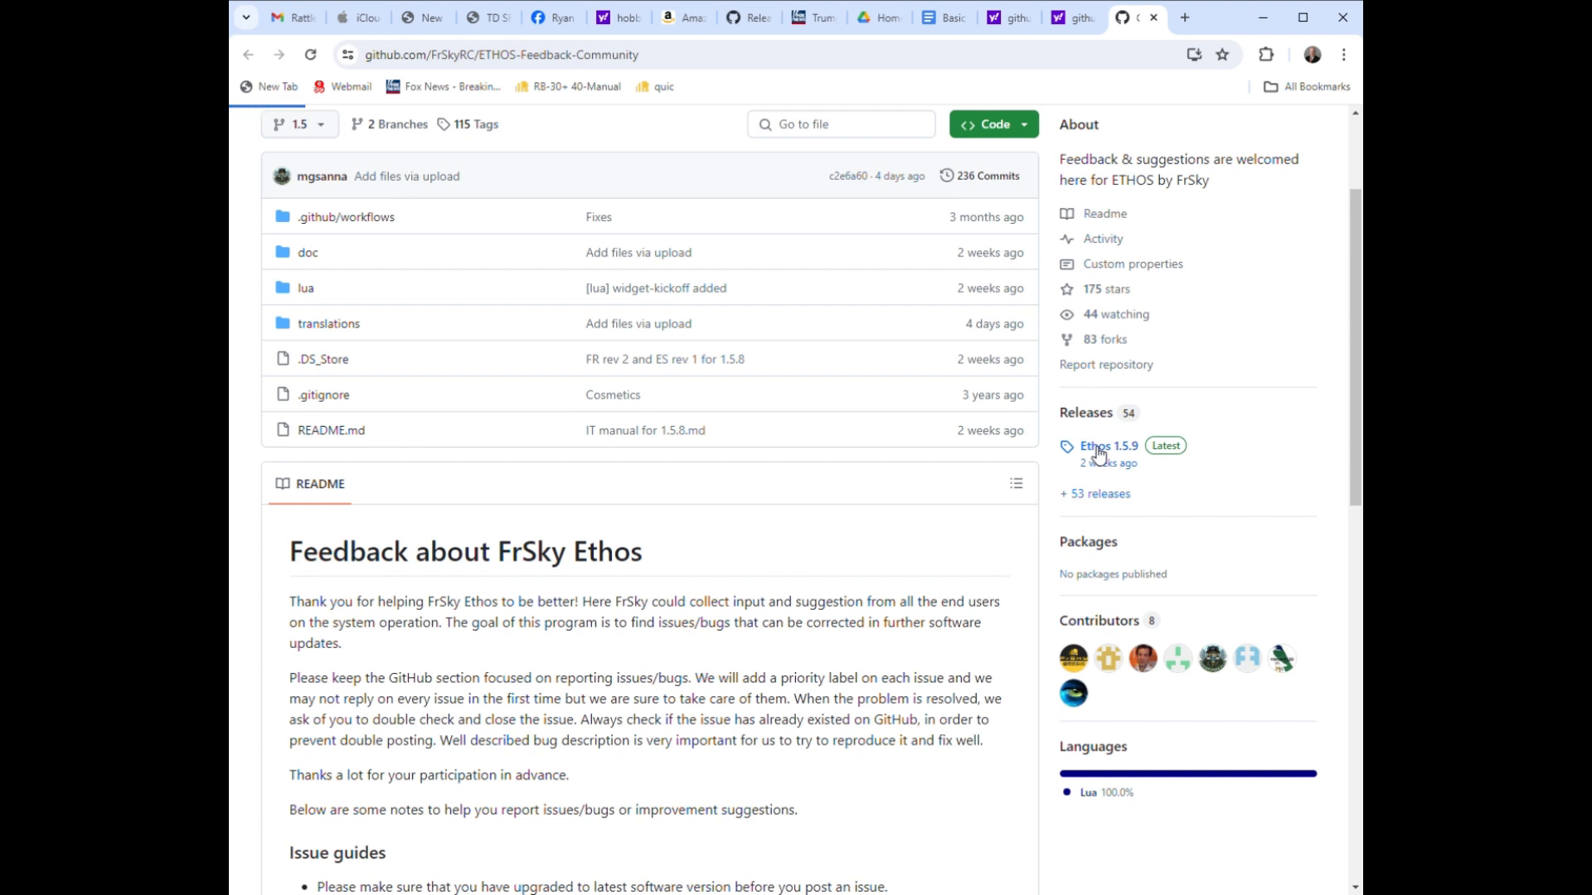
View the Ethos 1.5.9 release and browse its 69 firmware assets from top to bottom and back.
left_click(1107, 446)
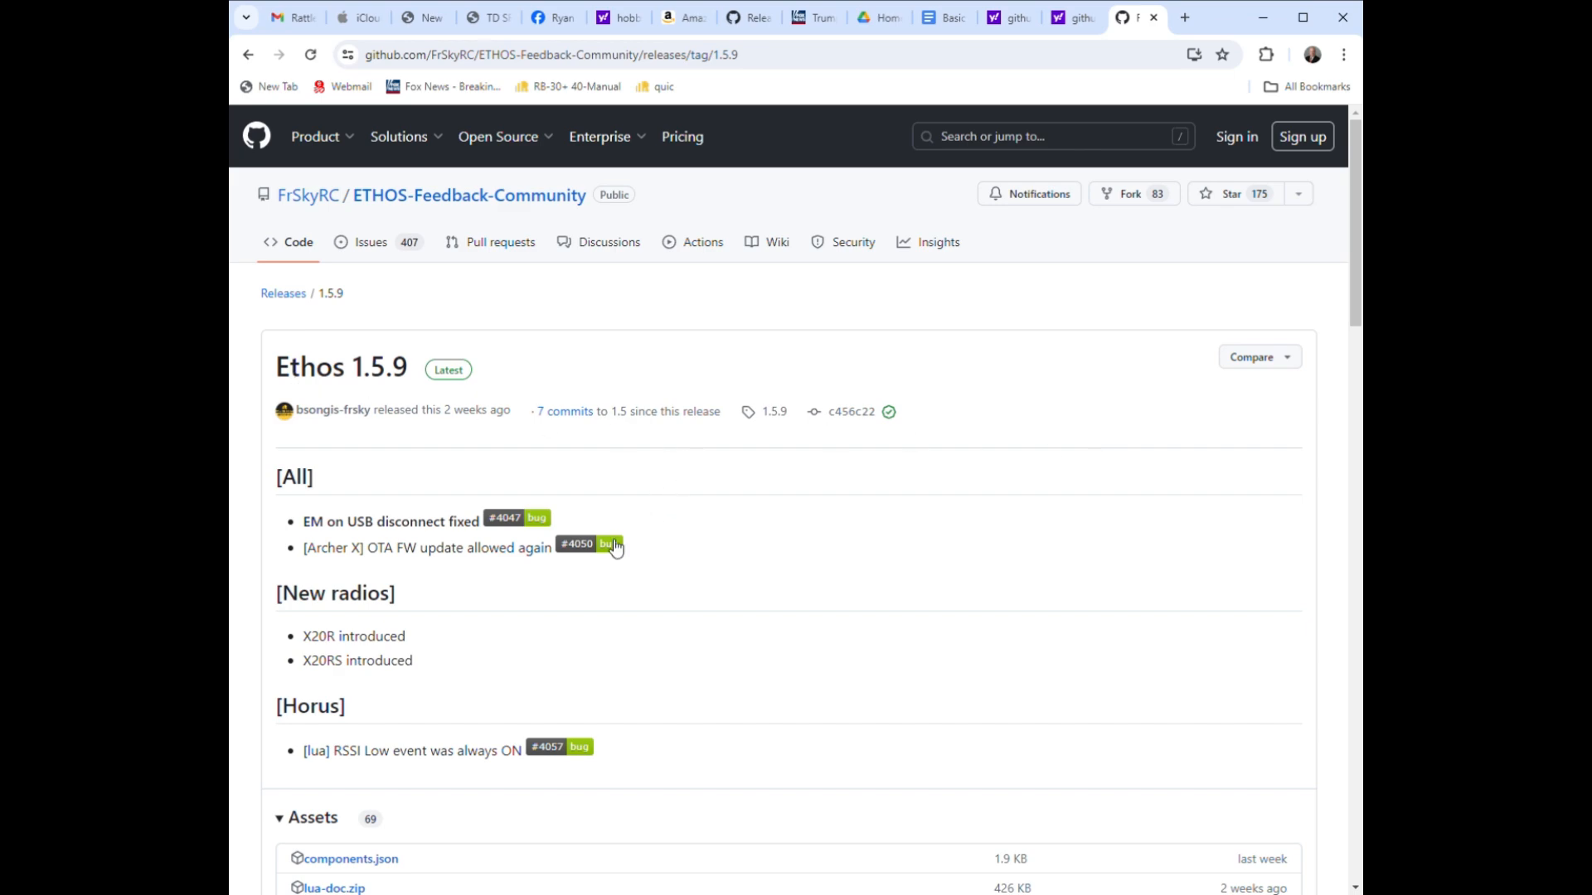
scroll("down", 3)
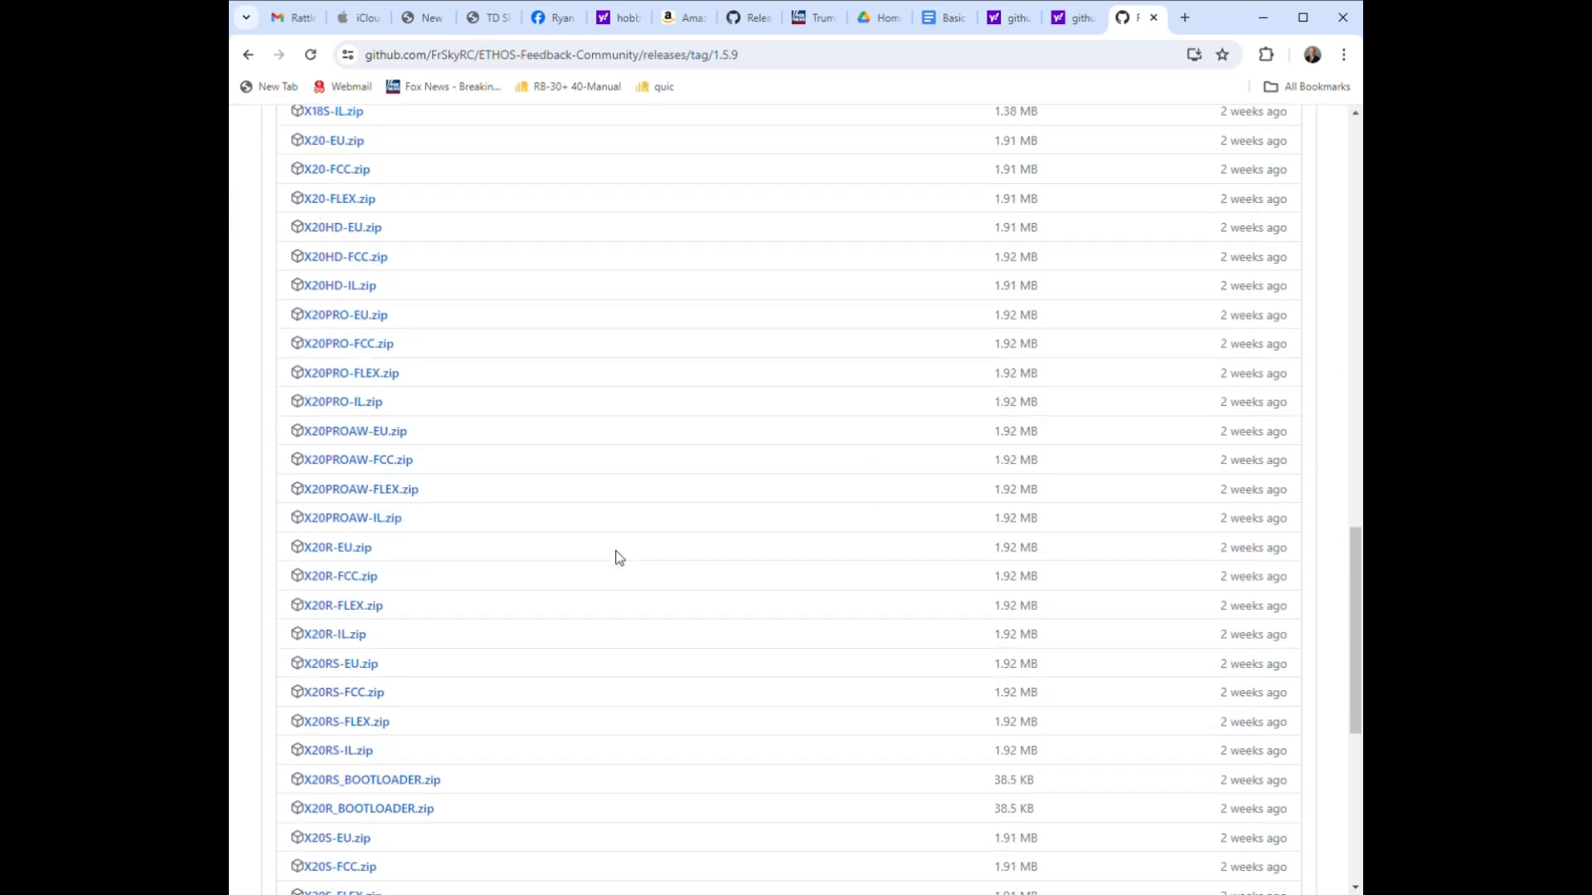
scroll("down", 3)
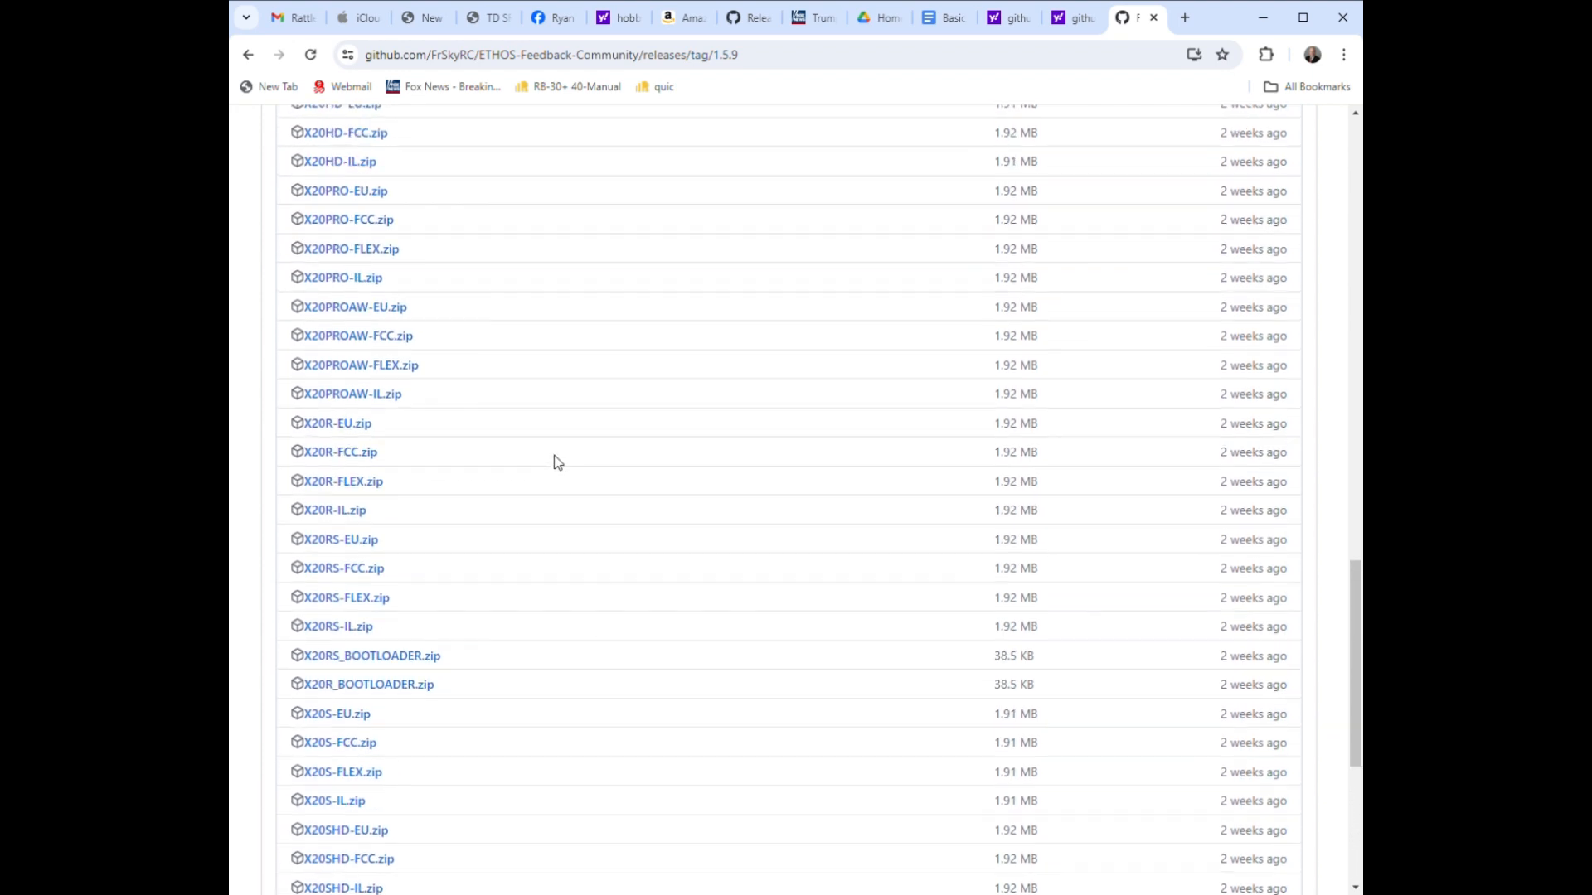
scroll("down", 3)
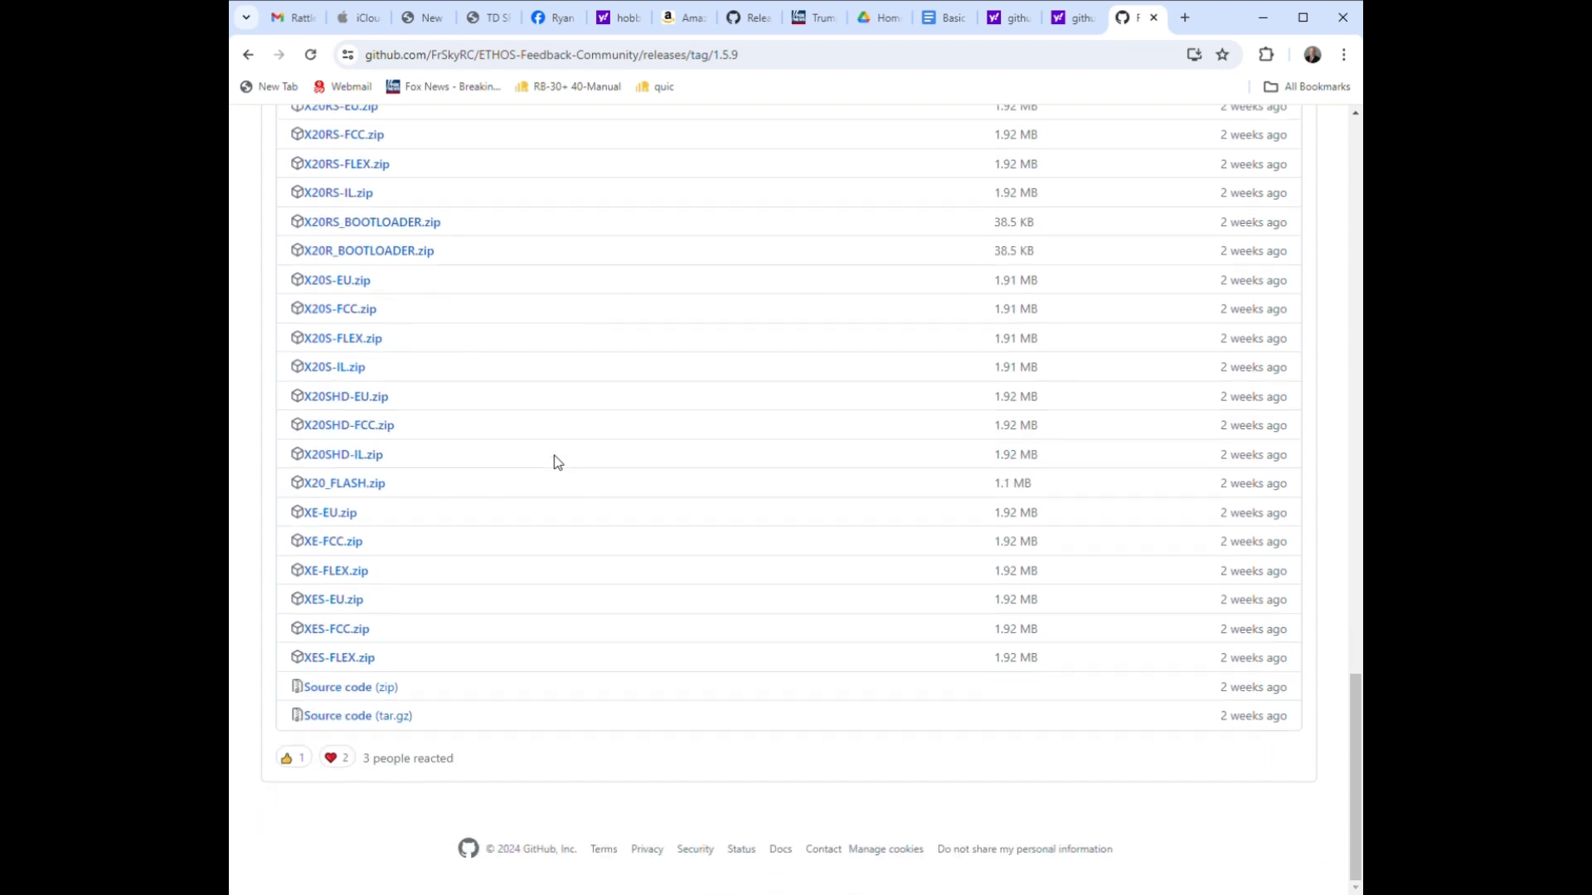
scroll("up", 3)
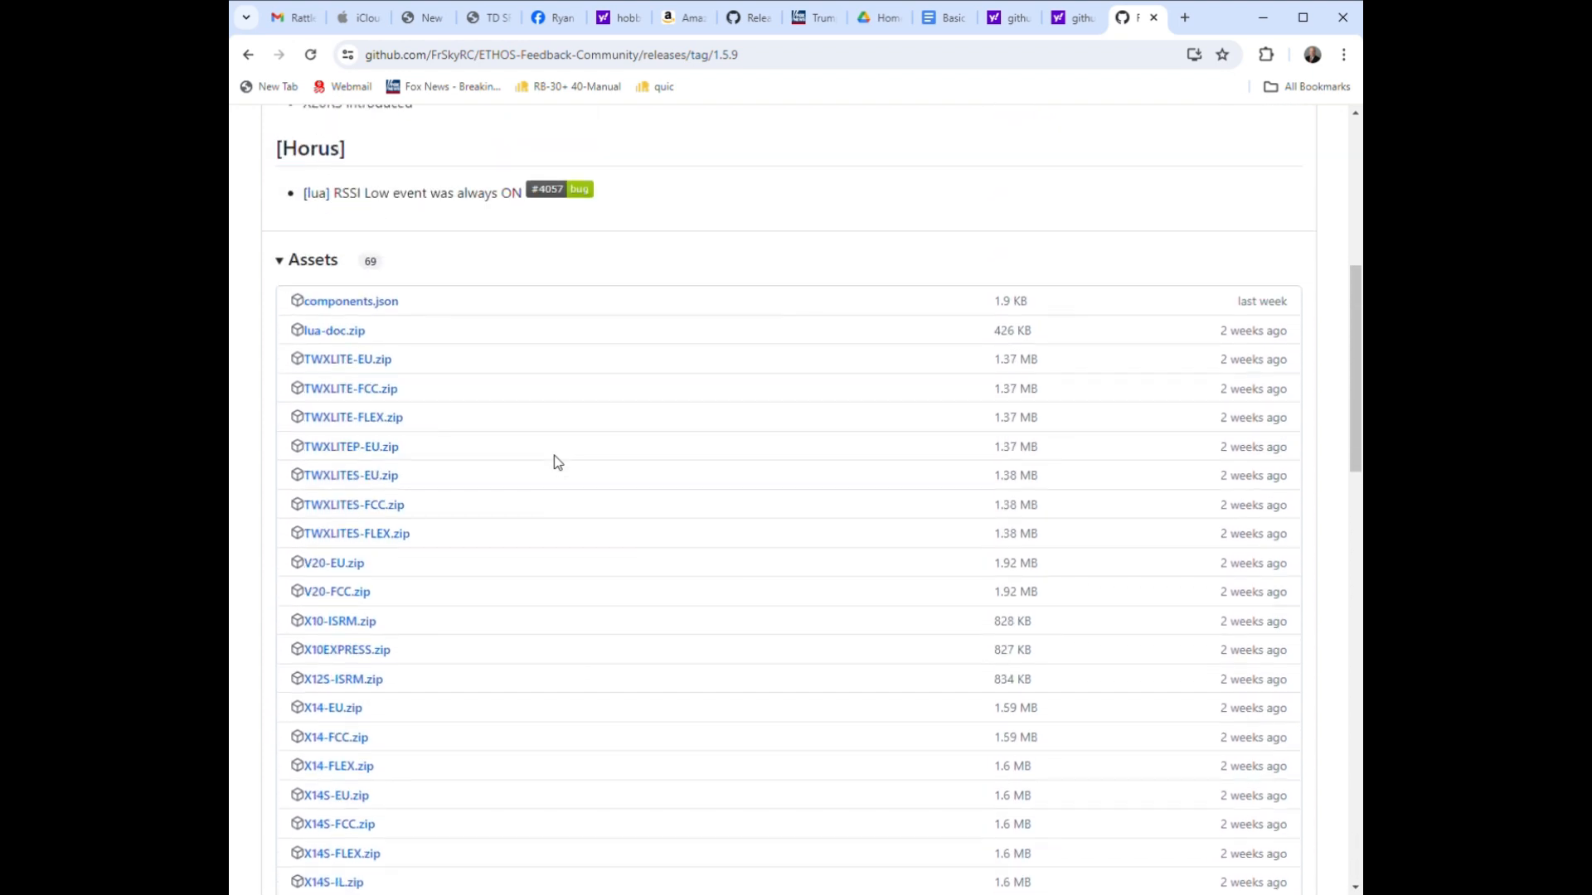
scroll("down", 3)
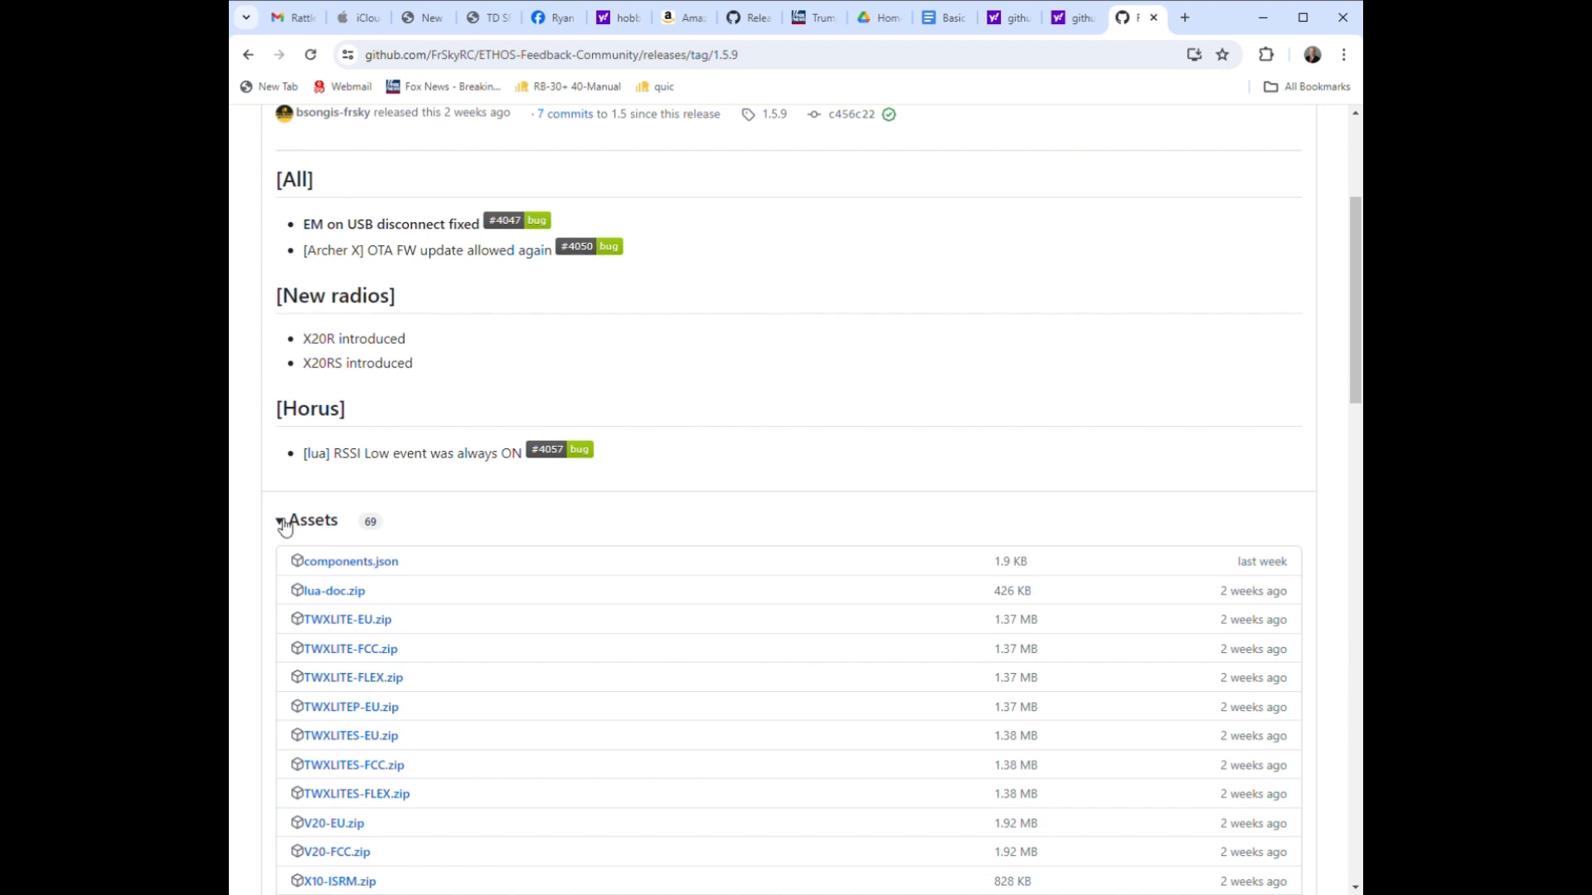
scroll("down", 3)
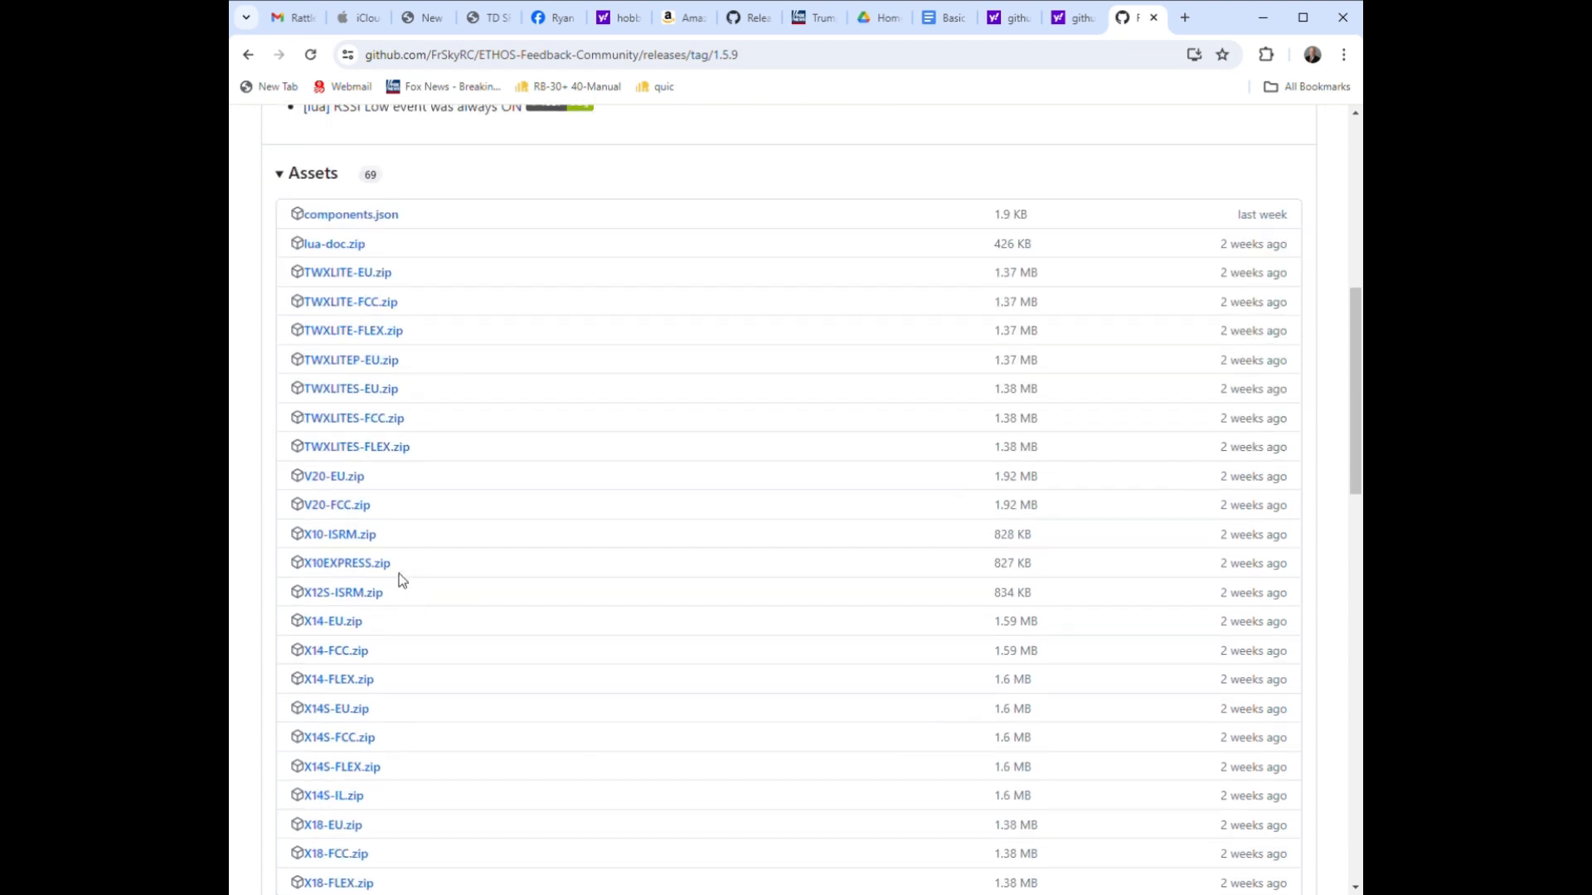
scroll("down", 3)
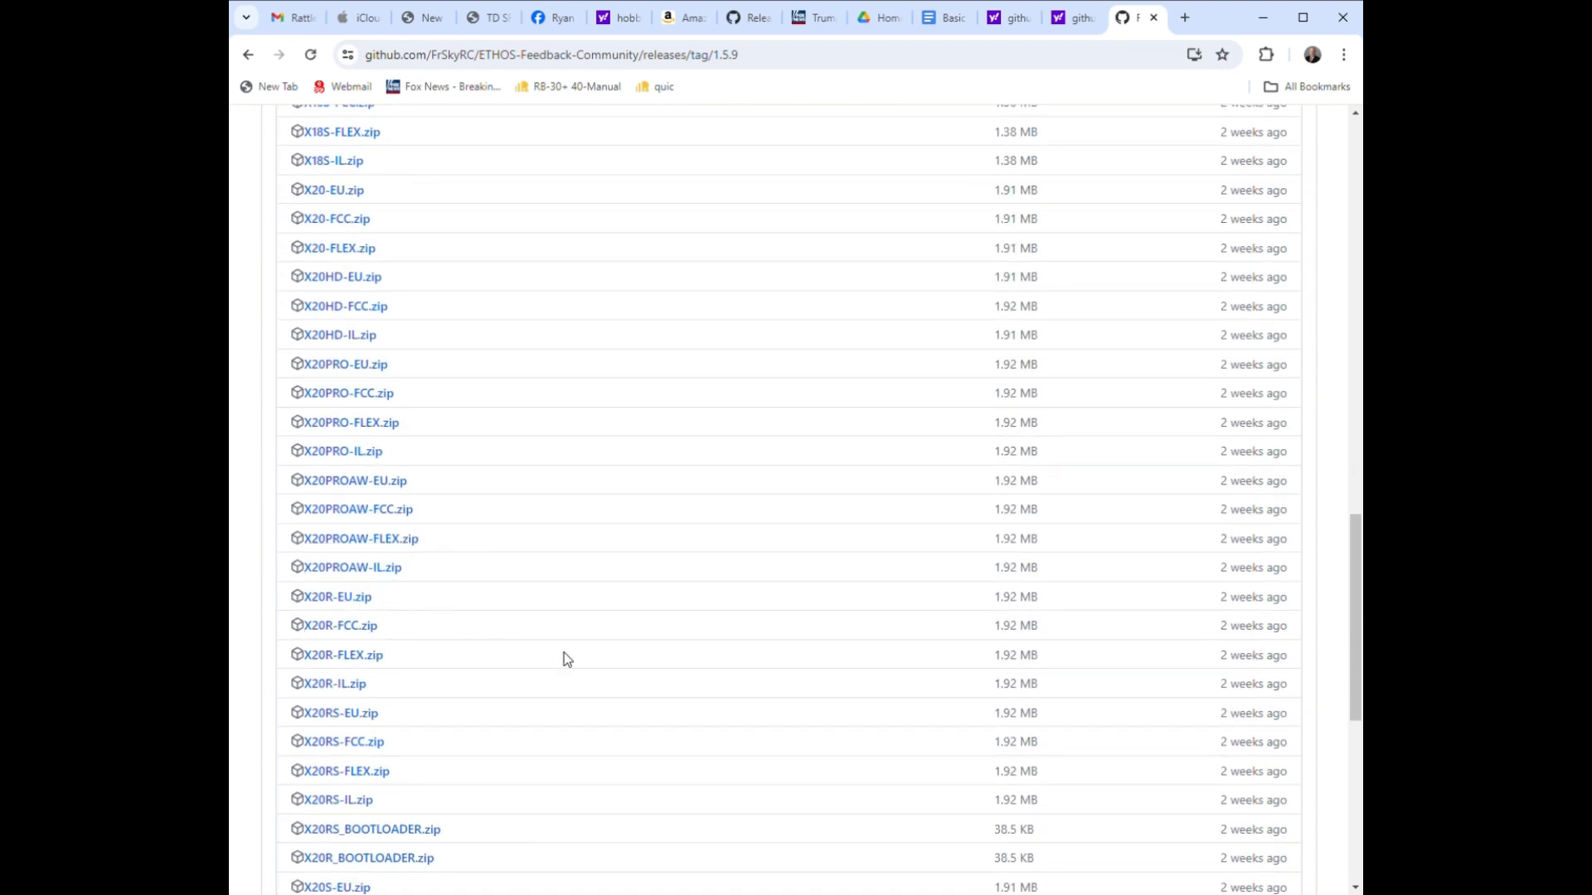
scroll("down", 3)
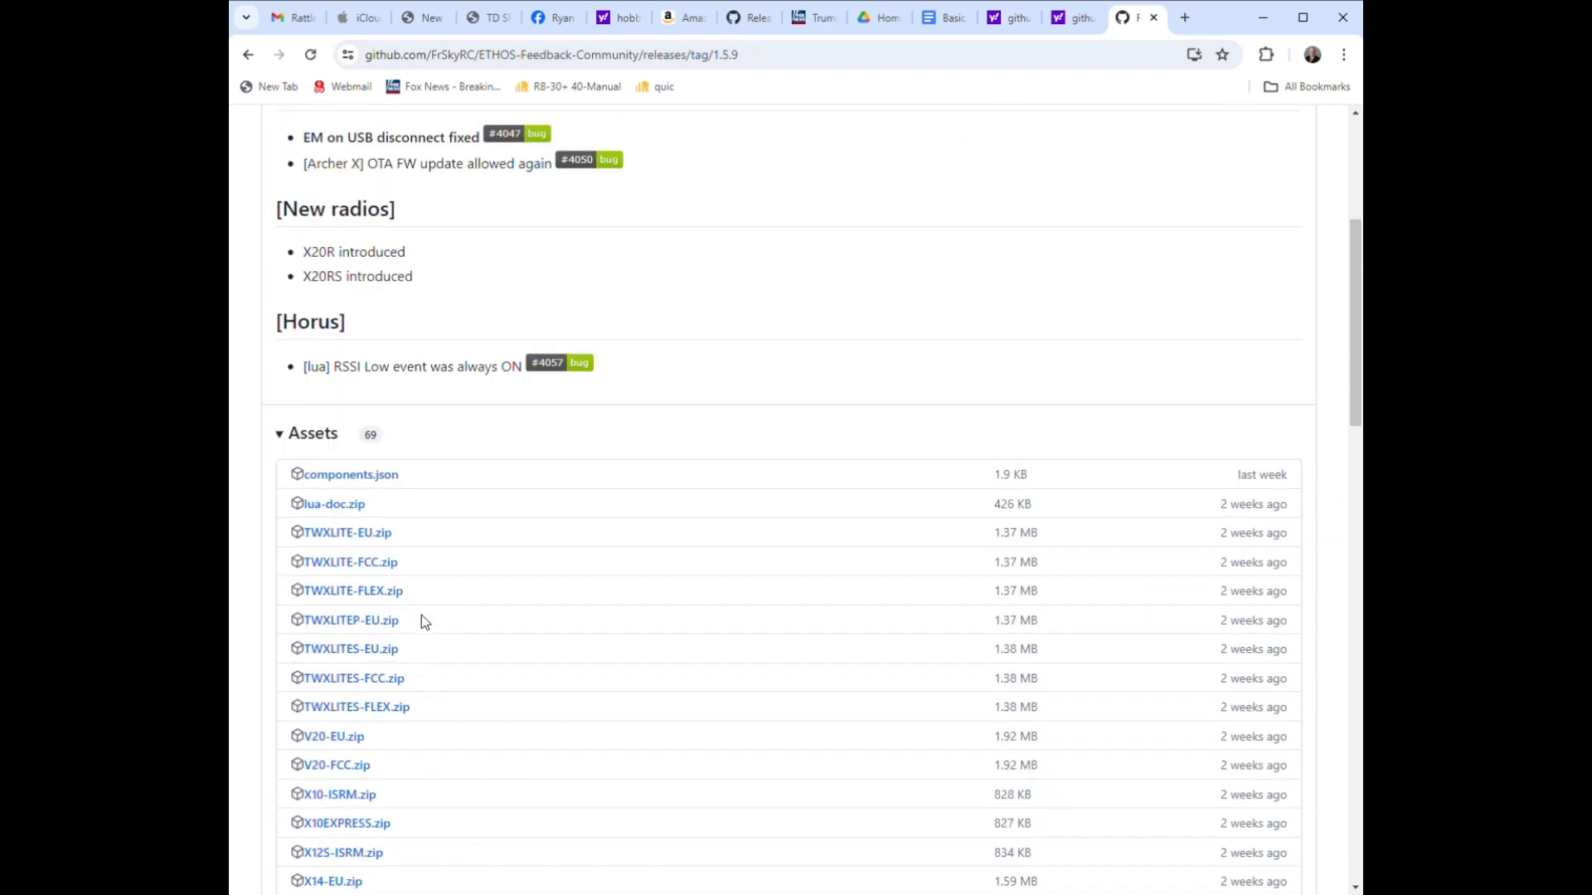
scroll("up", 3)
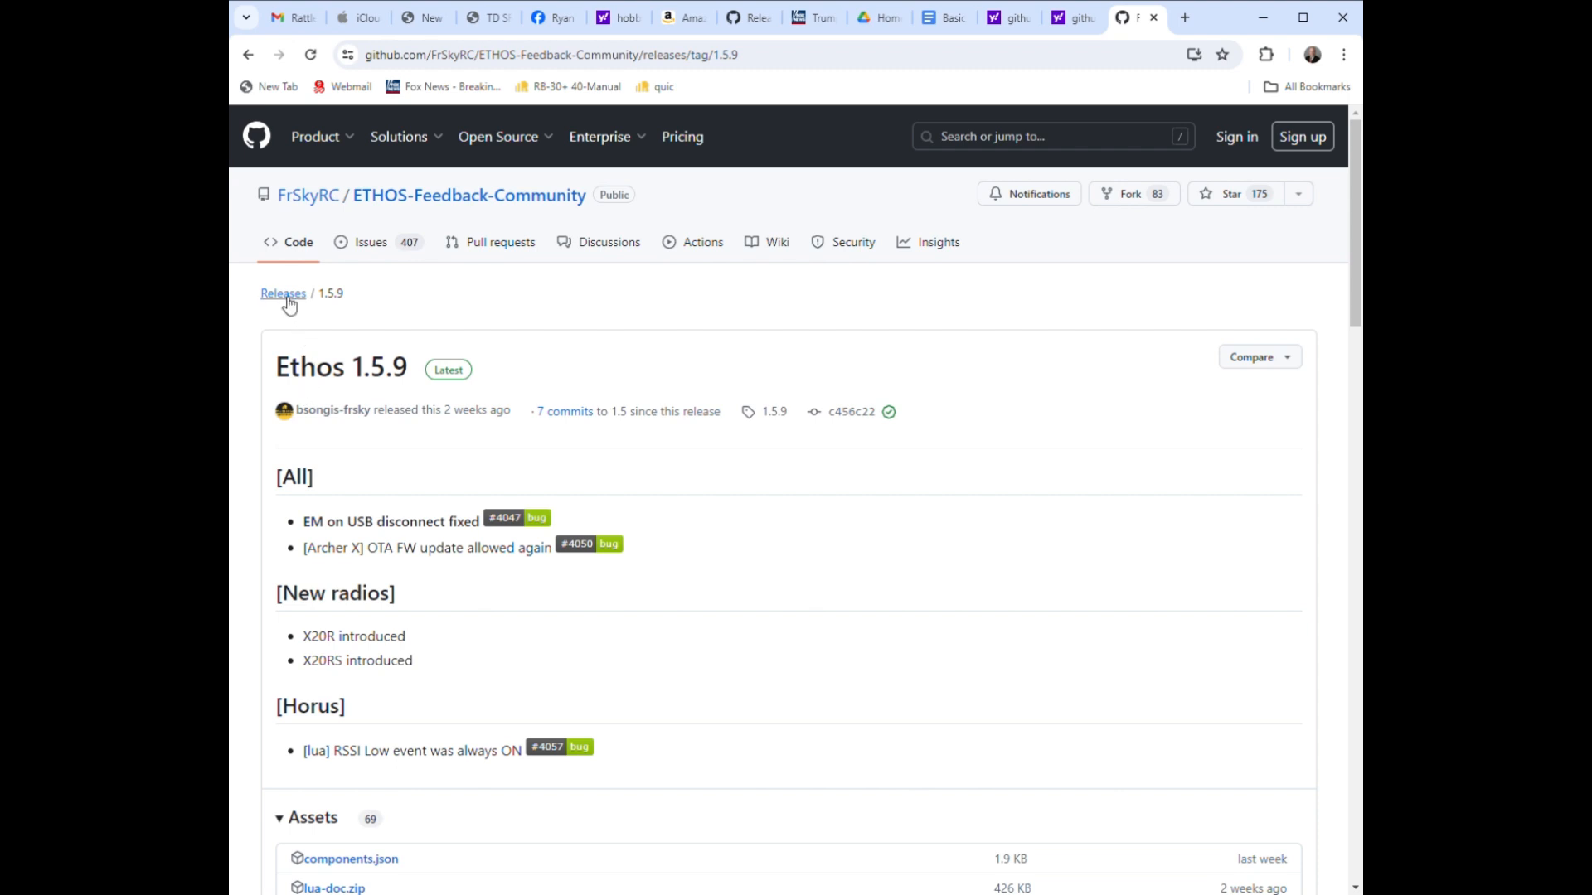
Show the full releases list, then expand, browse and collapse the Ethos 1.5.8 download files.
left_click(282, 292)
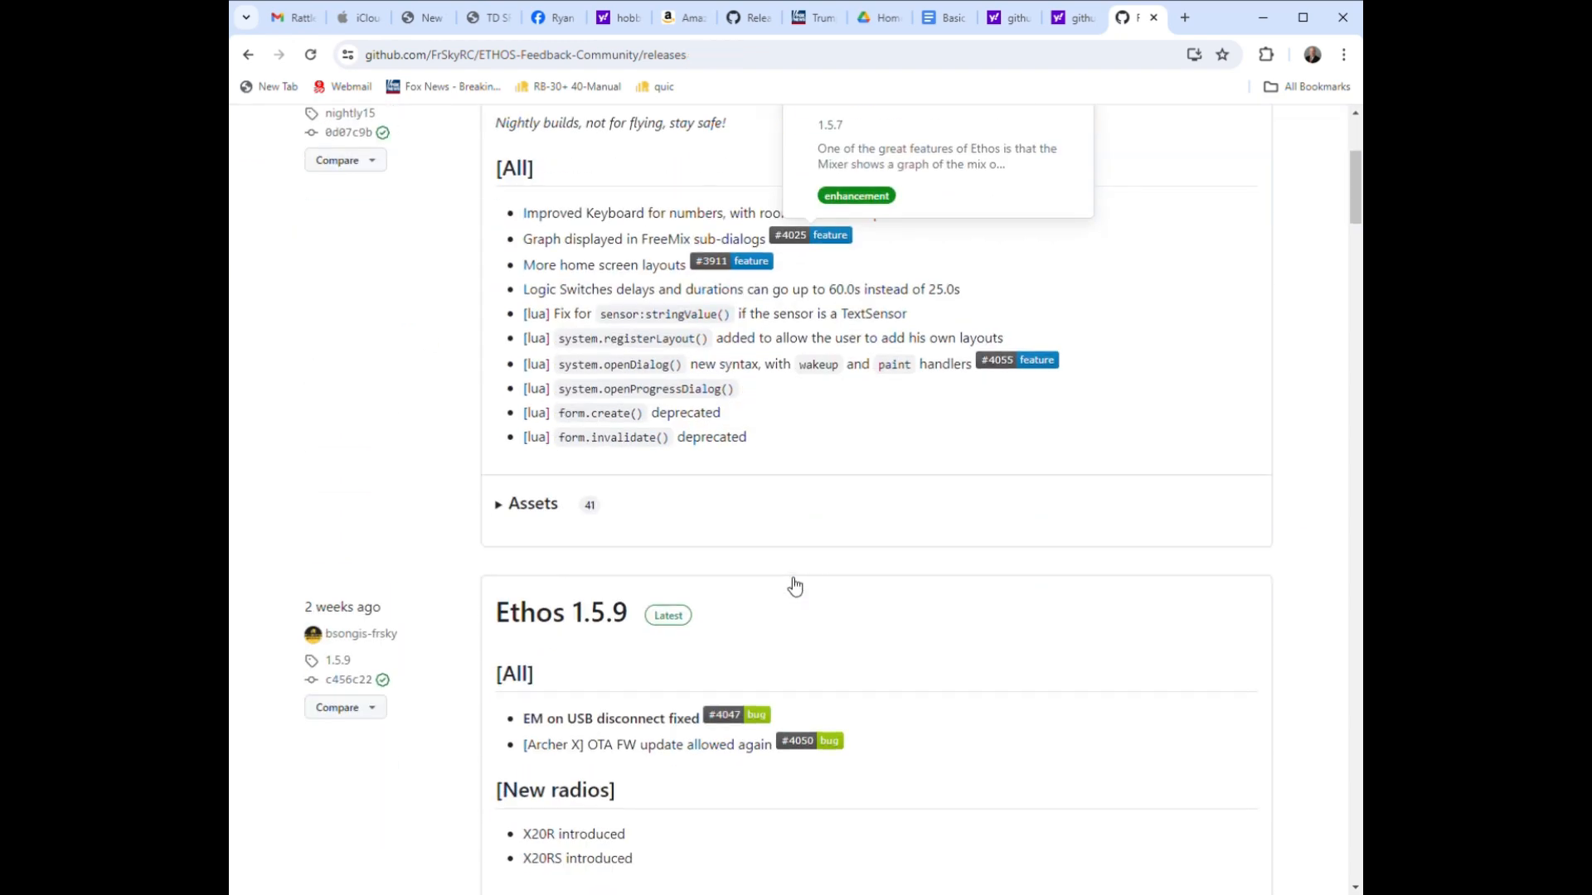
scroll("down", 3)
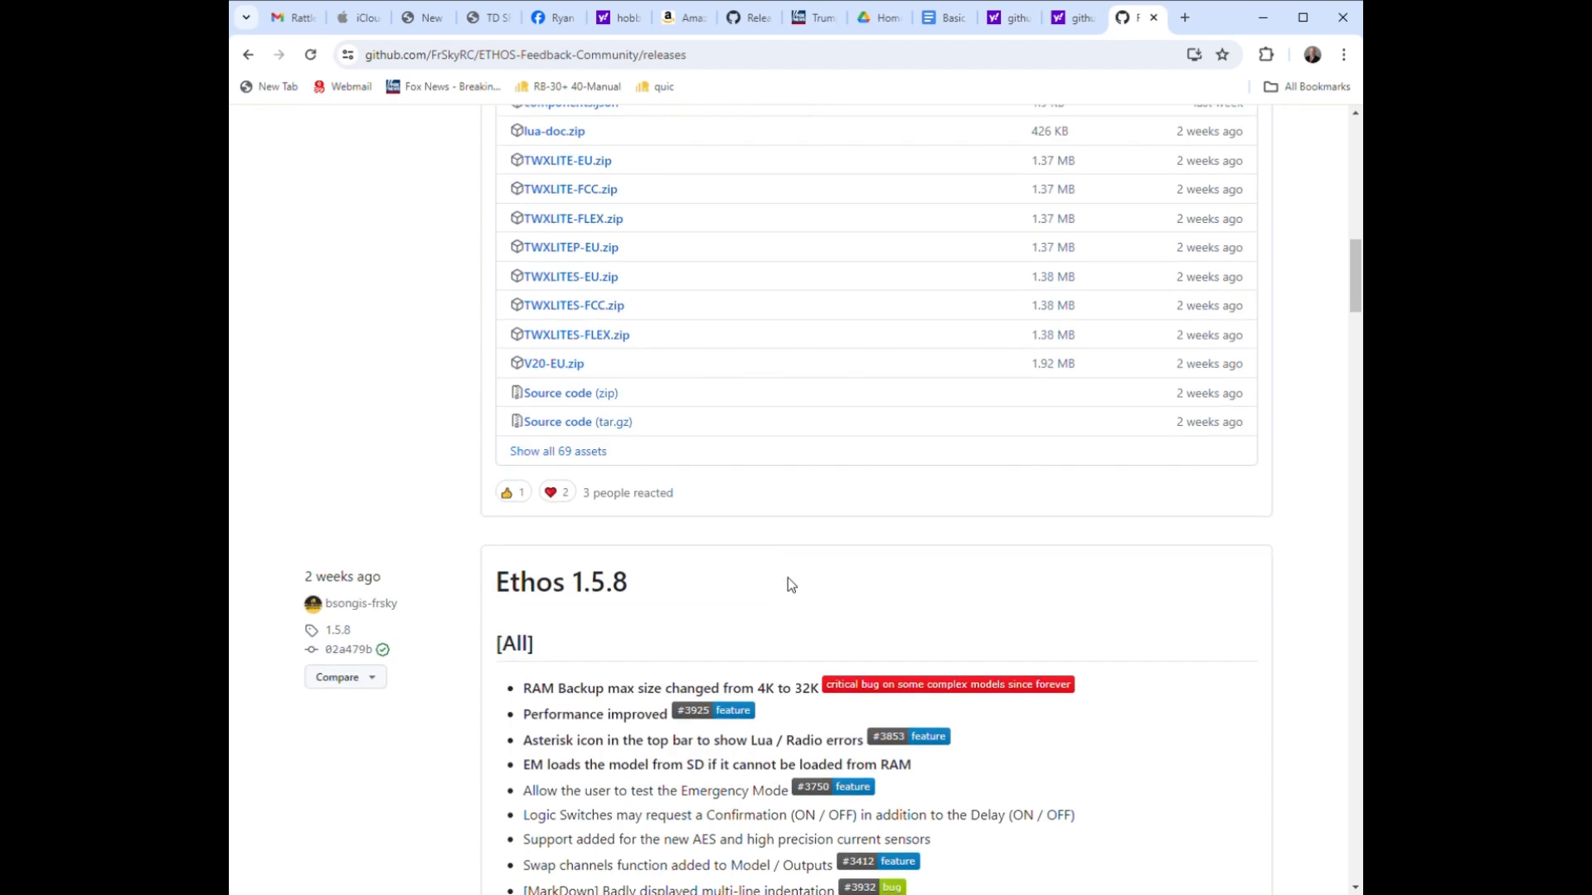
scroll("down", 3)
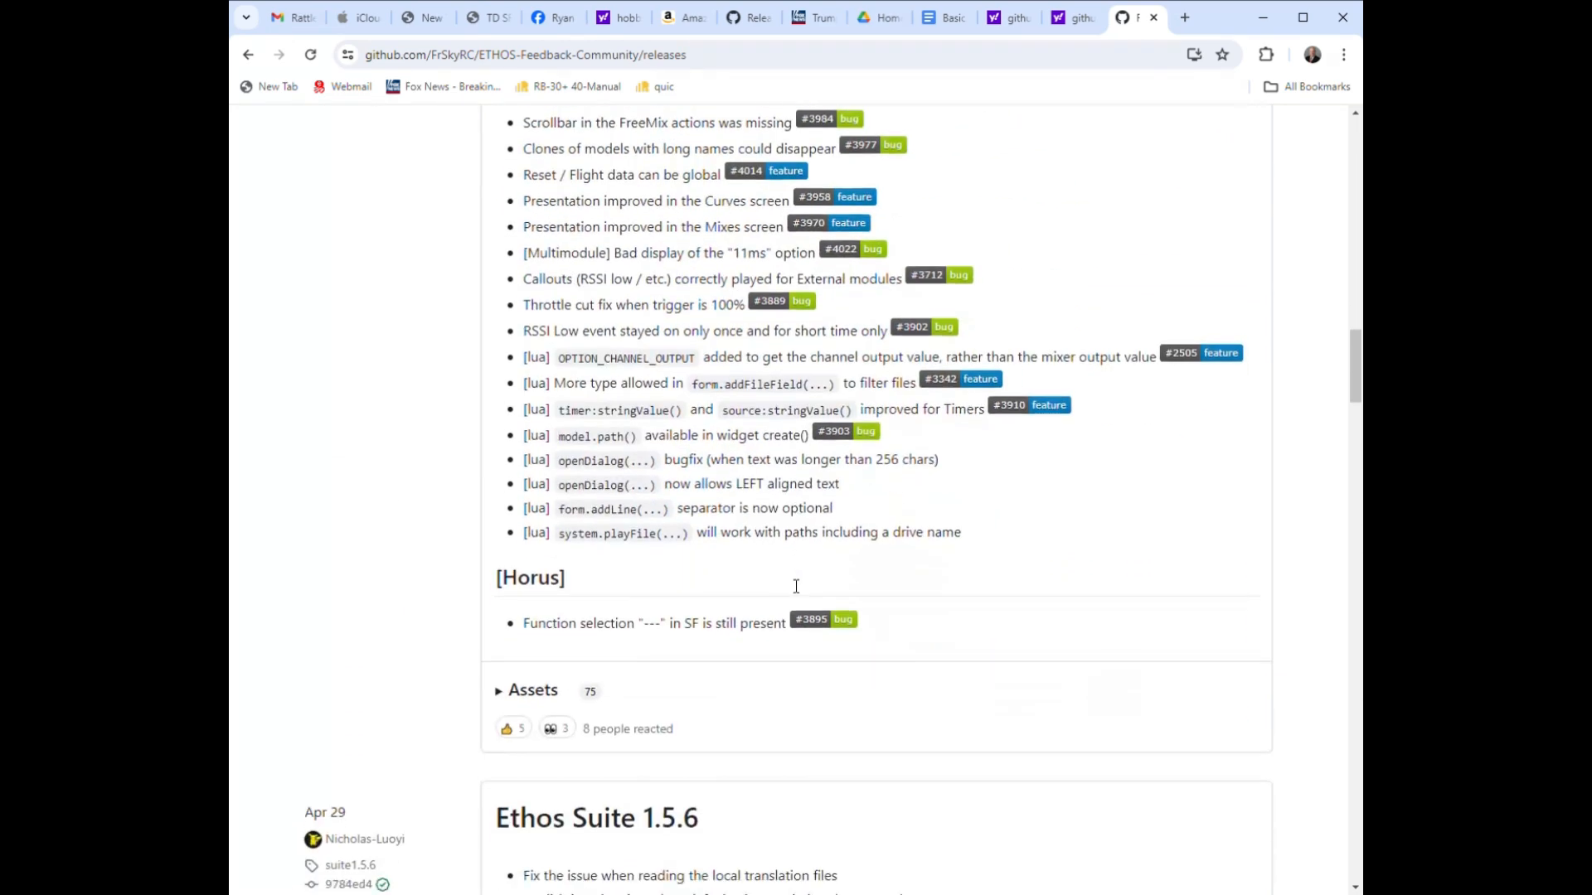
scroll("down", 3)
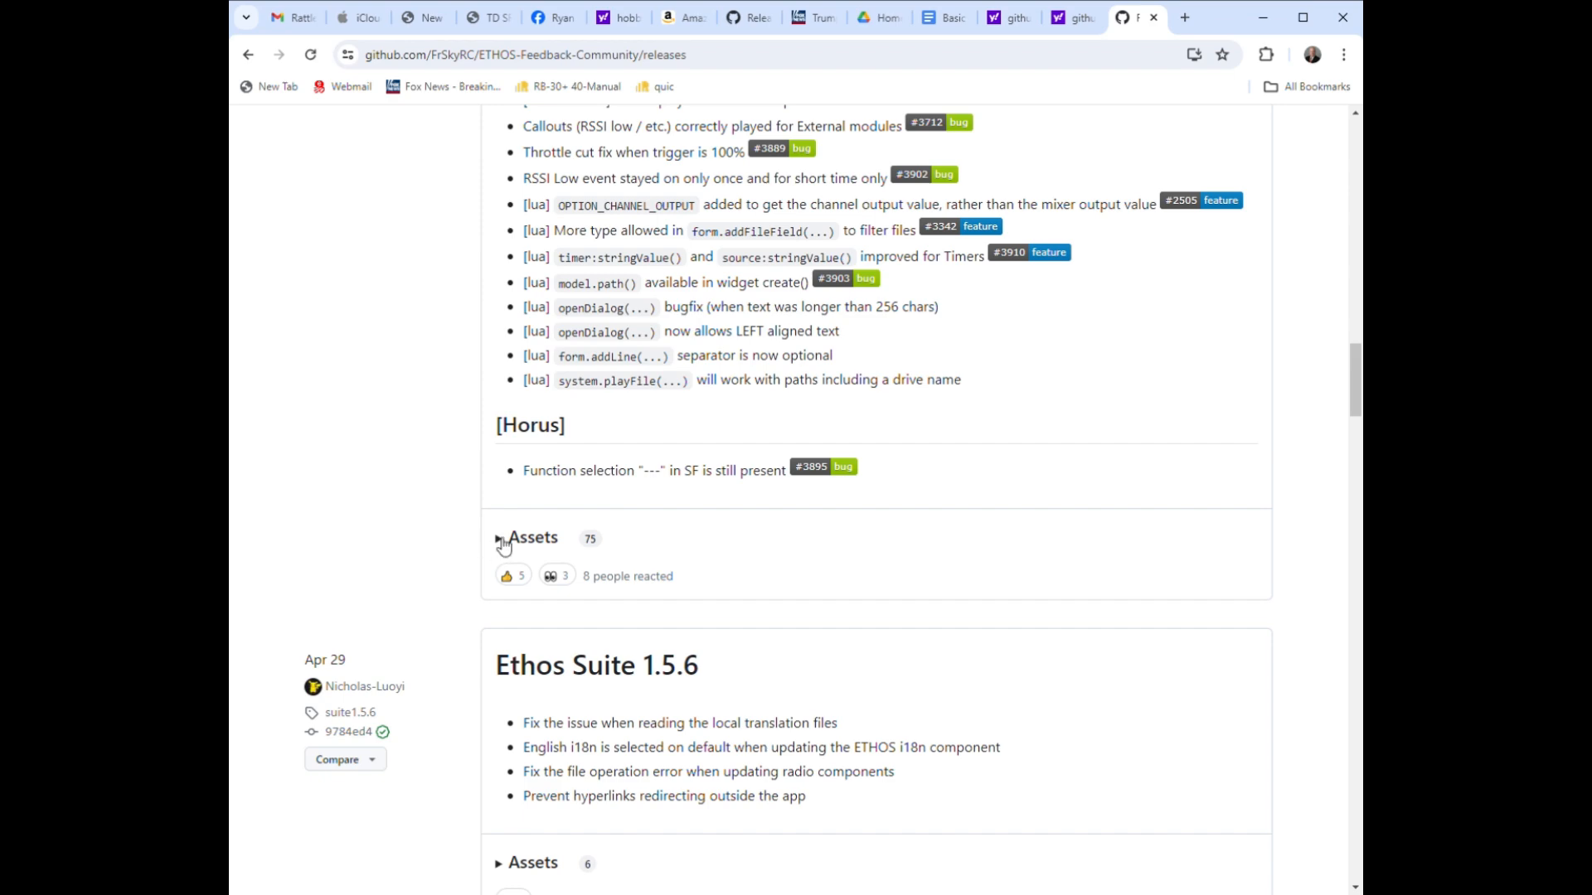
left_click(504, 537)
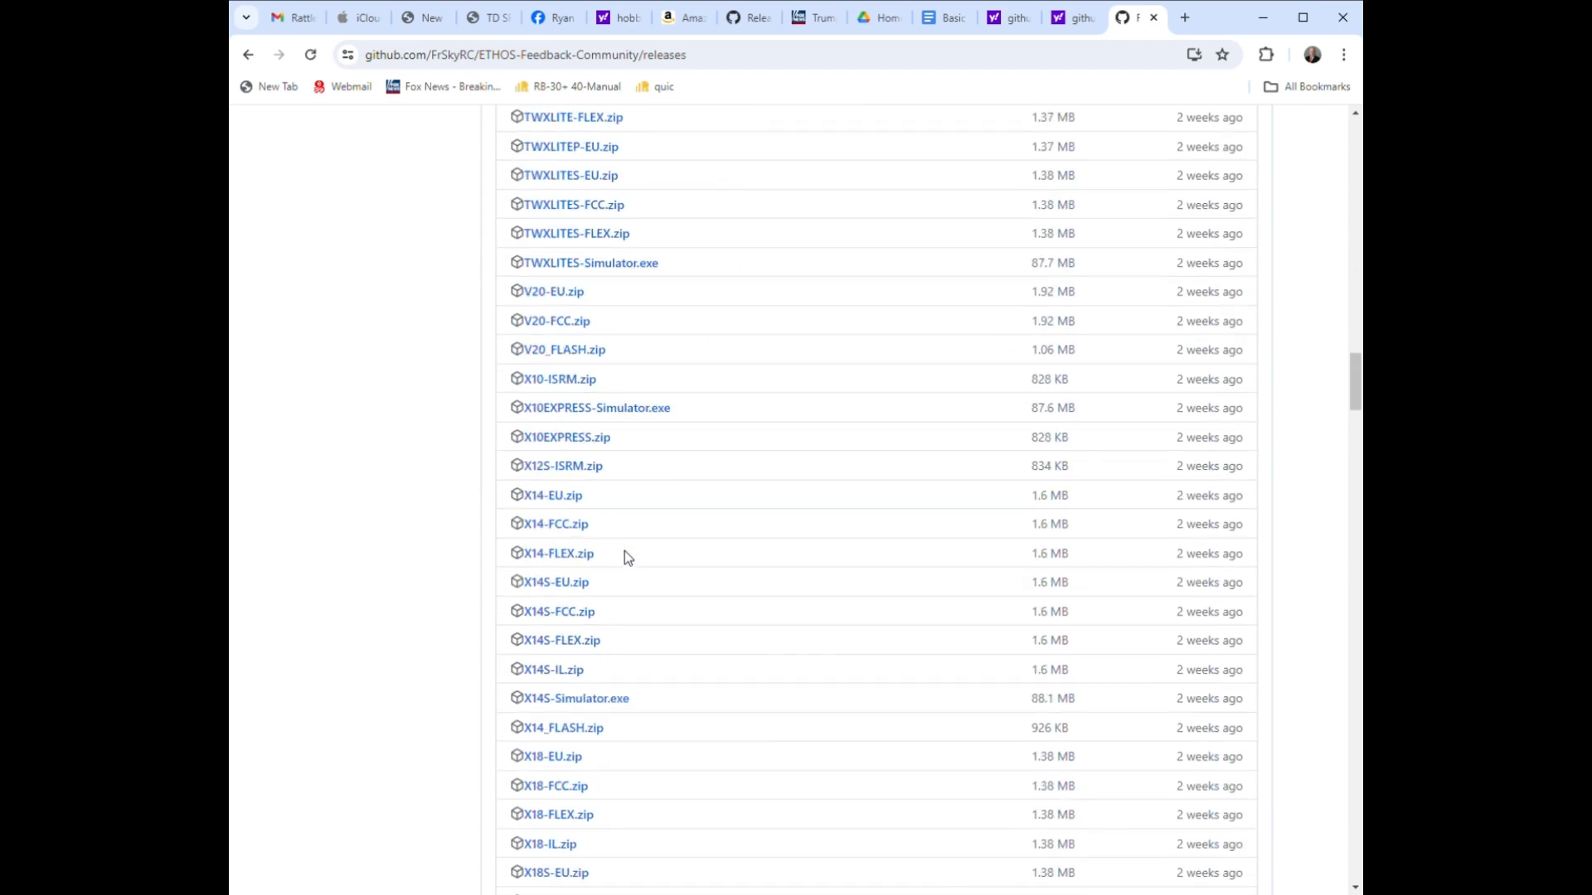
scroll("down", 3)
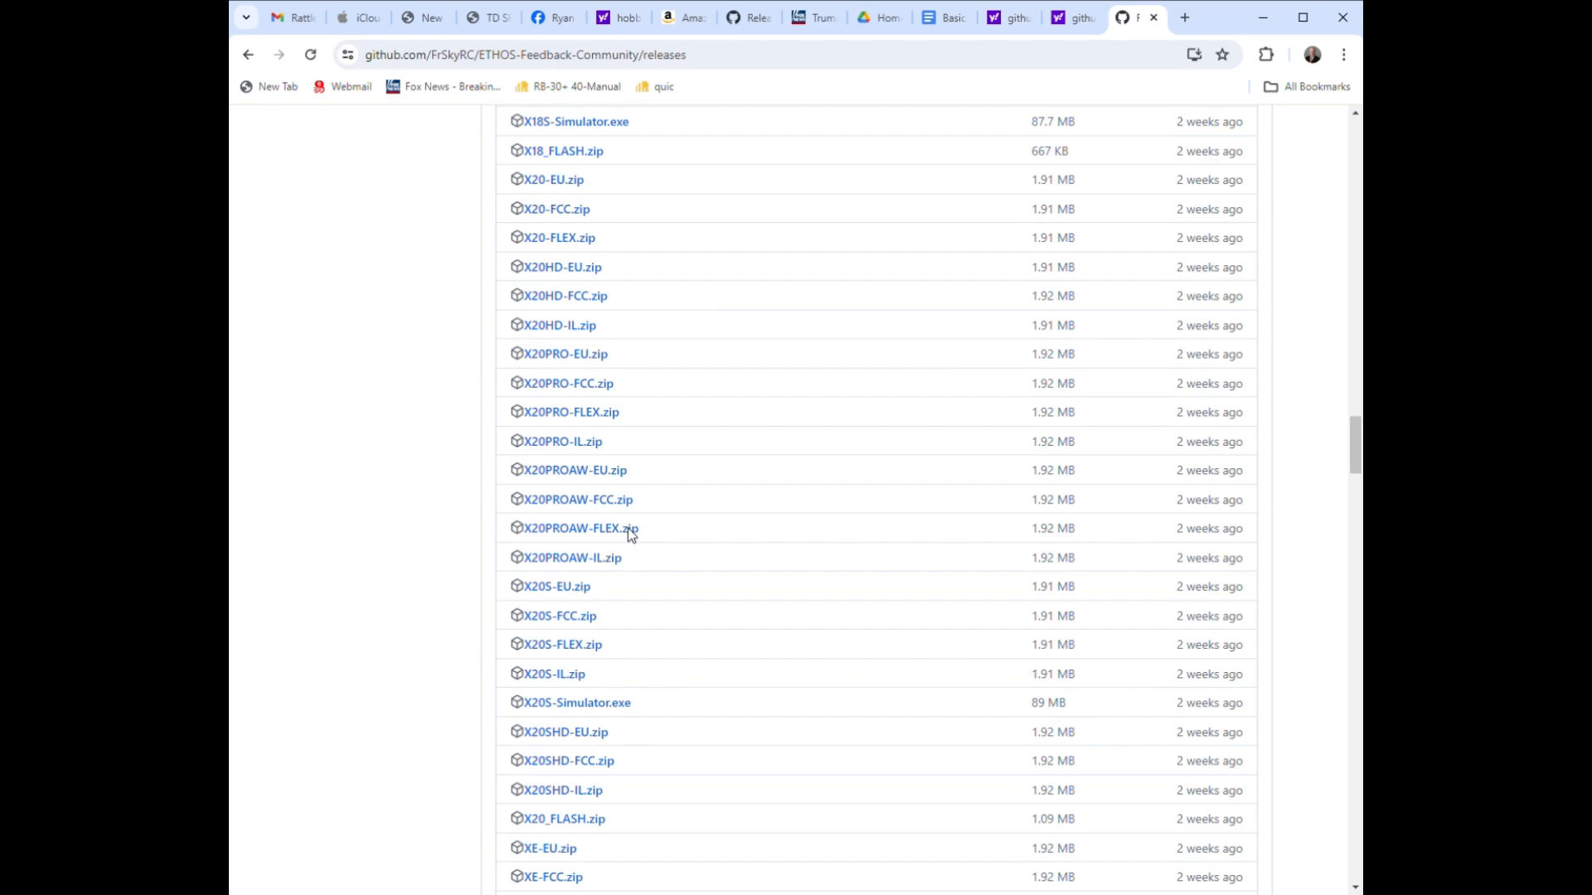
scroll("down", 3)
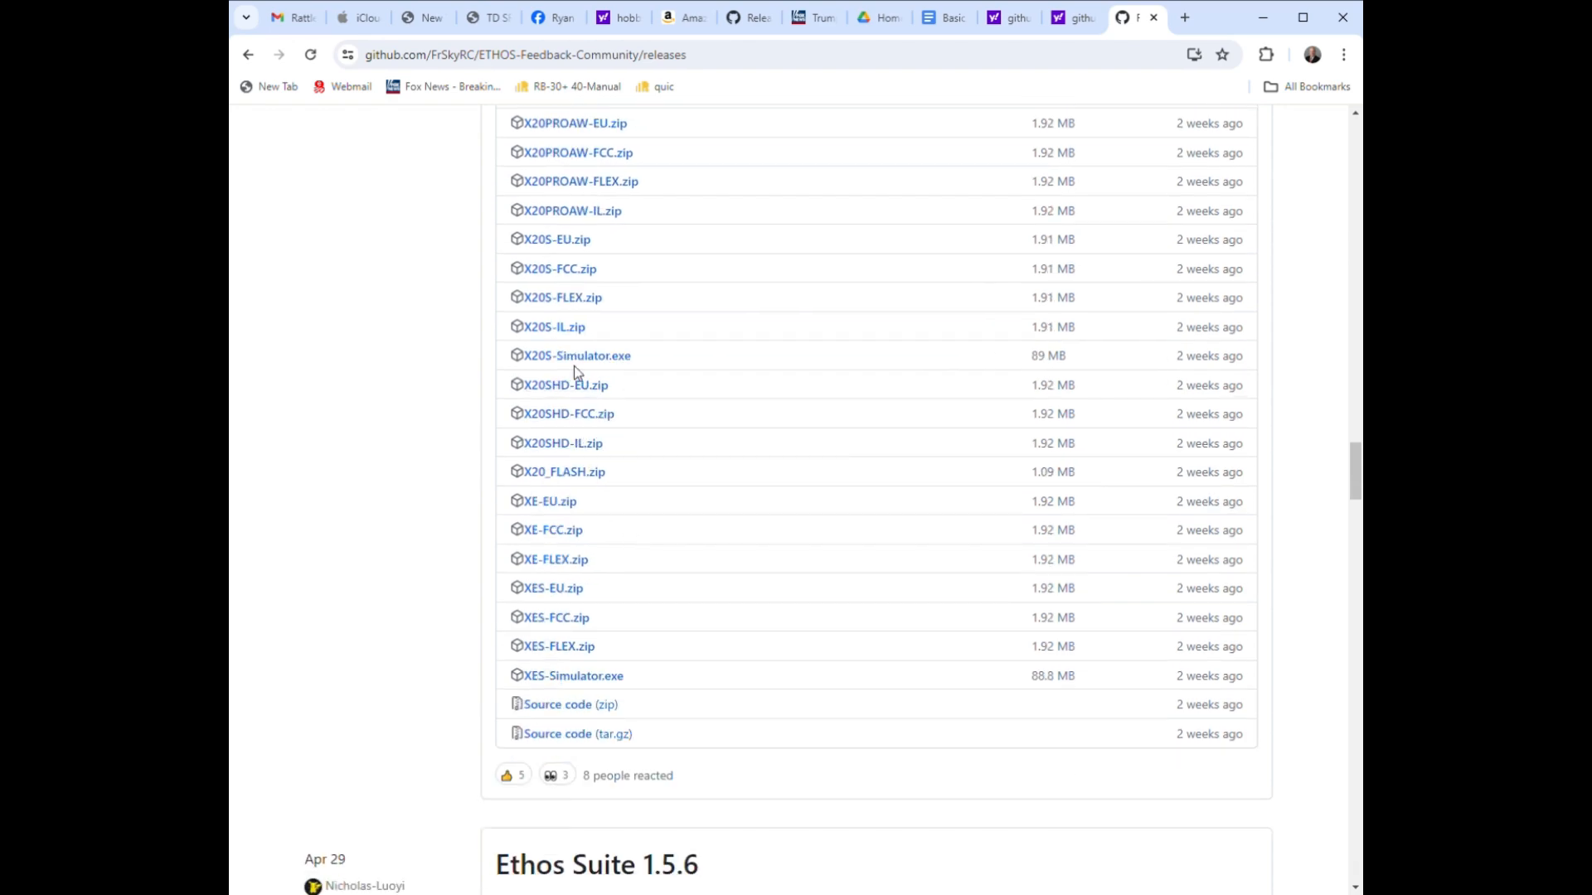
scroll("up", 3)
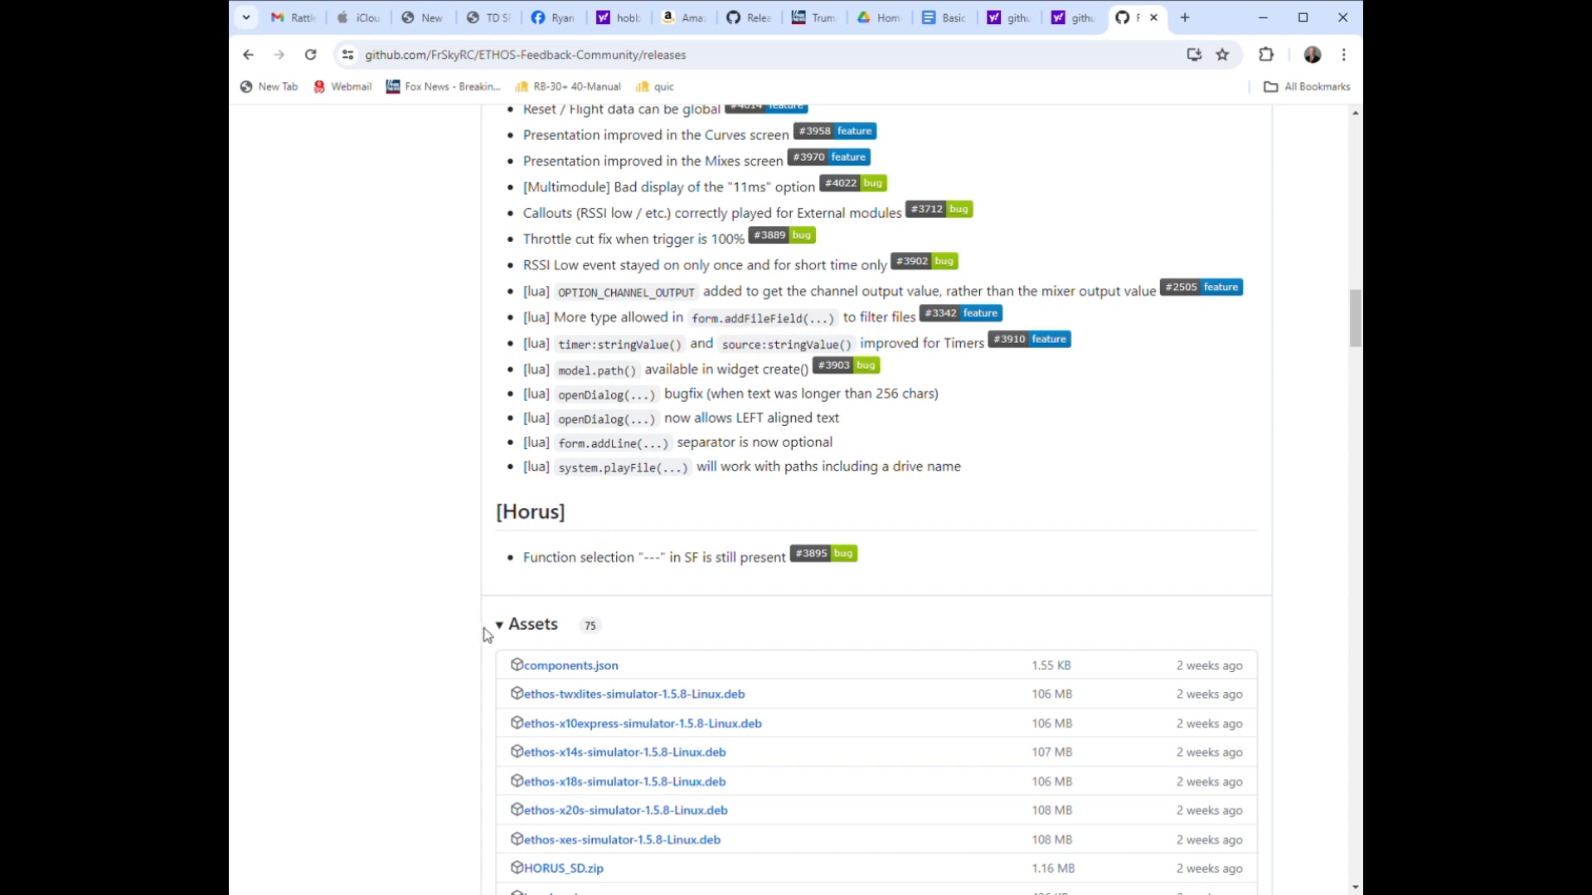
left_click(497, 623)
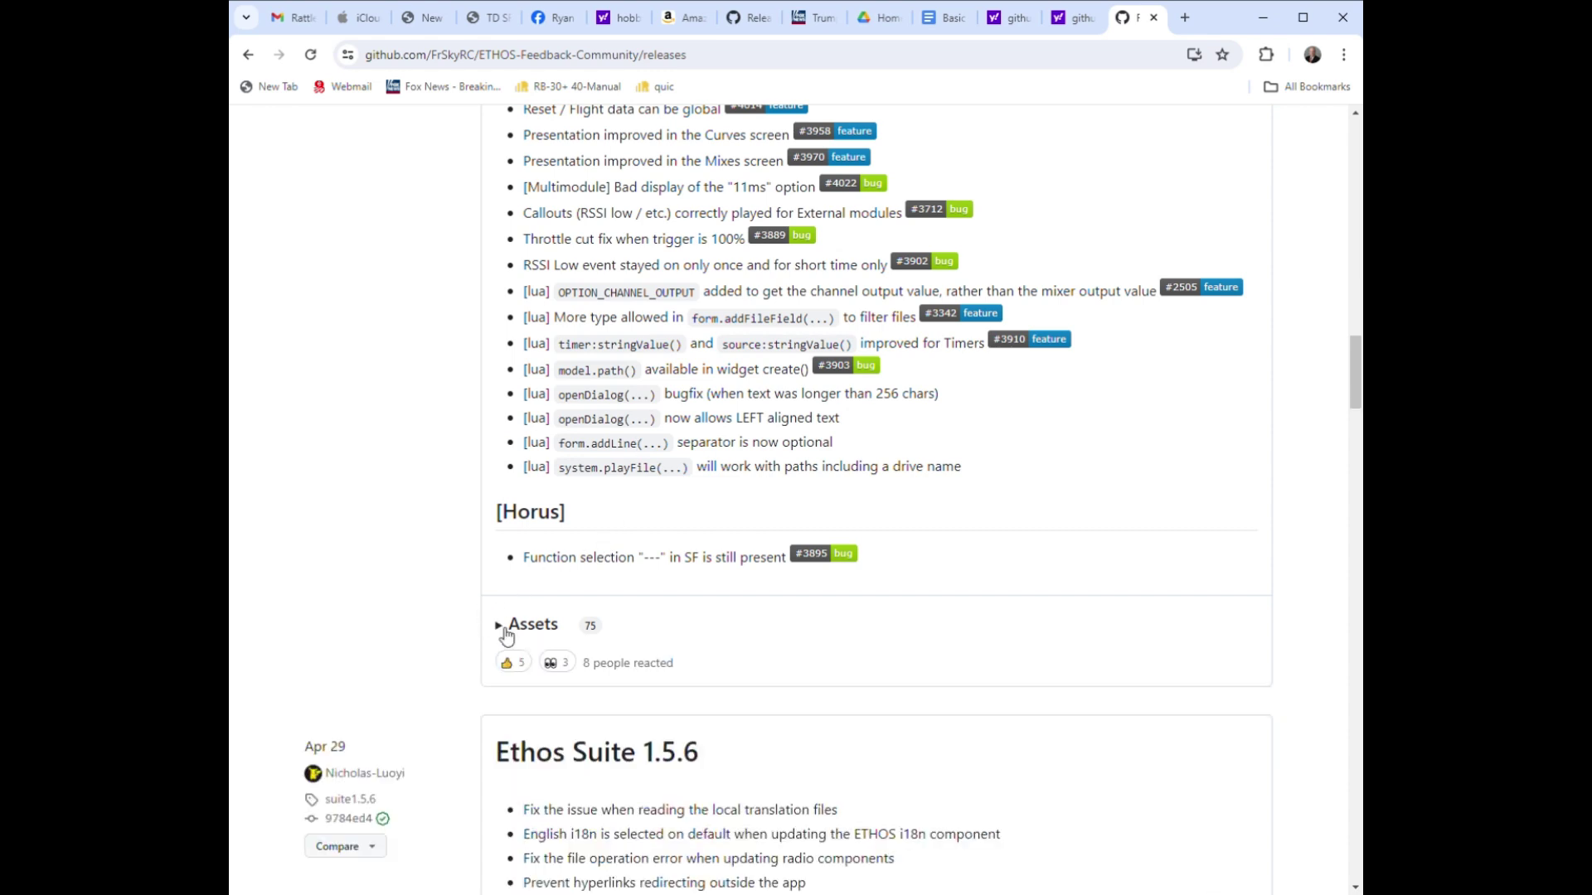
Scroll past Ethos Suite 1.5.6 and return to Ethos Nightlies 1.5.10 at the top.
scroll("down", 3)
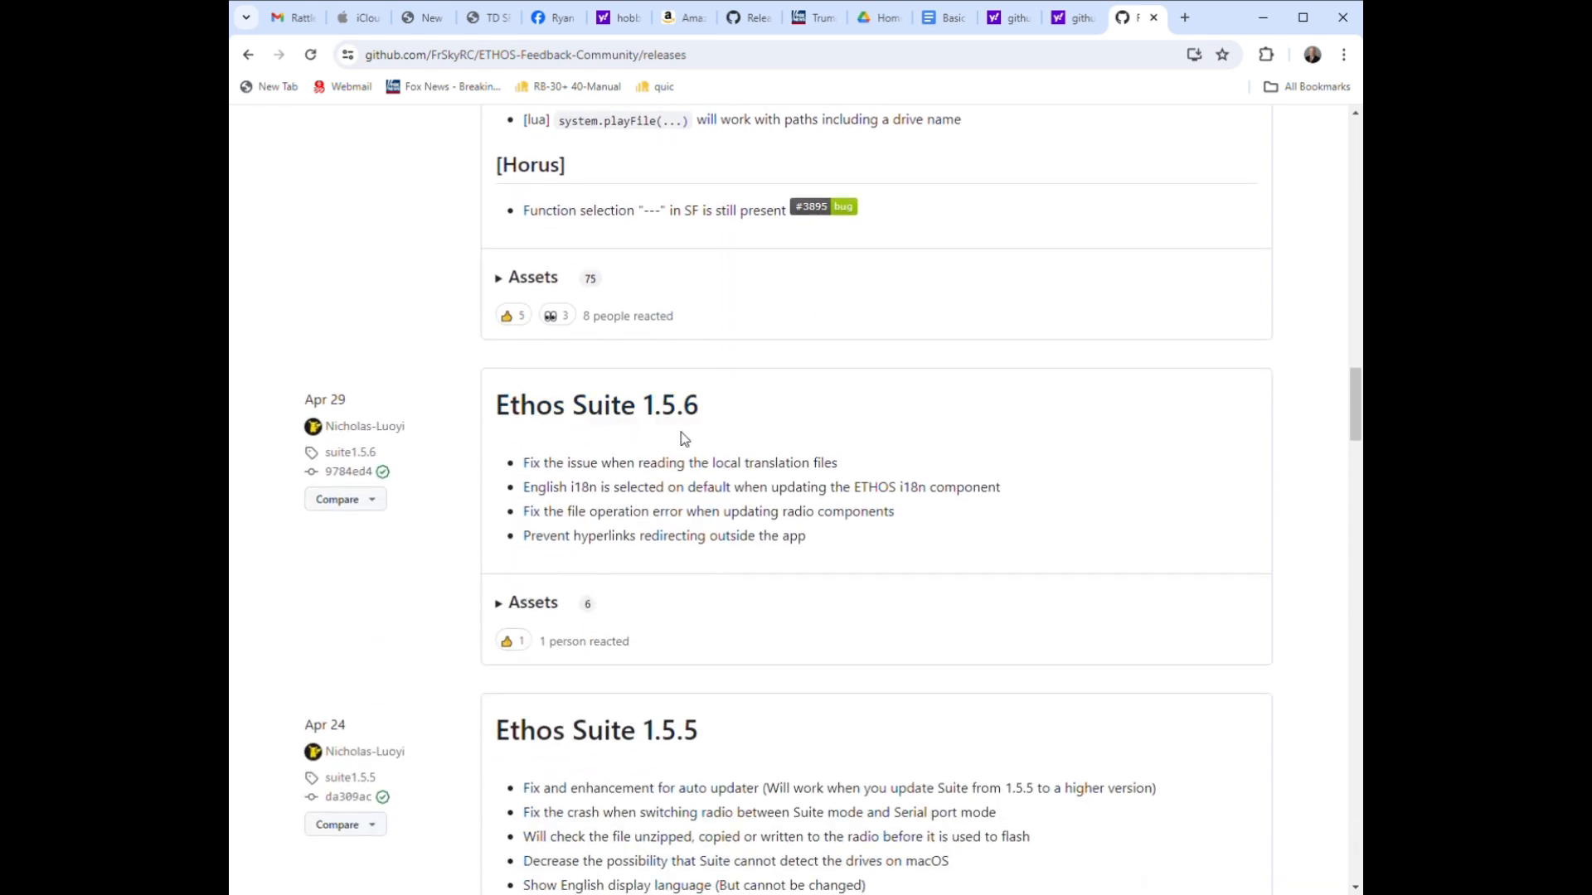
mouse_move(620, 428)
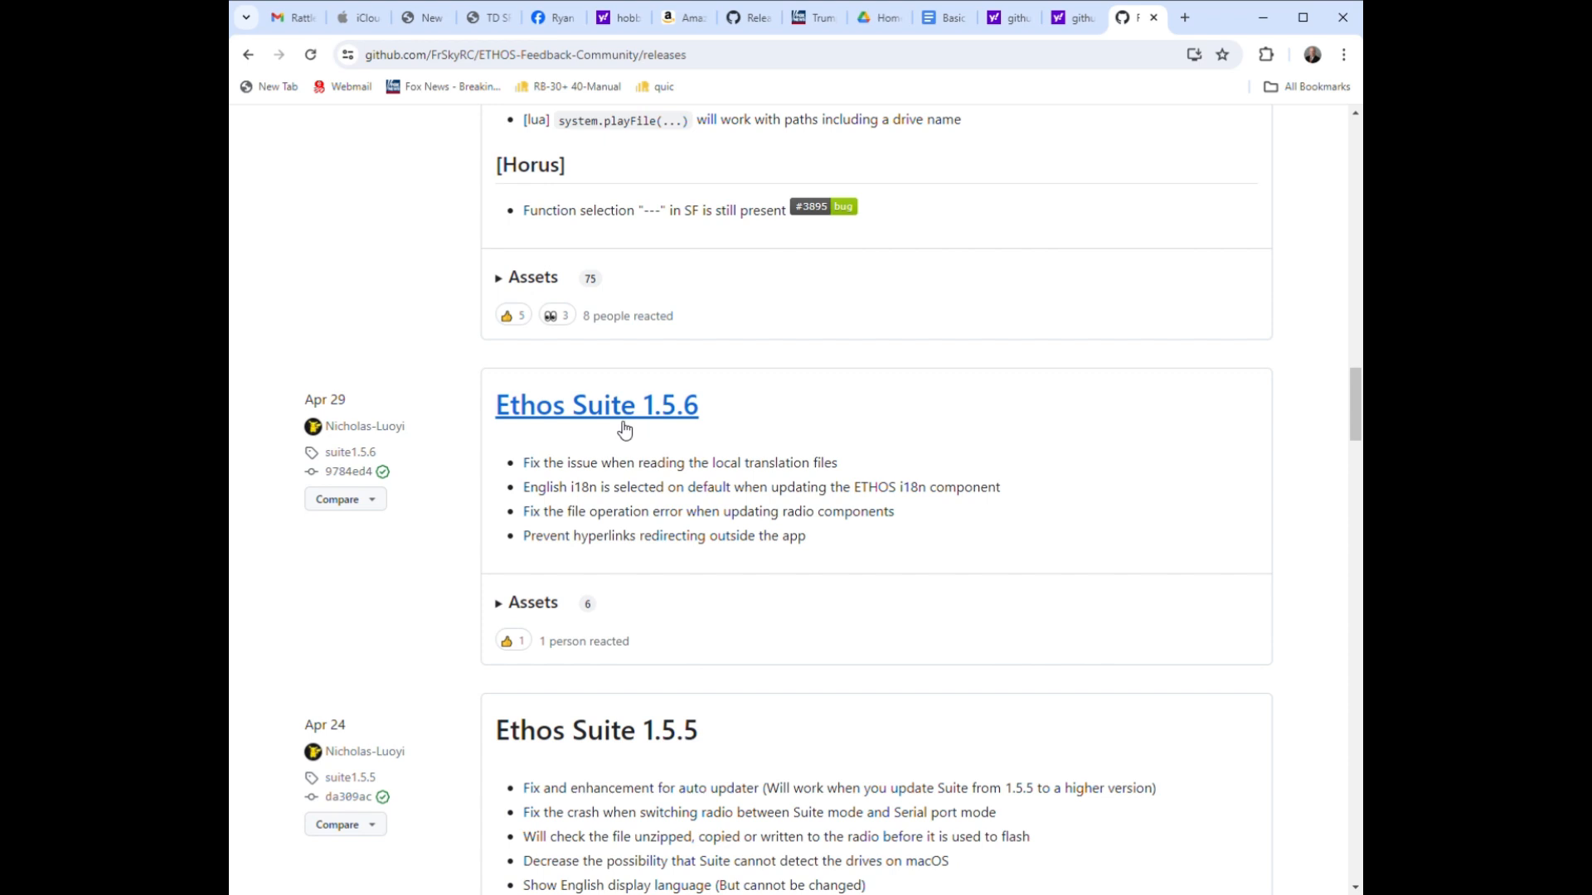
mouse_move(776, 381)
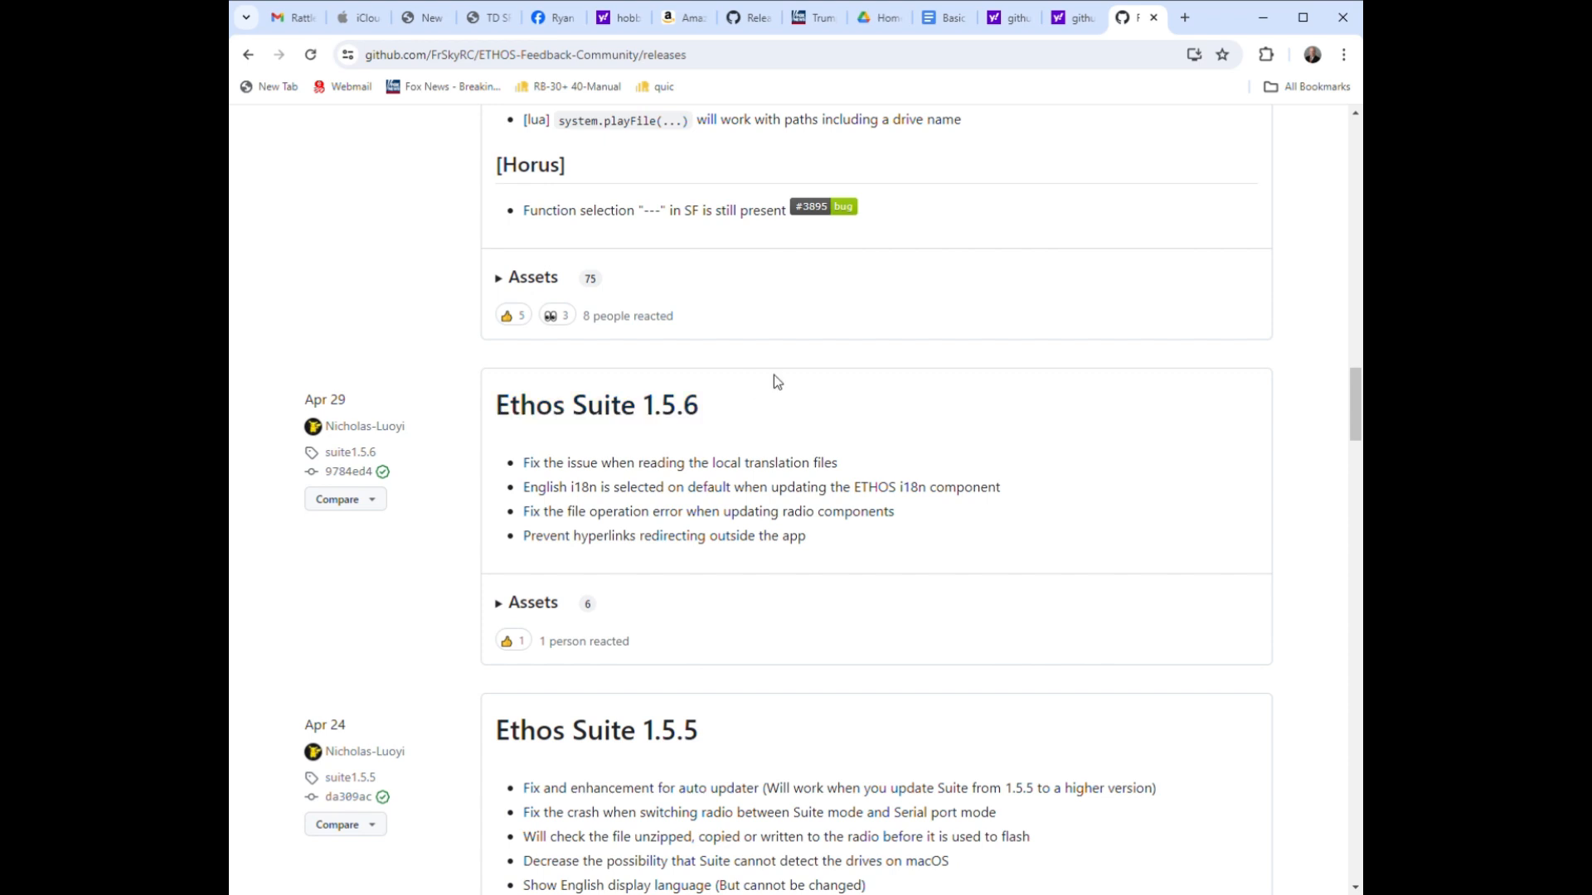
mouse_move(786, 374)
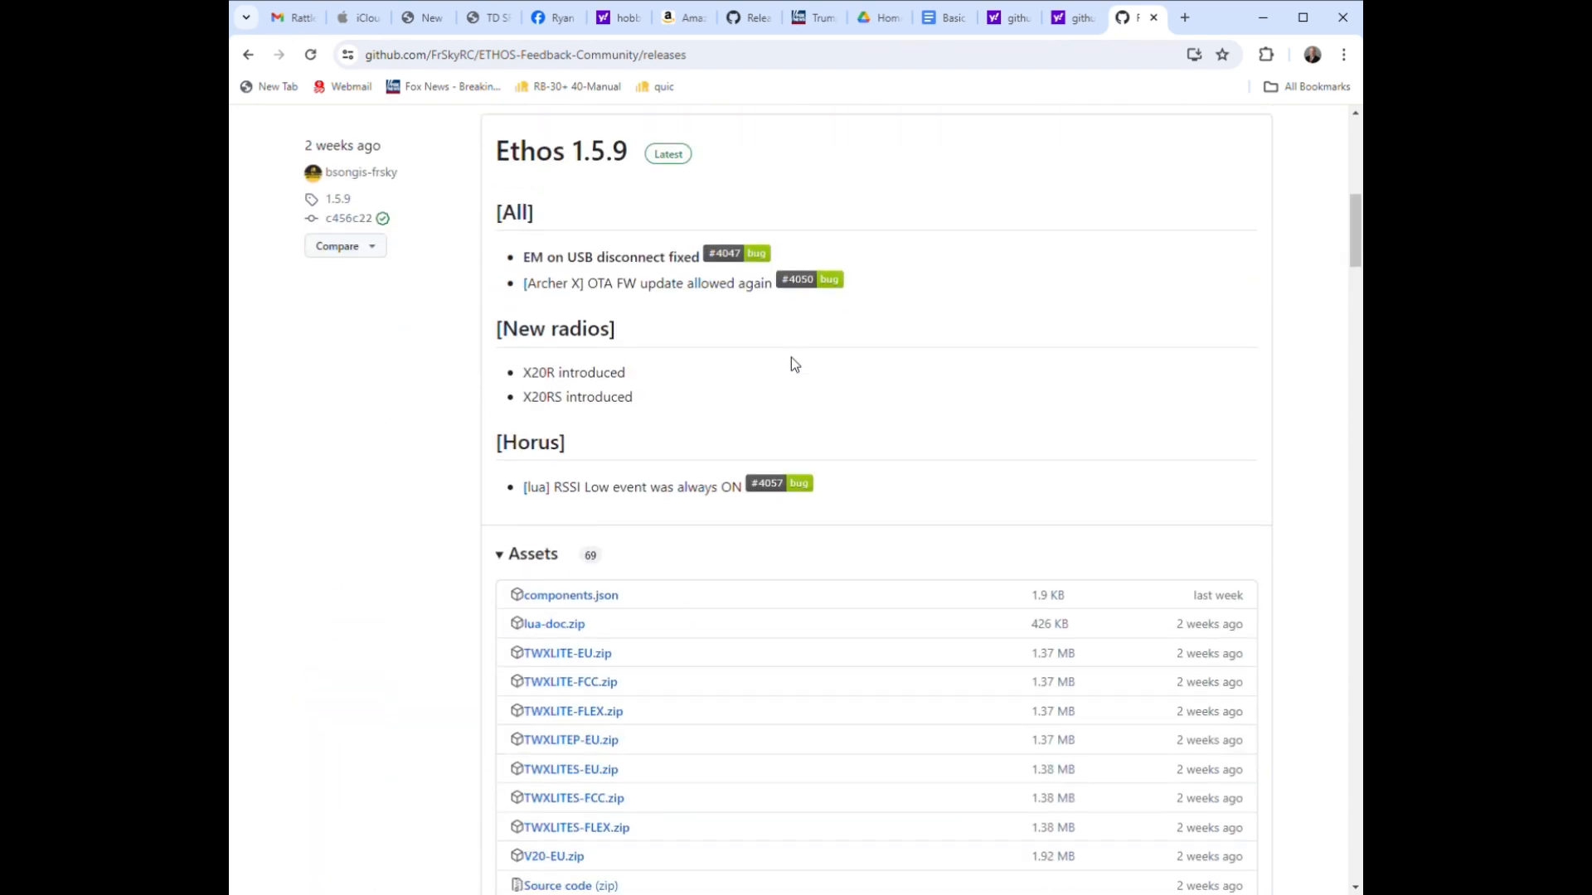
scroll("down", 3)
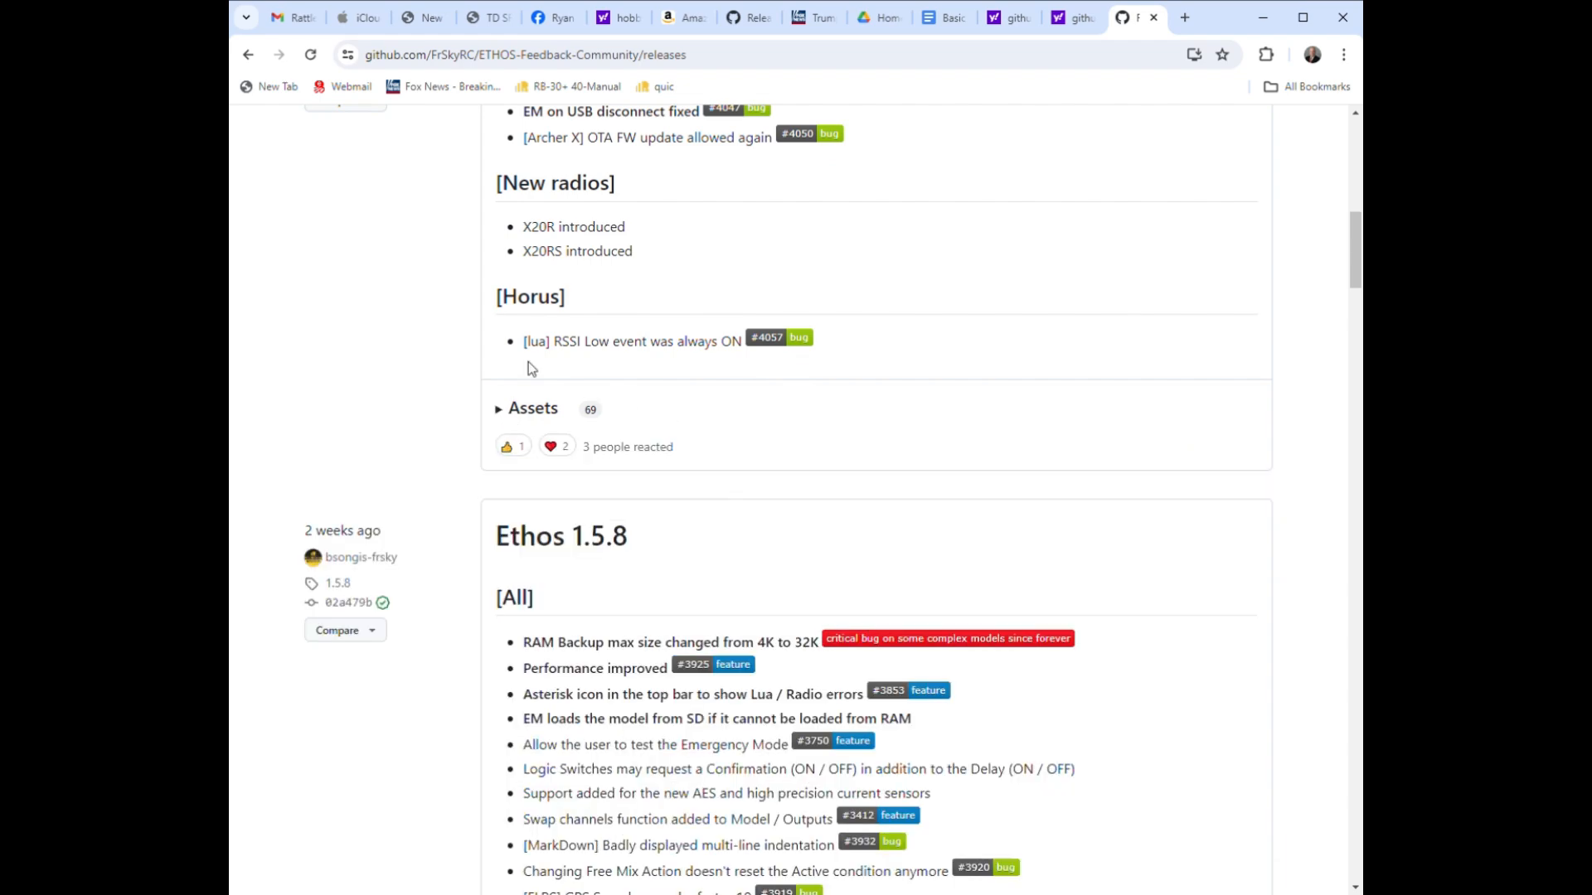
scroll("up", 3)
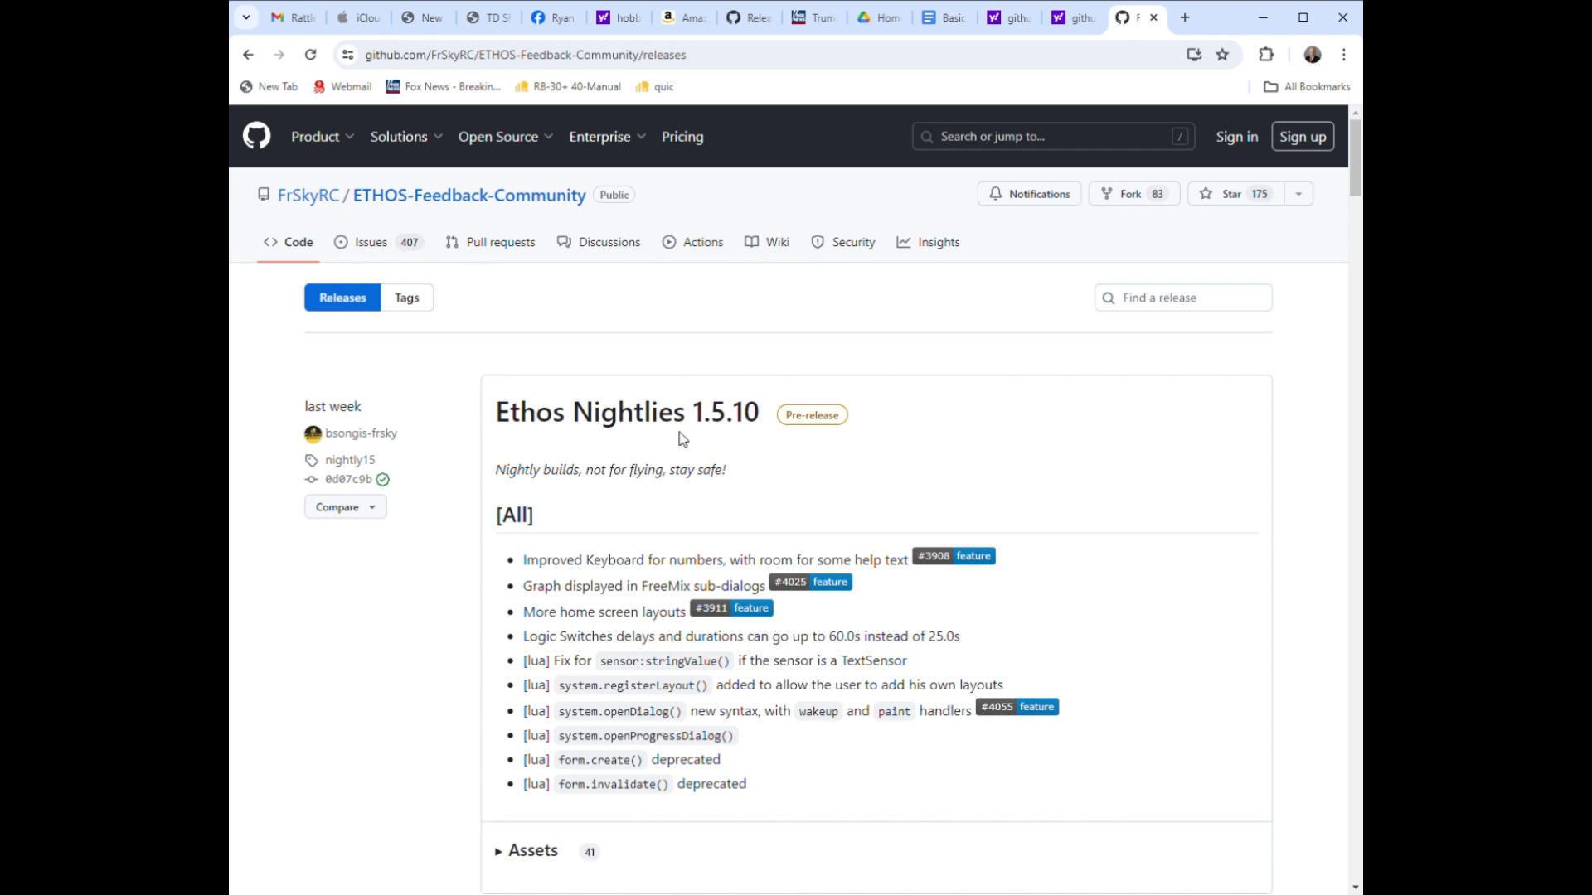
Scroll through the 1.5.10, 1.5.9 and 1.5.8 notes down to Ethos Suite 1.5.6 and 1.5.5.
scroll("down", 3)
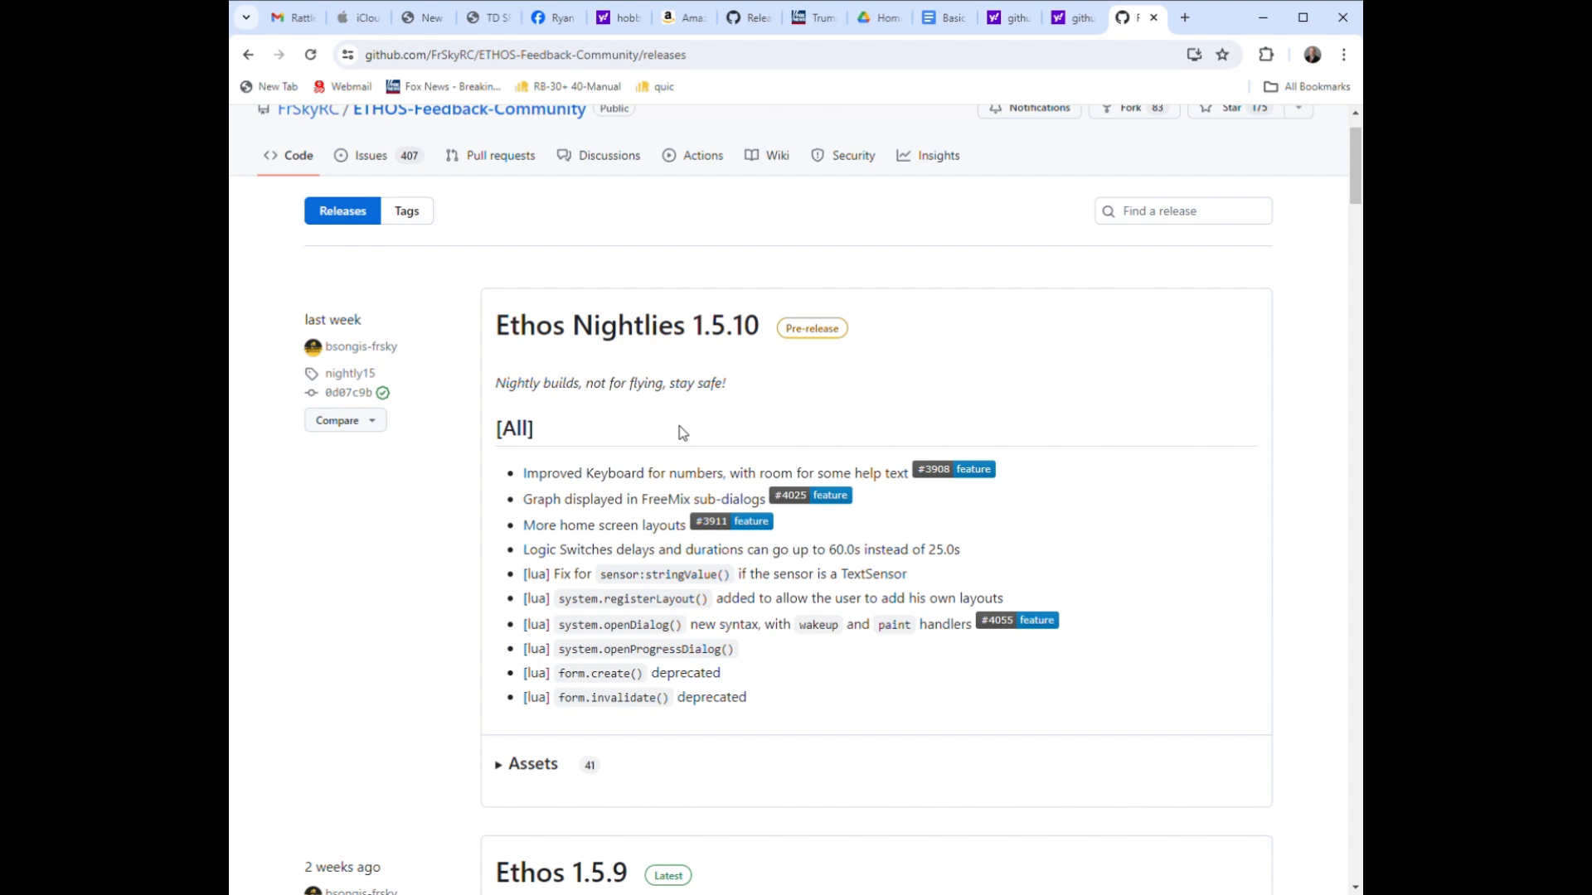
mouse_move(613, 474)
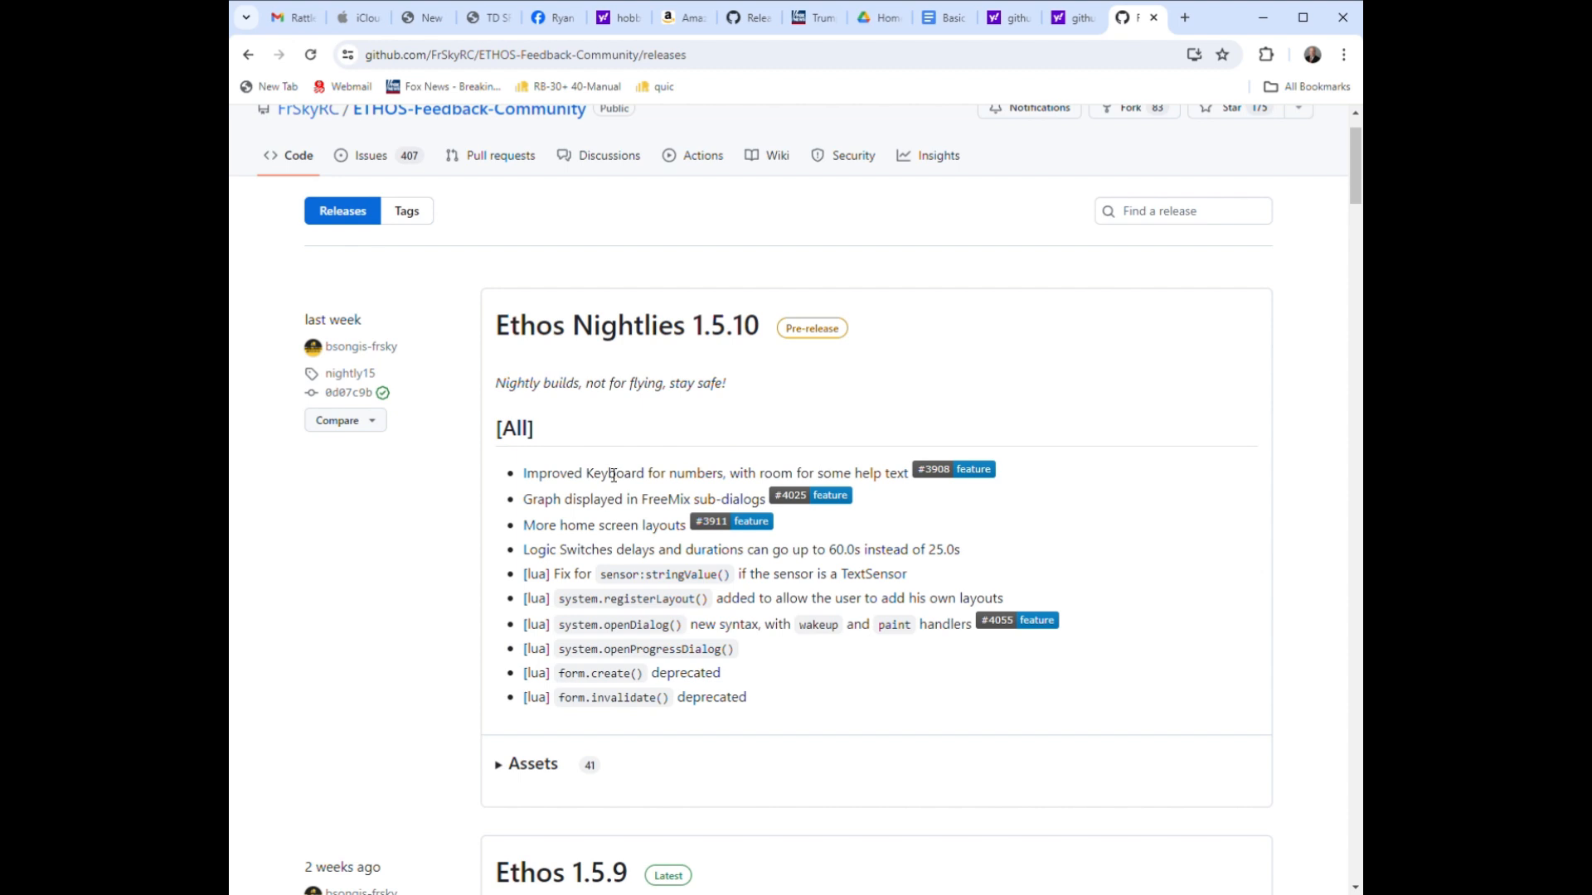
mouse_move(802, 556)
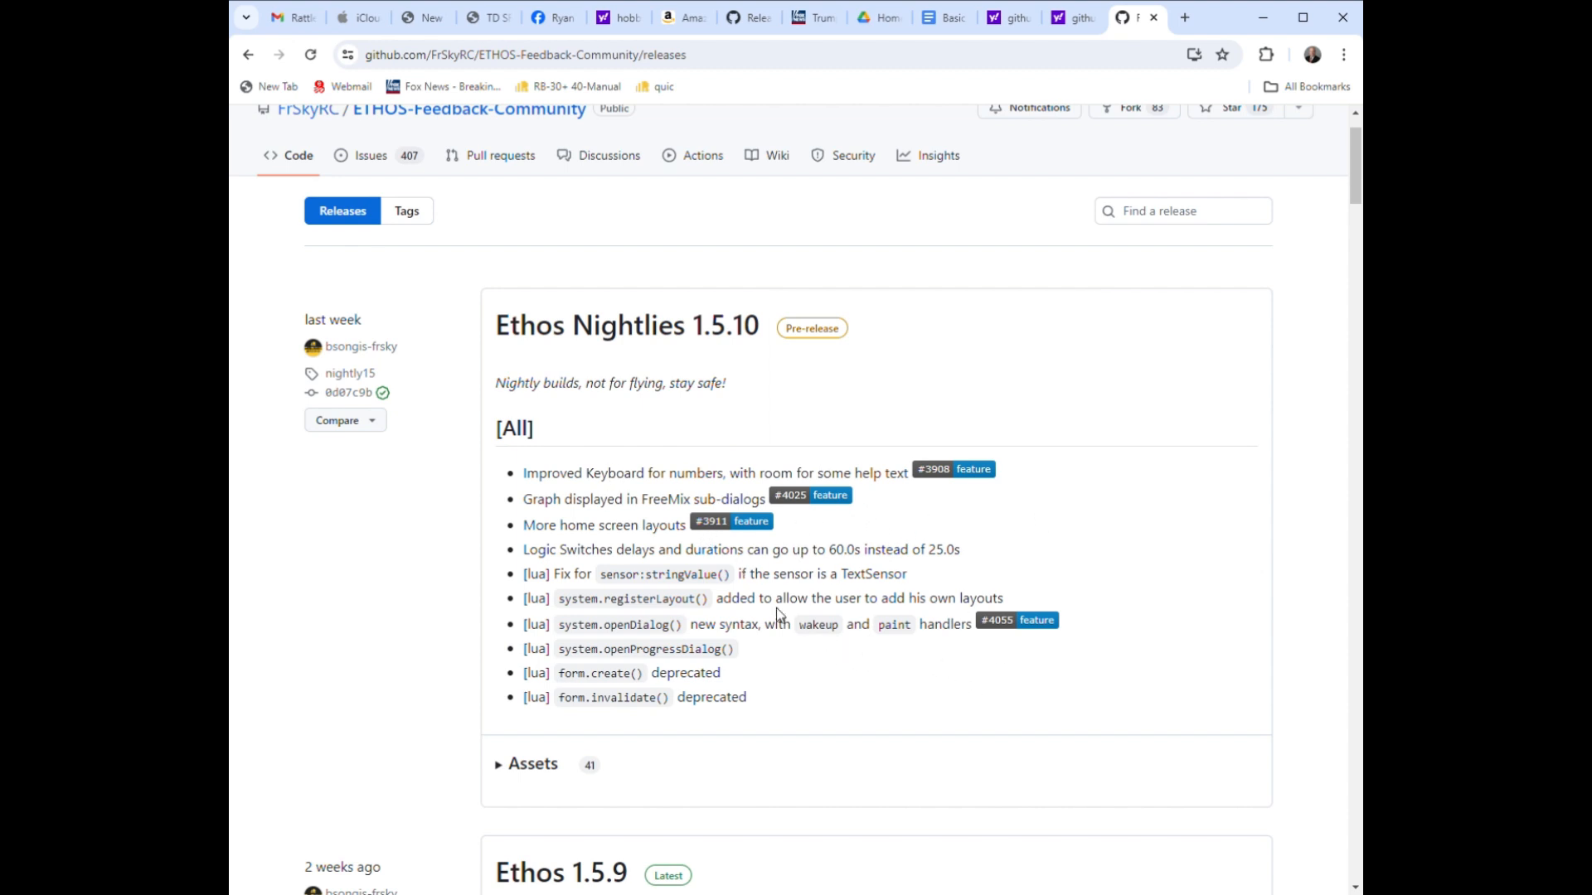
scroll("down", 3)
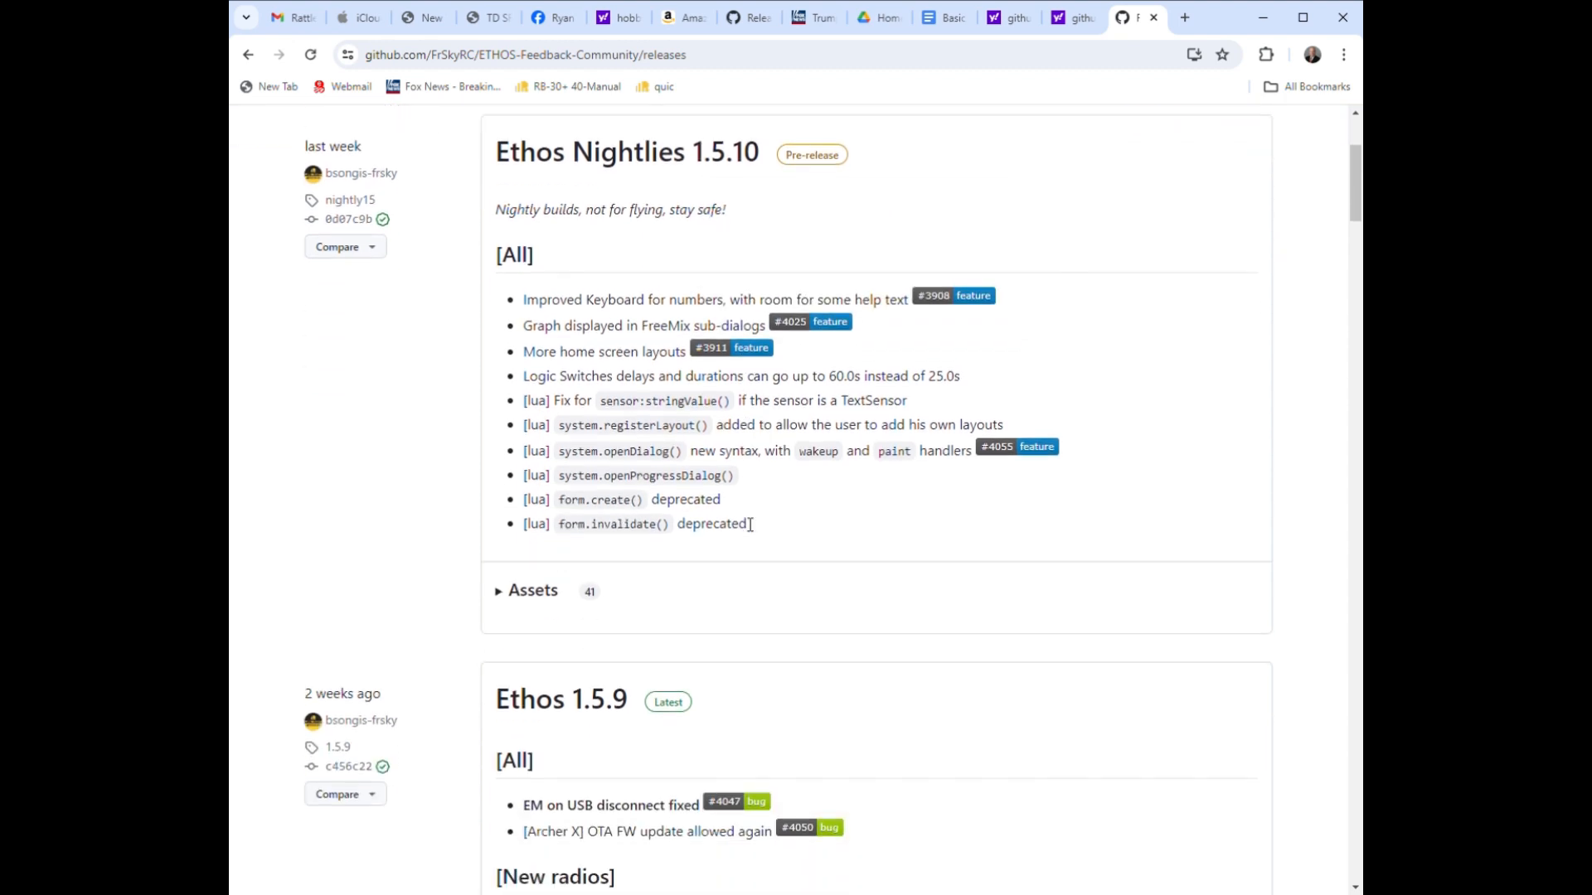
scroll("down", 3)
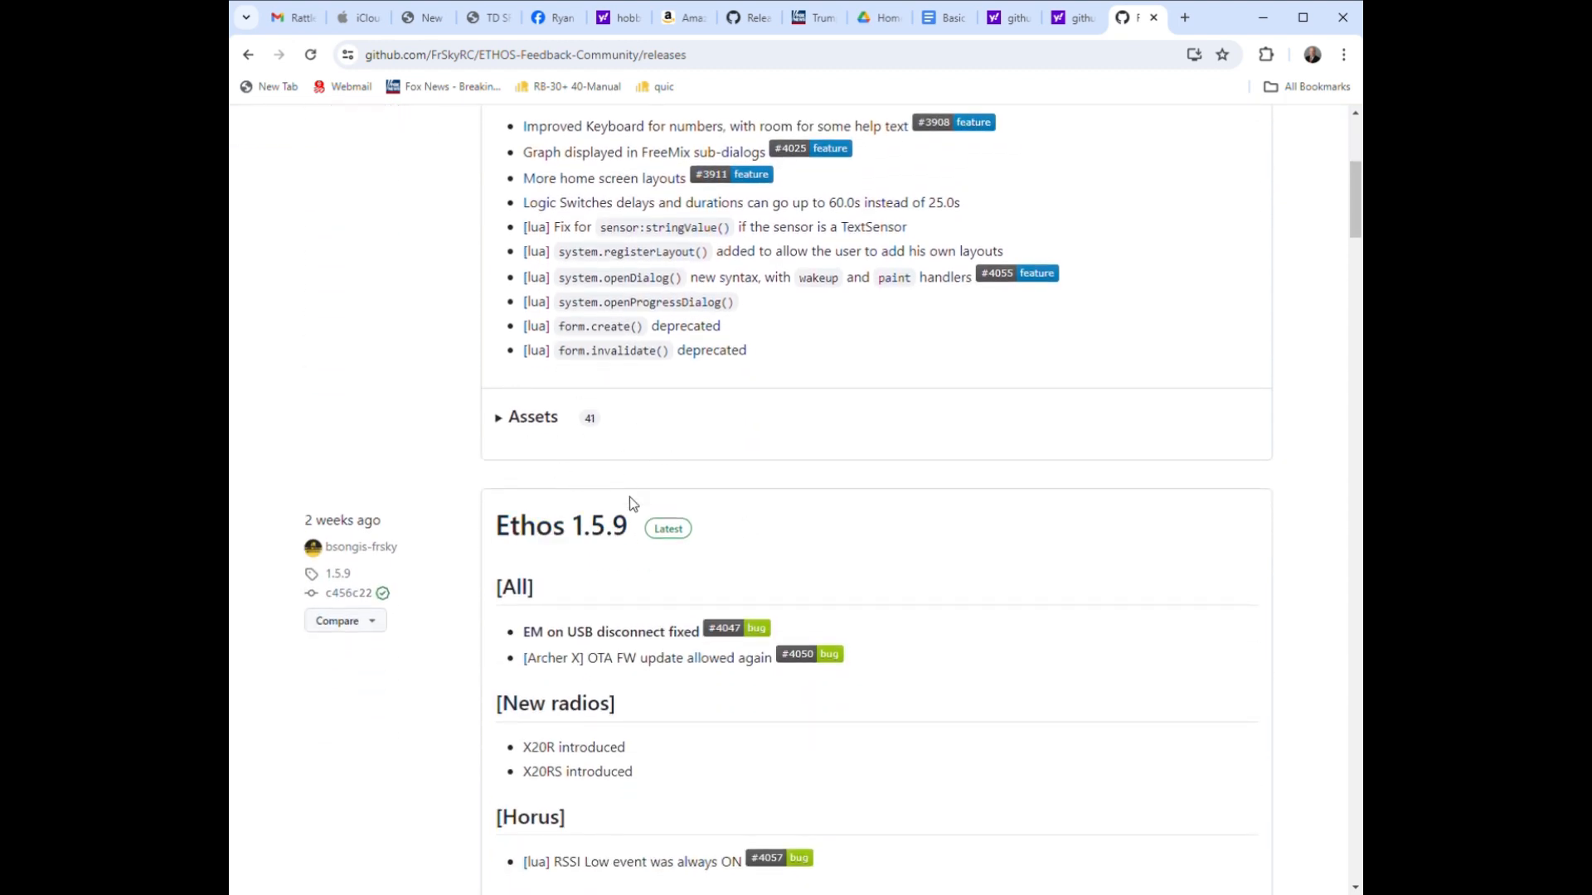
scroll("down", 3)
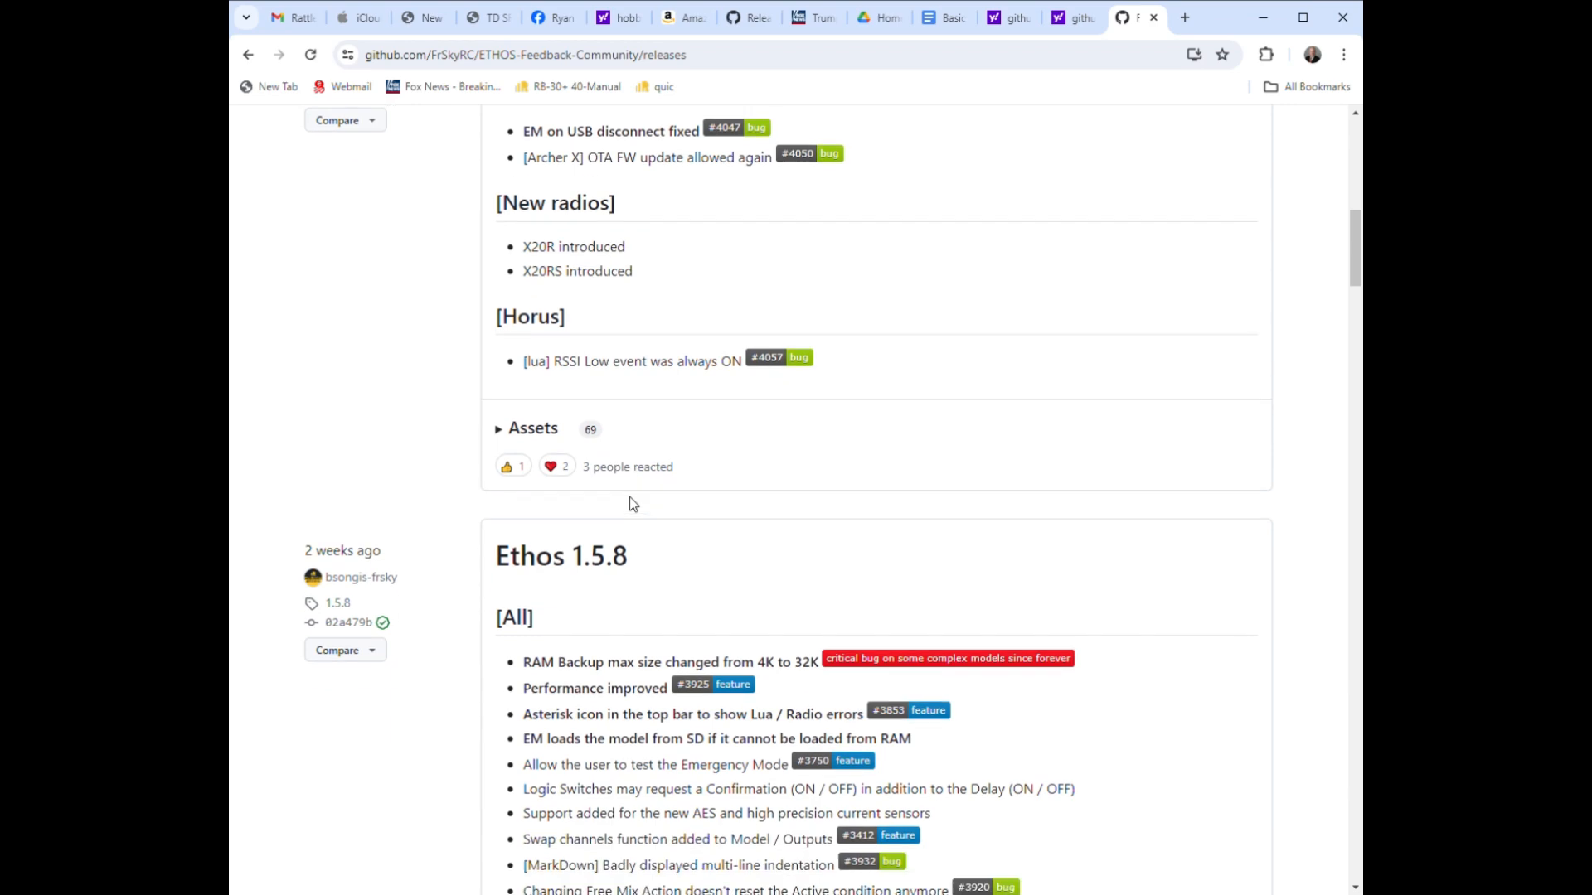
scroll("down", 3)
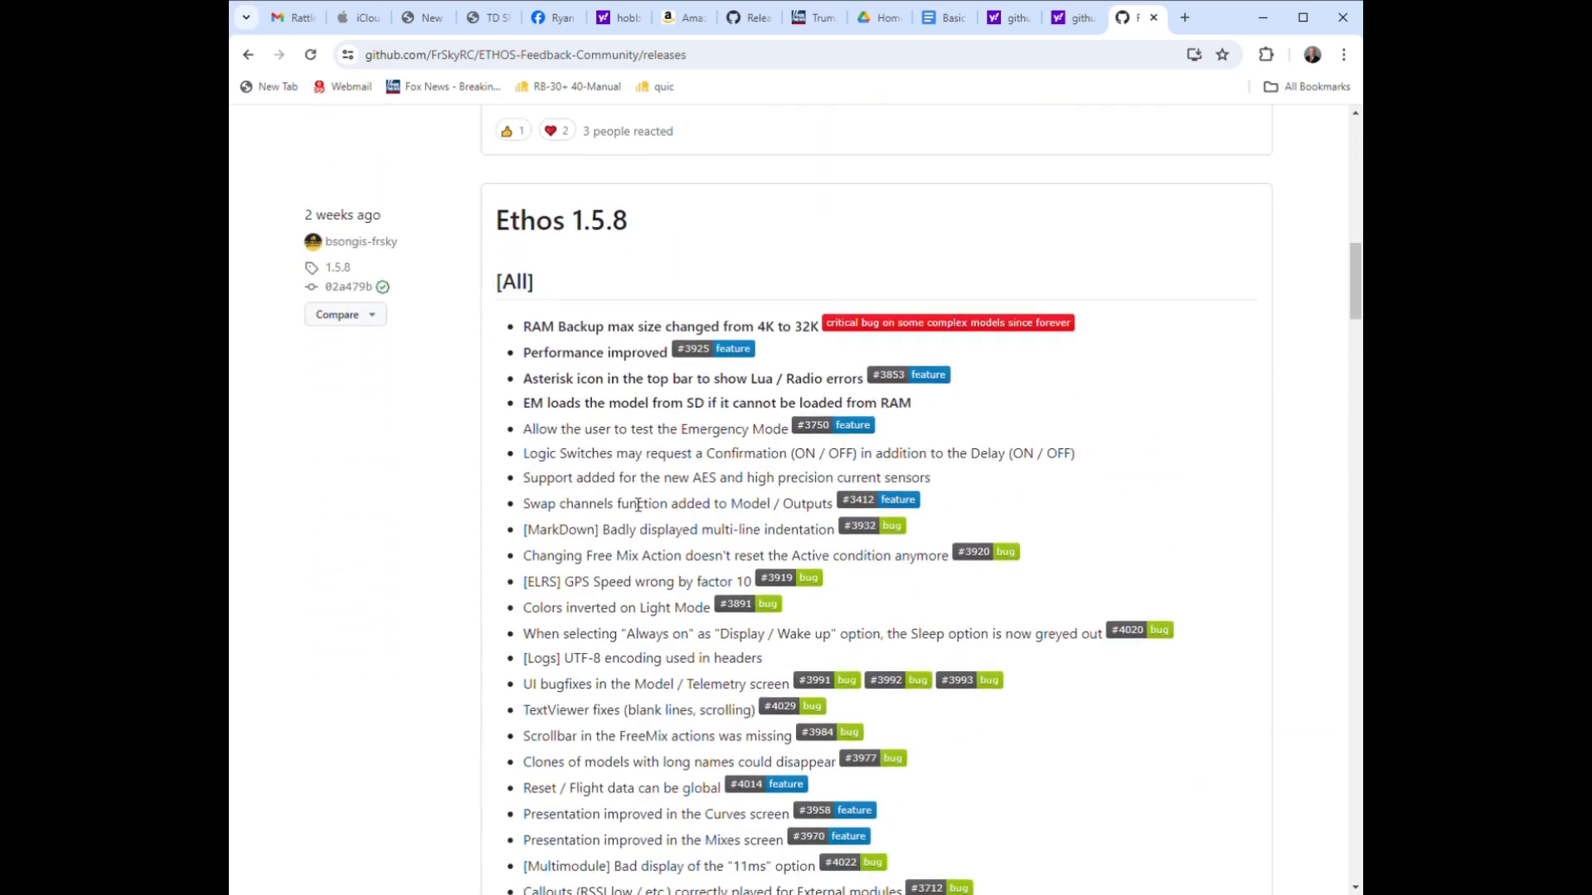
scroll("down", 3)
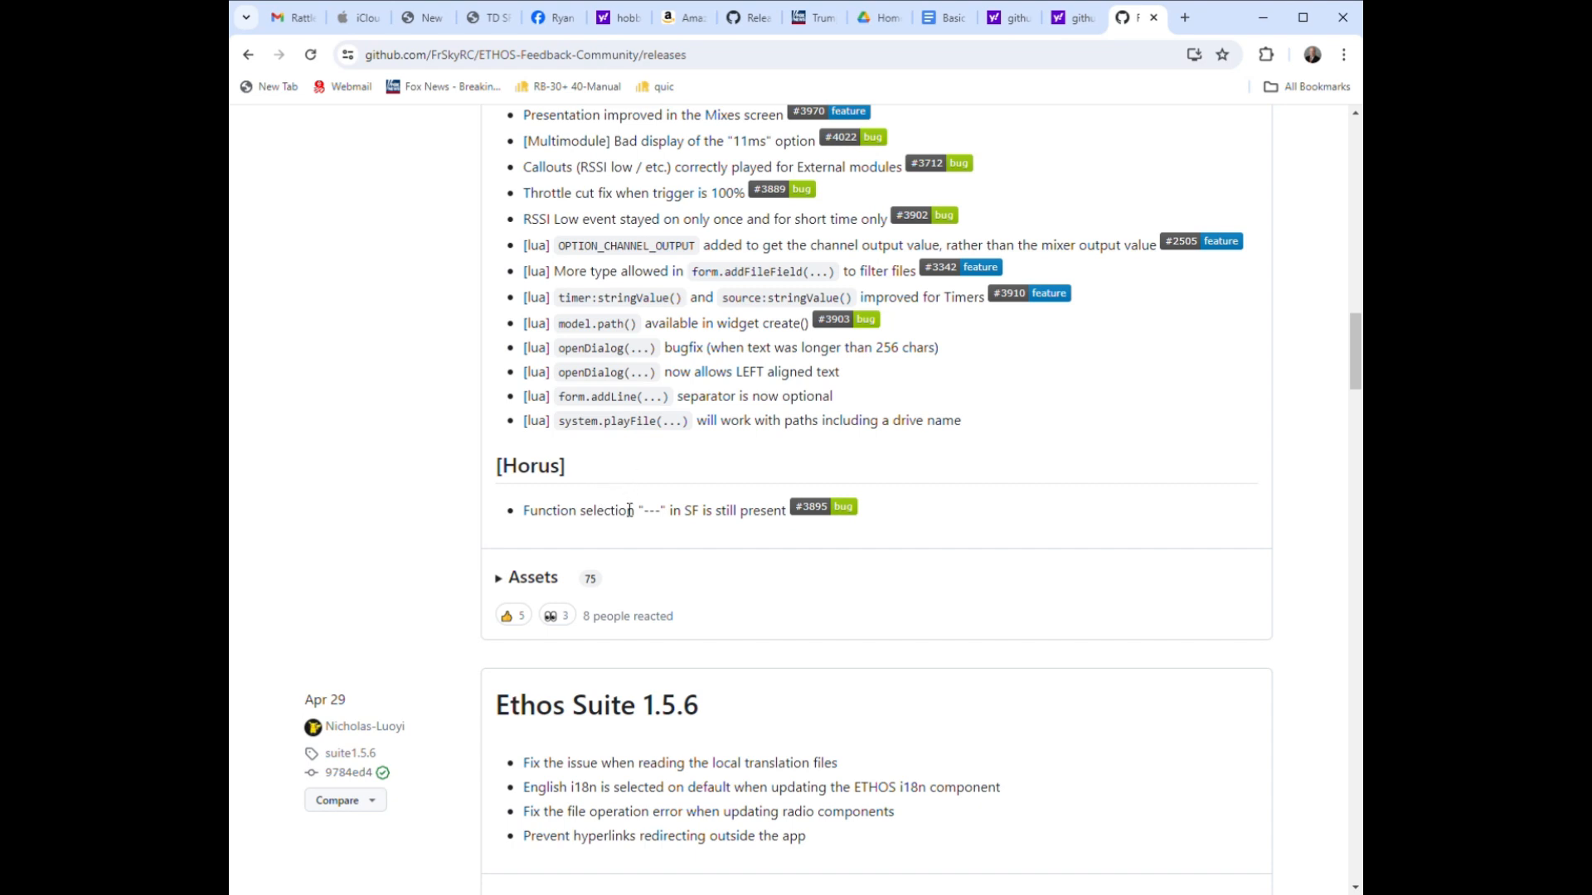
scroll("down", 3)
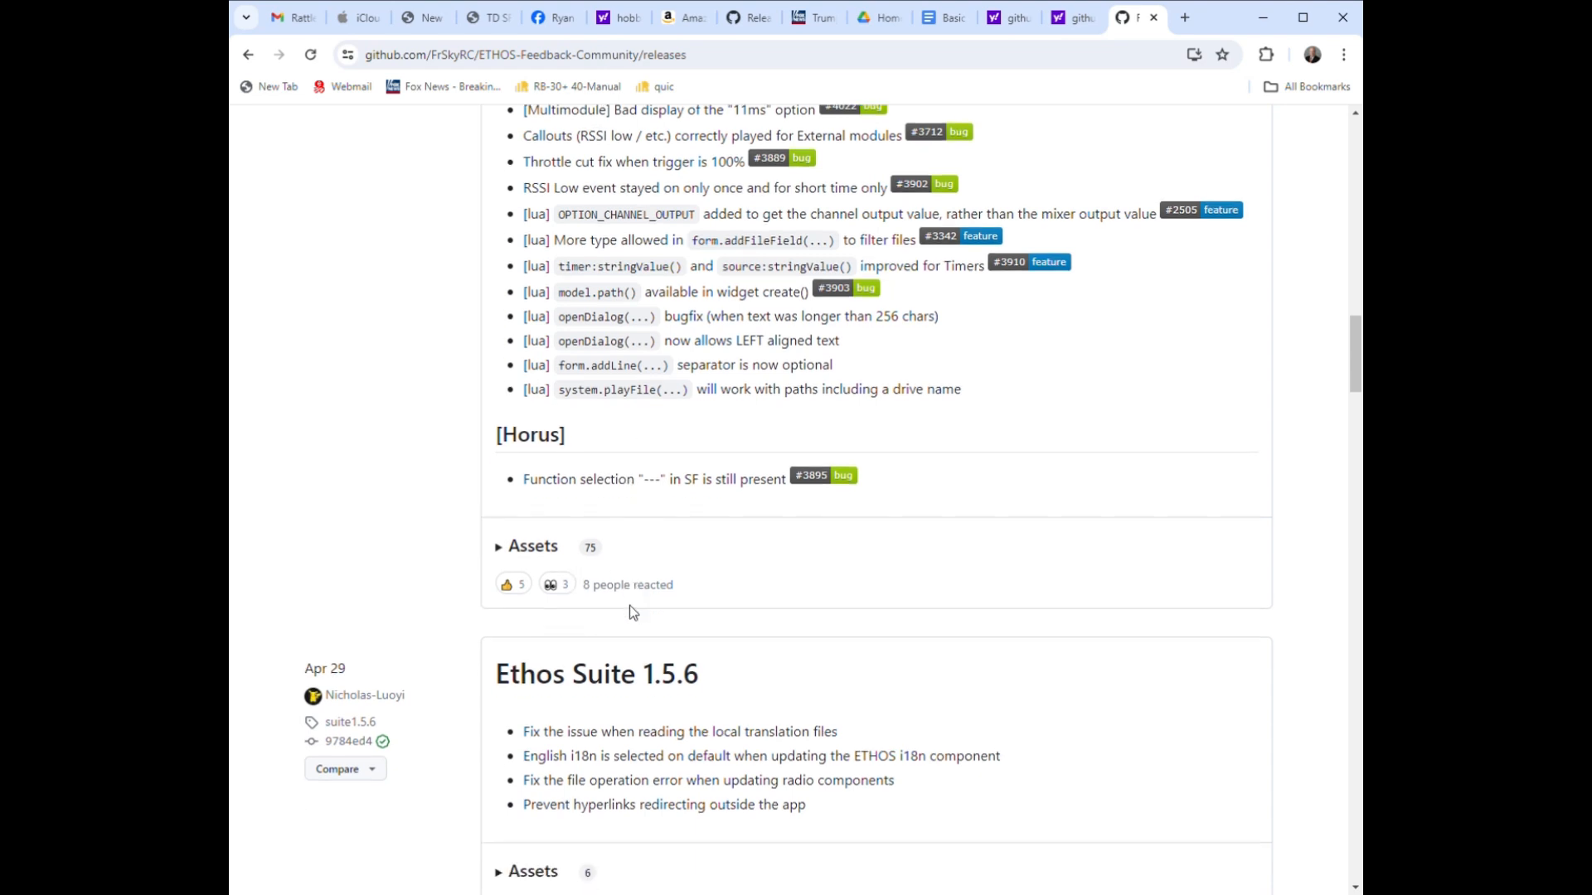
scroll("down", 3)
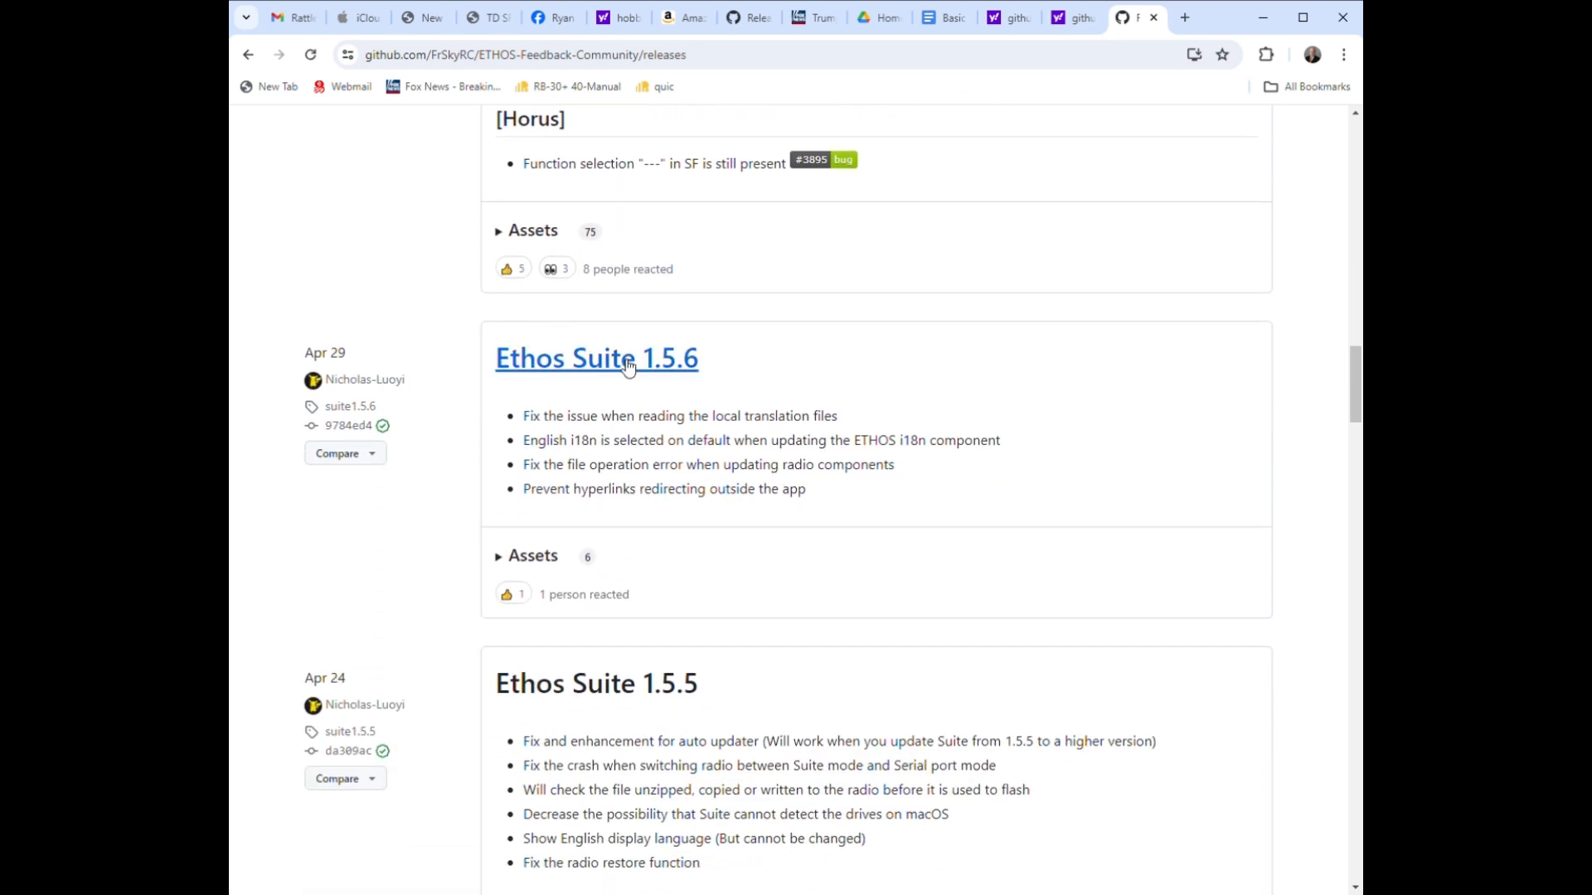
View the Ethos Suite 1.5.6 release page with its six macOS and Windows download assets.
left_click(620, 358)
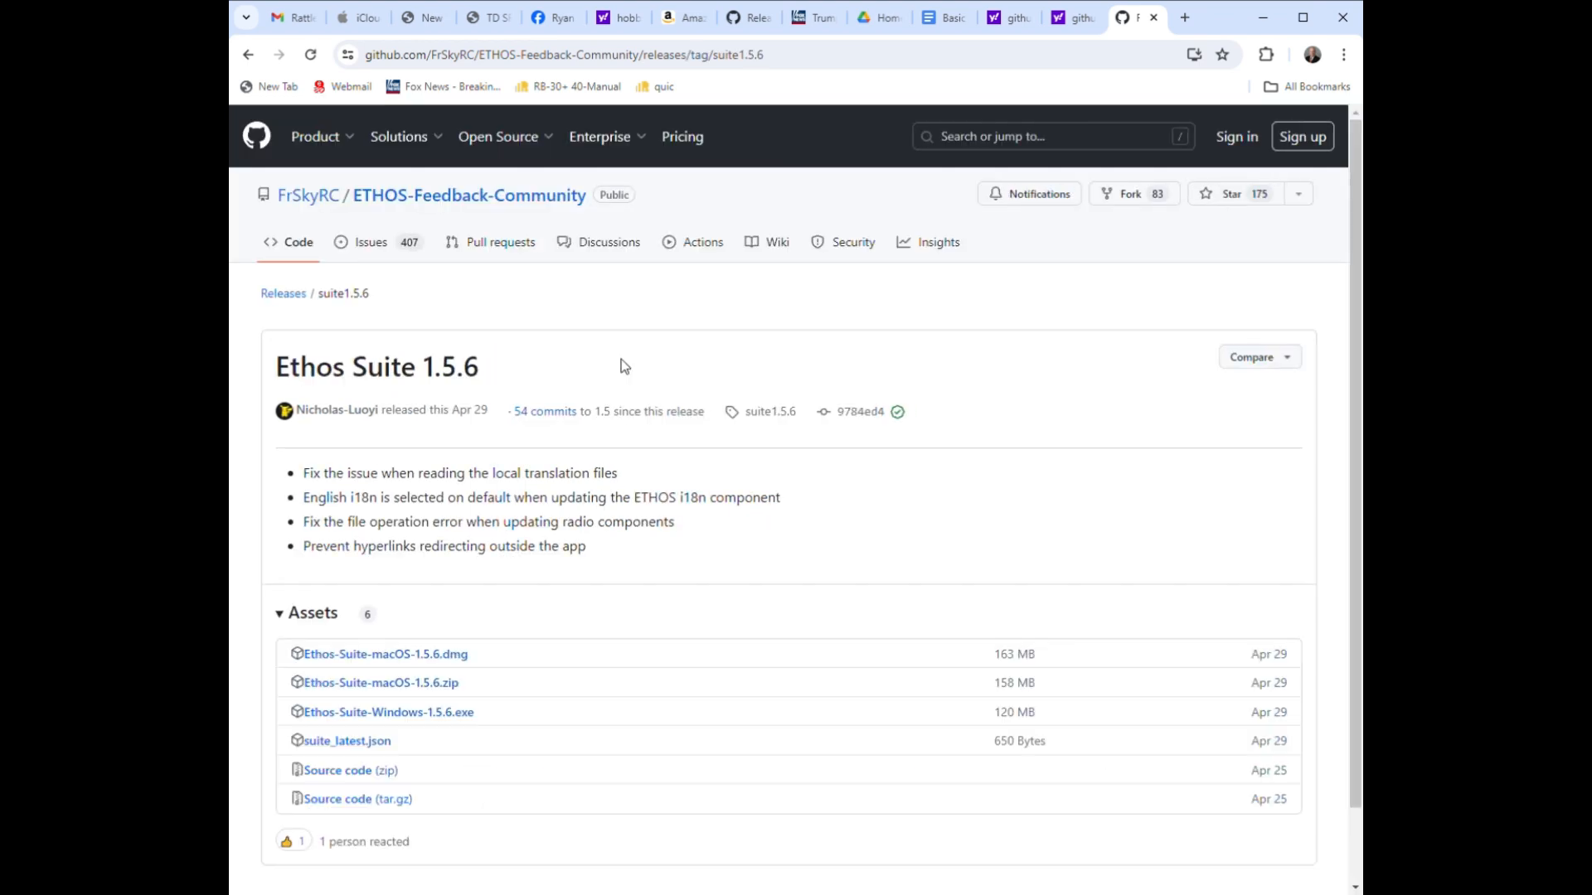
scroll("down", 3)
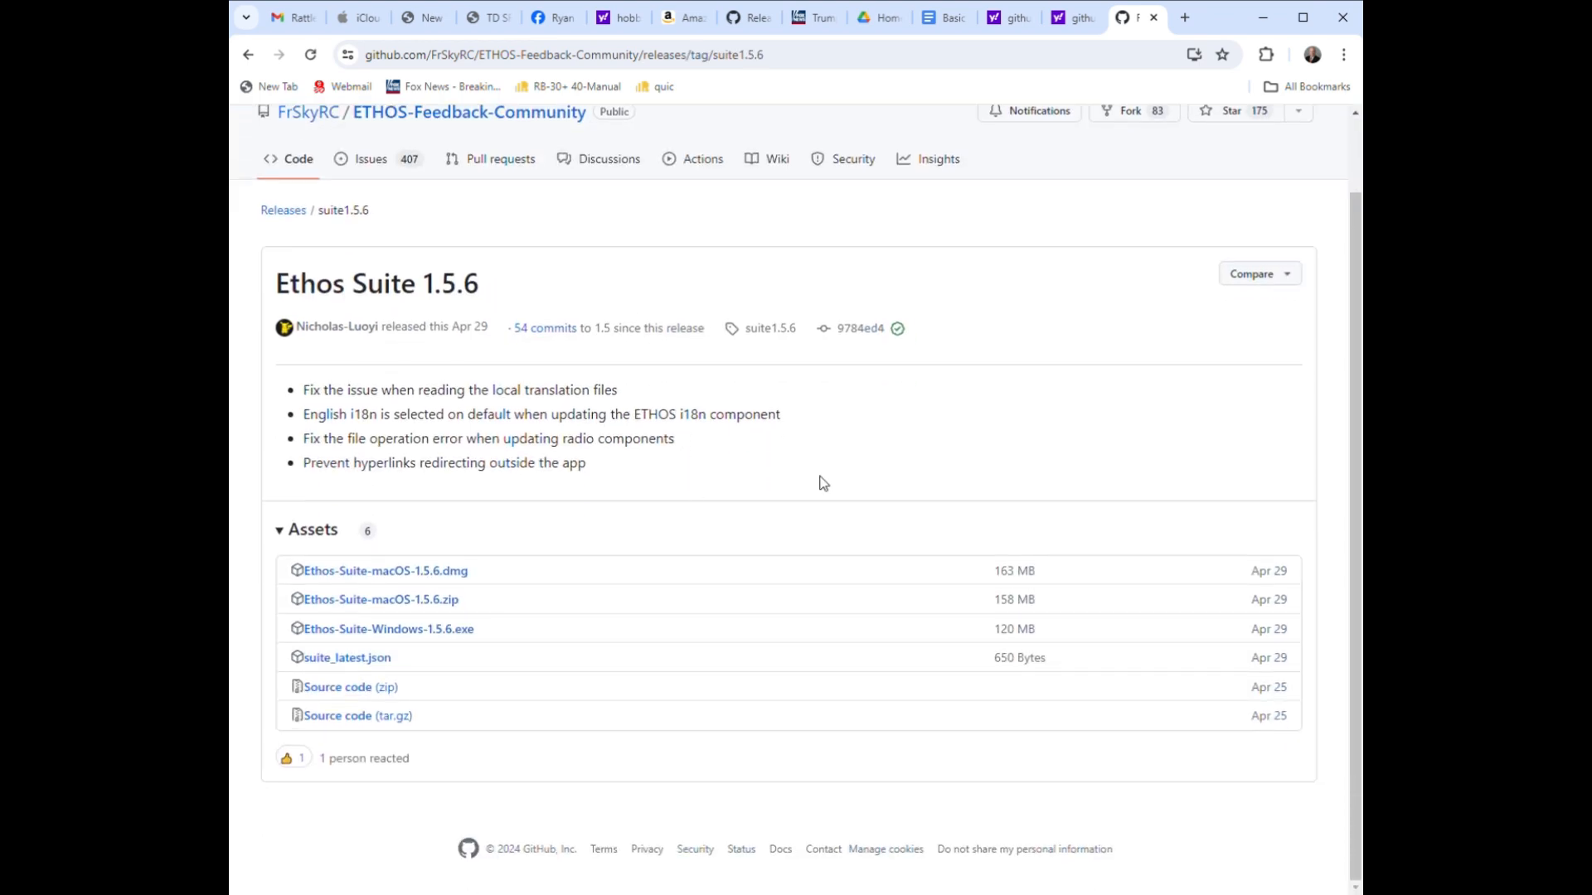
mouse_move(999, 471)
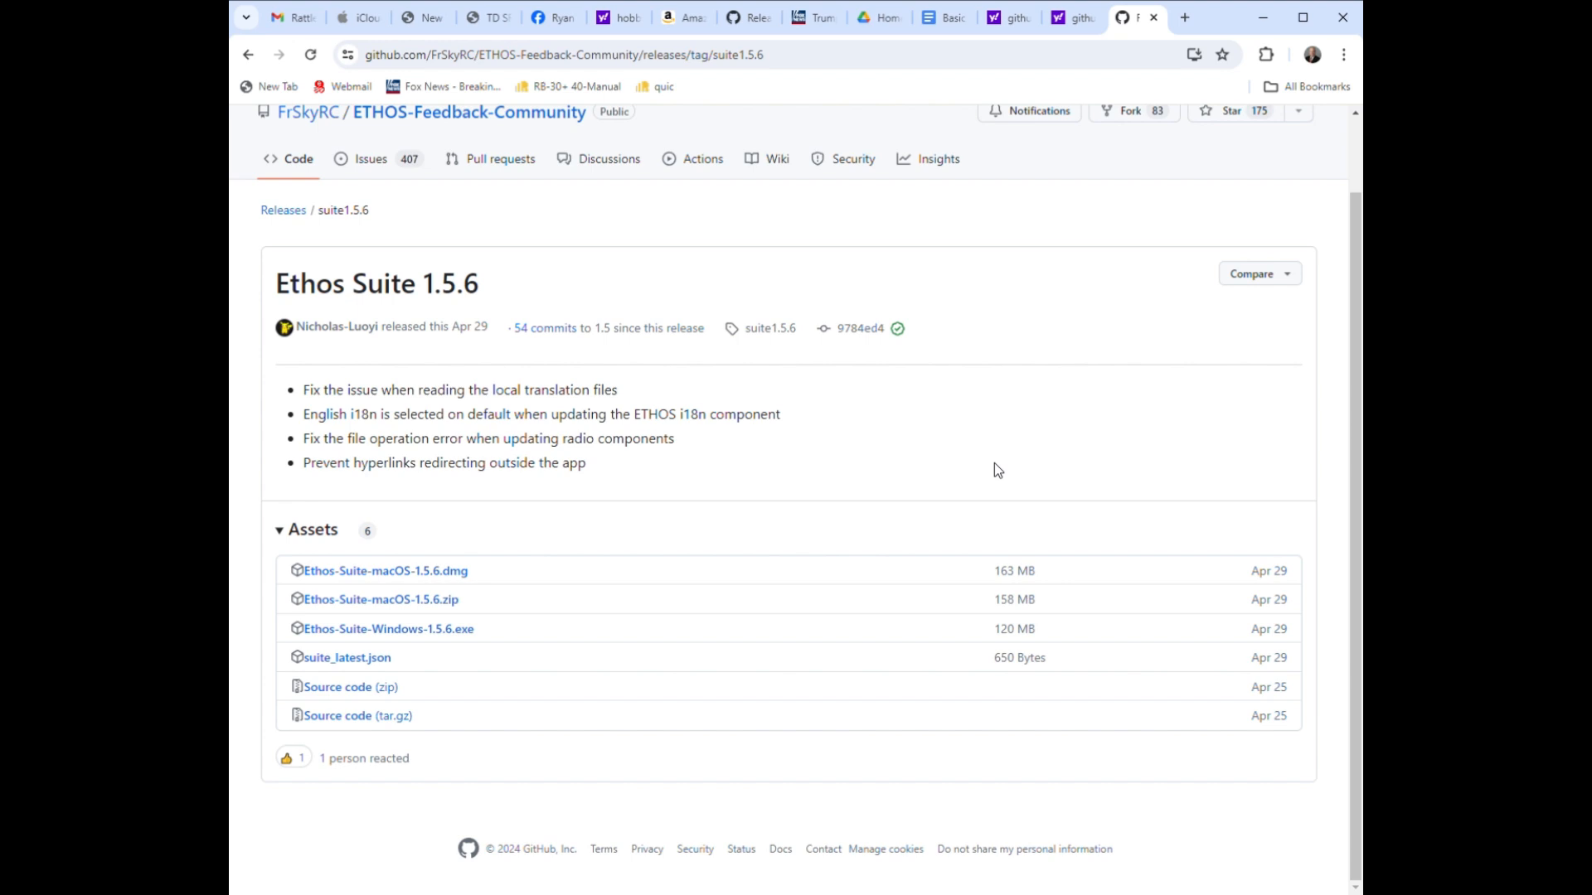
mouse_move(385, 592)
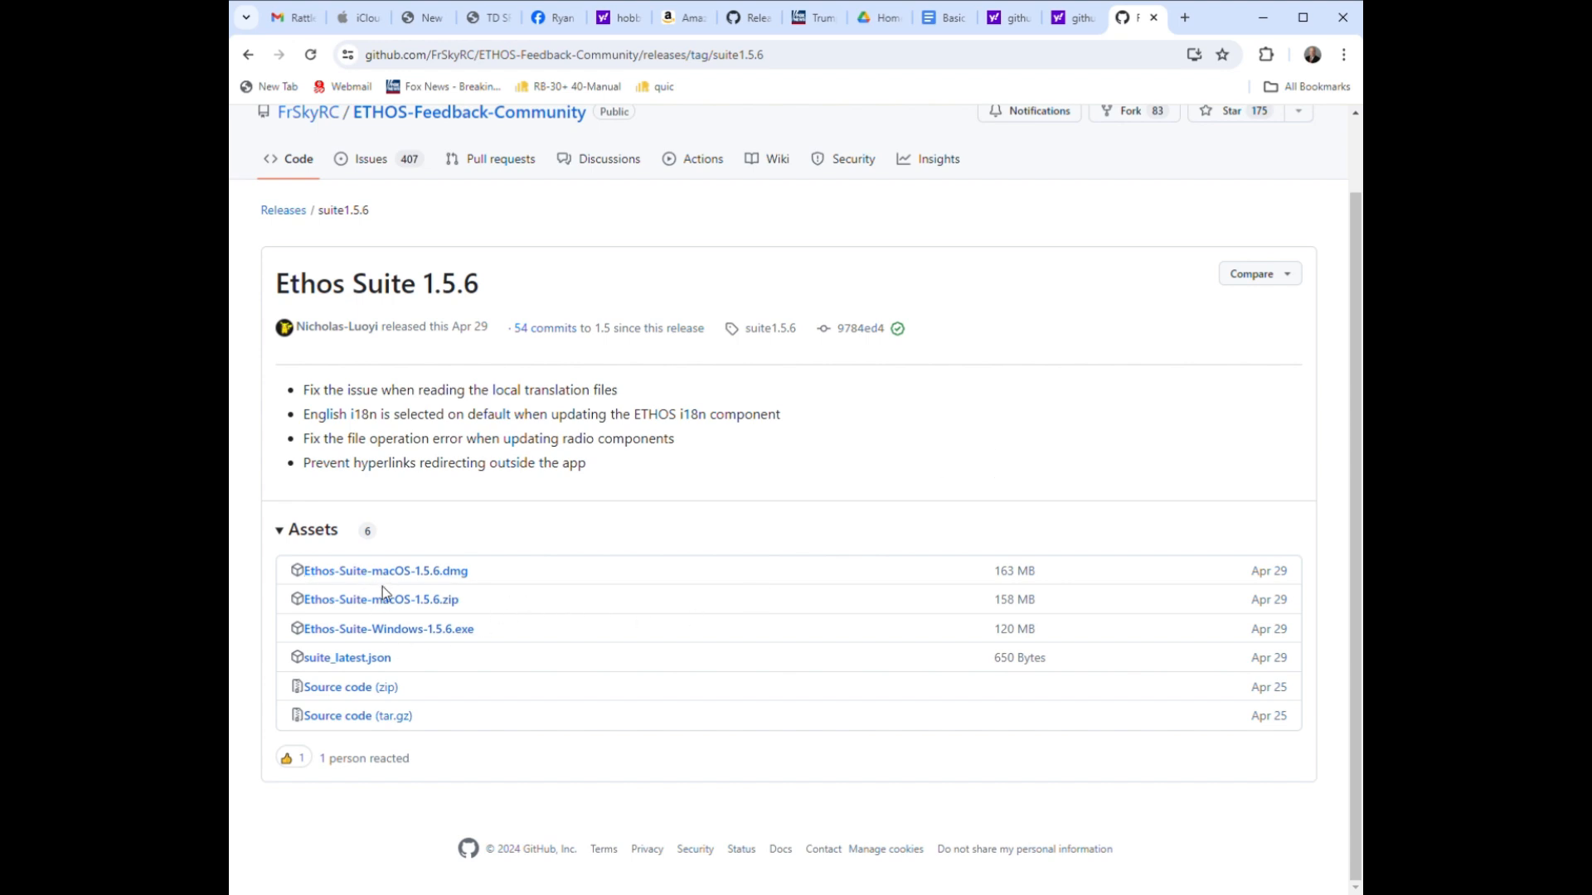
mouse_move(429, 613)
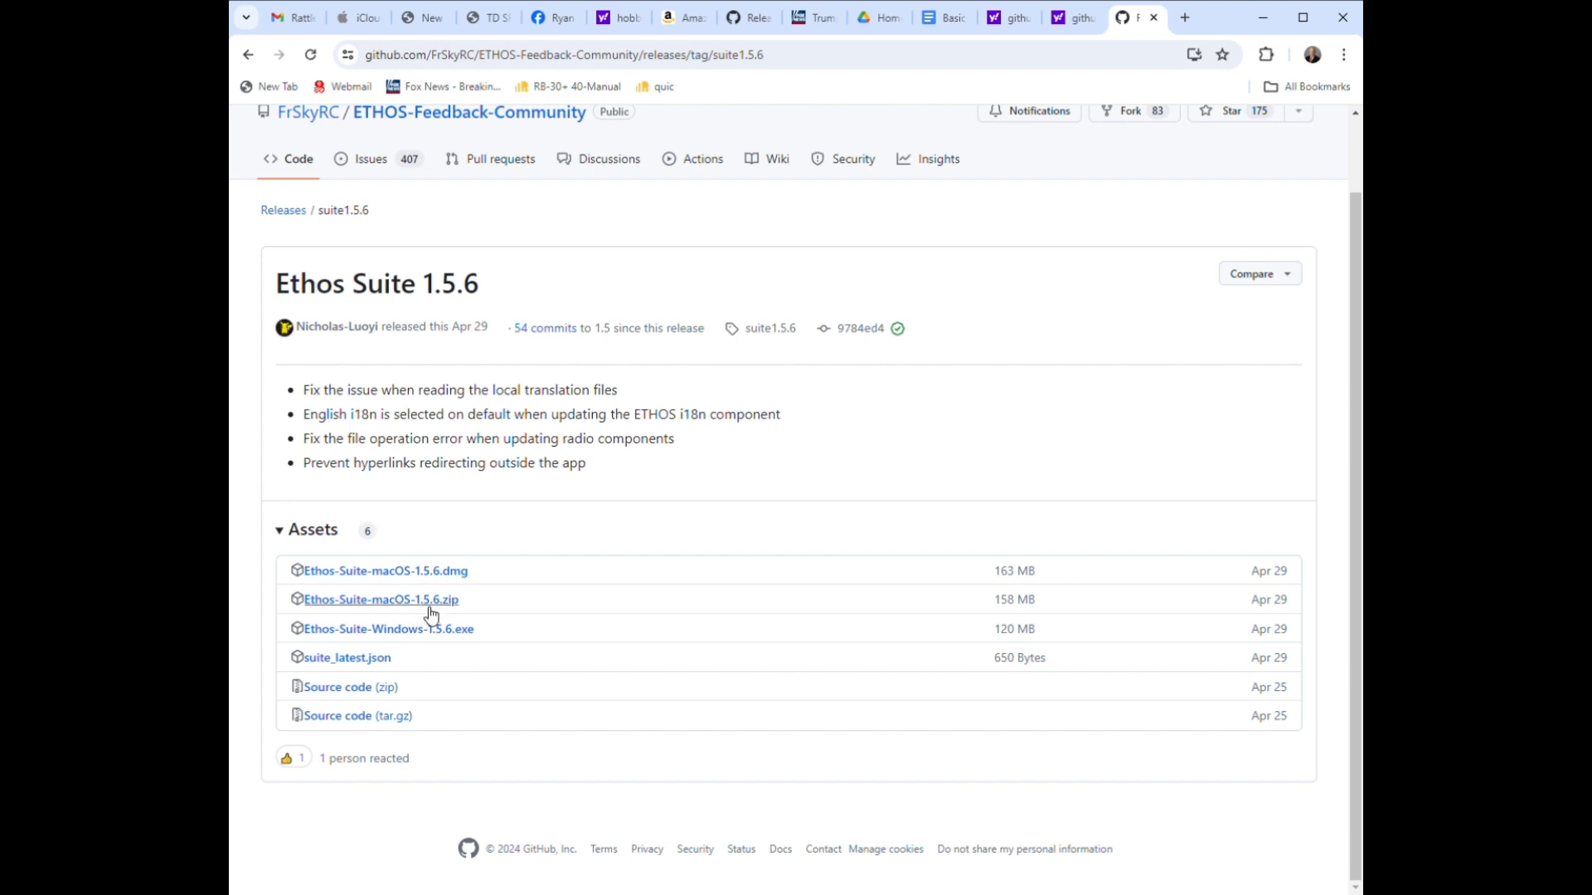
mouse_move(452, 582)
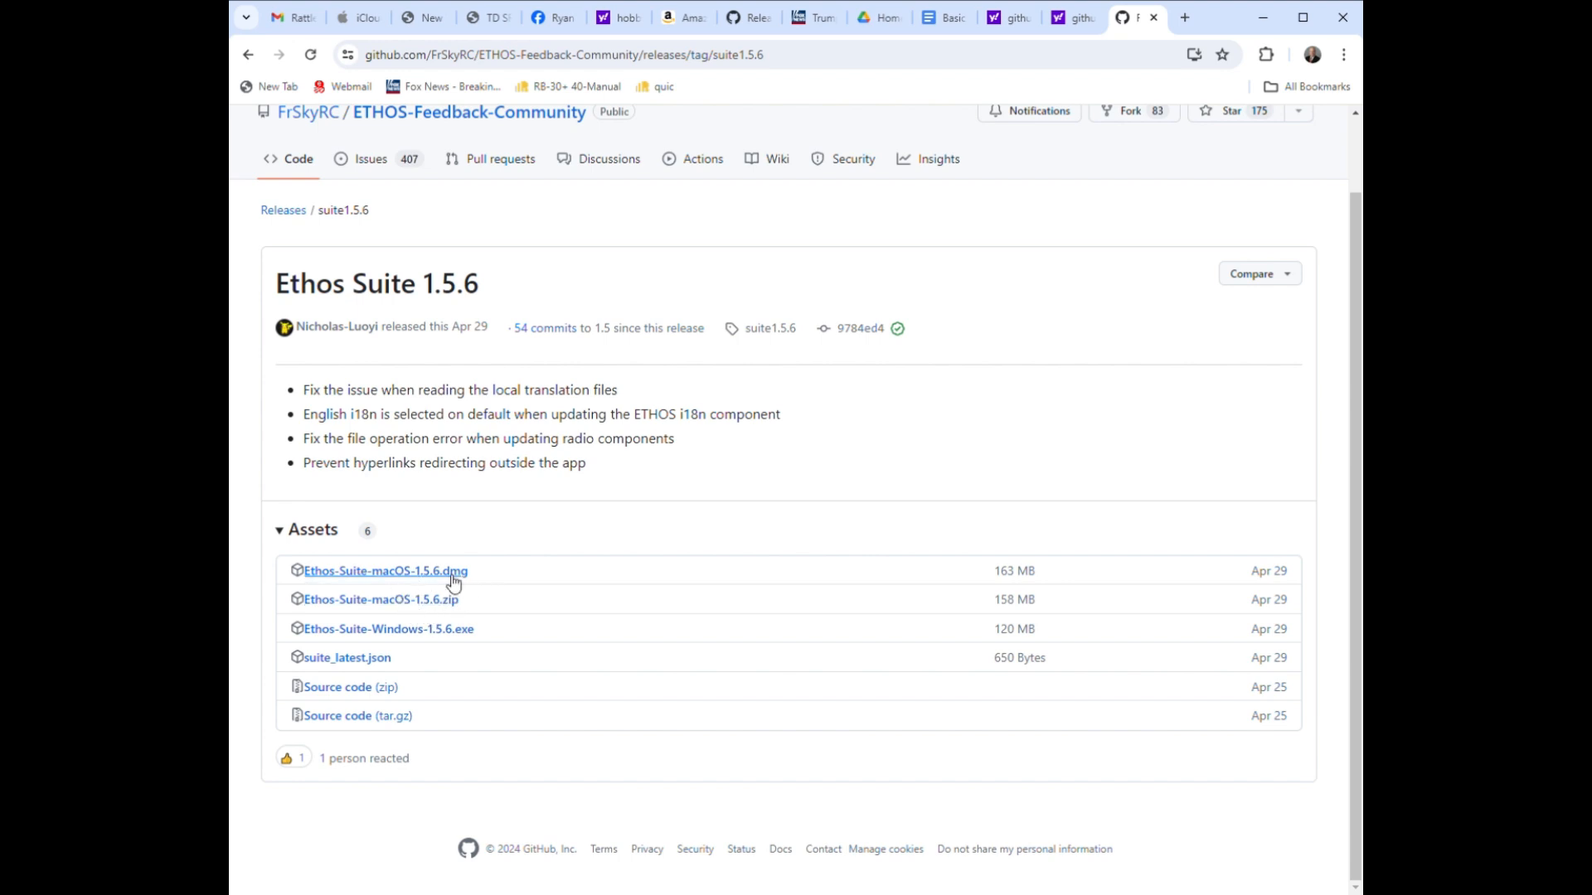
mouse_move(403, 604)
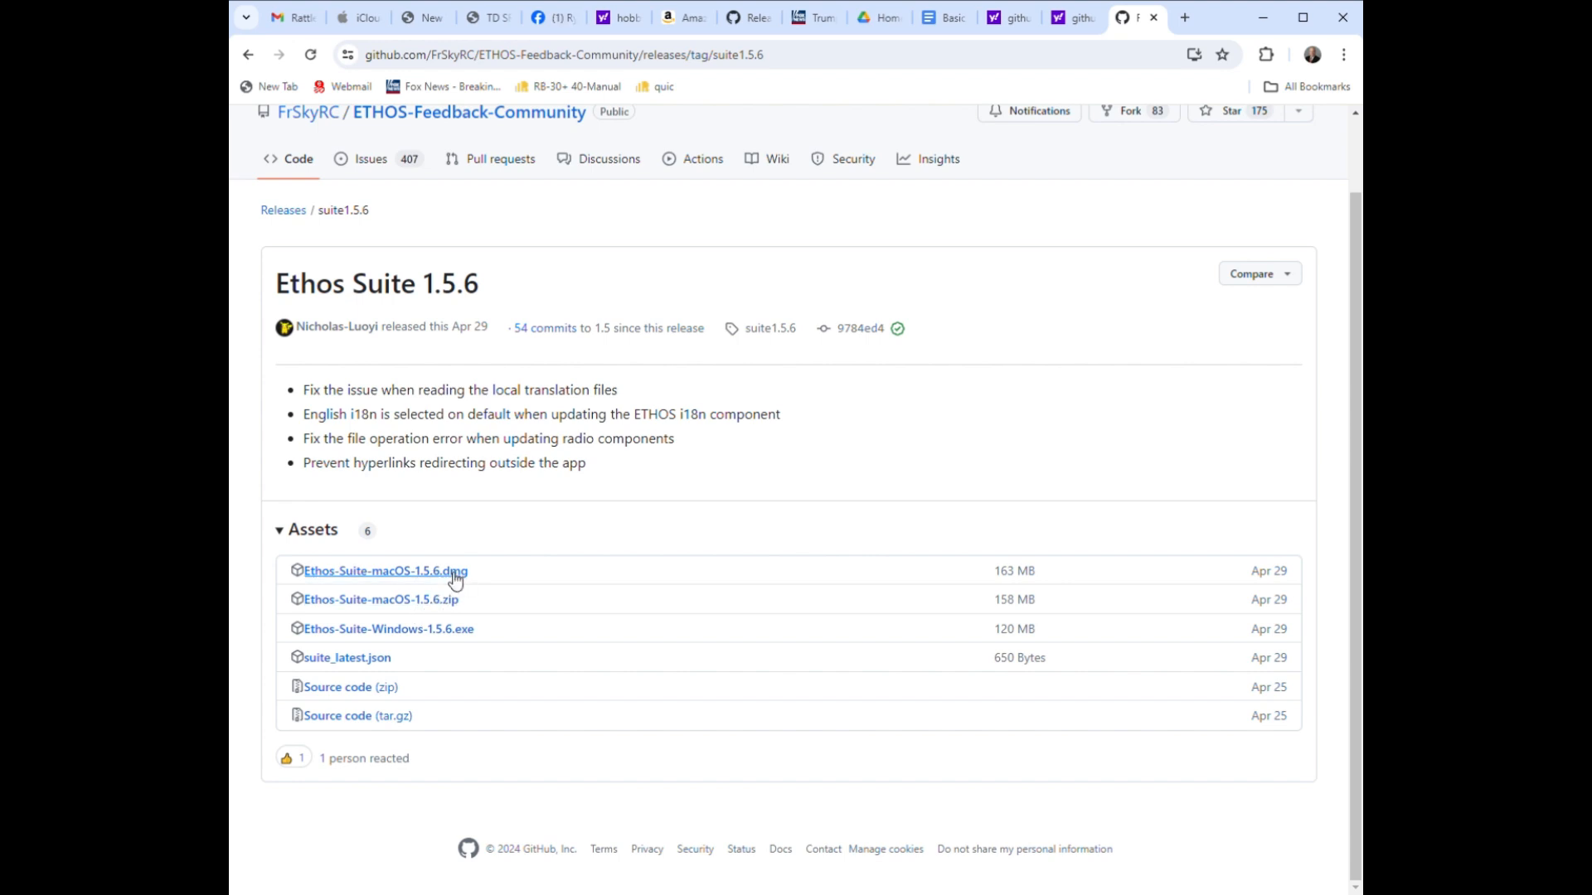
mouse_move(460, 577)
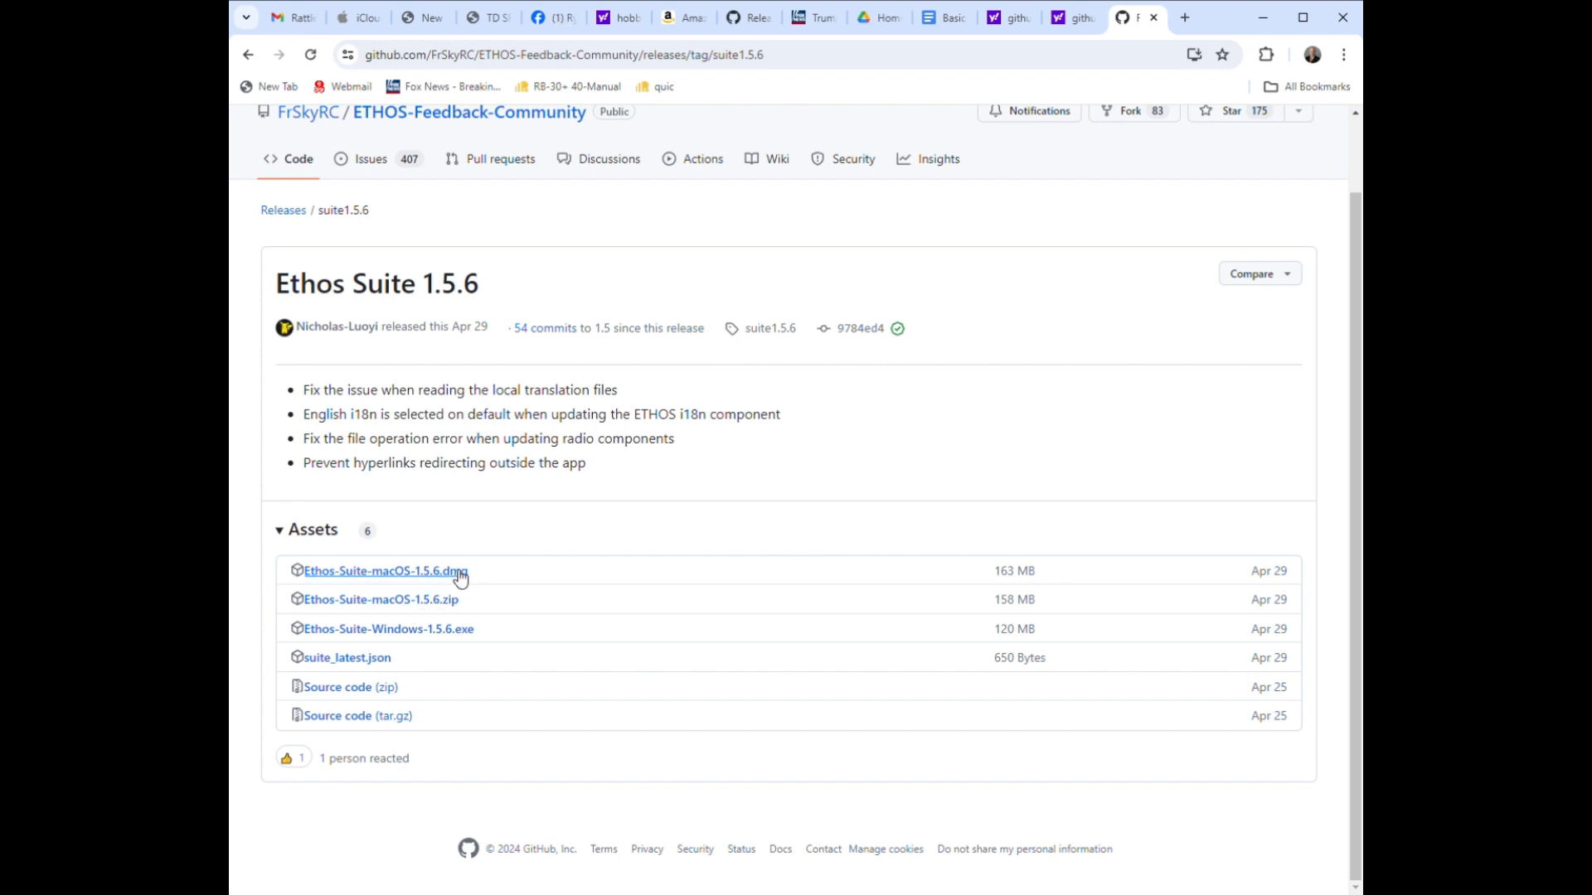
mouse_move(420, 643)
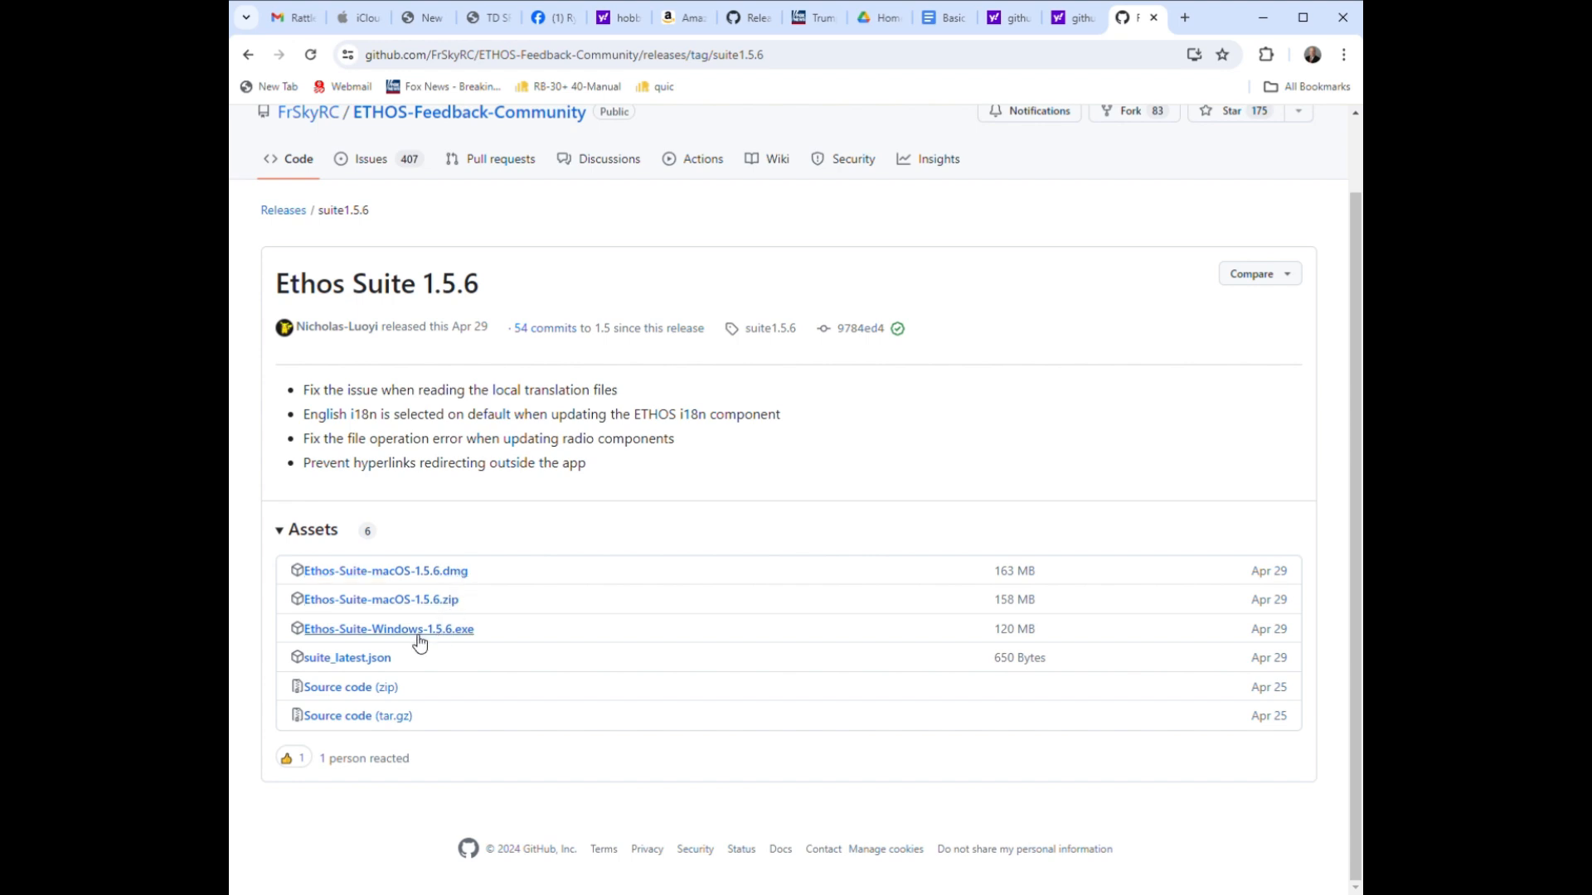
mouse_move(434, 640)
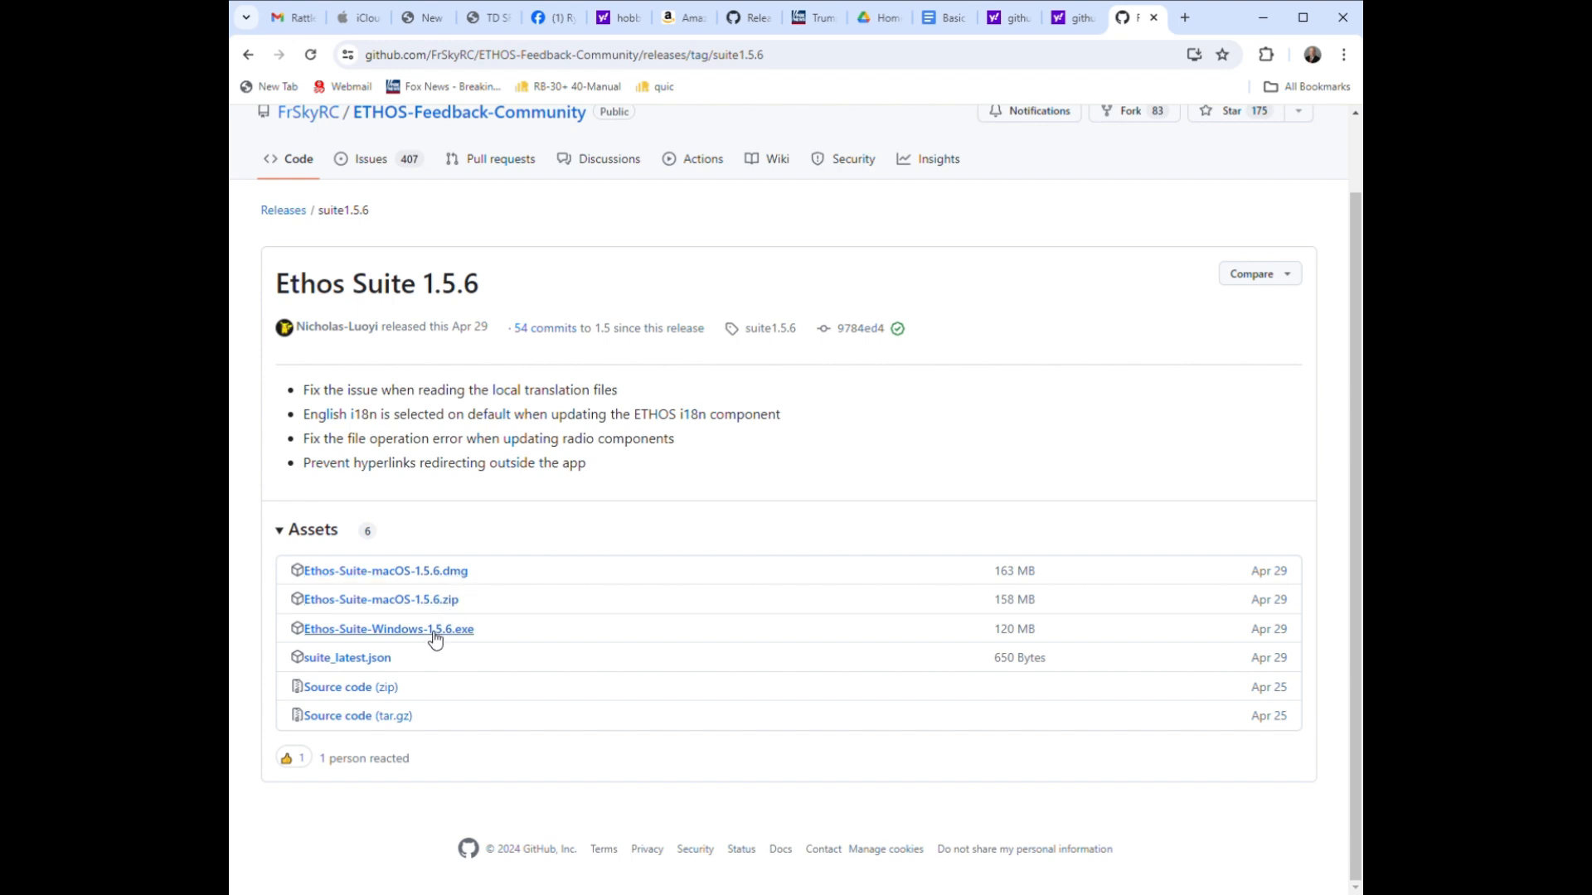
mouse_move(467, 643)
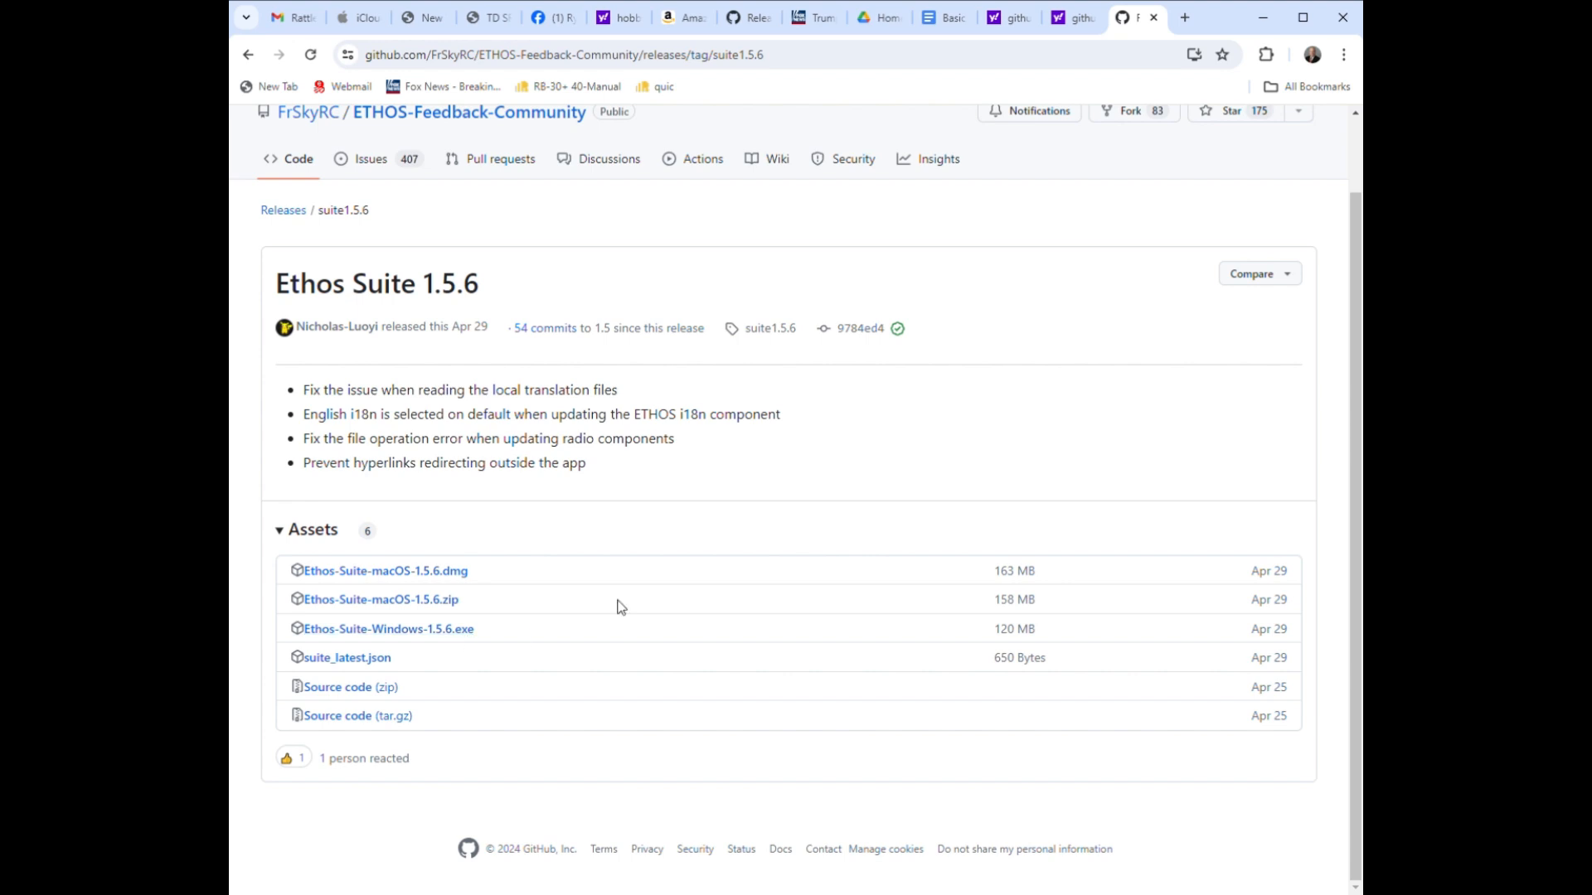
mouse_move(736, 577)
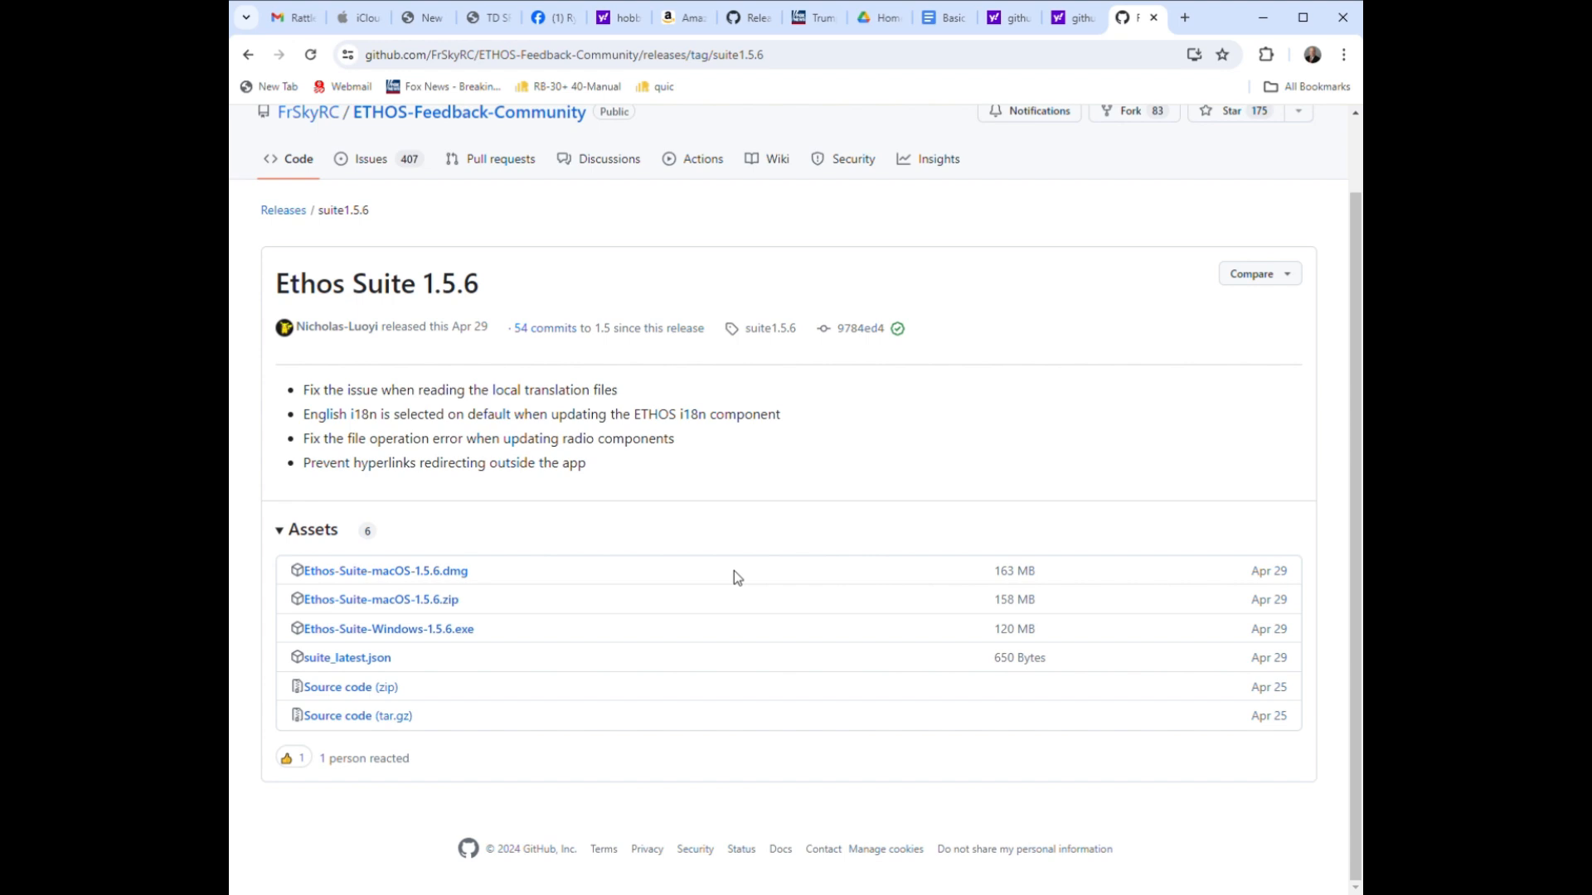
mouse_move(642, 587)
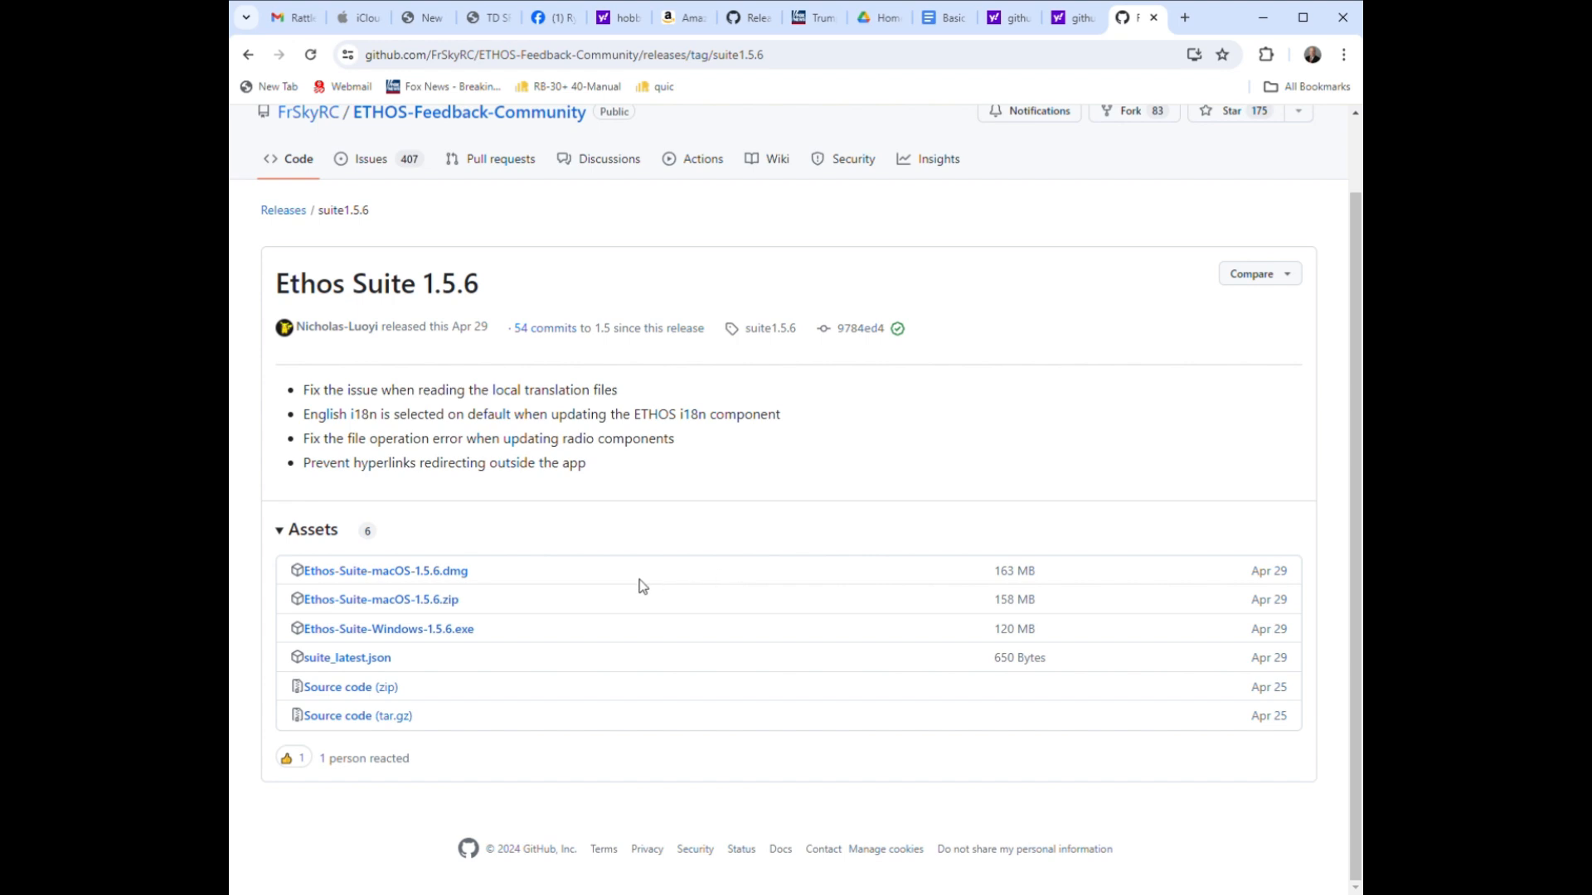
mouse_move(282, 530)
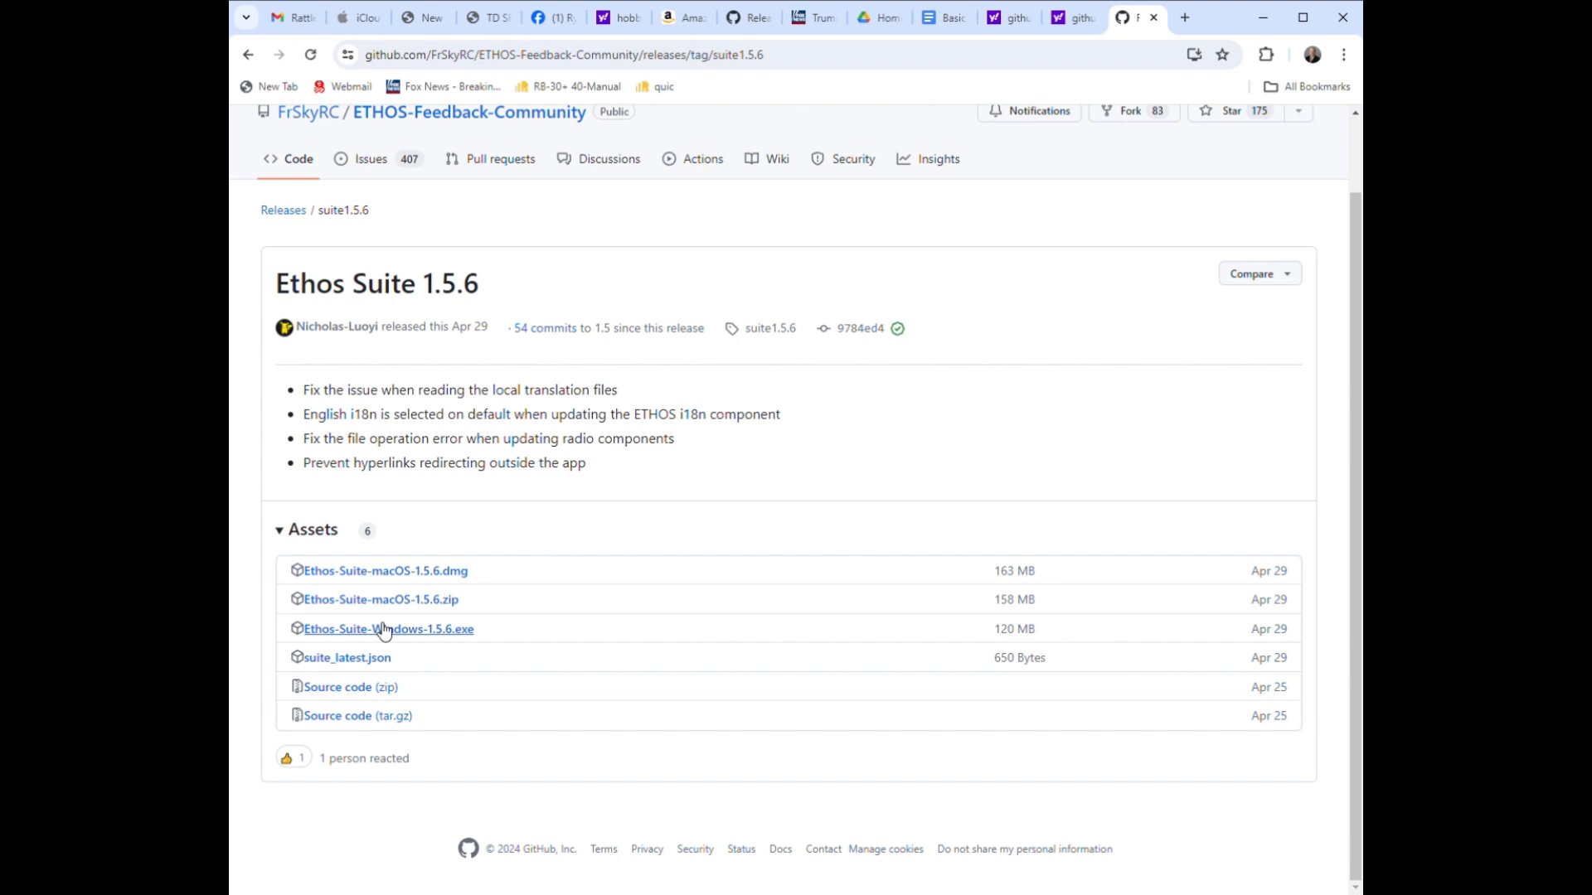
mouse_move(744, 517)
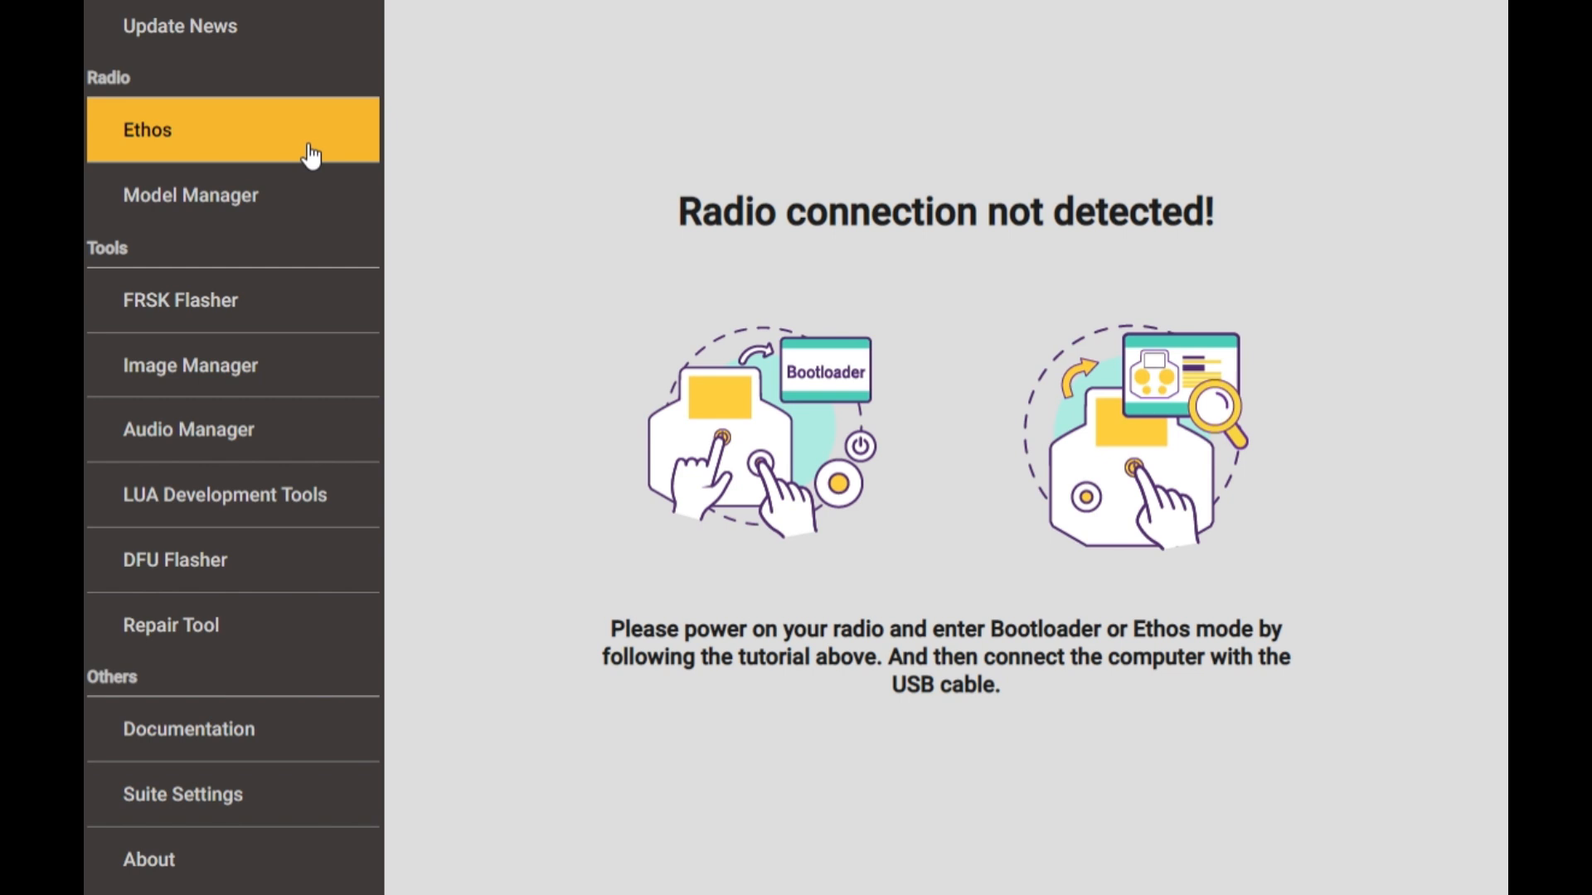
mouse_move(232, 19)
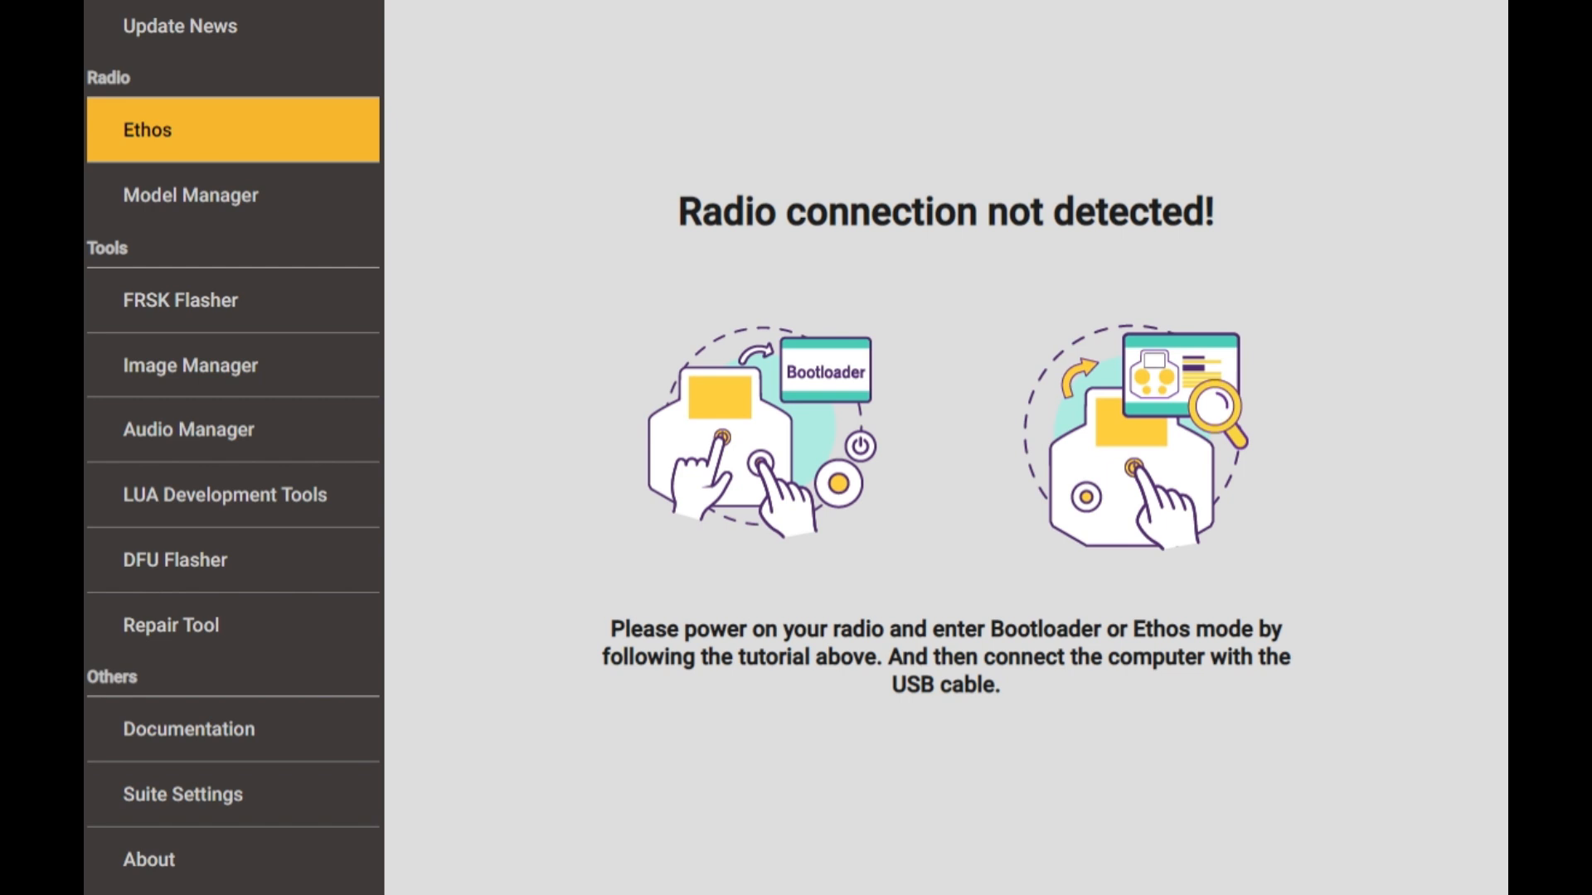
mouse_move(206, 12)
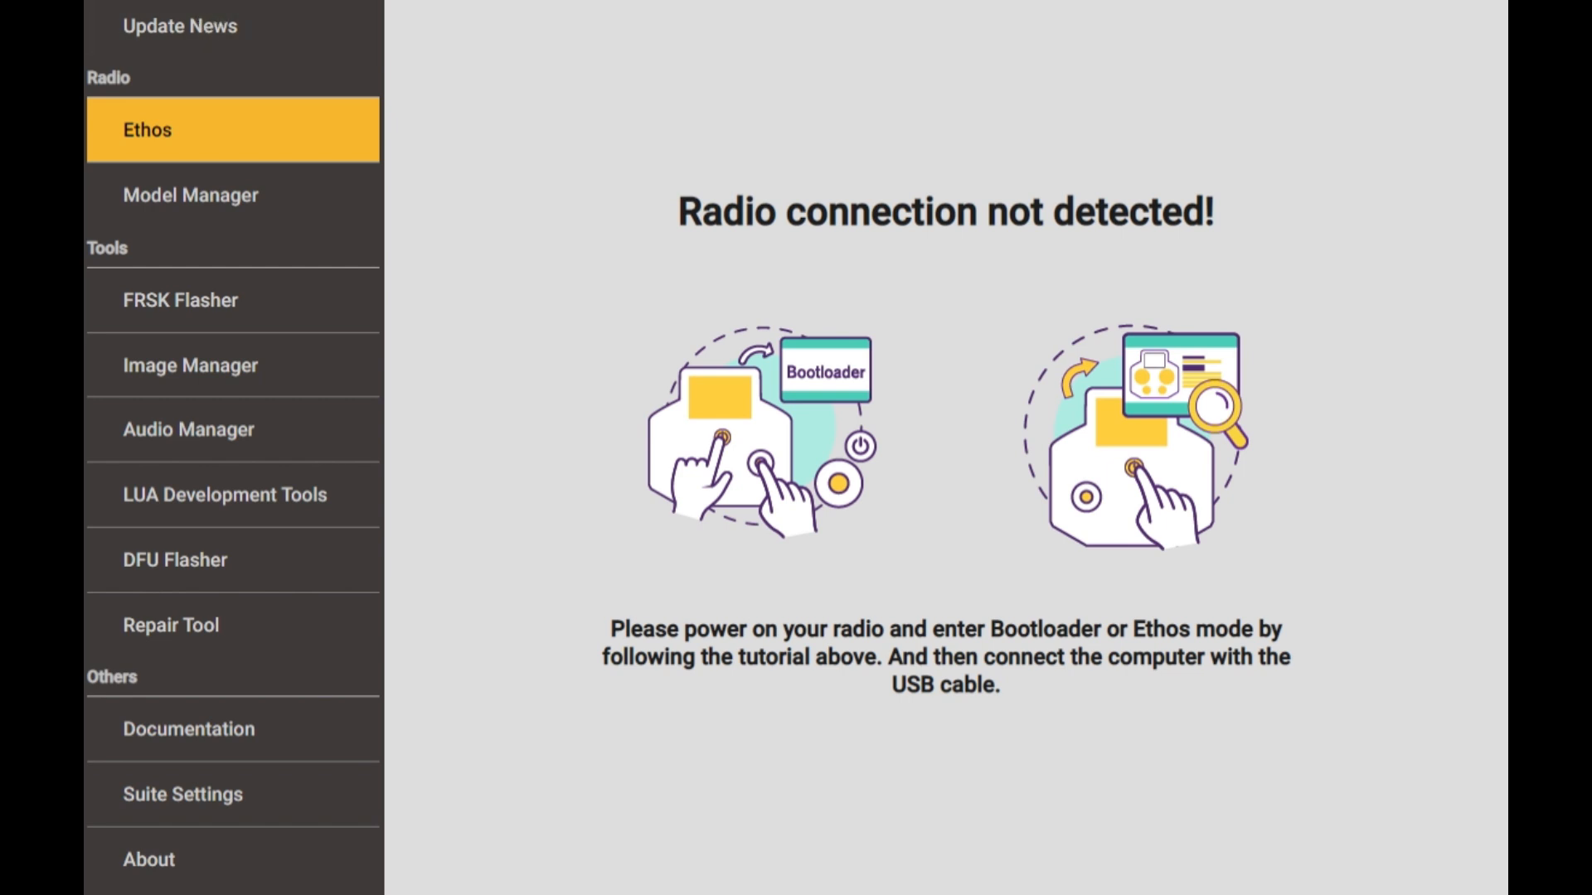
mouse_move(244, 47)
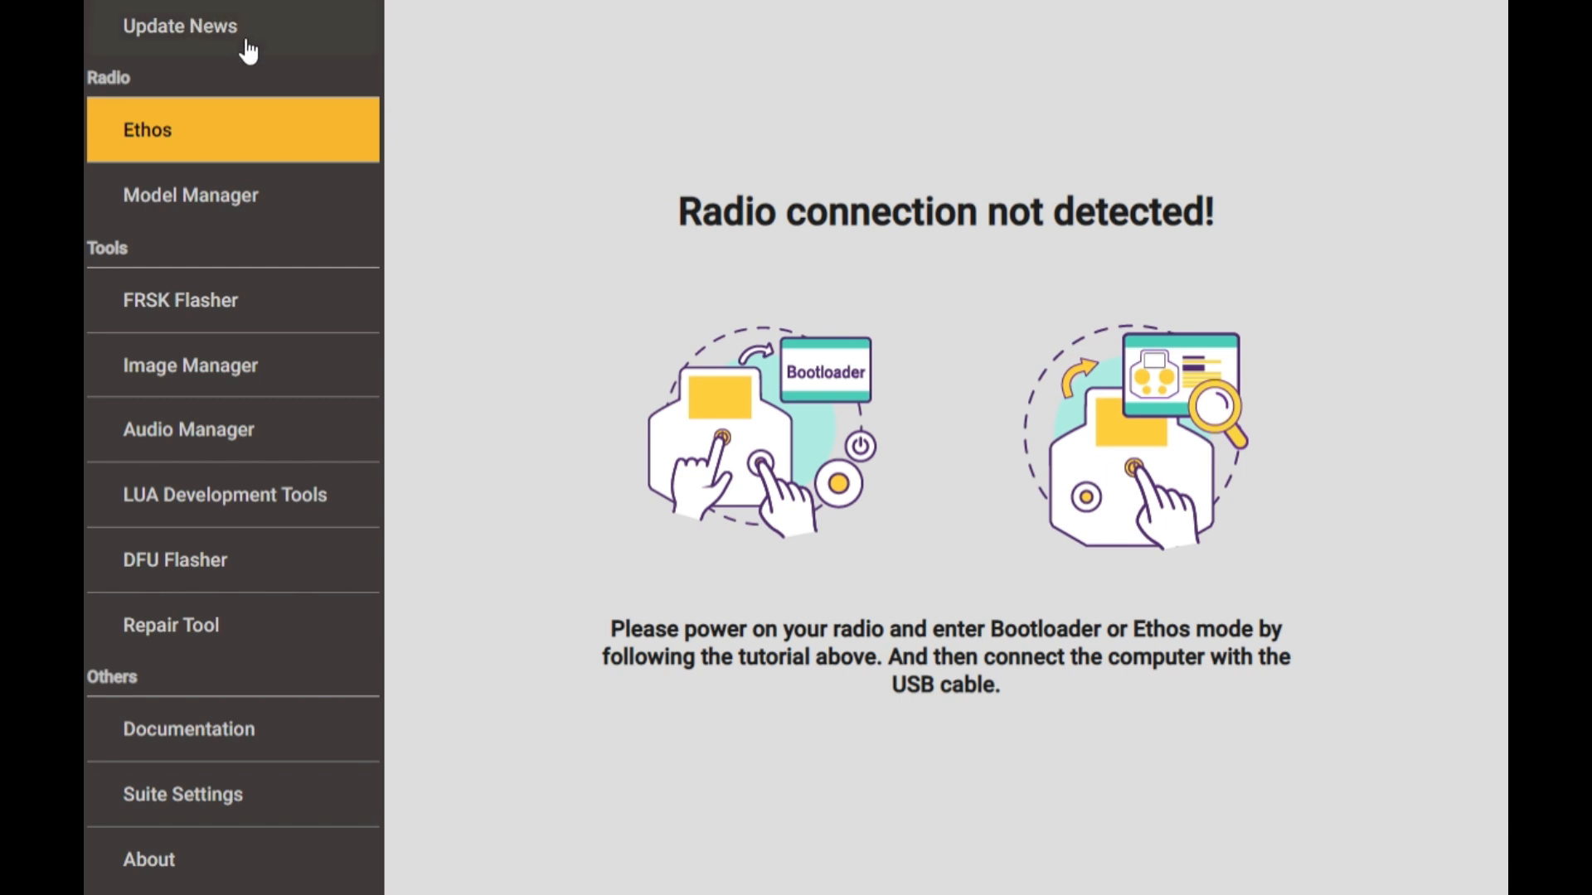
mouse_move(805, 440)
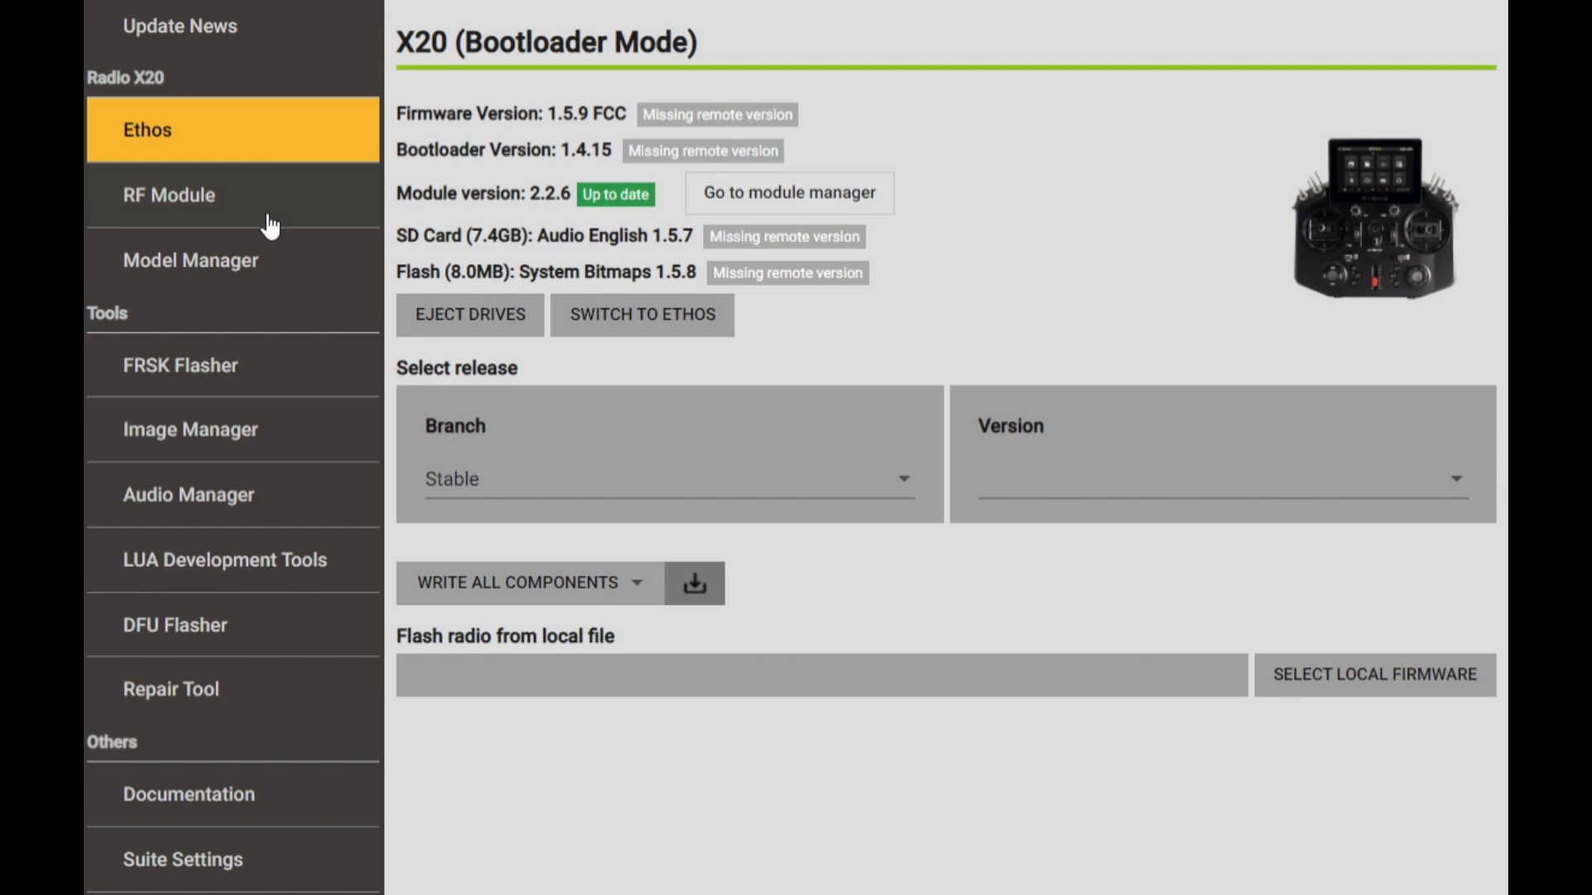
mouse_move(709, 141)
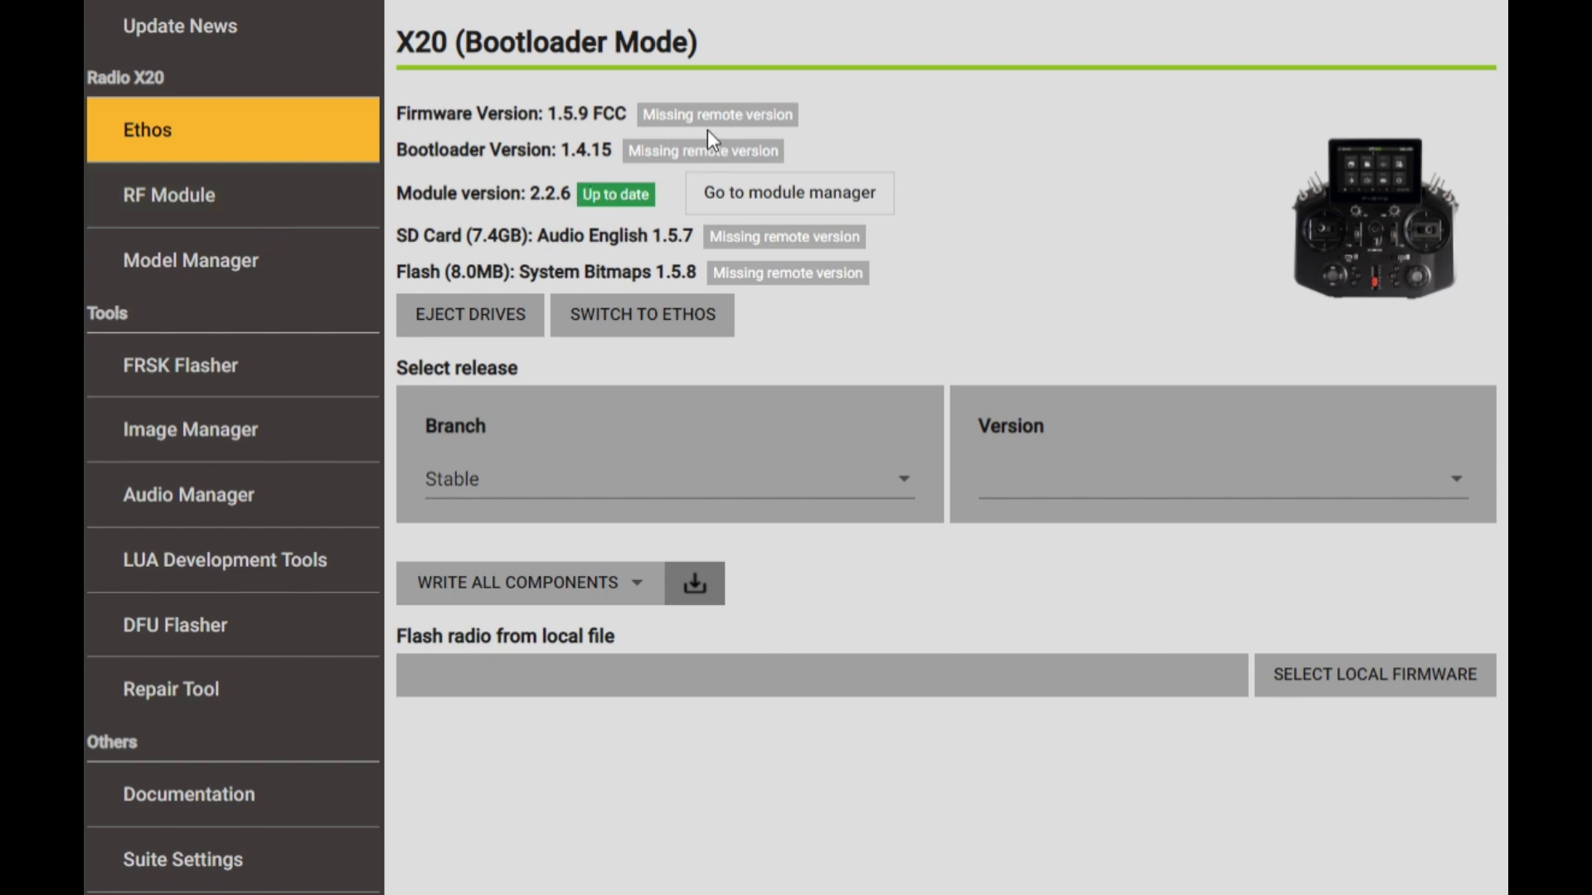
mouse_move(276, 202)
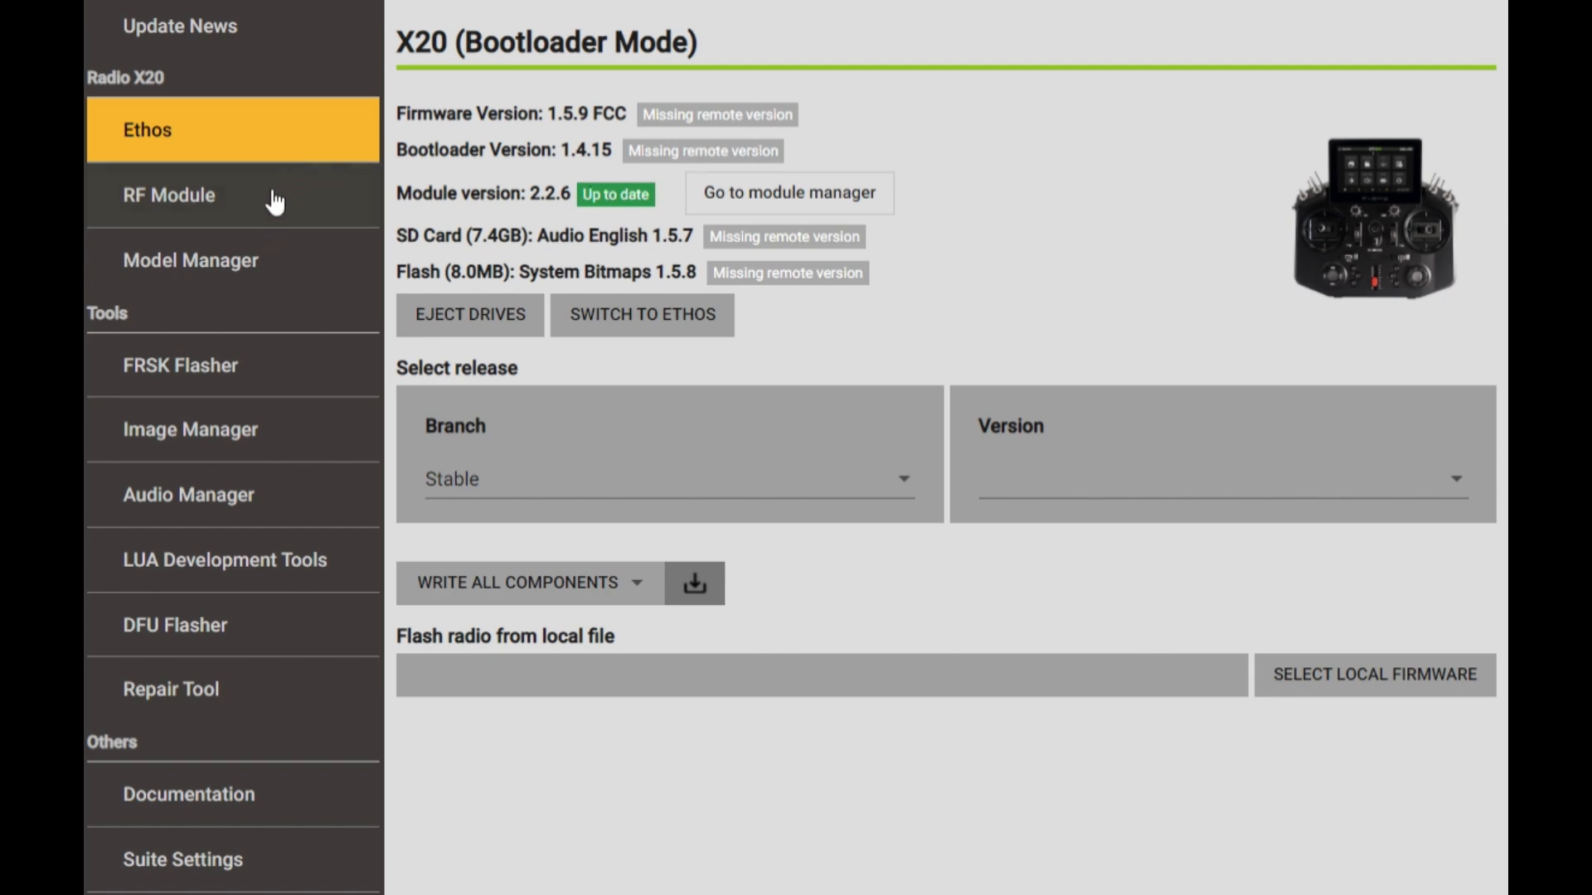
Check the RF Module firmware page, then return to the X20 Ethos firmware page.
left_click(170, 196)
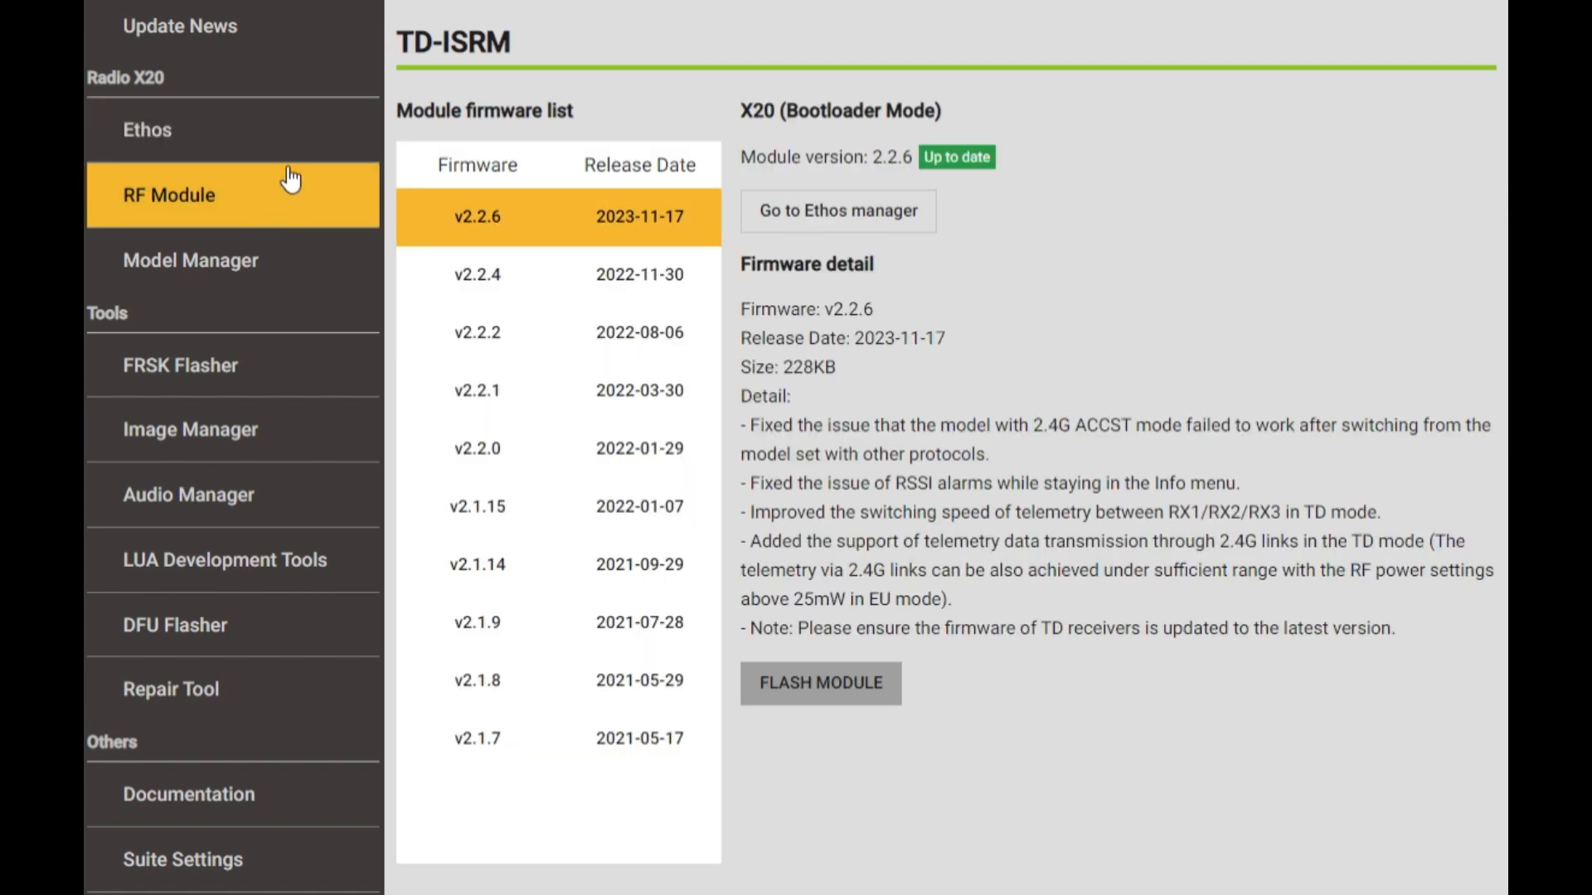
left_click(146, 129)
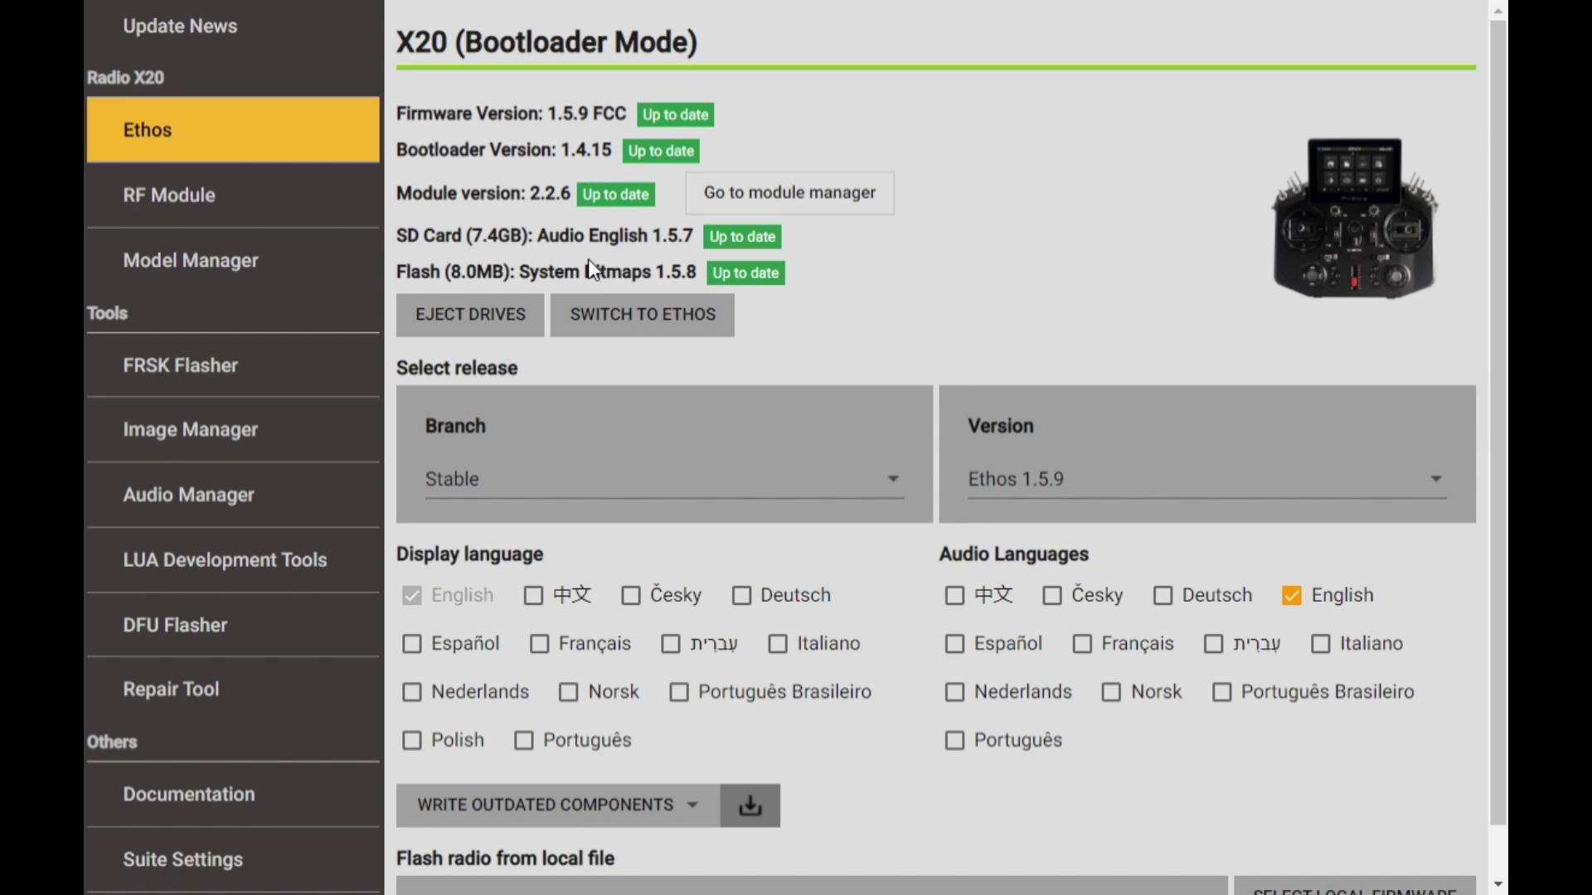
mouse_move(461, 50)
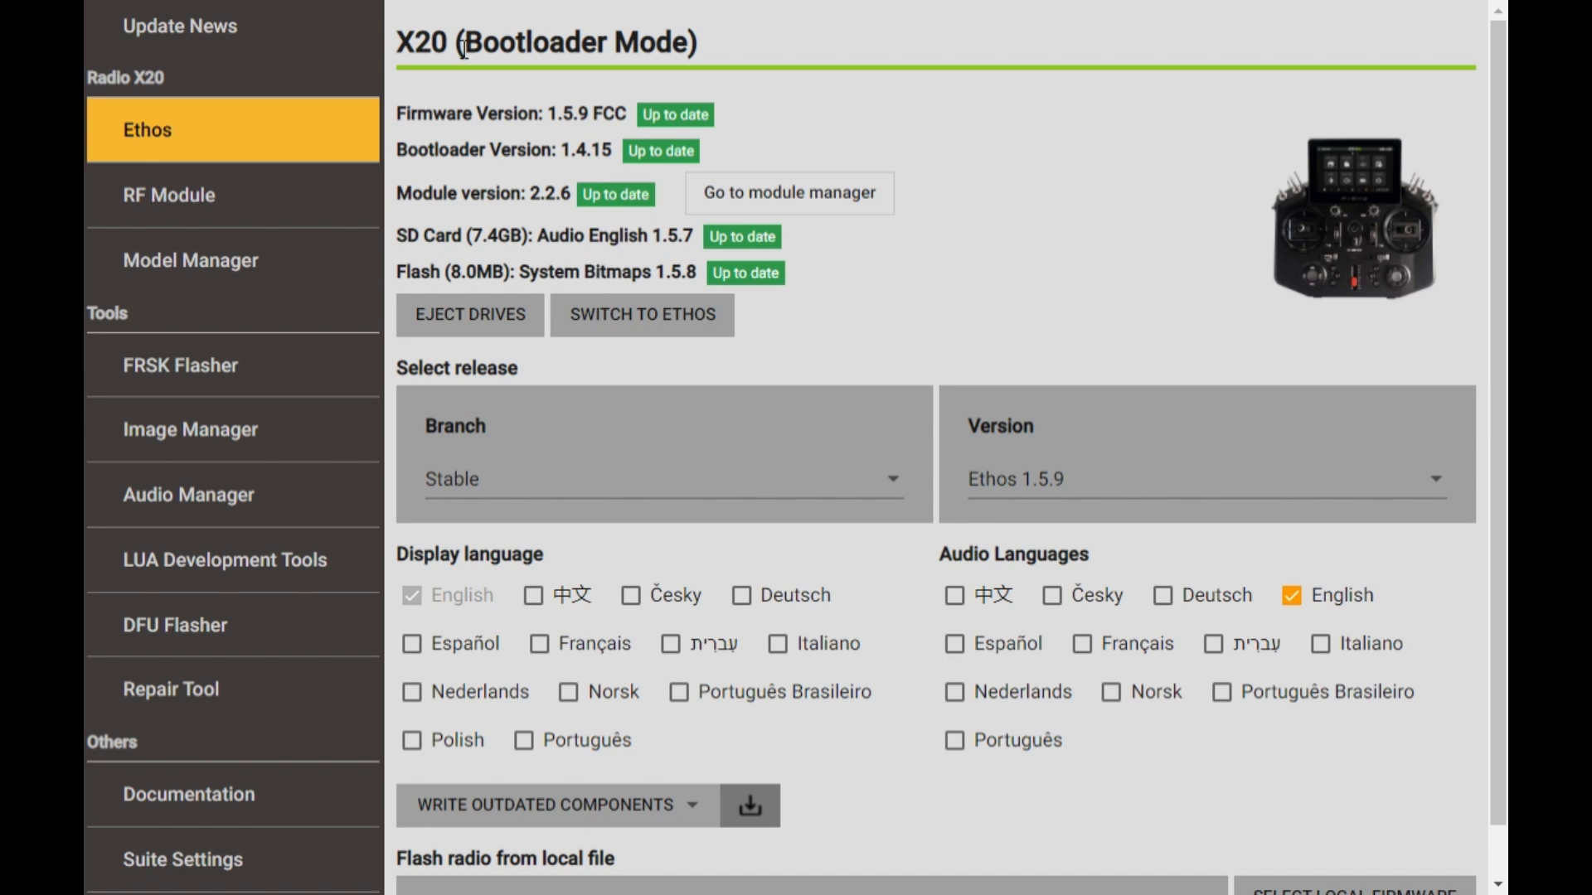
mouse_move(775, 235)
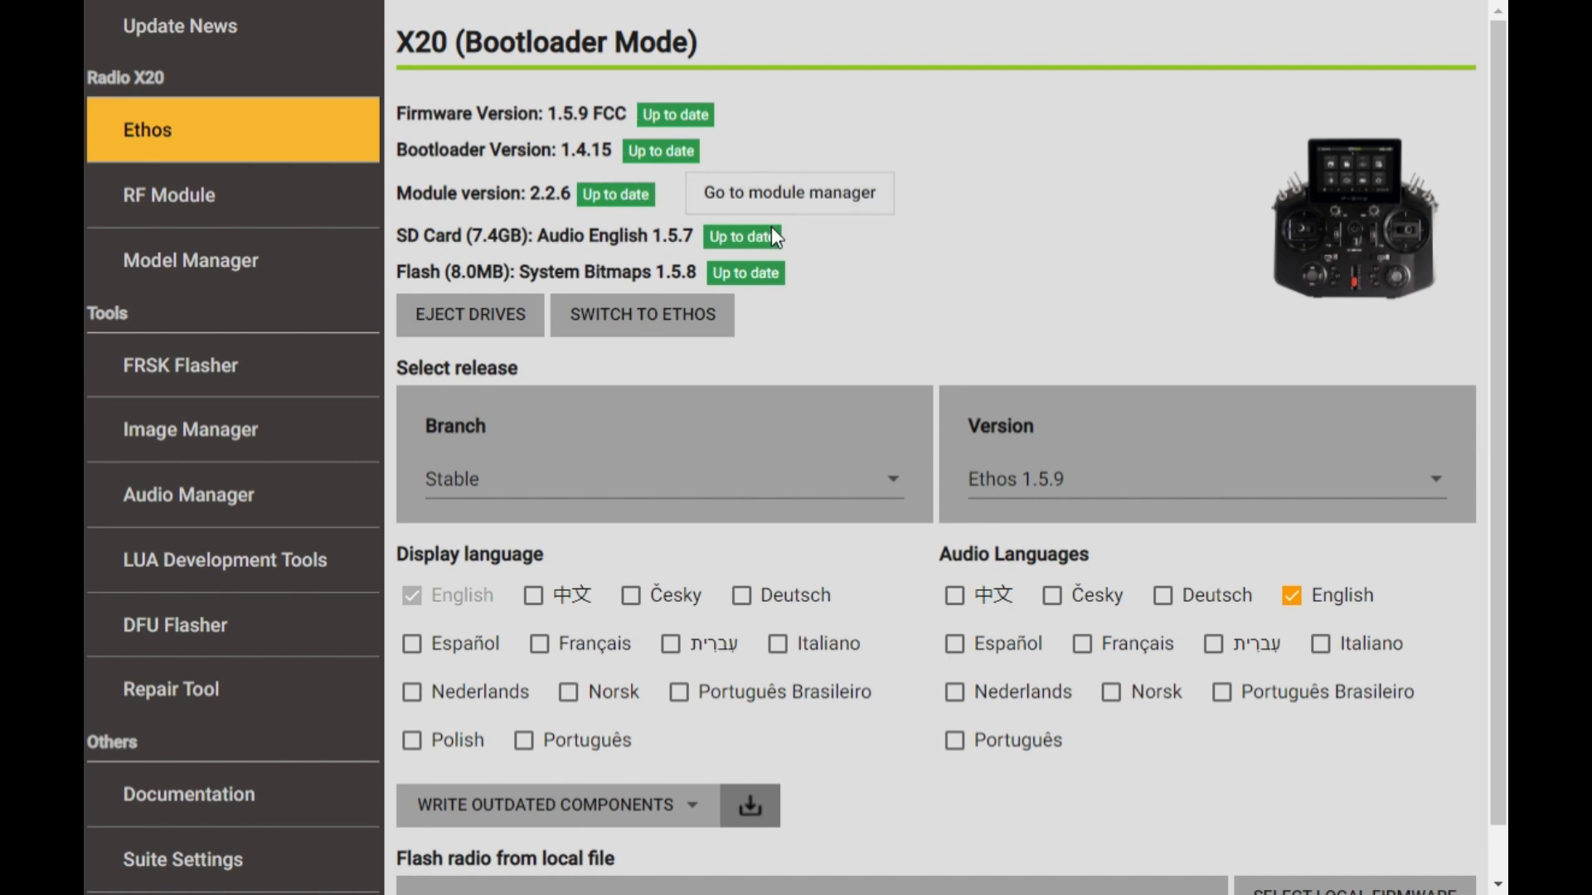
mouse_move(816, 208)
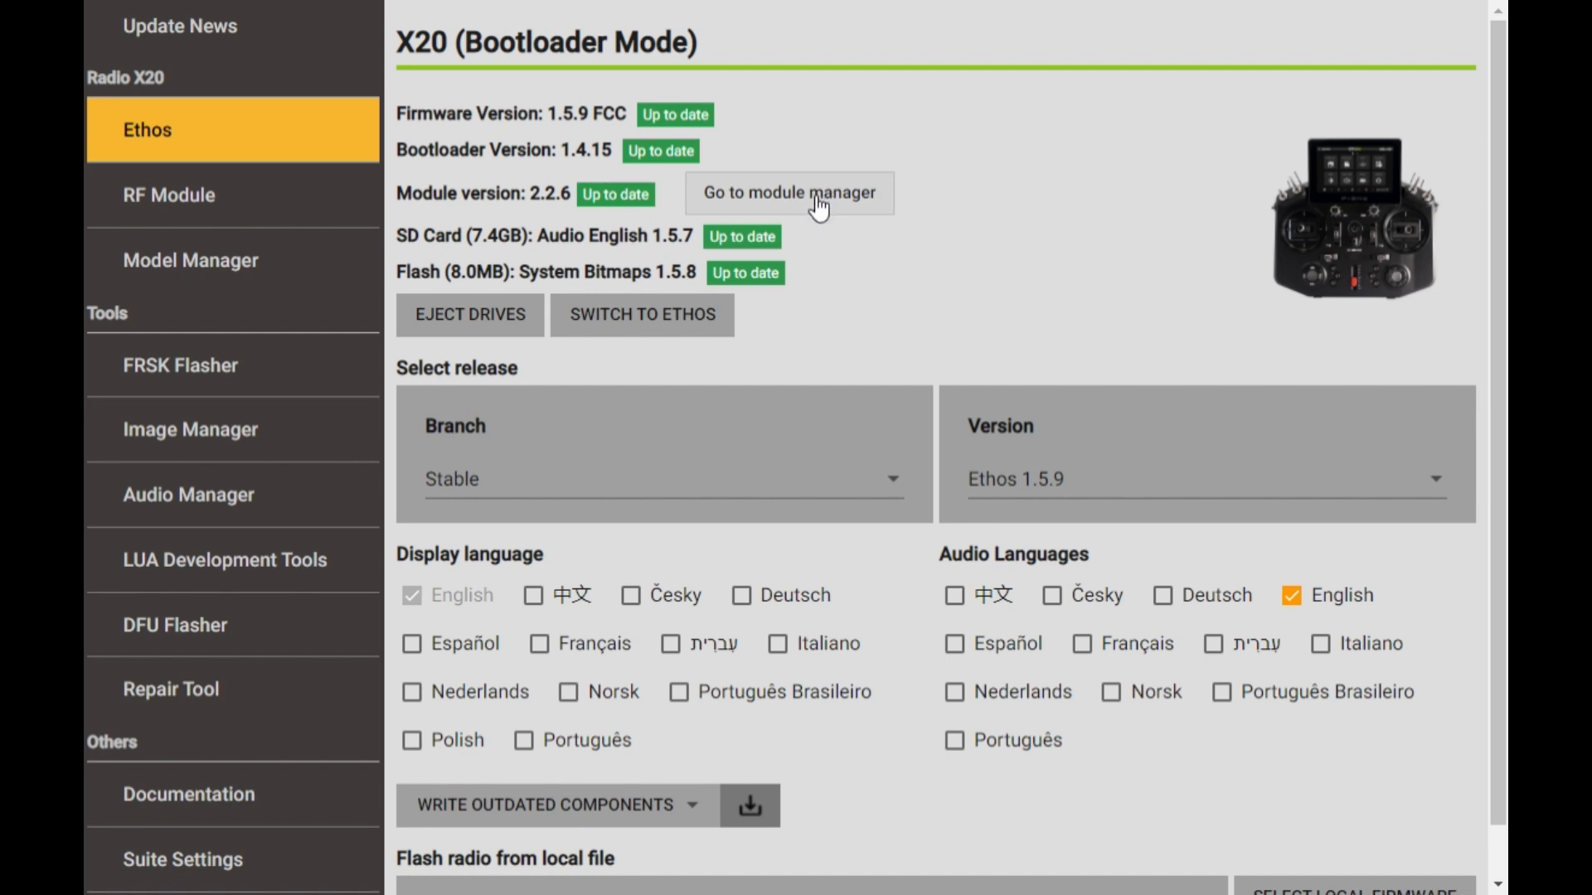
mouse_move(656, 213)
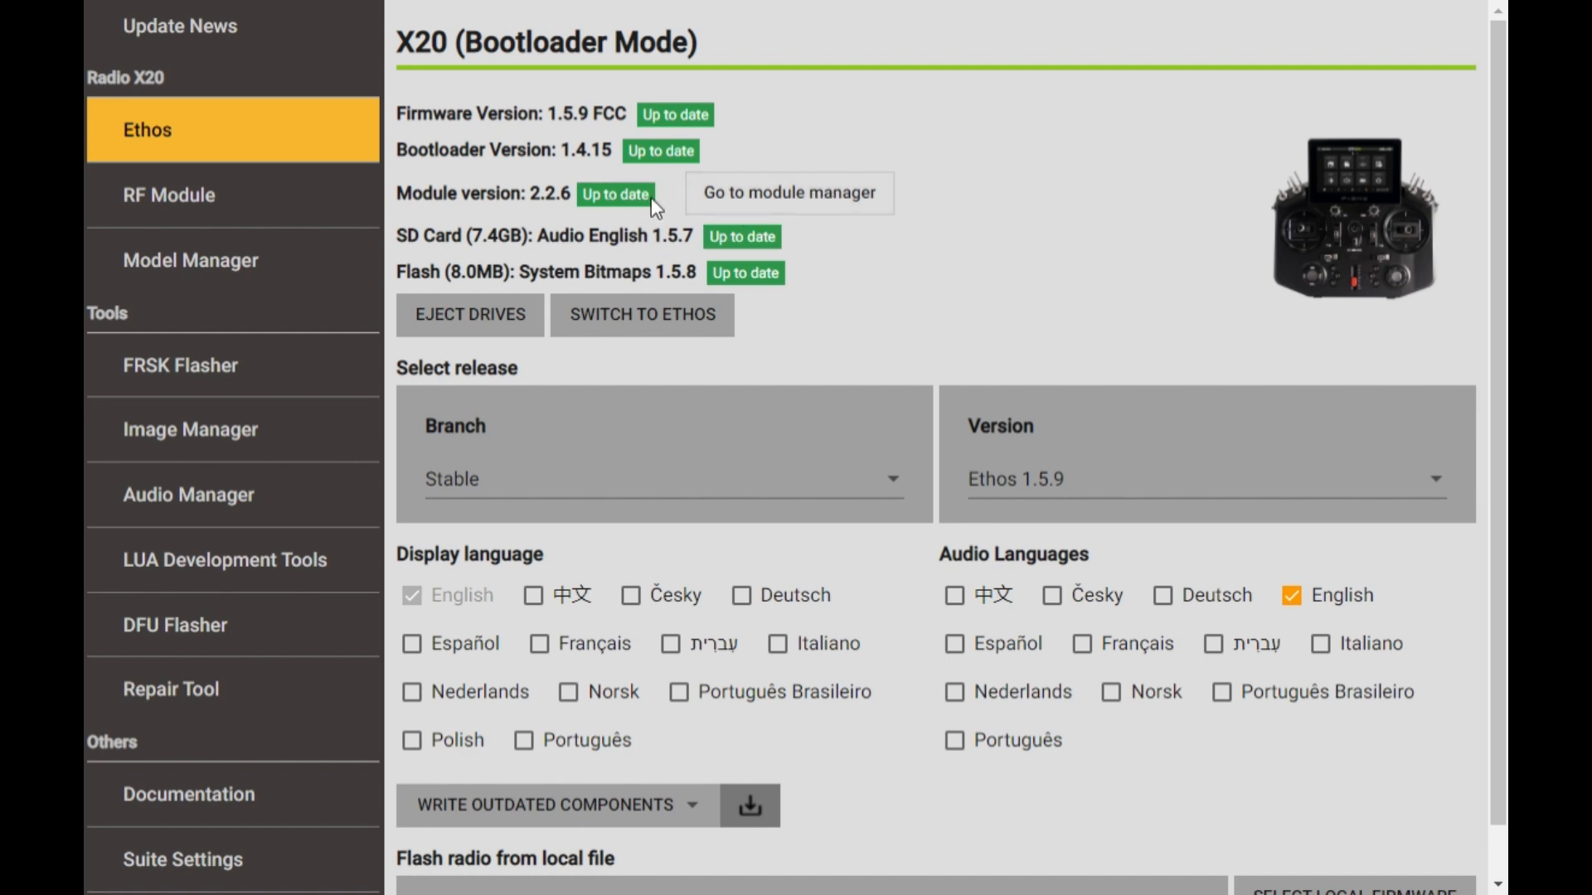
mouse_move(773, 212)
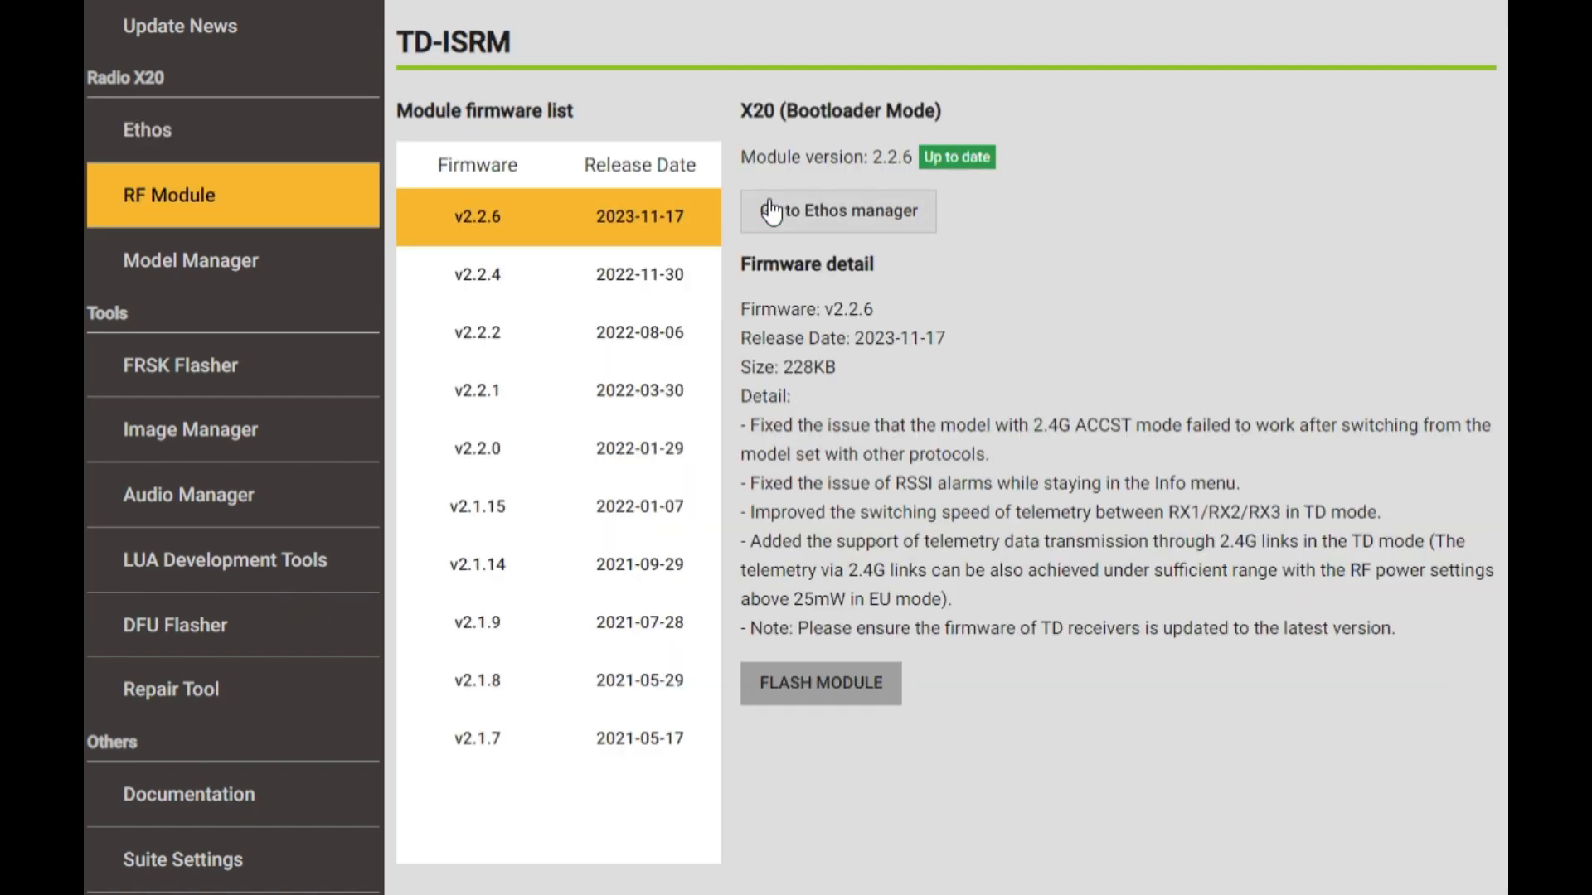
mouse_move(83, 410)
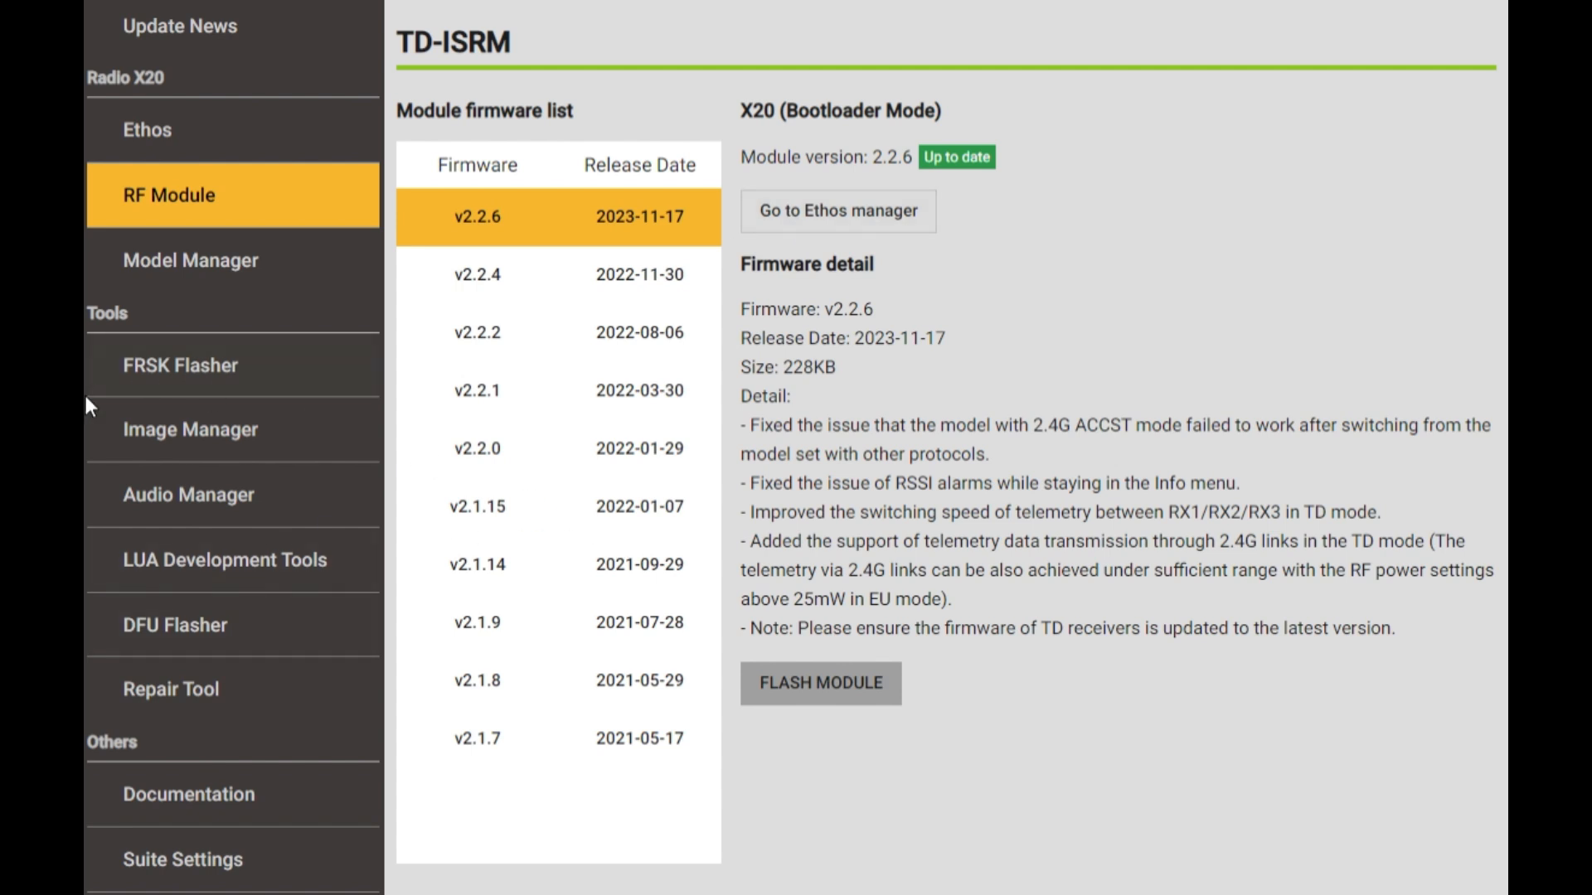
Return from the TD-ISRM module list to the X20 Ethos firmware page.
left_click(148, 130)
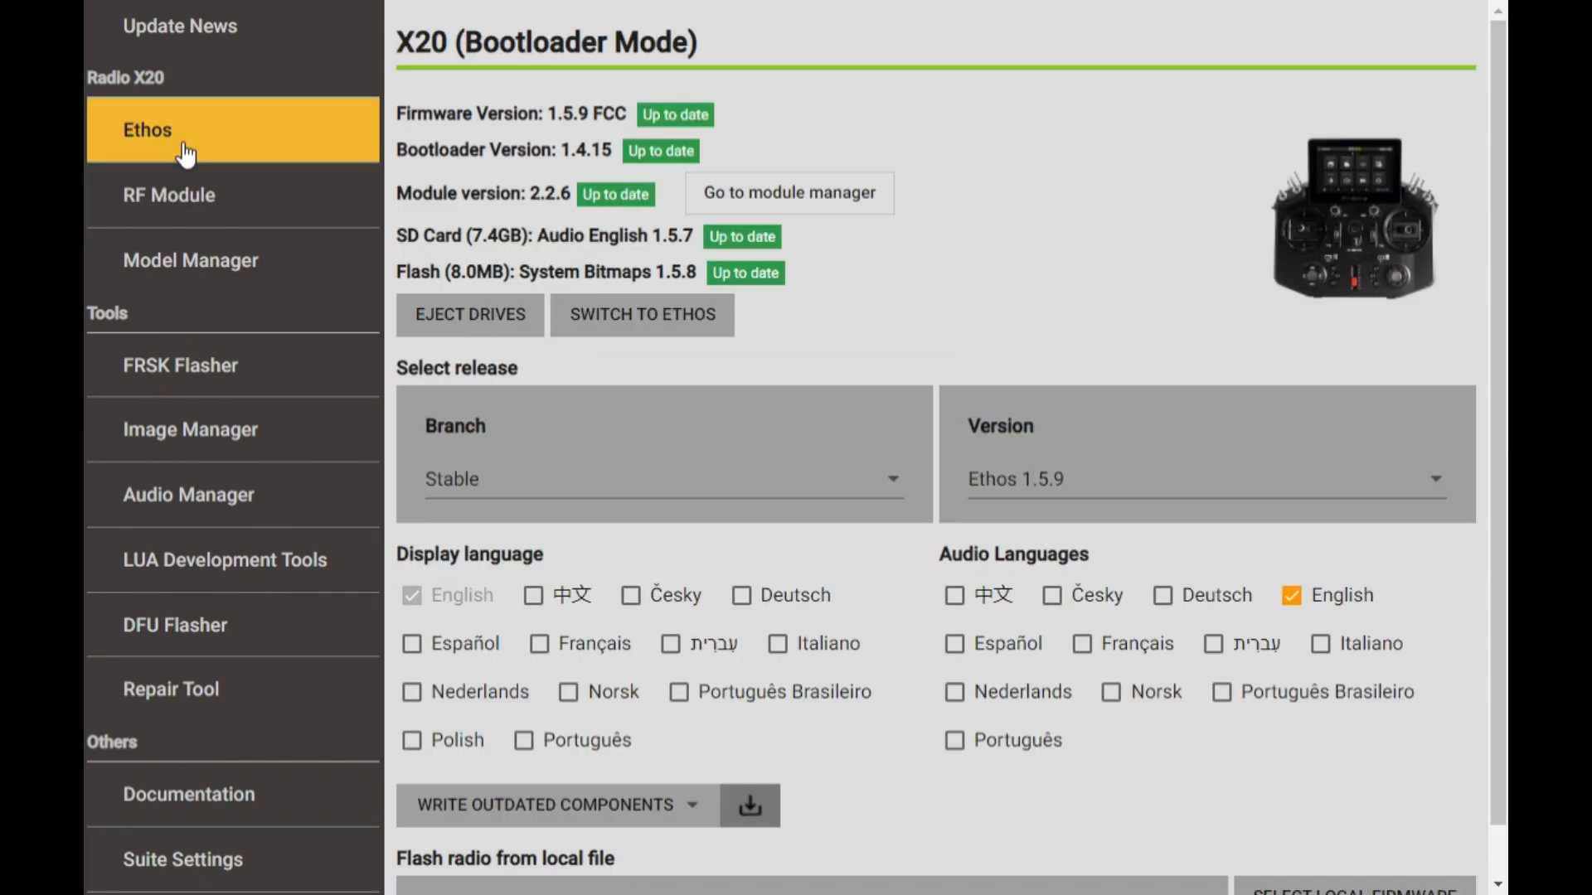
mouse_move(244, 273)
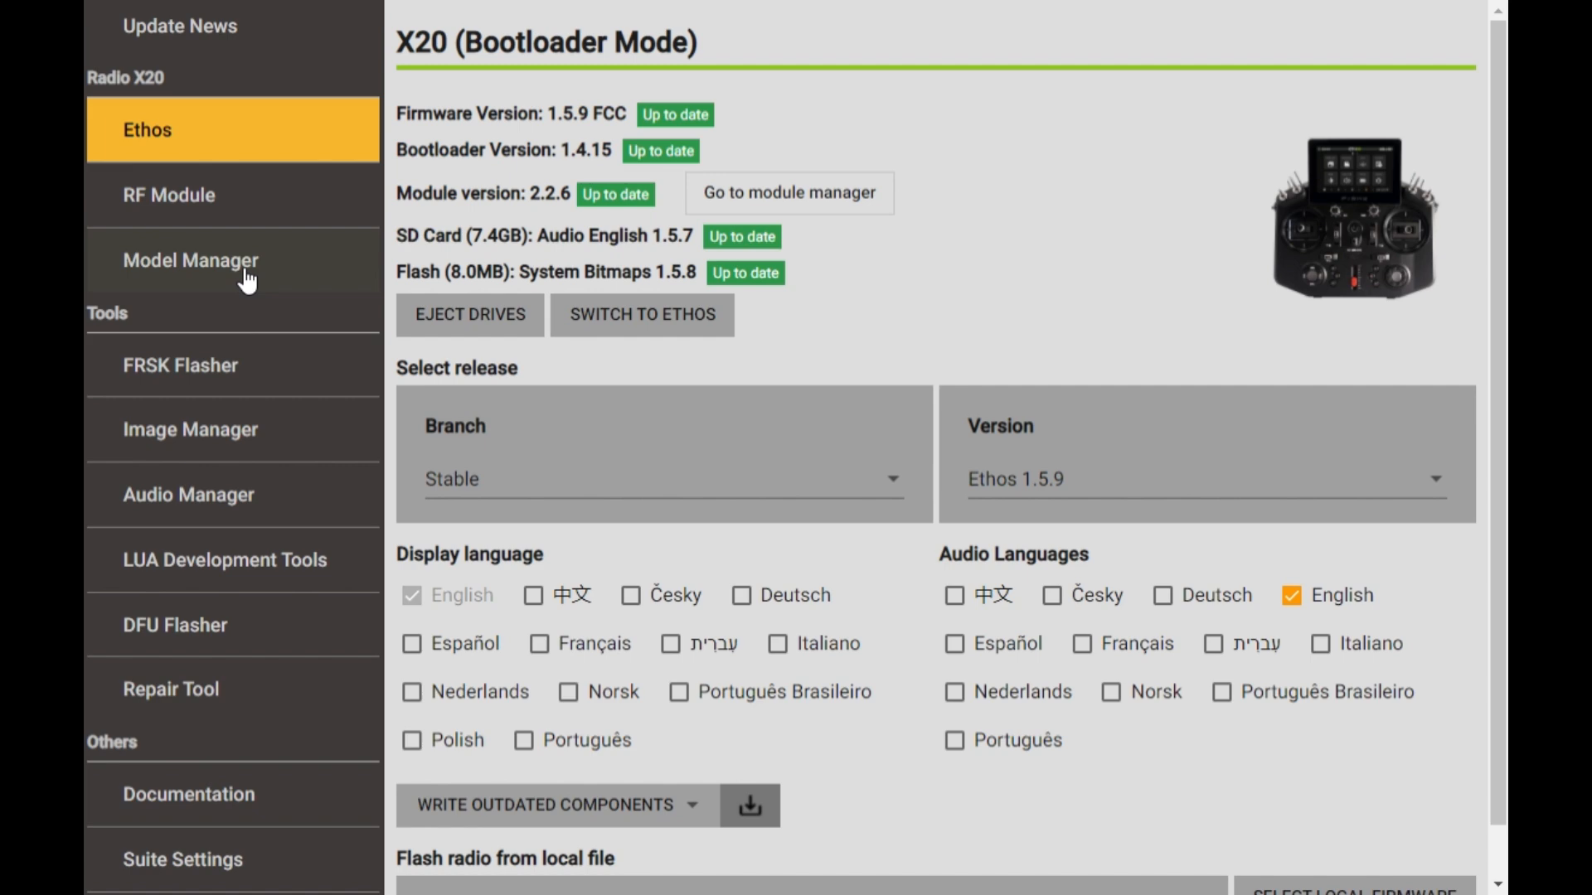
Show the Model Manager's models list and start a radio backup with all components checked.
left_click(189, 261)
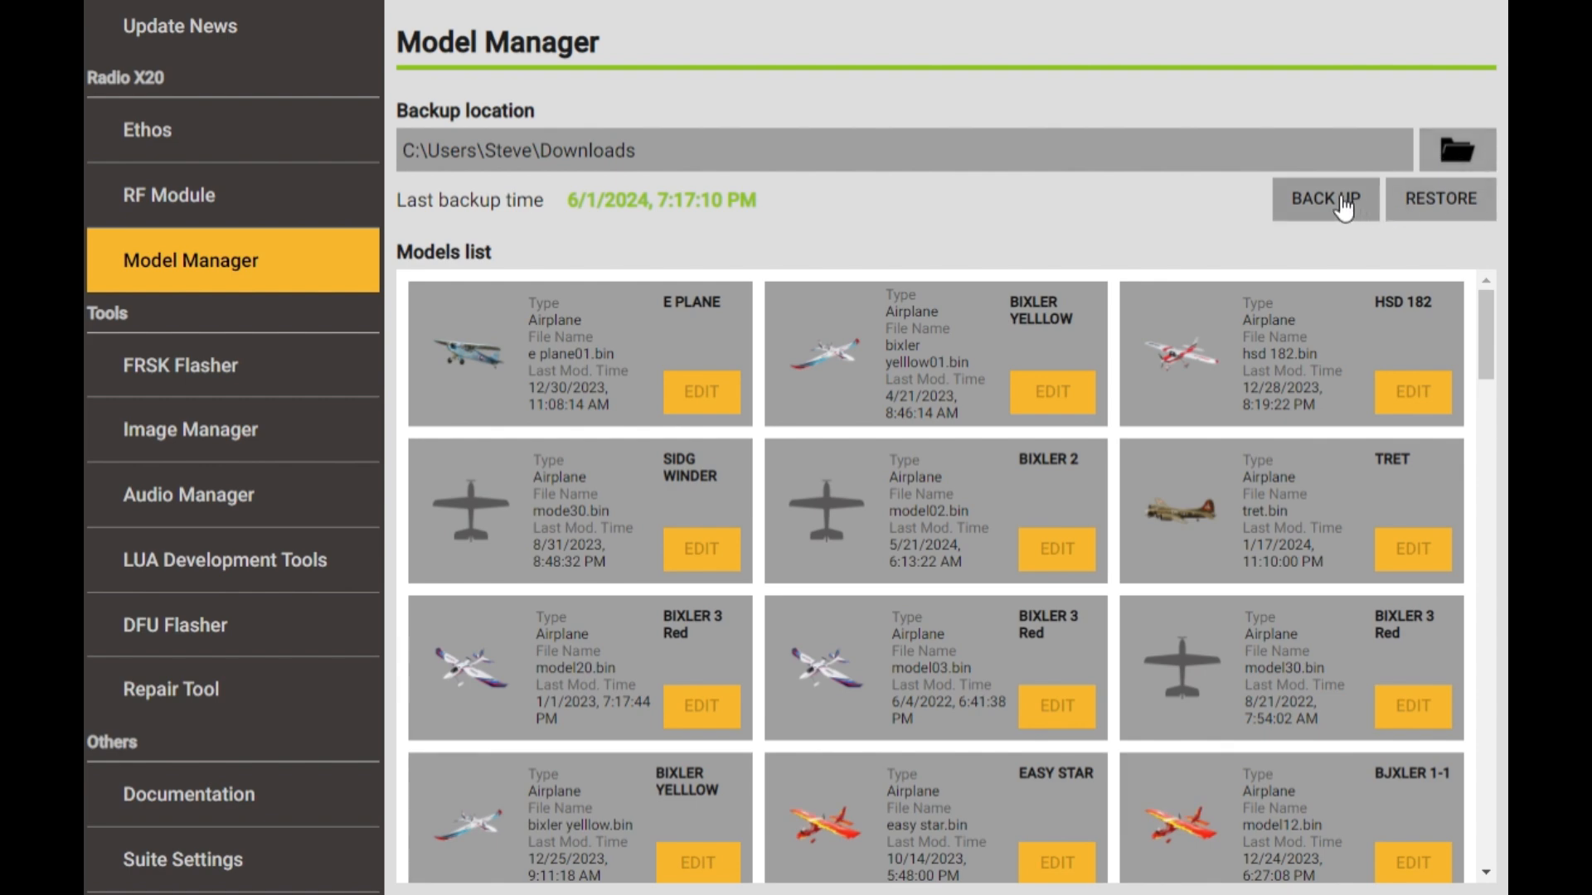
left_click(1324, 199)
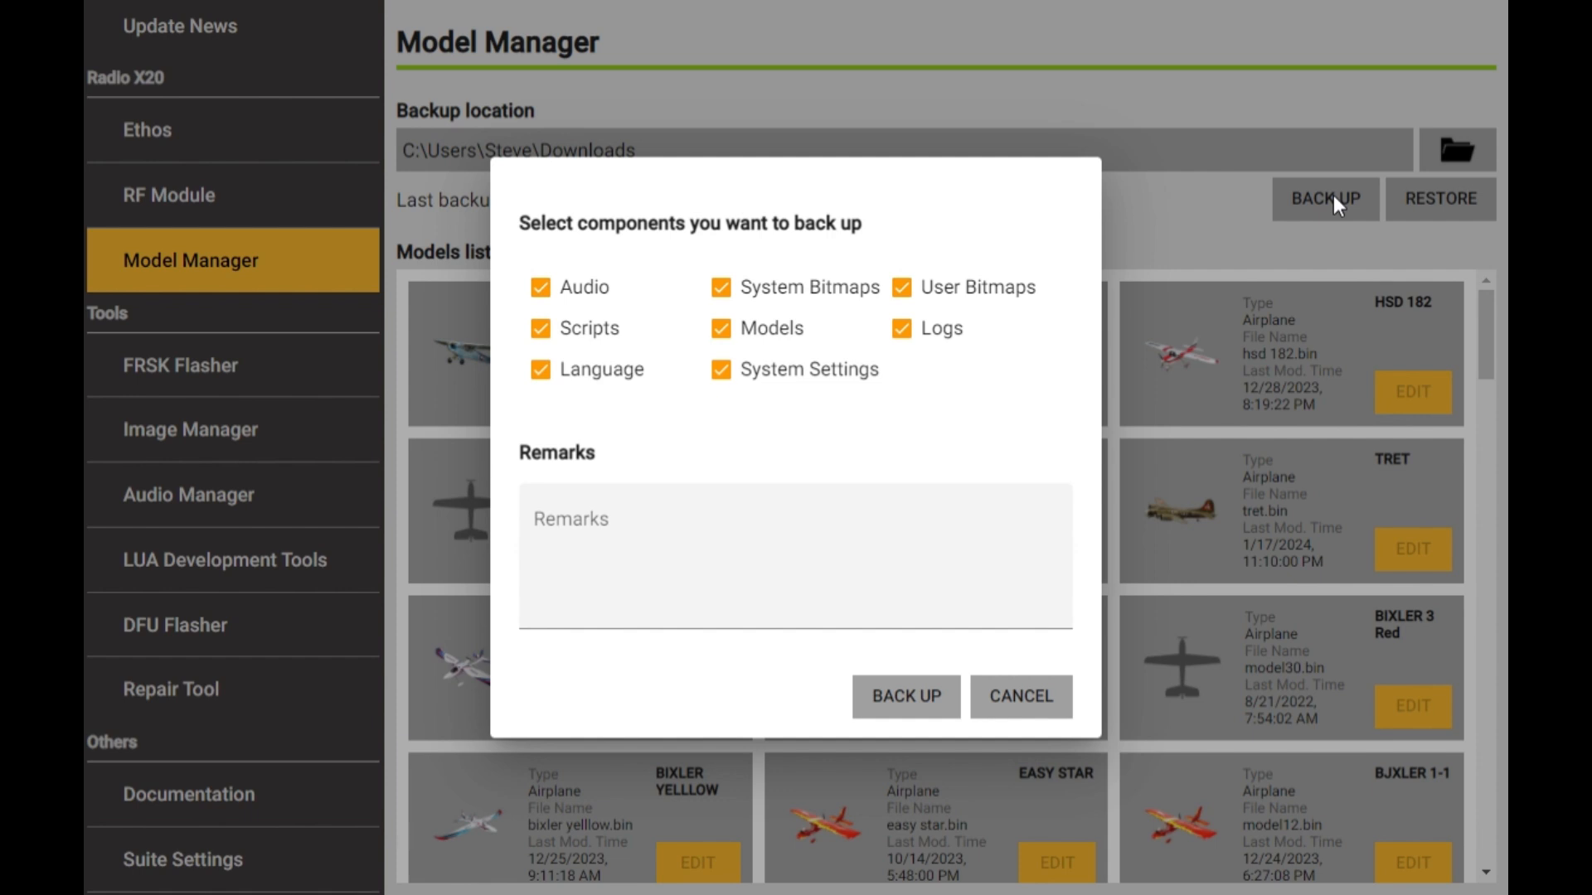
mouse_move(1365, 154)
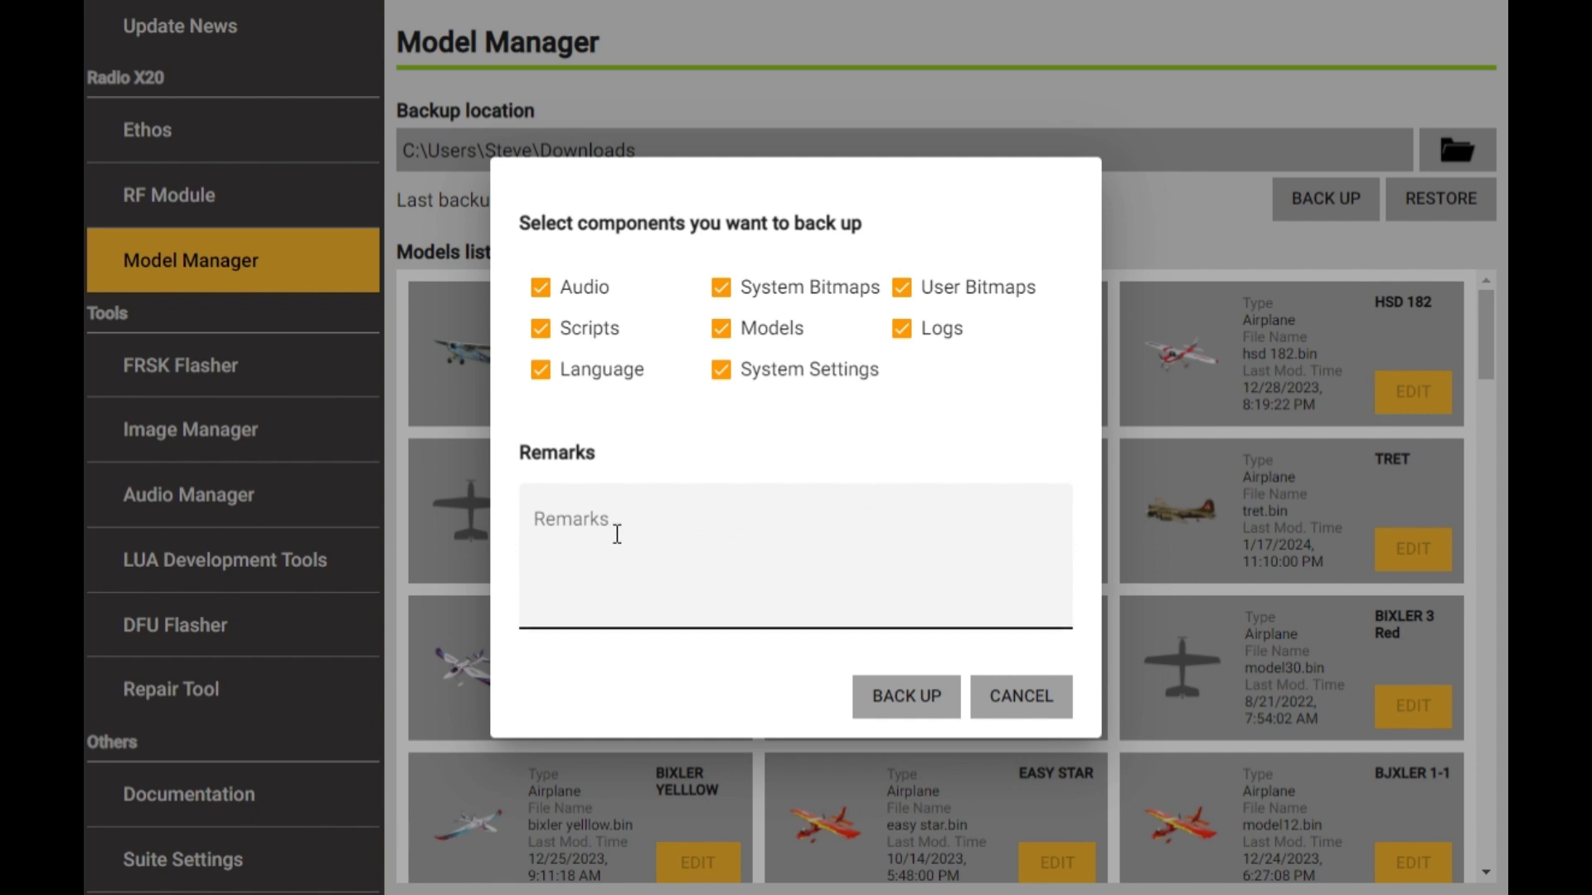
mouse_move(703, 544)
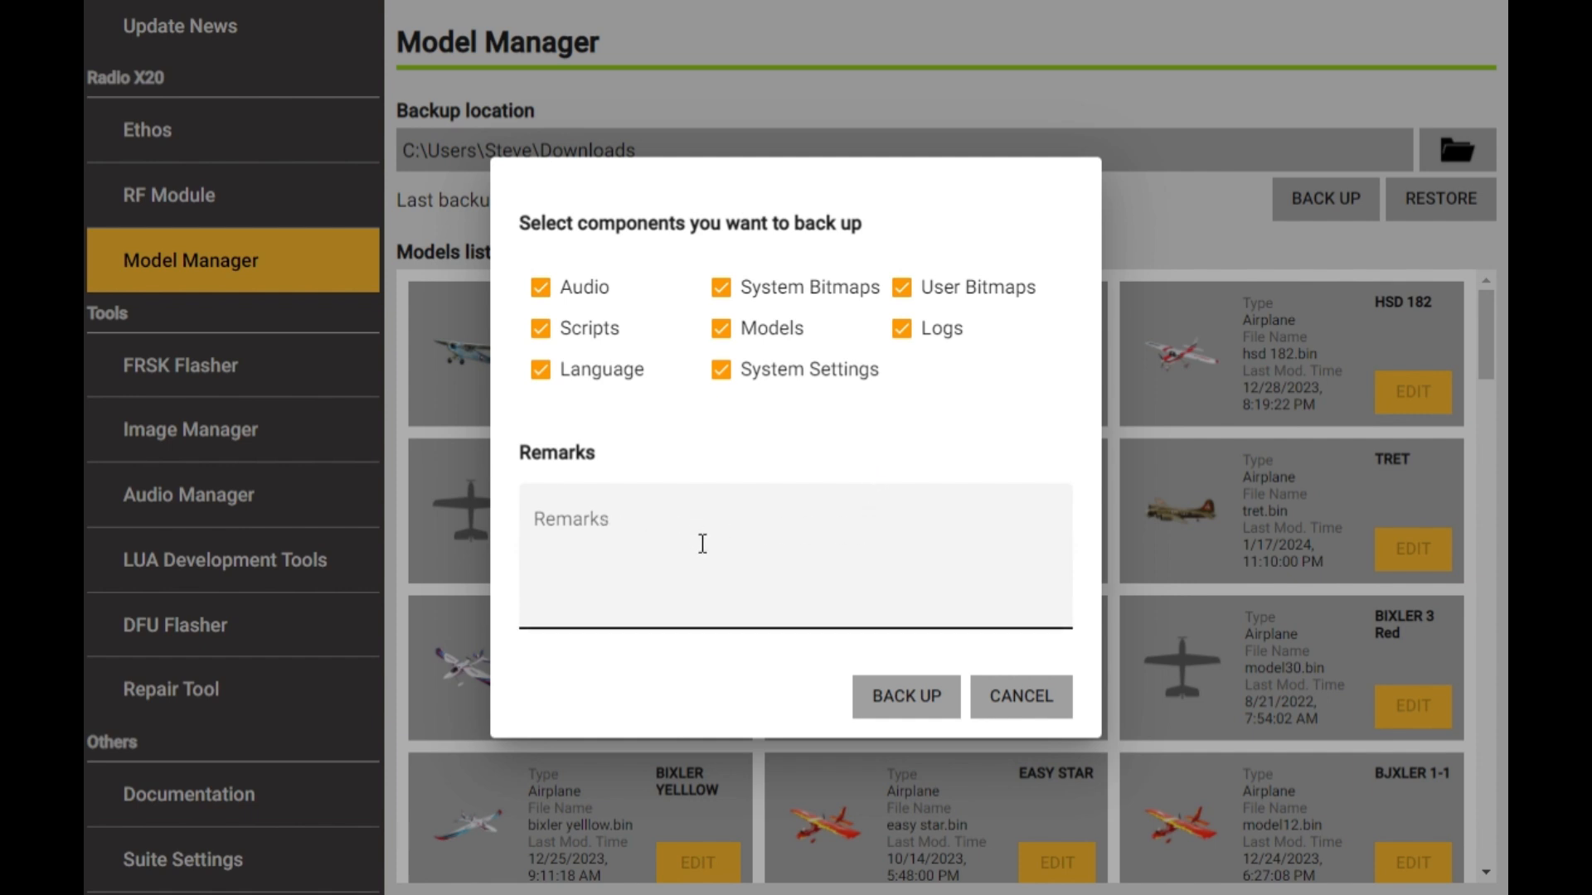
mouse_move(766, 544)
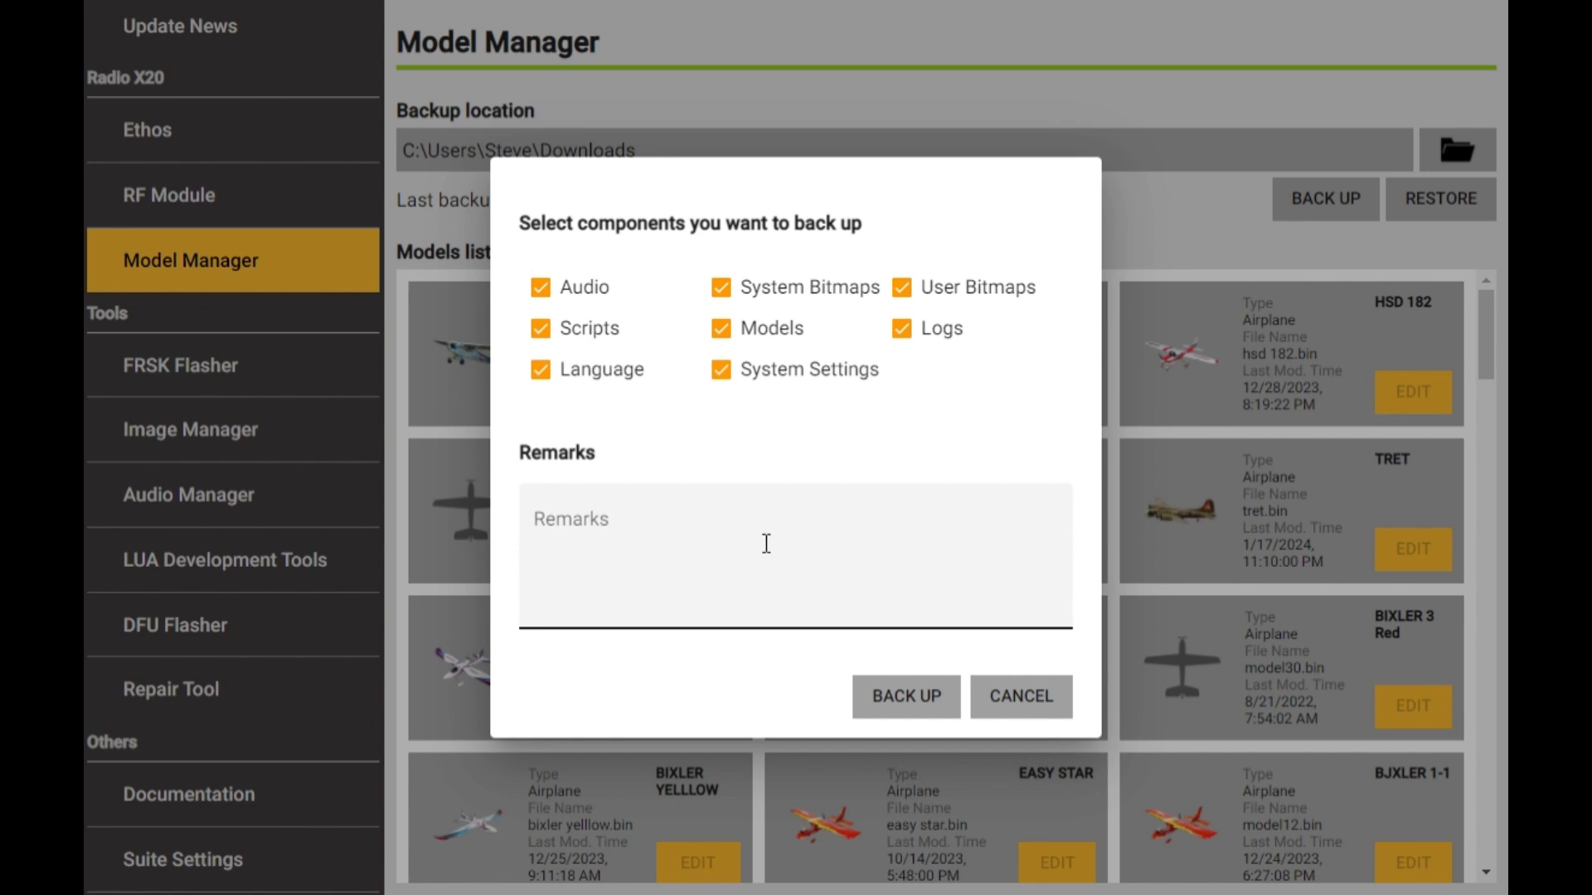
mouse_move(779, 537)
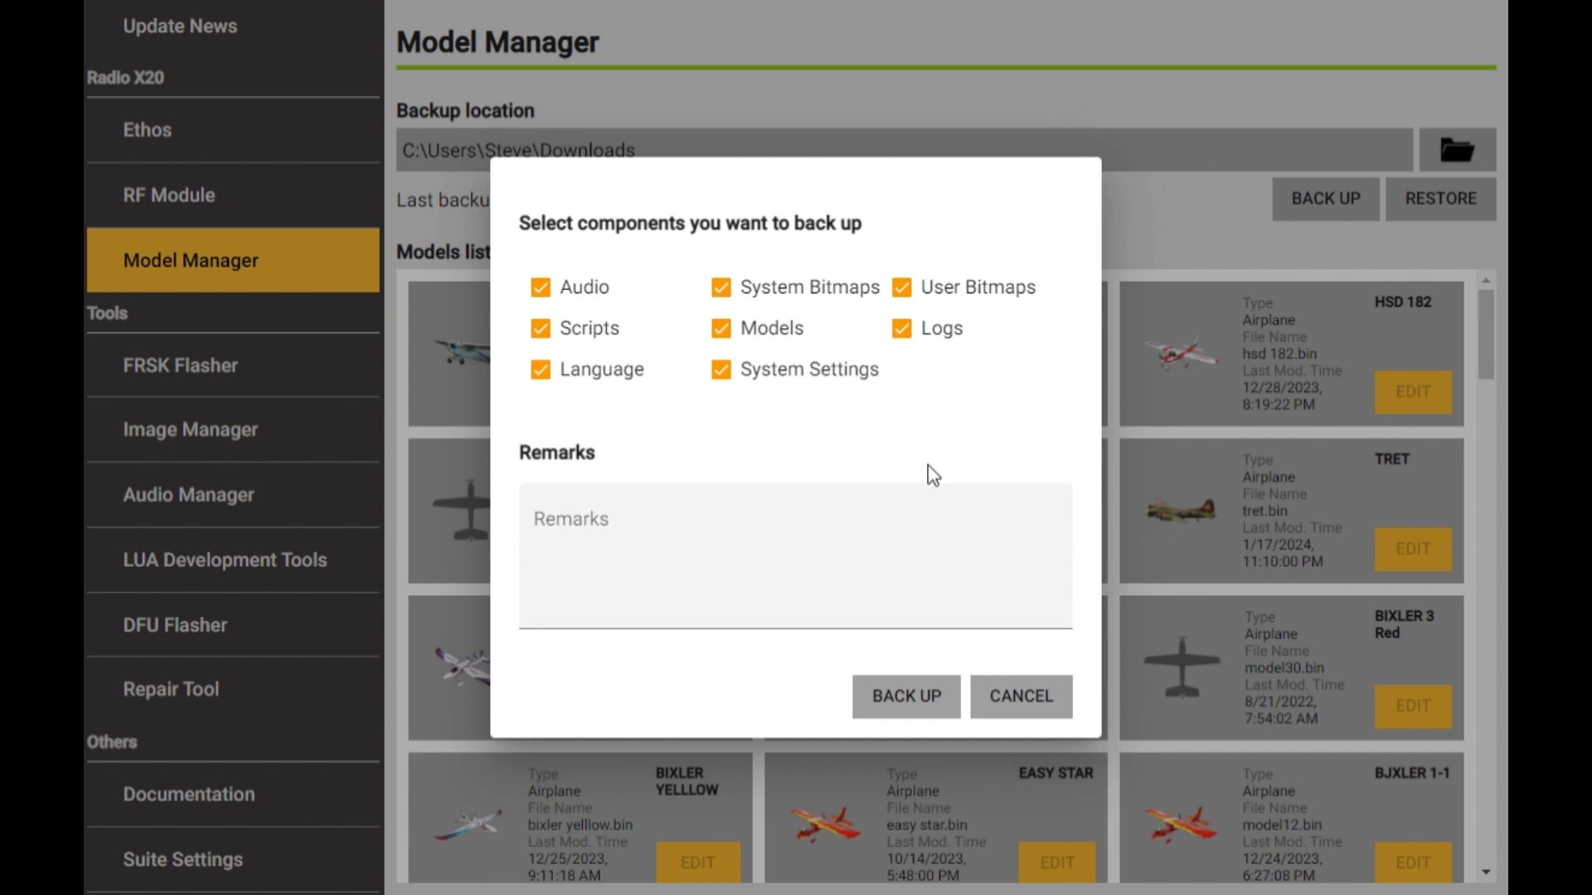
mouse_move(937, 471)
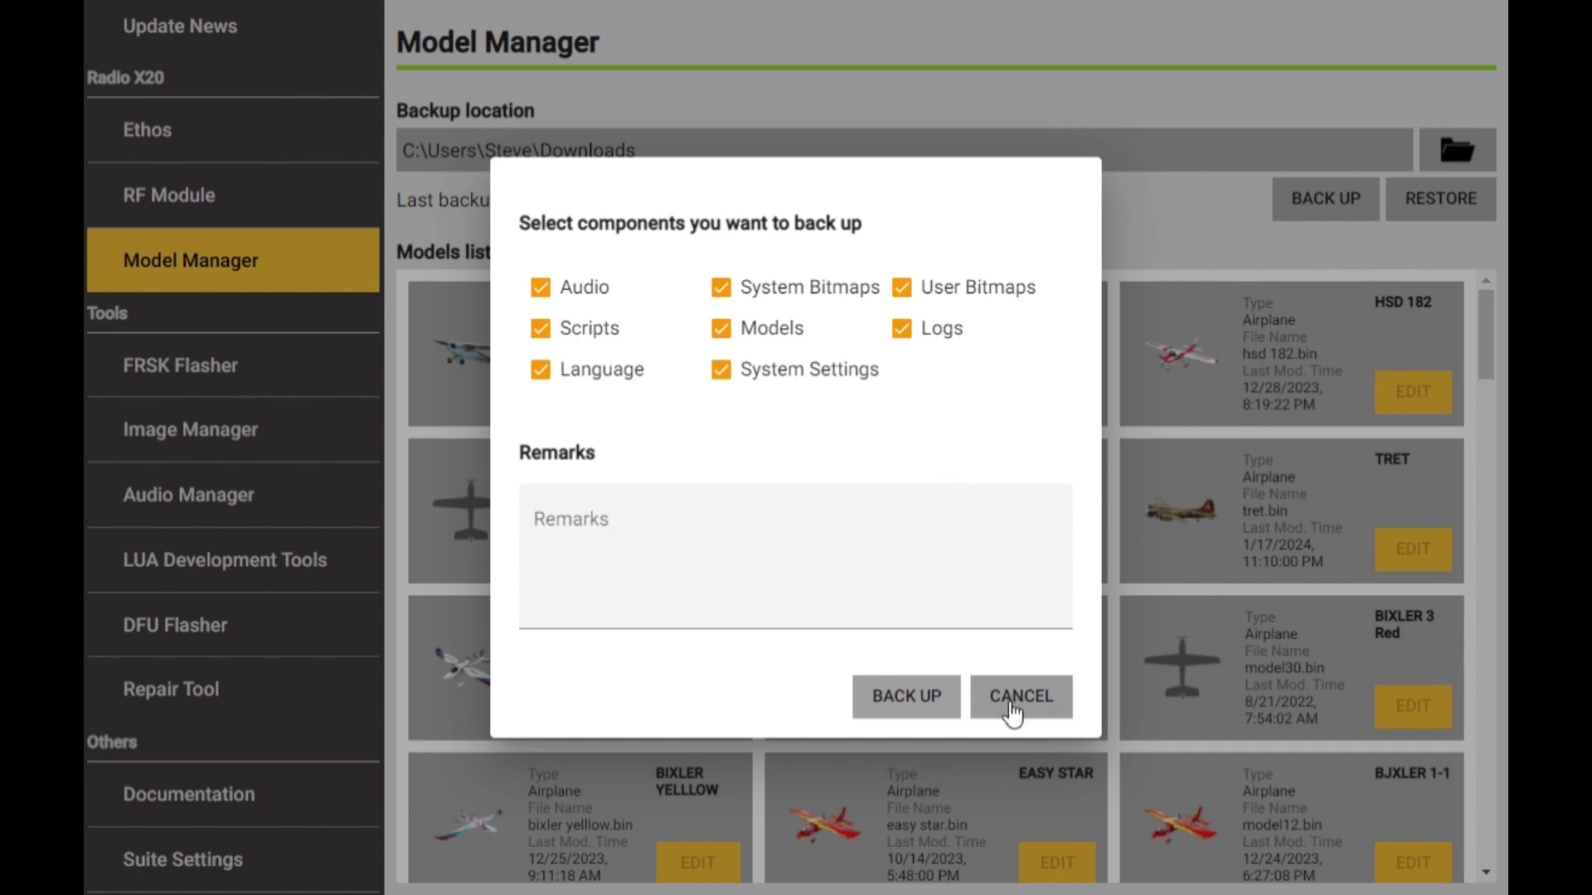
Cancel the backup dialog without running a backup.
left_click(1021, 697)
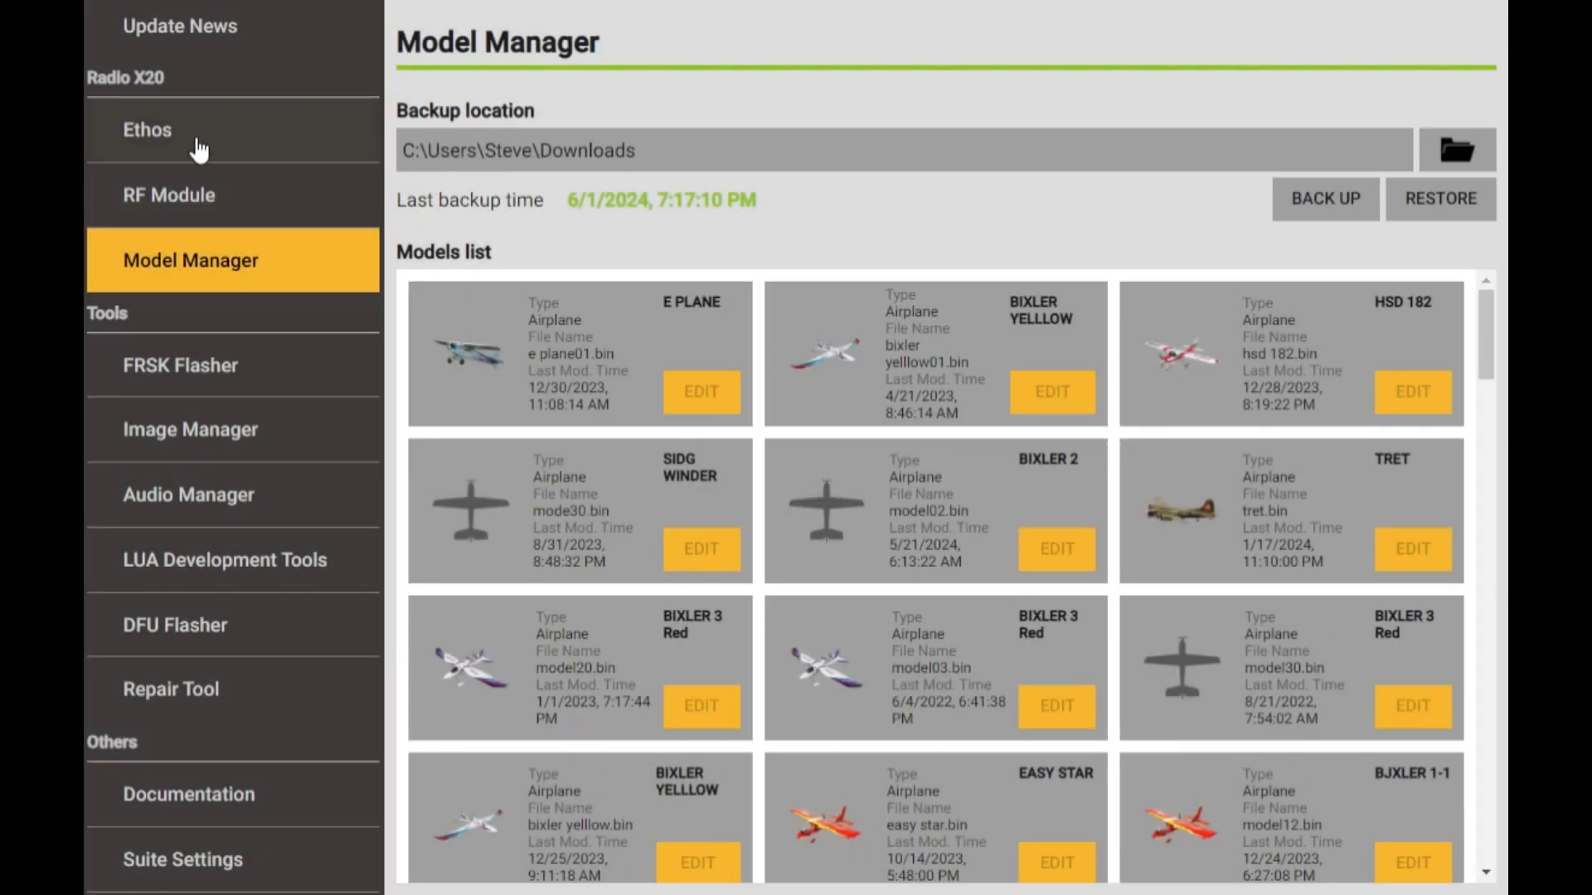
Return to the X20 Ethos firmware page and jump to the TD-ISRM RF module manager.
left_click(148, 130)
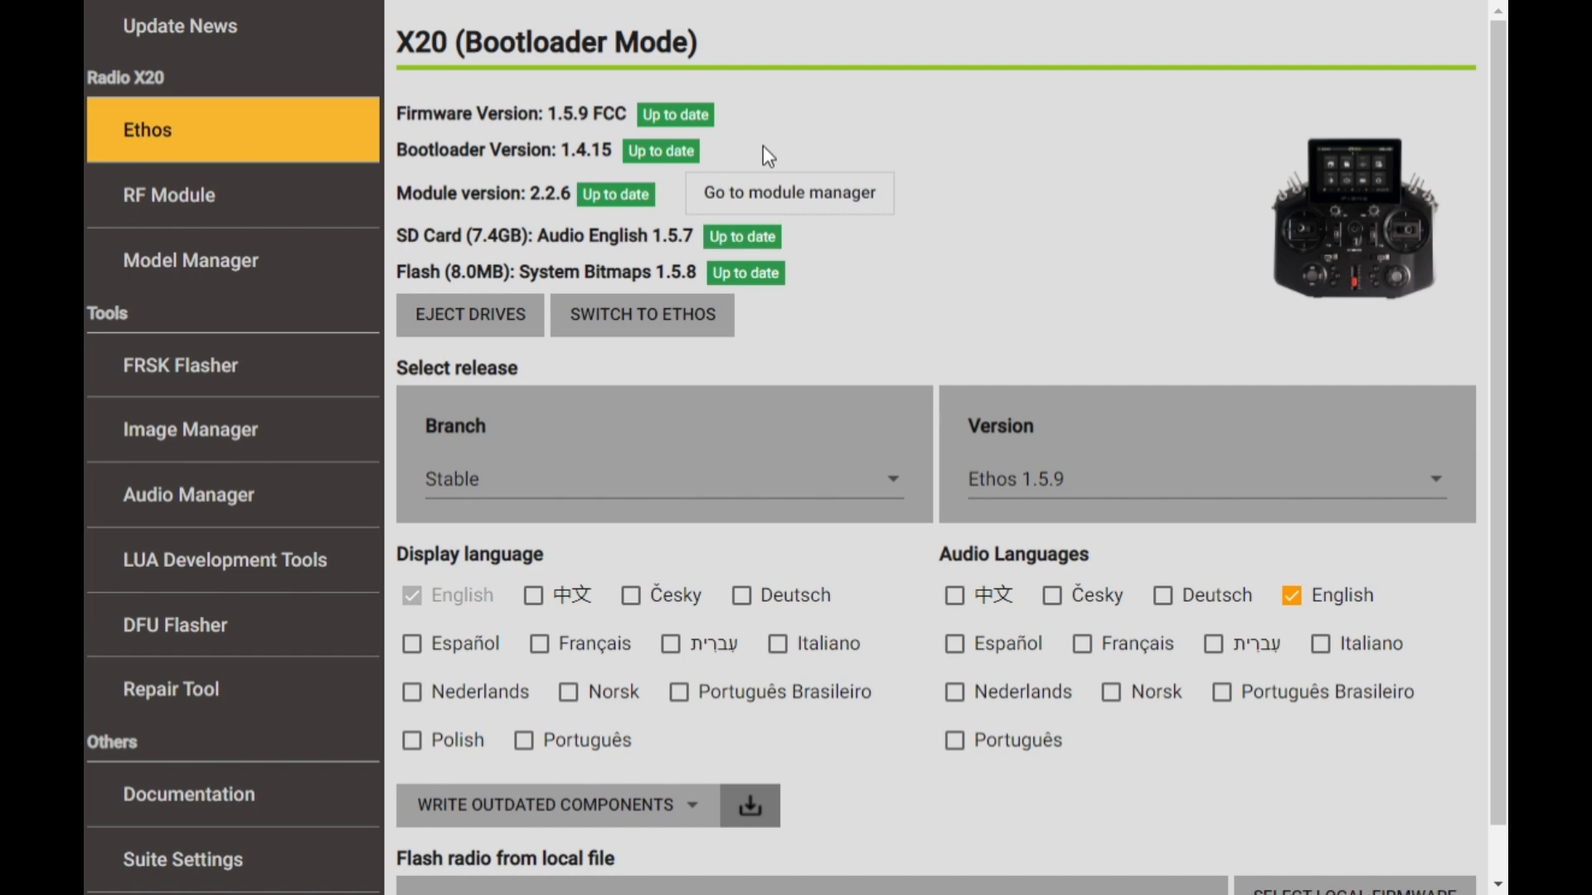
mouse_move(809, 200)
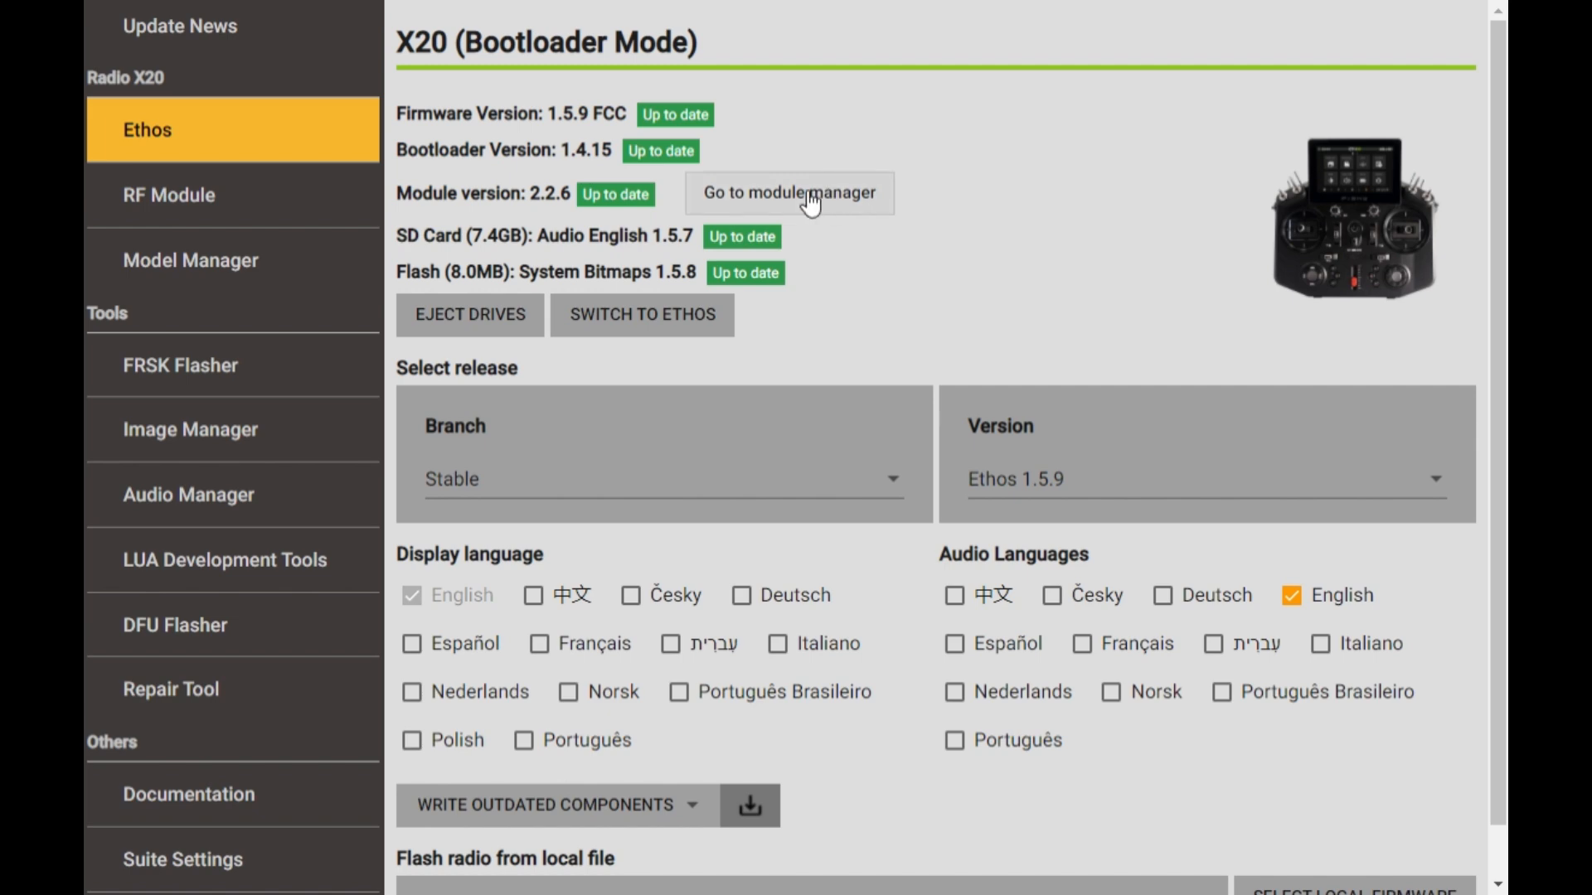
left_click(789, 193)
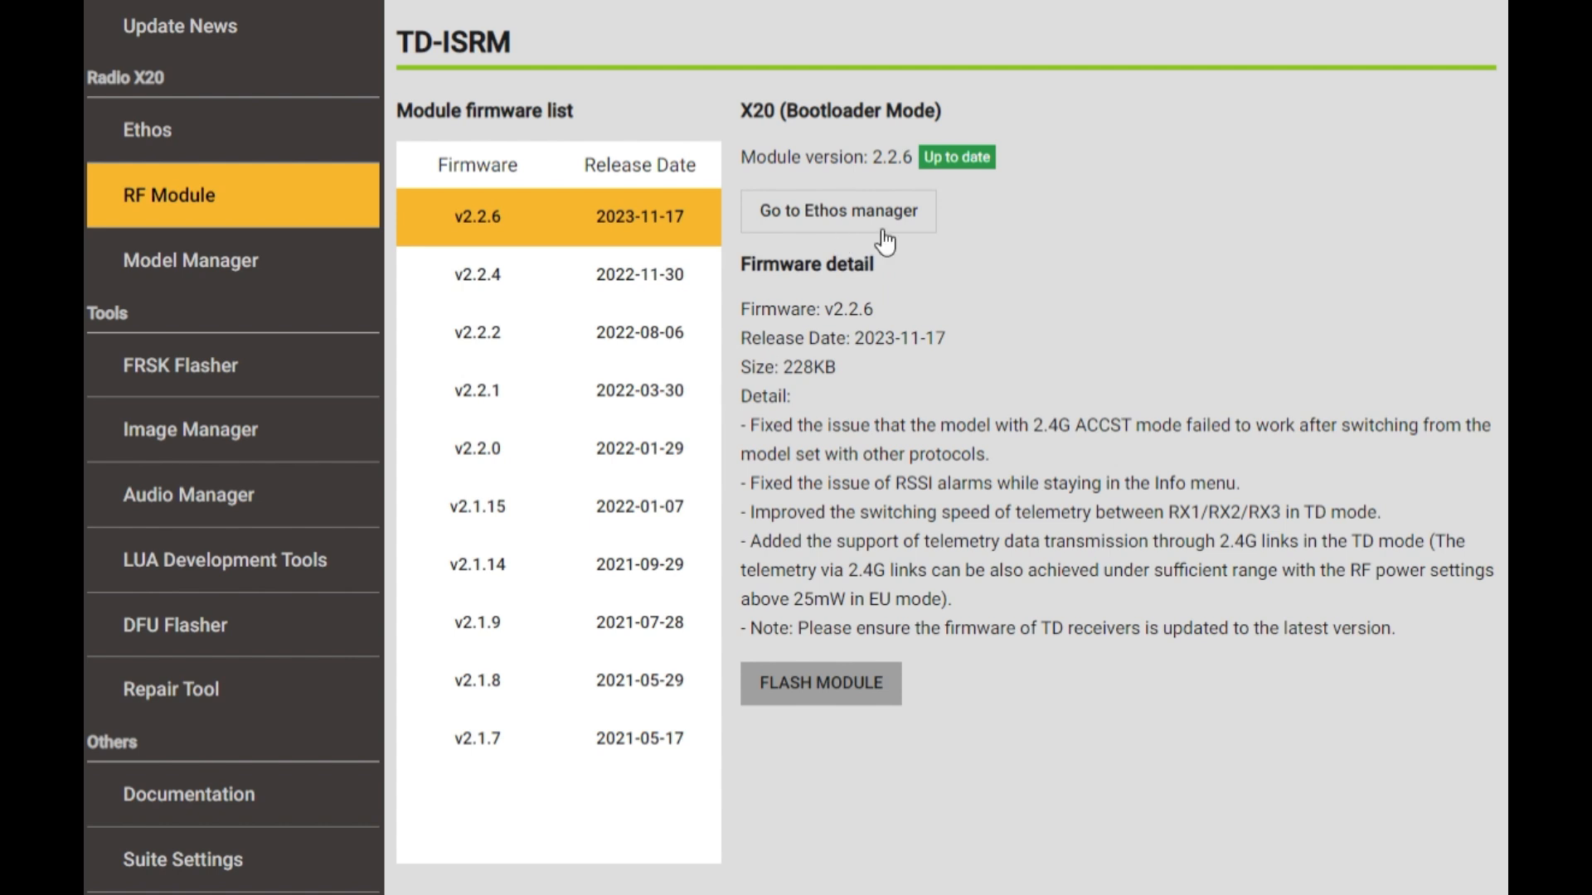
mouse_move(780, 639)
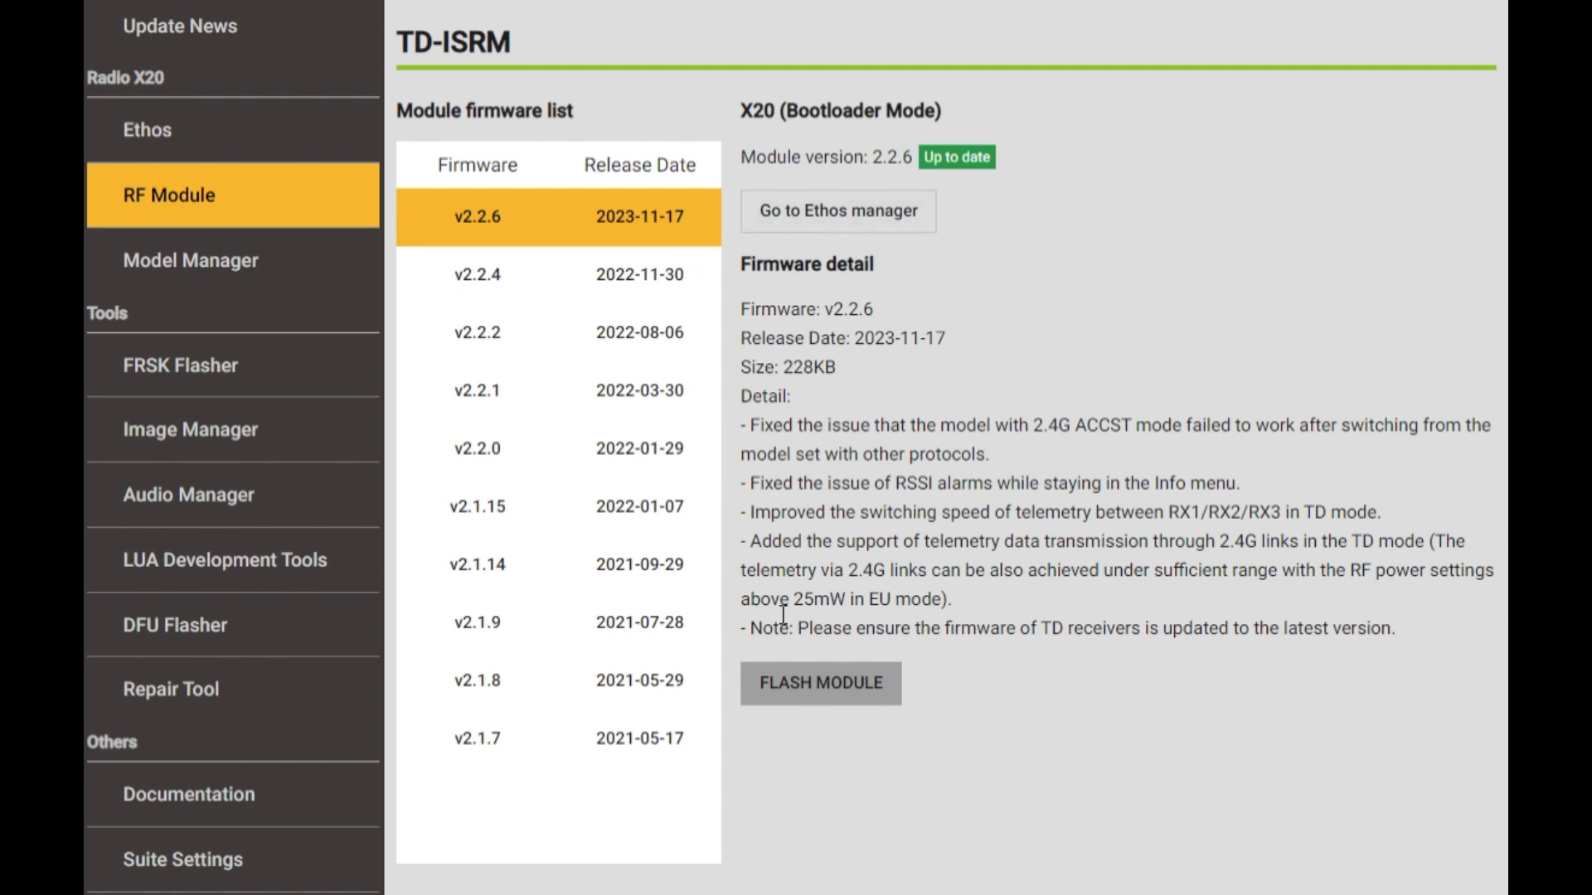
mouse_move(818, 723)
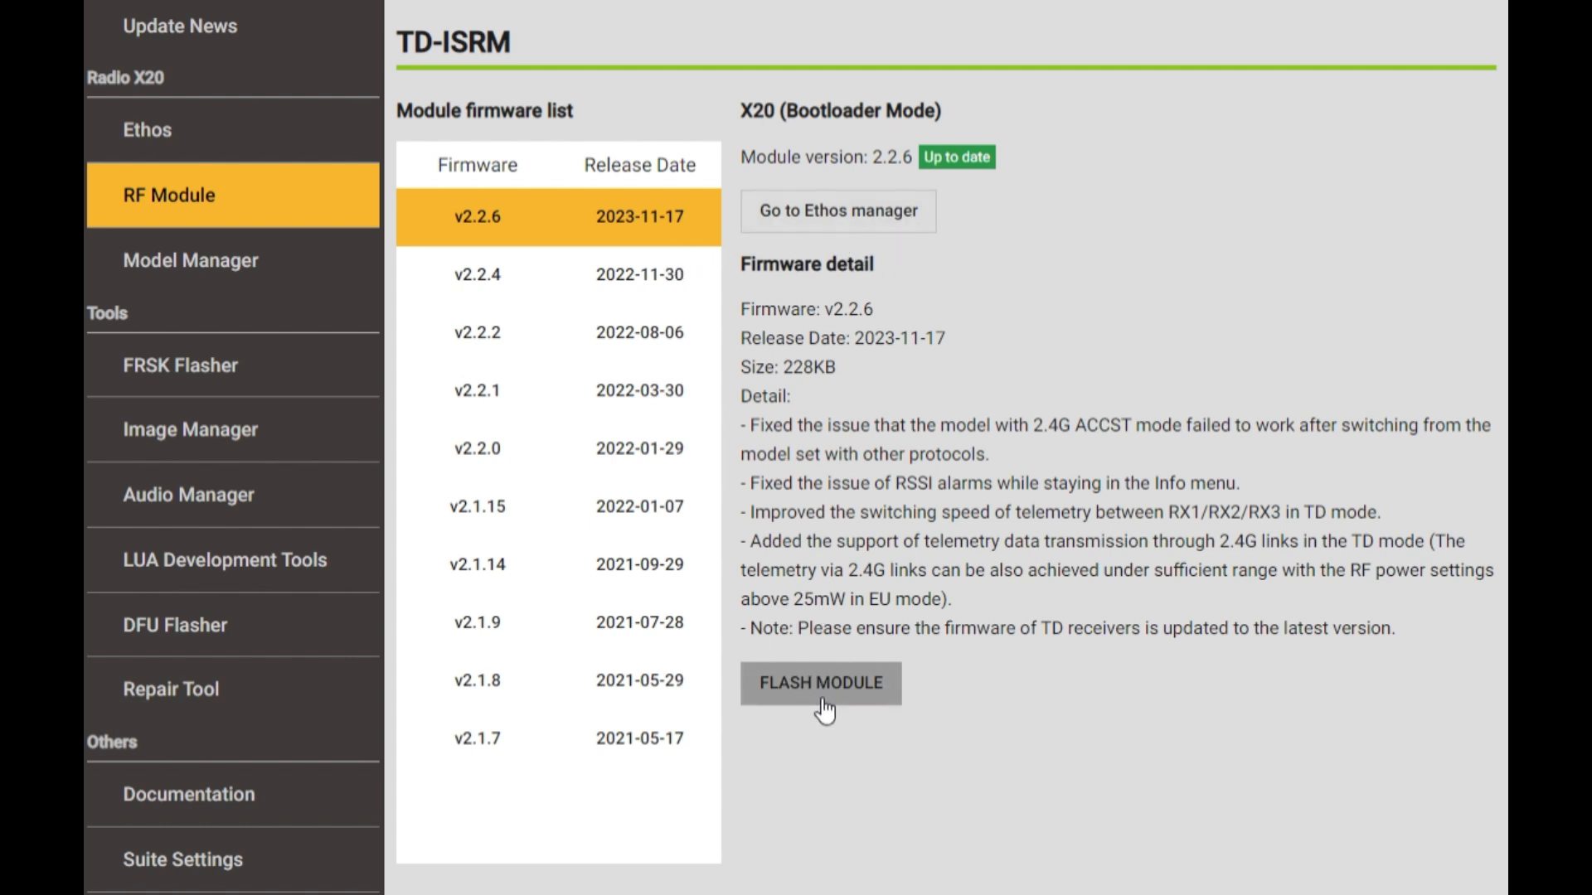
mouse_move(305, 246)
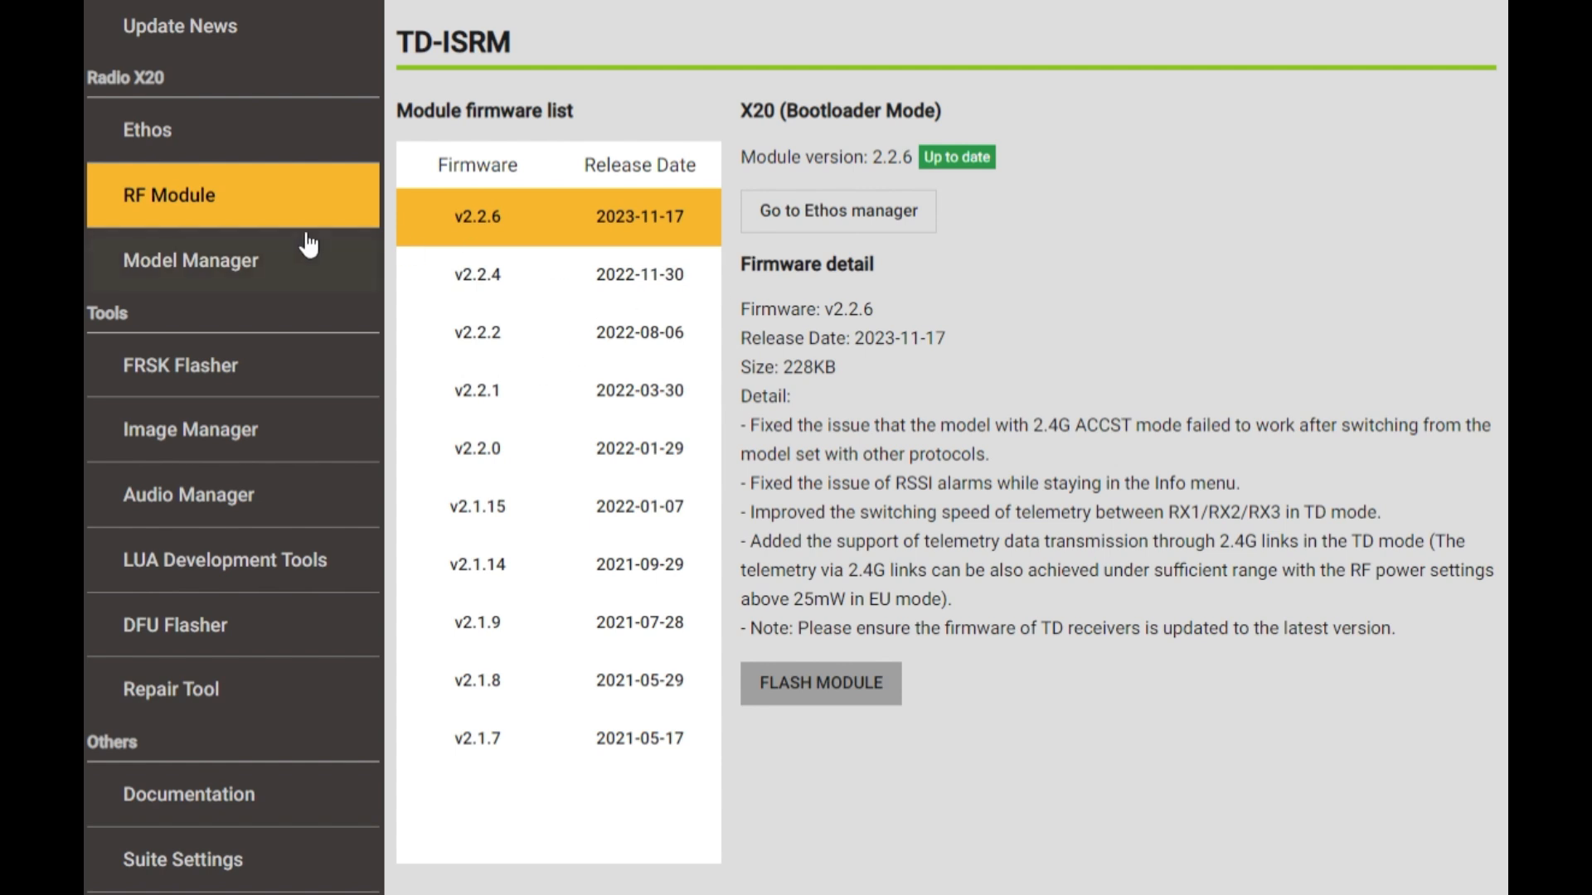
mouse_move(592, 226)
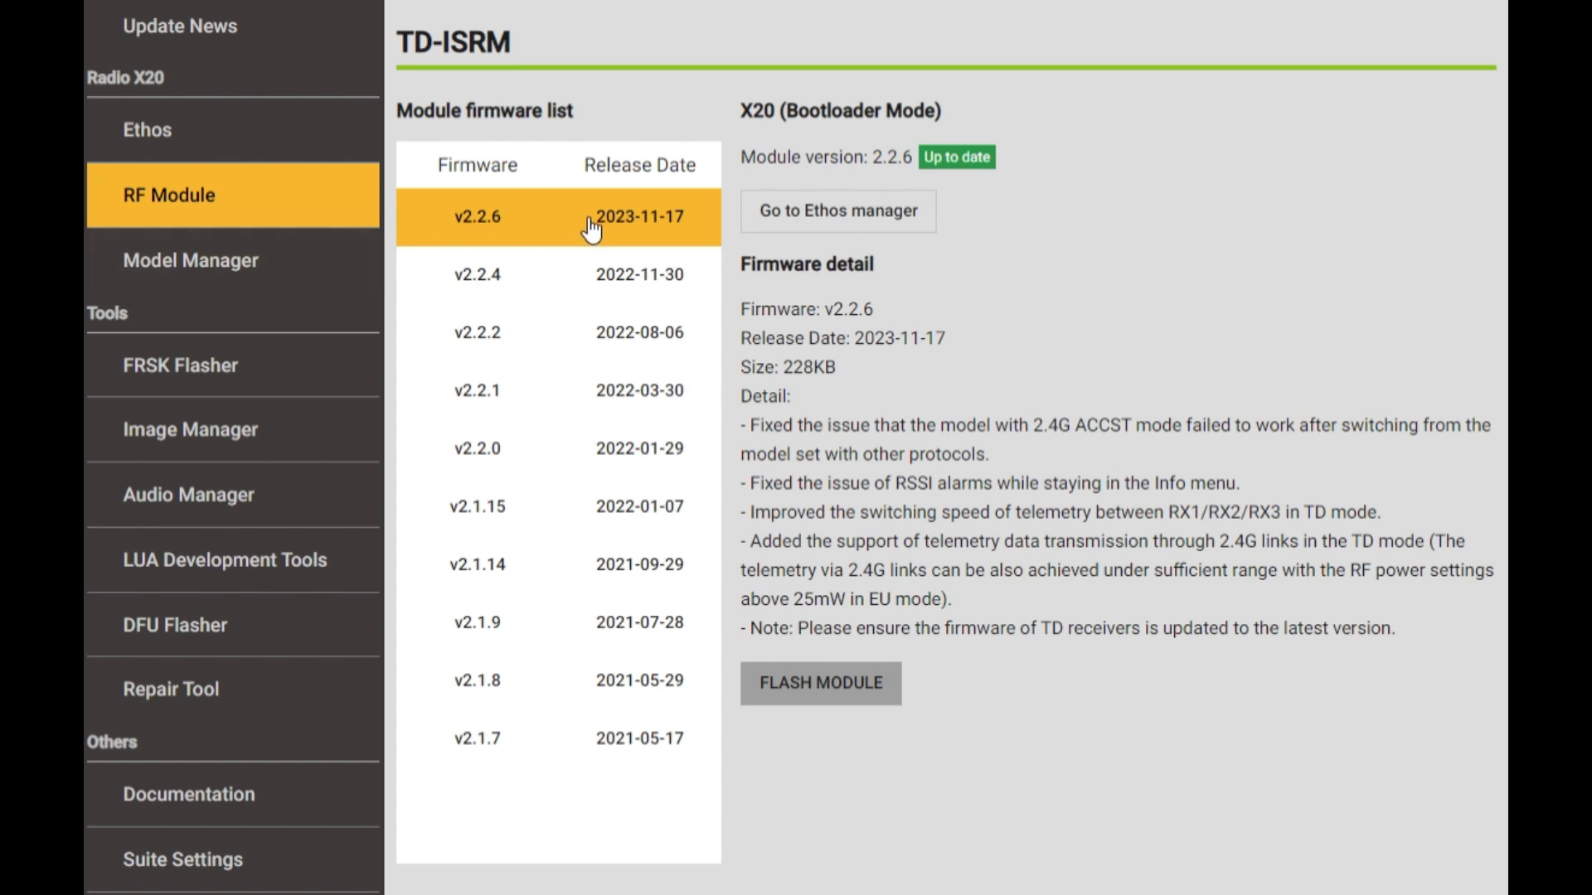
Return from the TD-ISRM module details to the X20 Ethos firmware manager page.
left_click(158, 129)
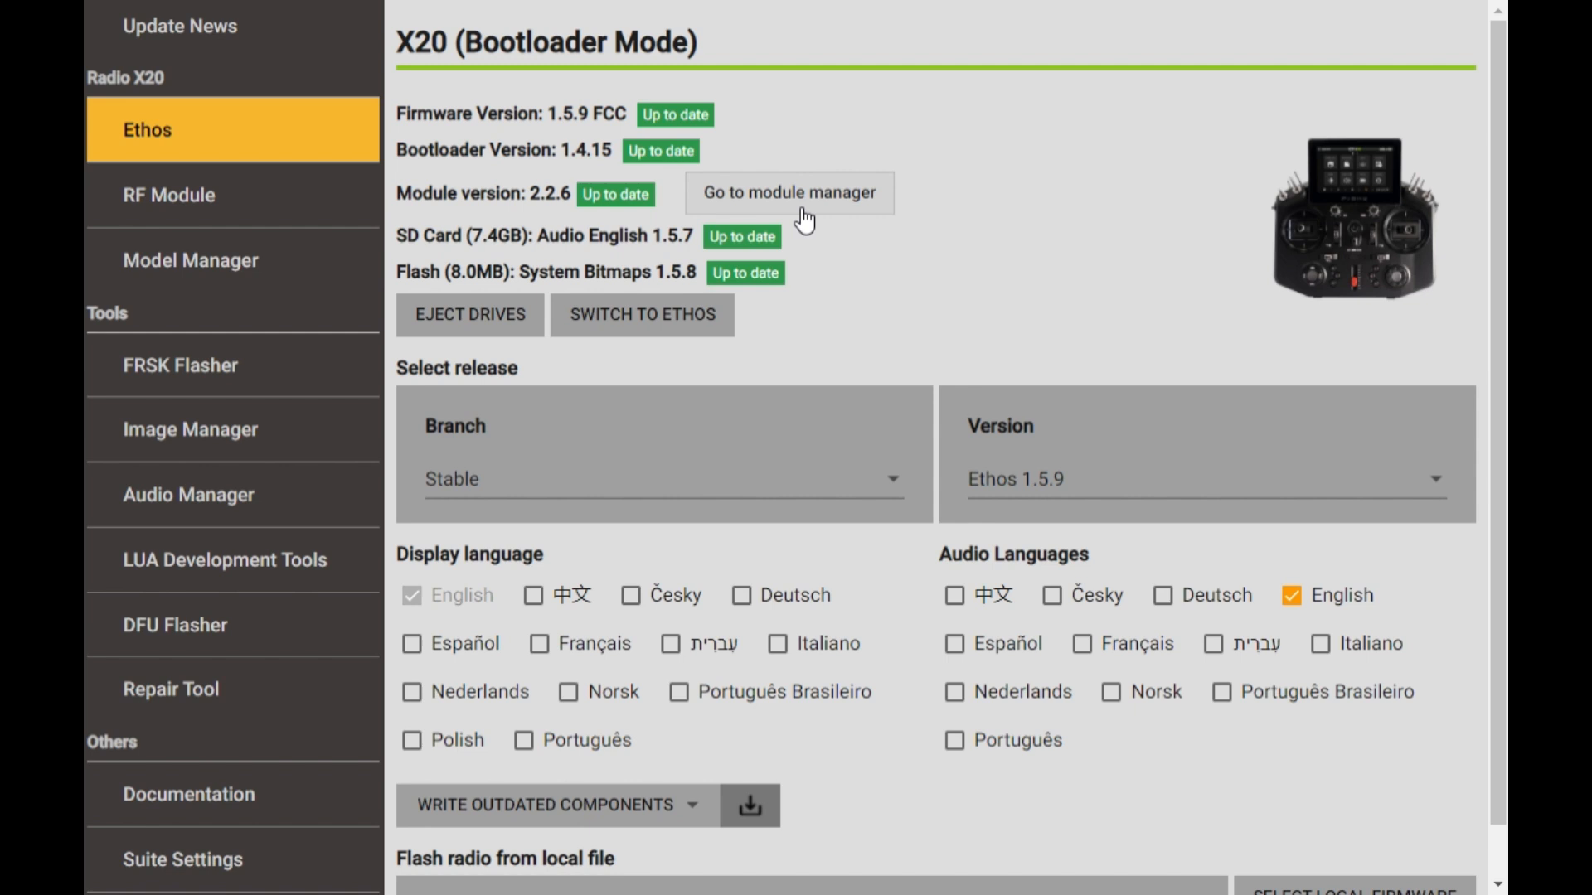
mouse_move(723, 169)
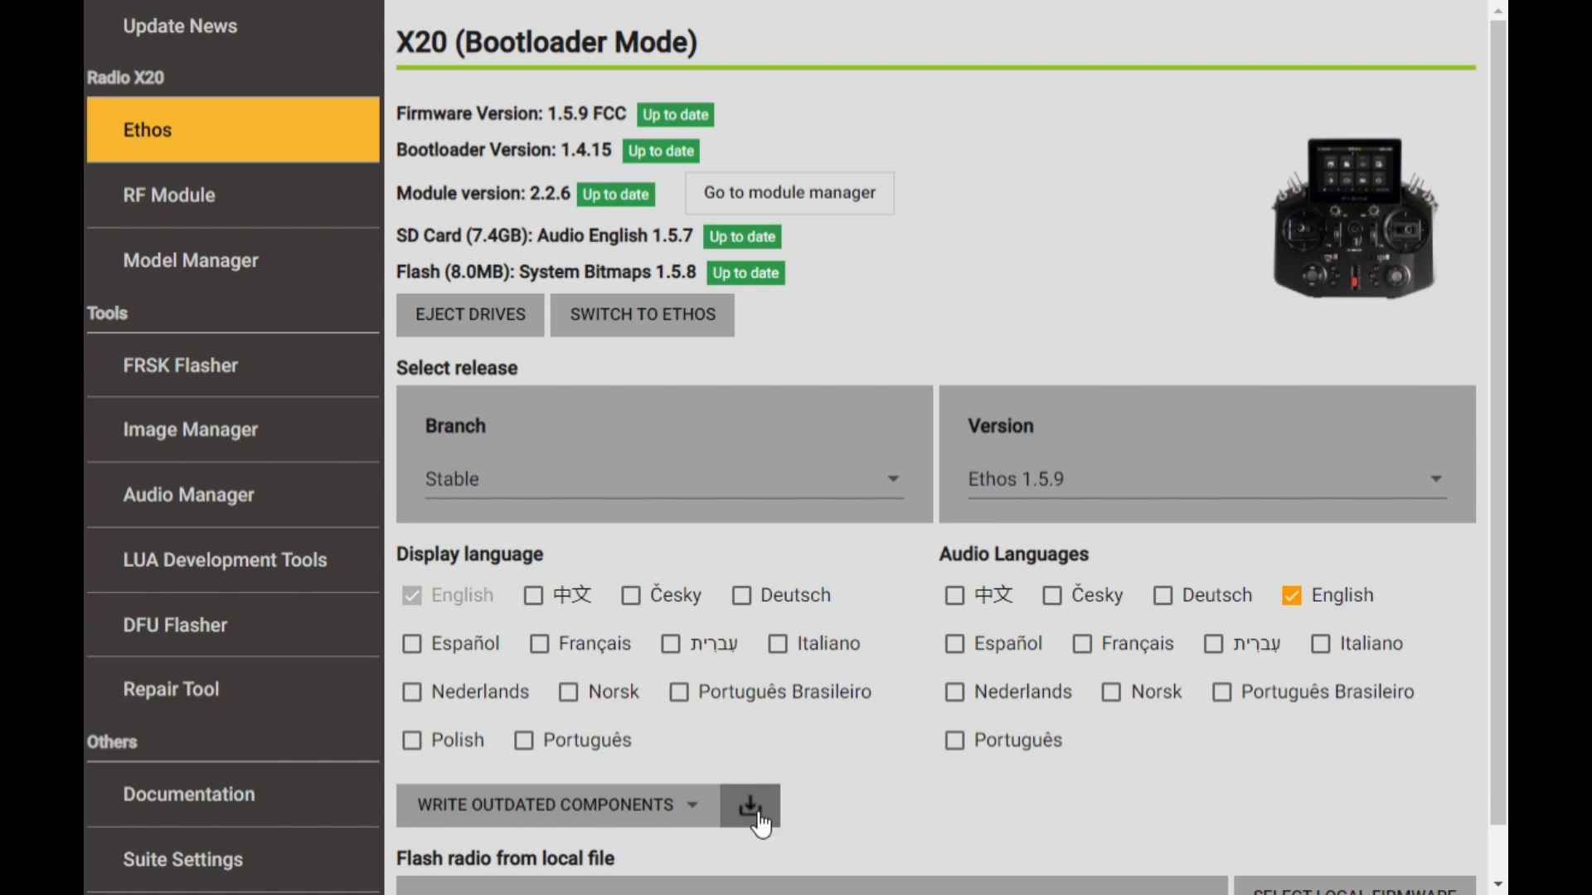
mouse_move(1203, 832)
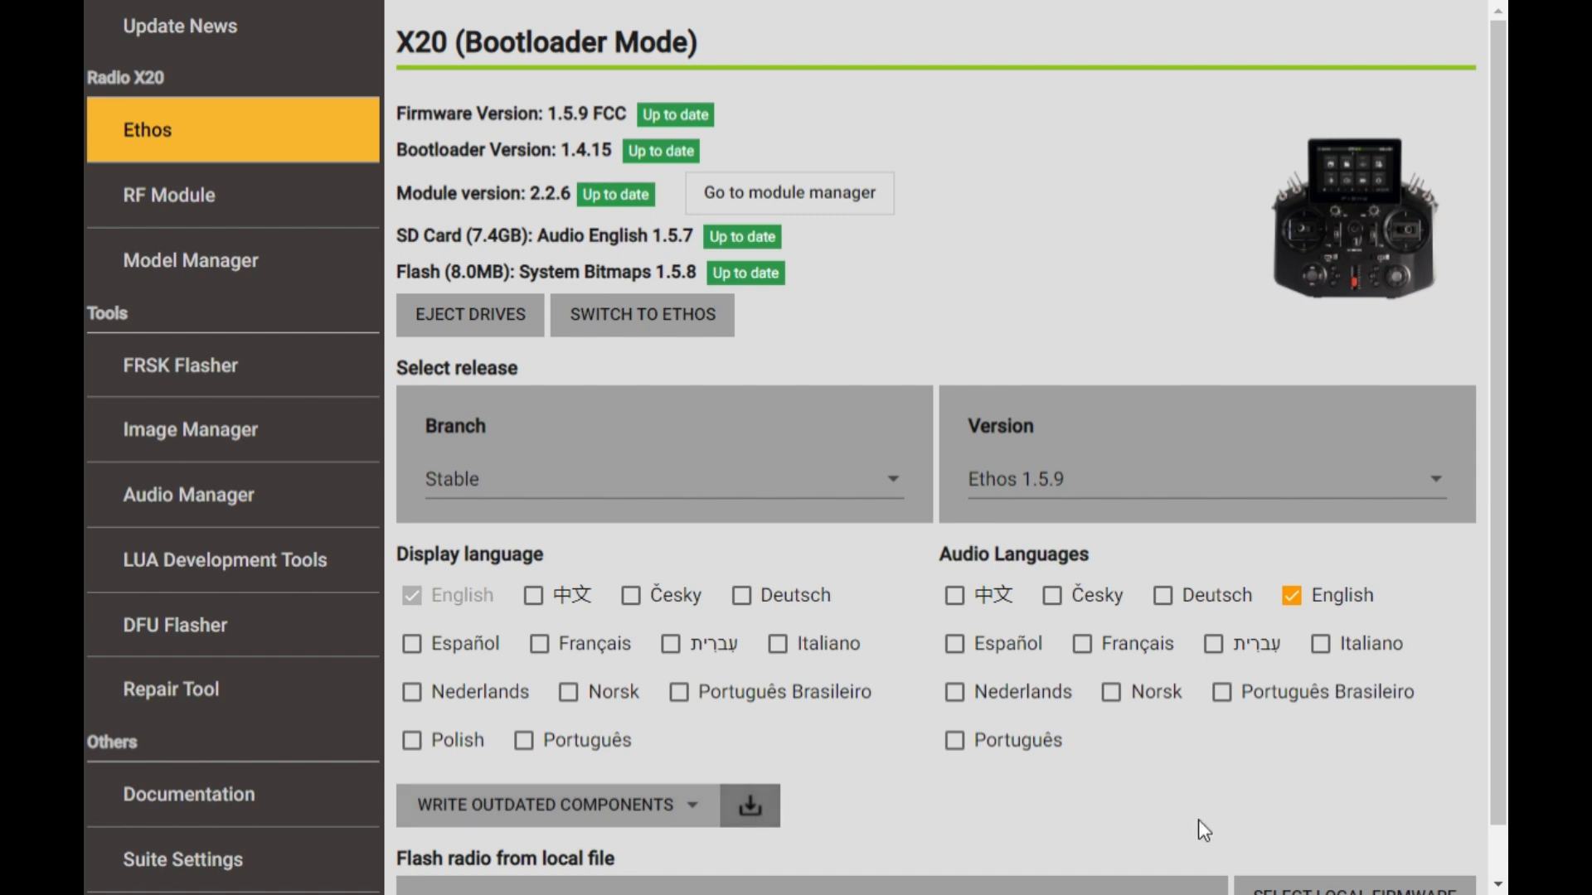
mouse_move(1255, 852)
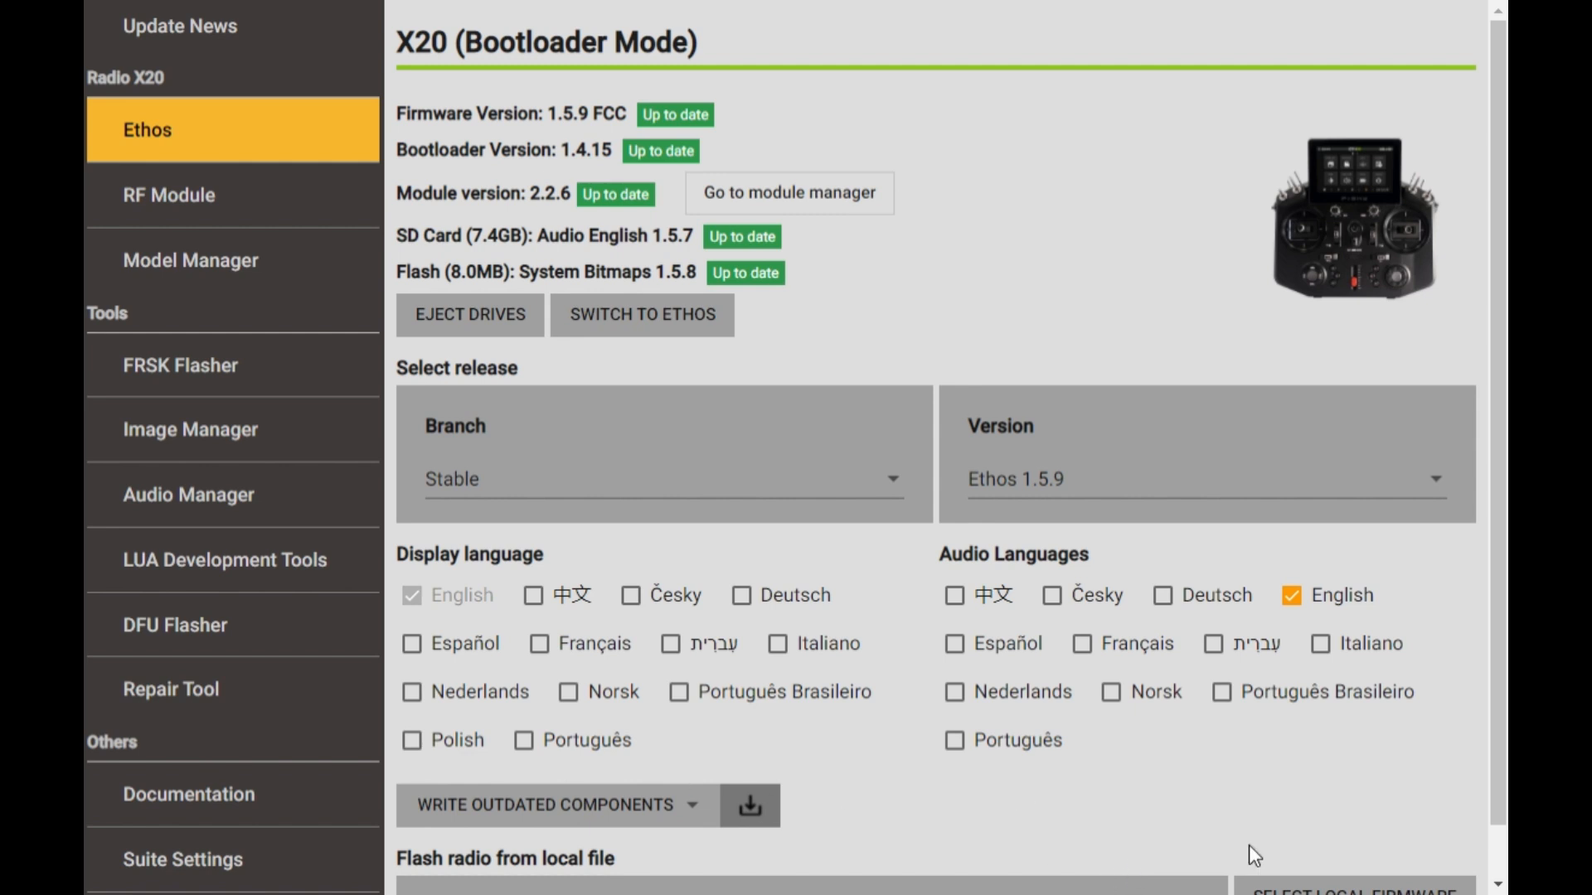
mouse_move(431, 196)
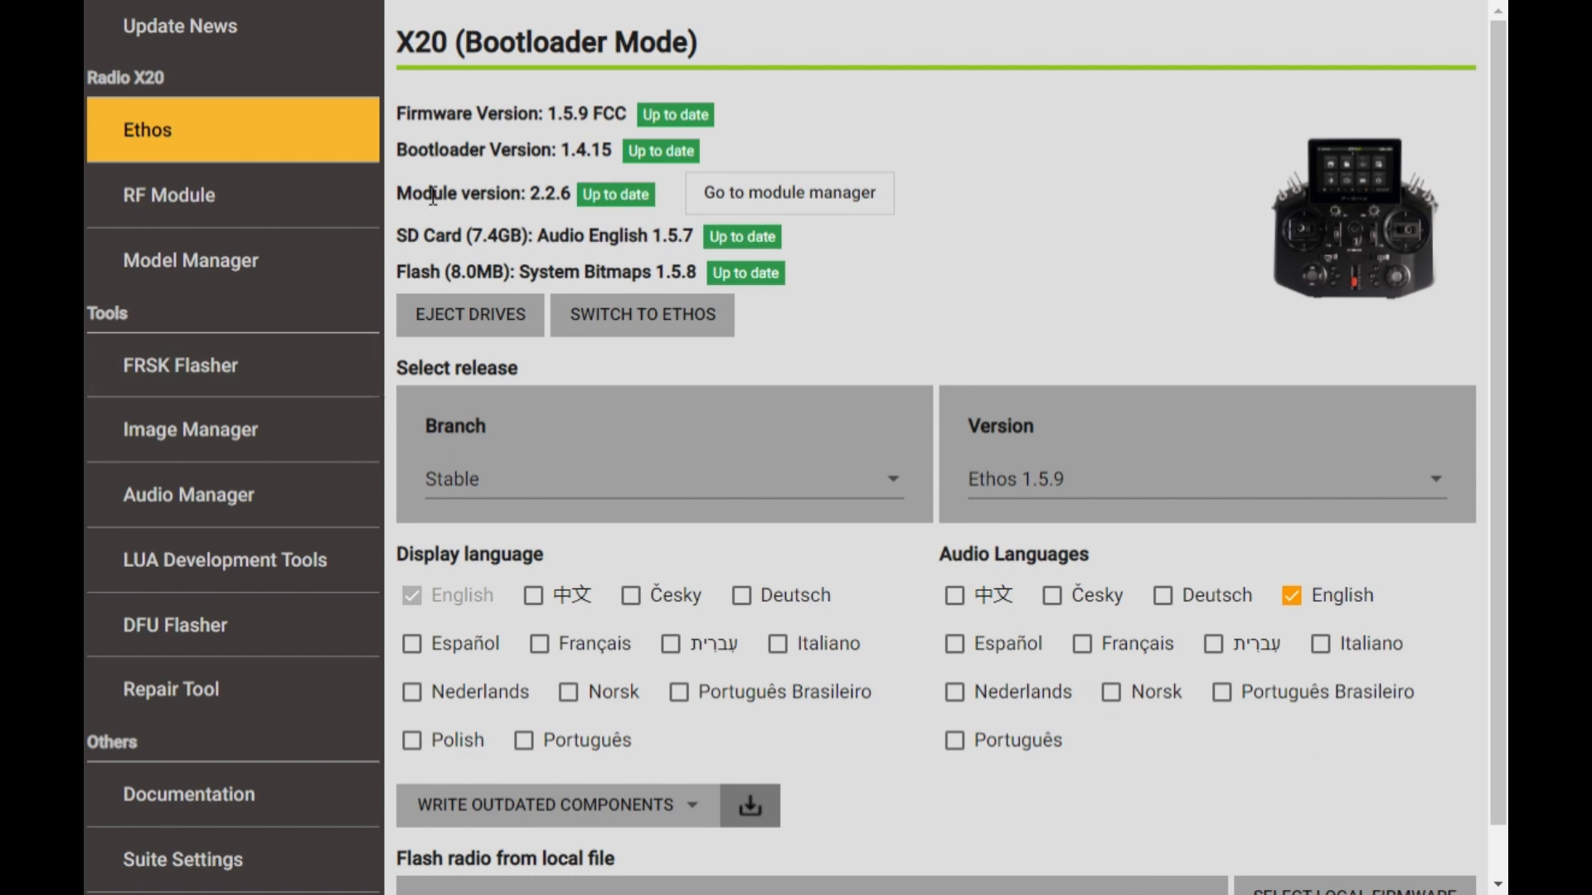
mouse_move(252, 207)
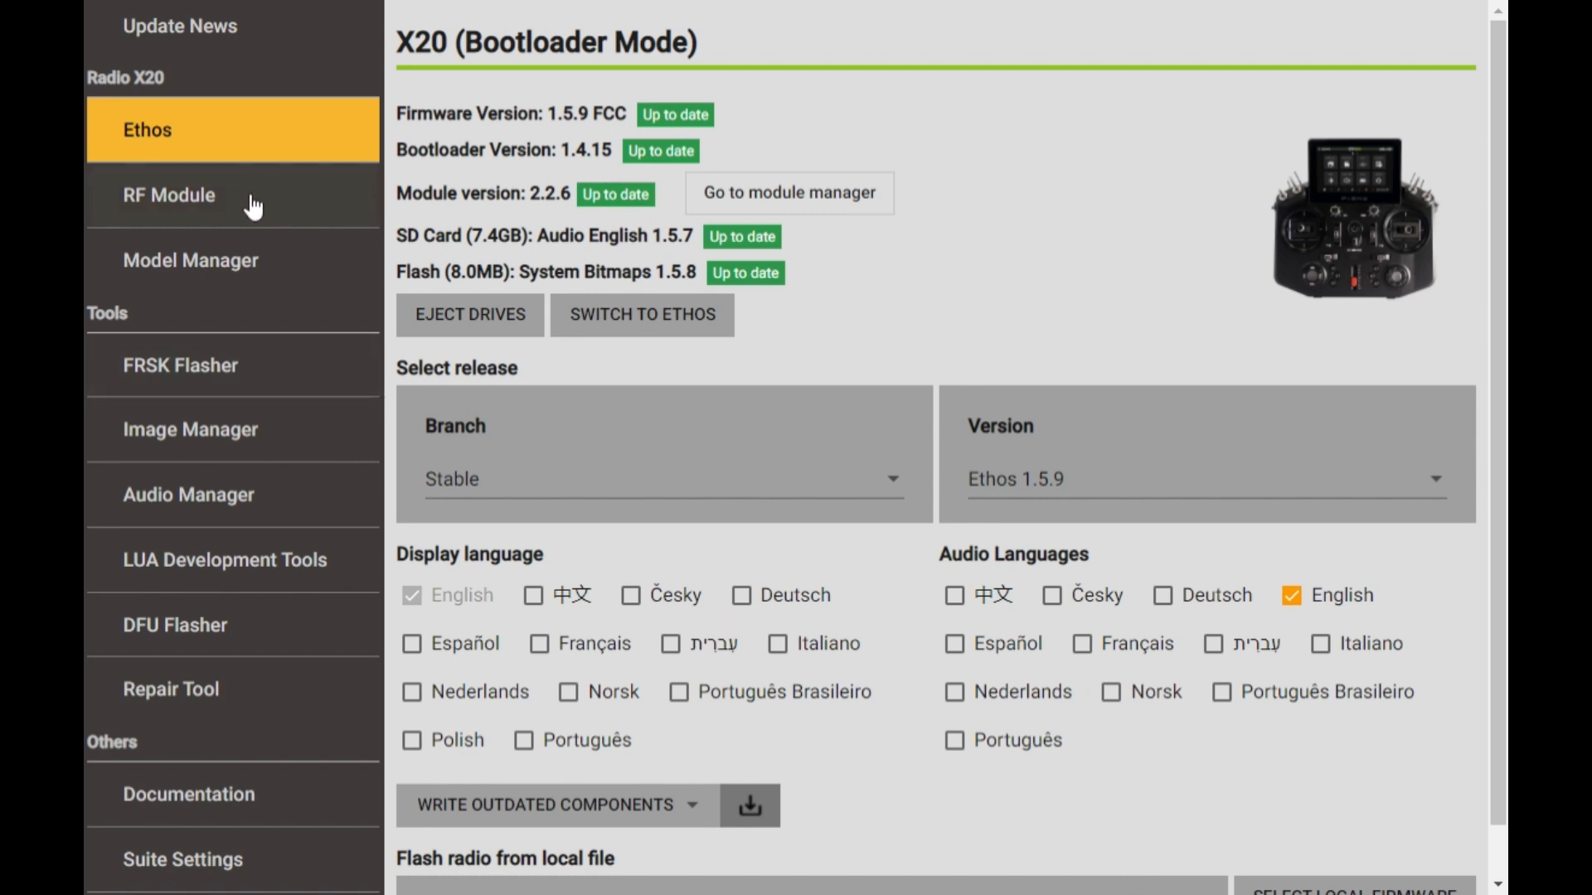
mouse_move(262, 141)
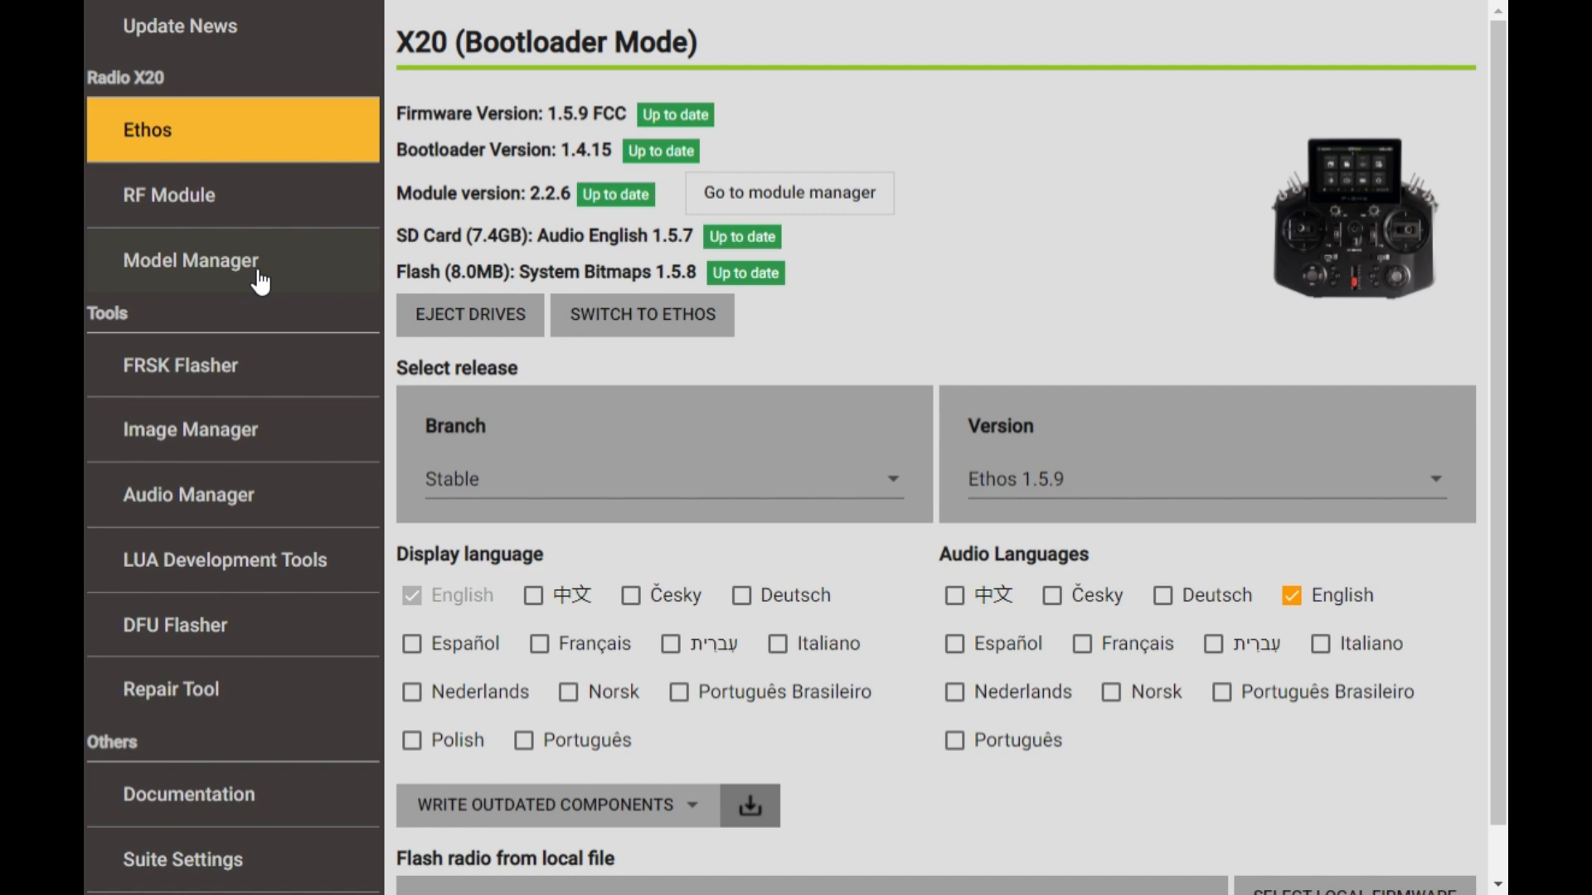
mouse_move(218, 197)
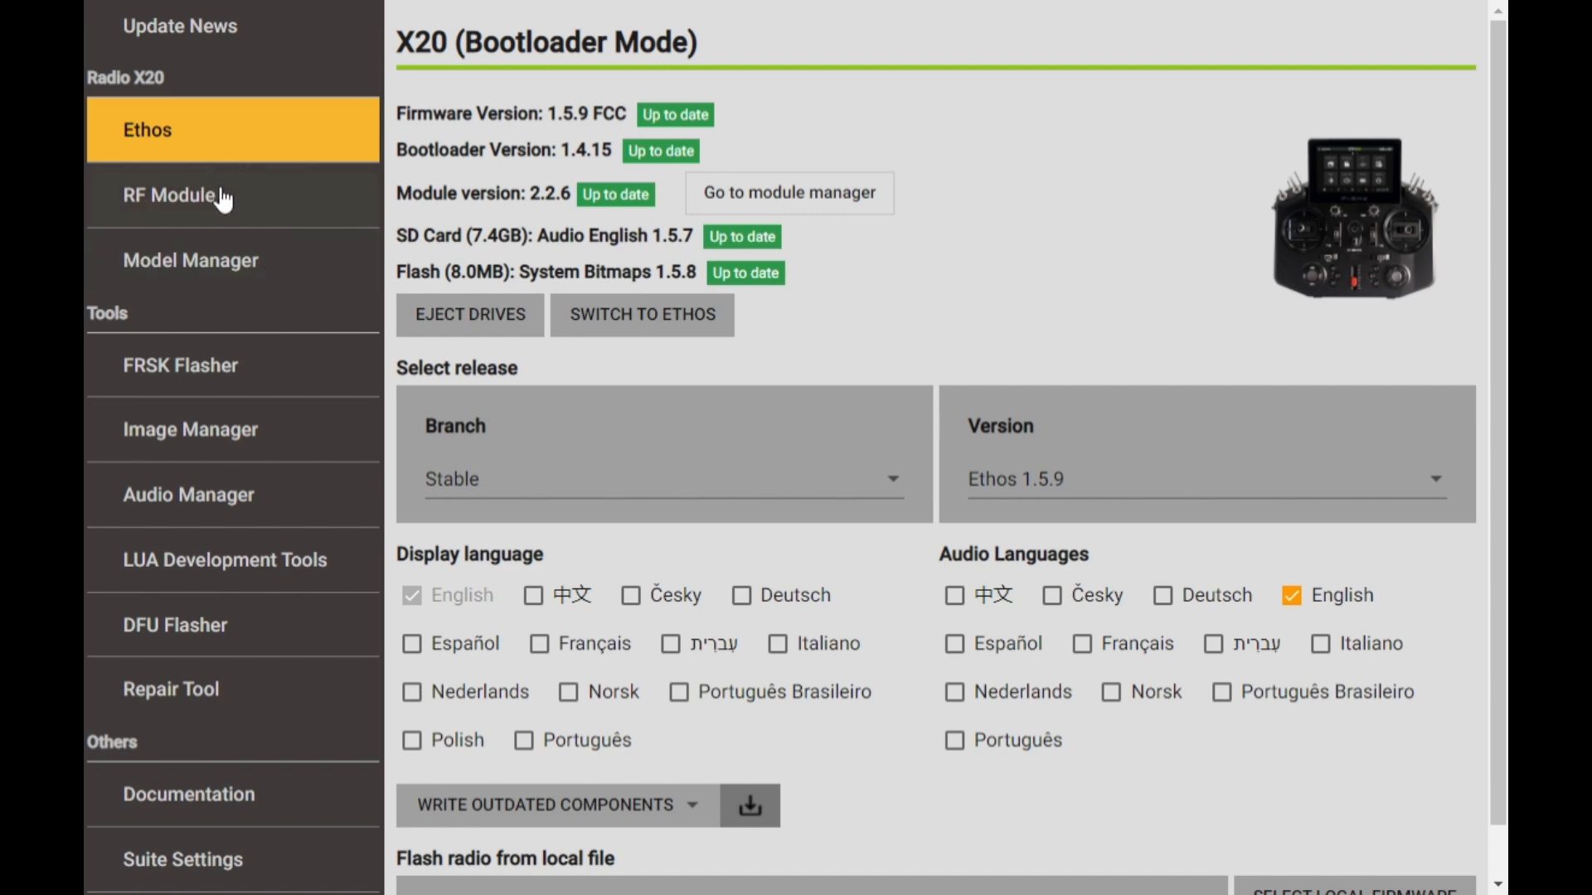
mouse_move(297, 382)
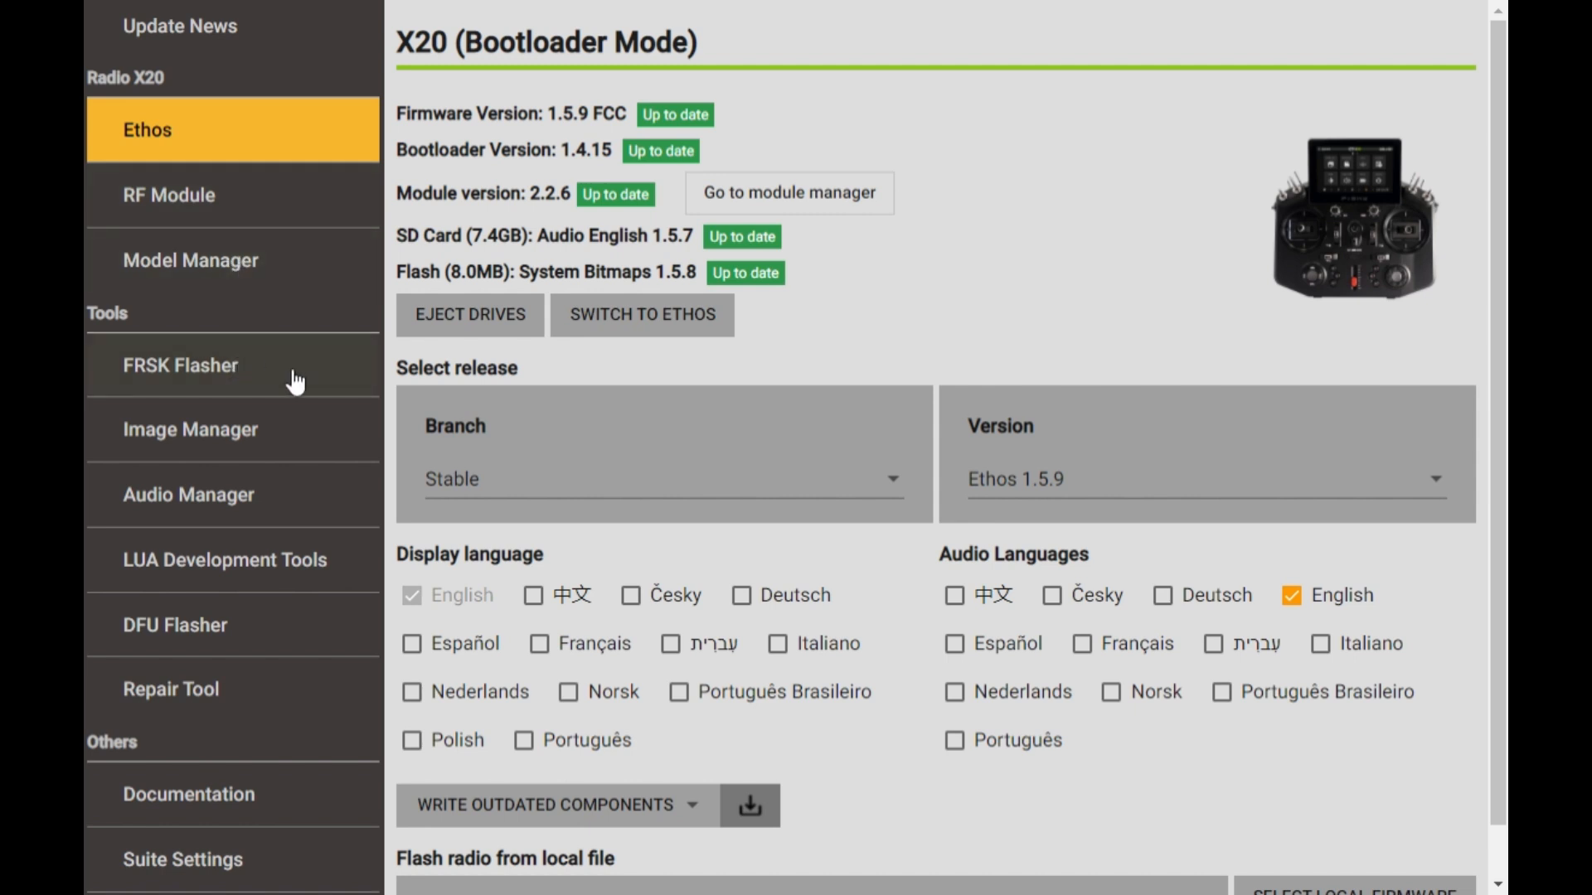
mouse_move(637, 328)
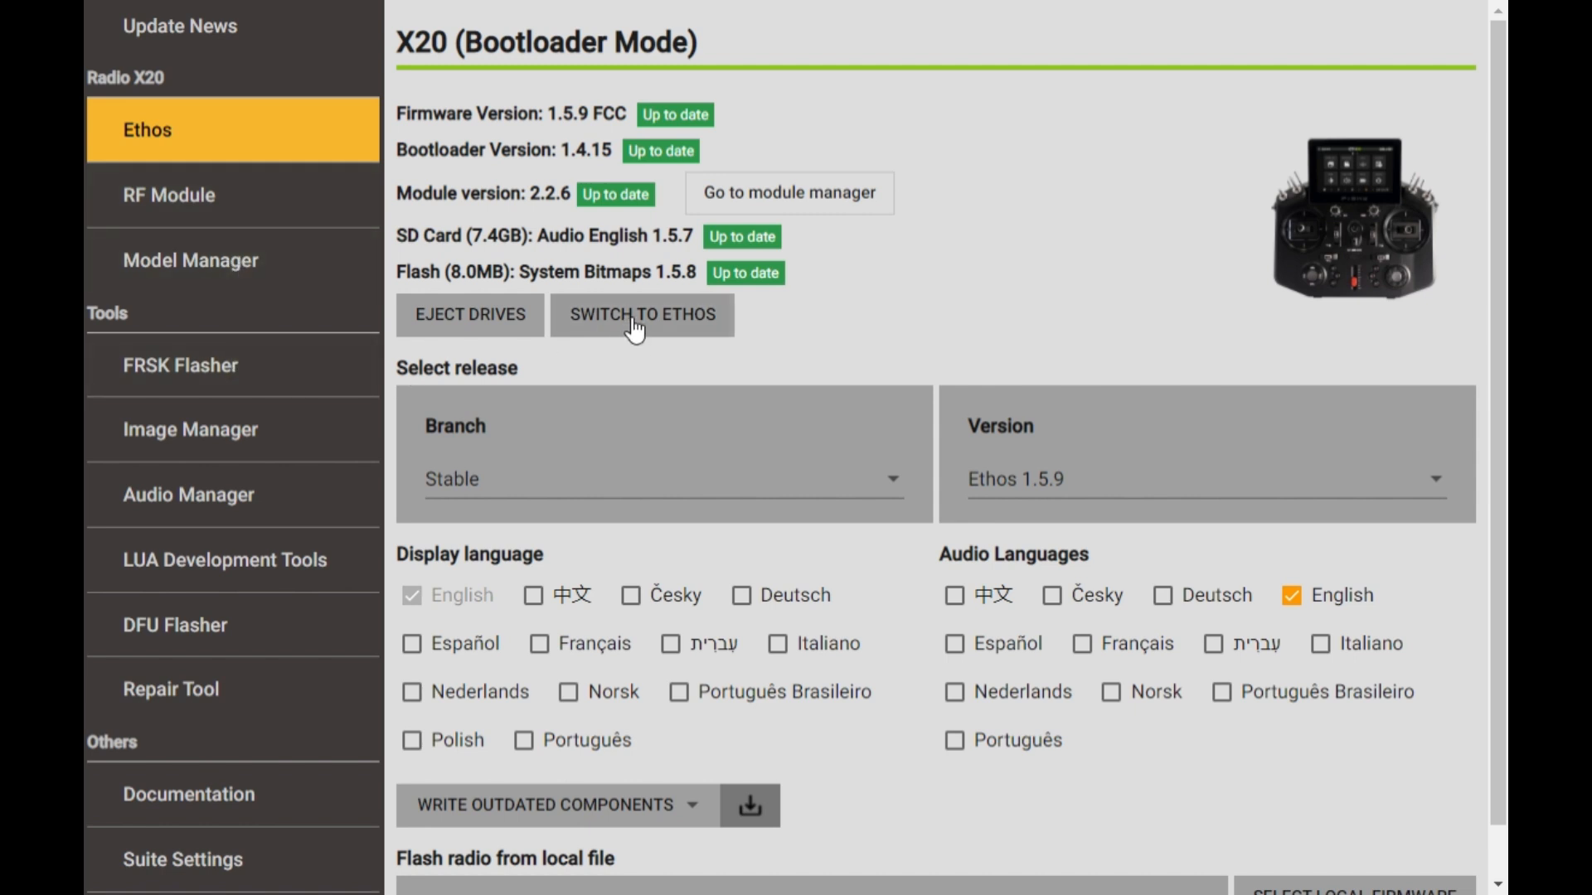
mouse_move(204, 388)
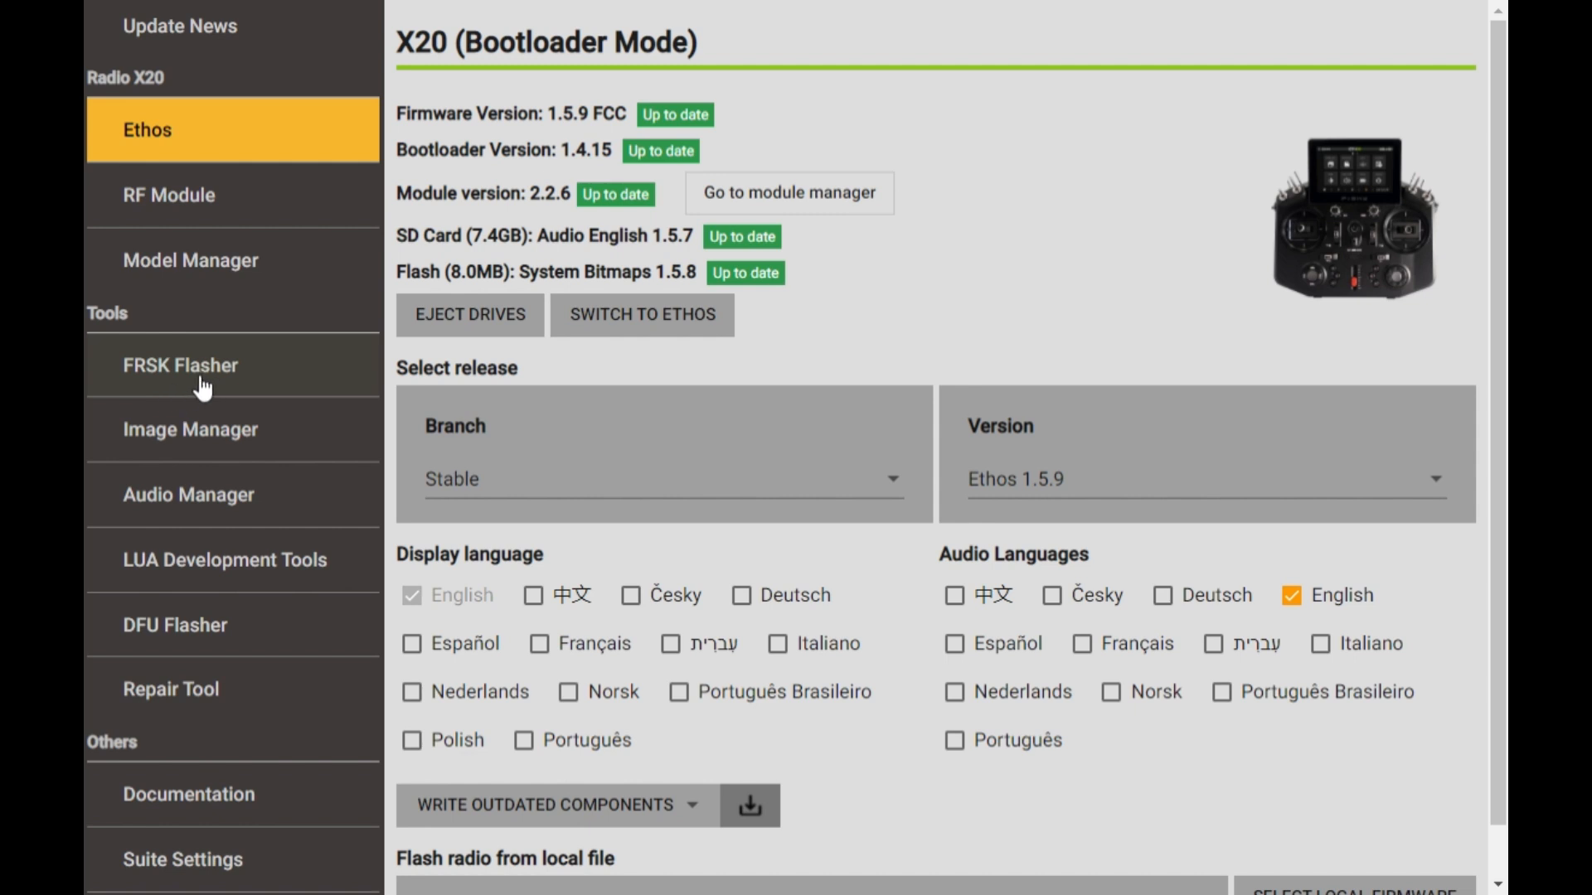
mouse_move(199, 408)
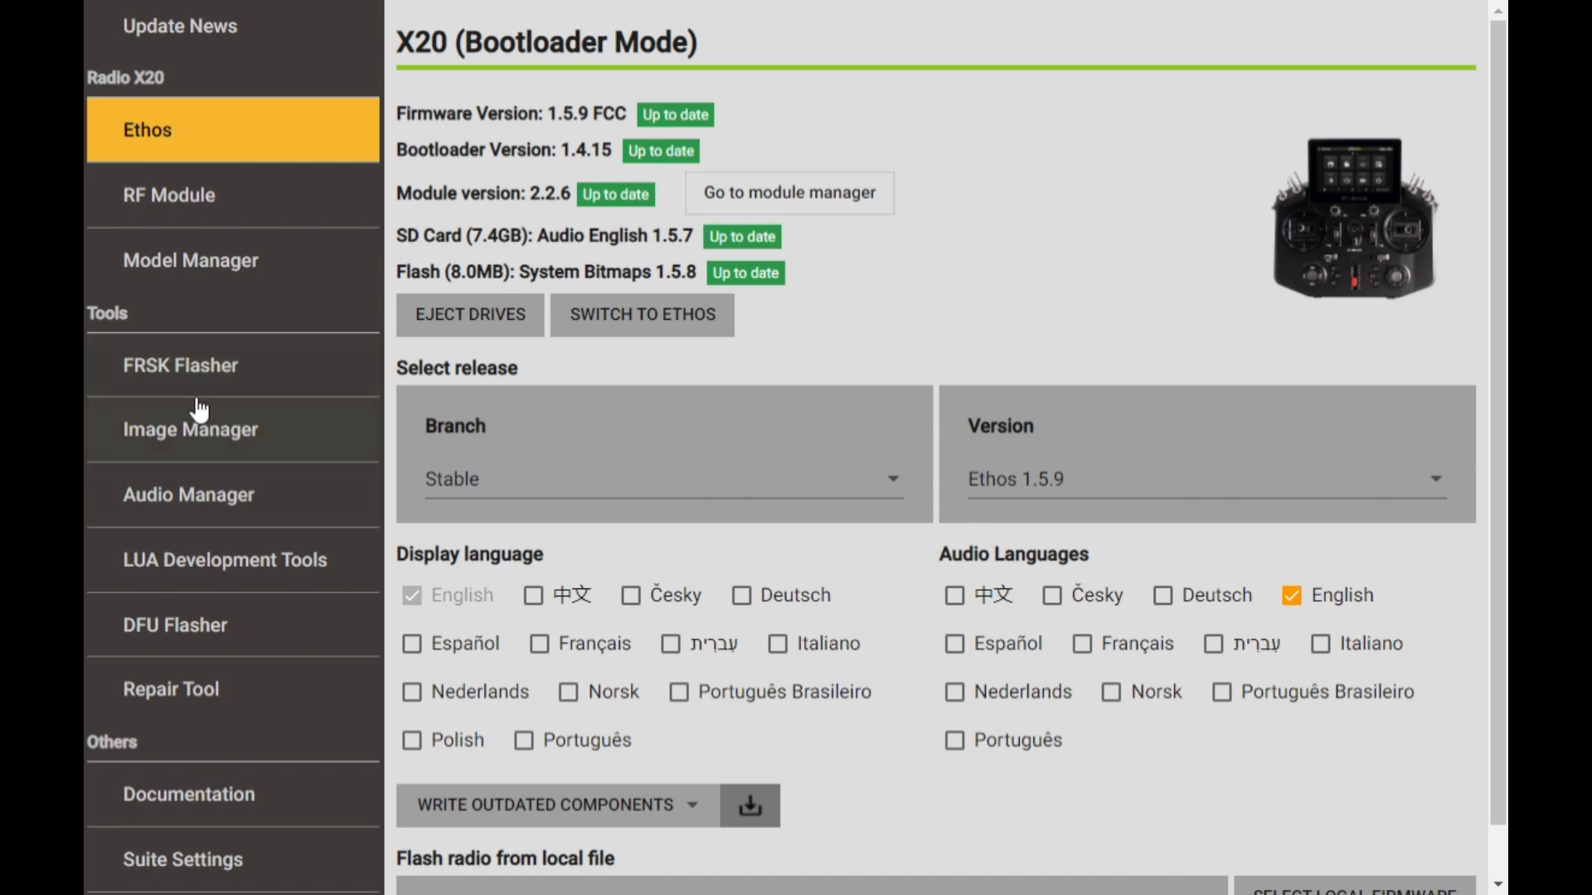
mouse_move(333, 497)
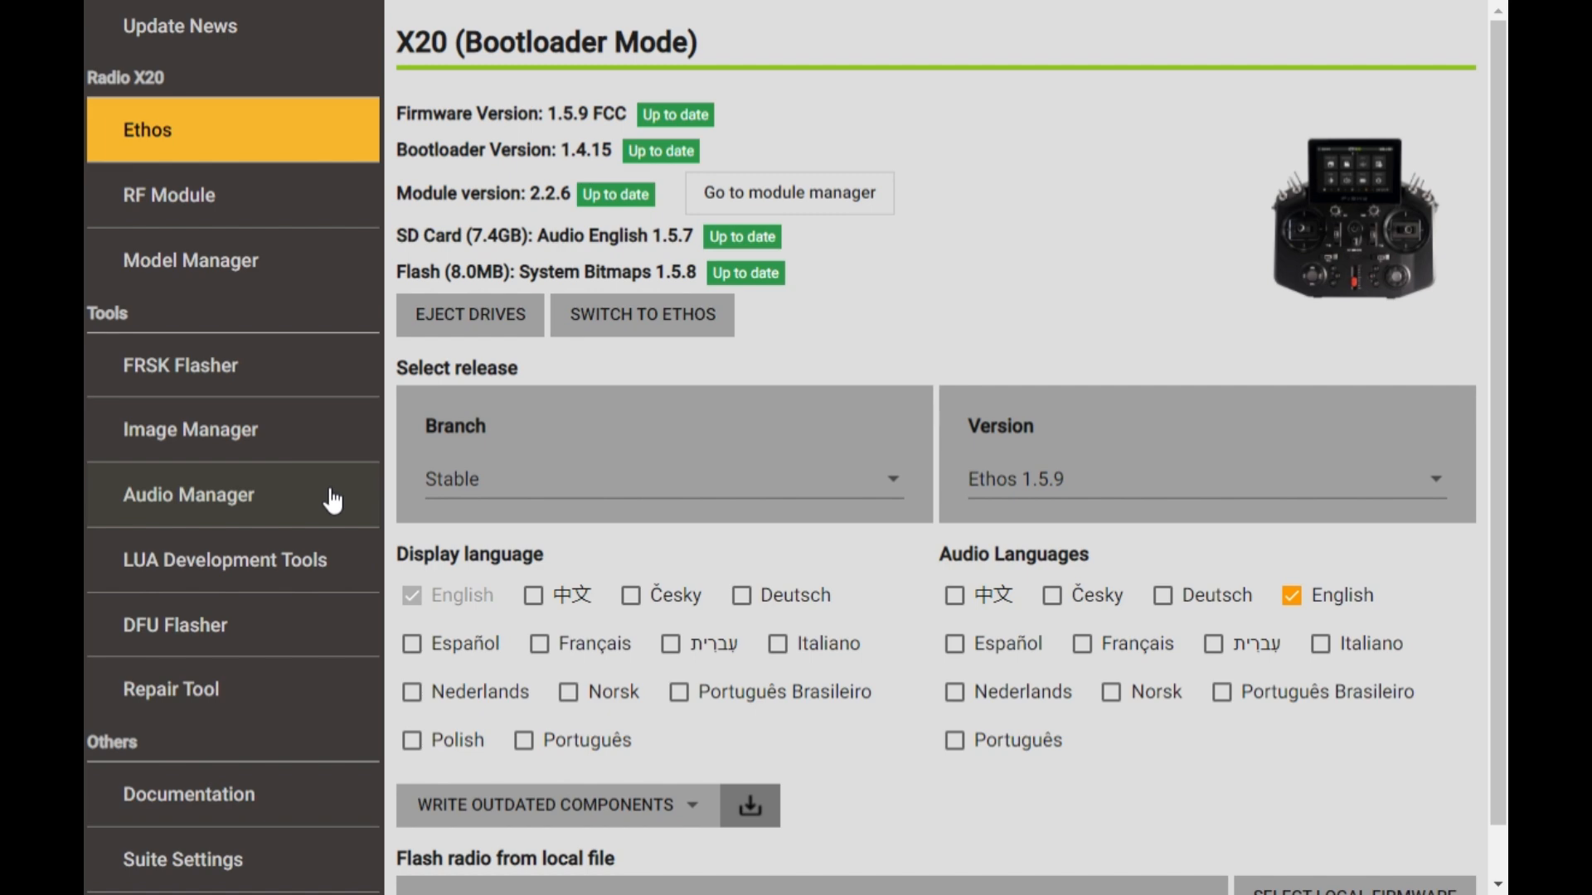
mouse_move(302, 452)
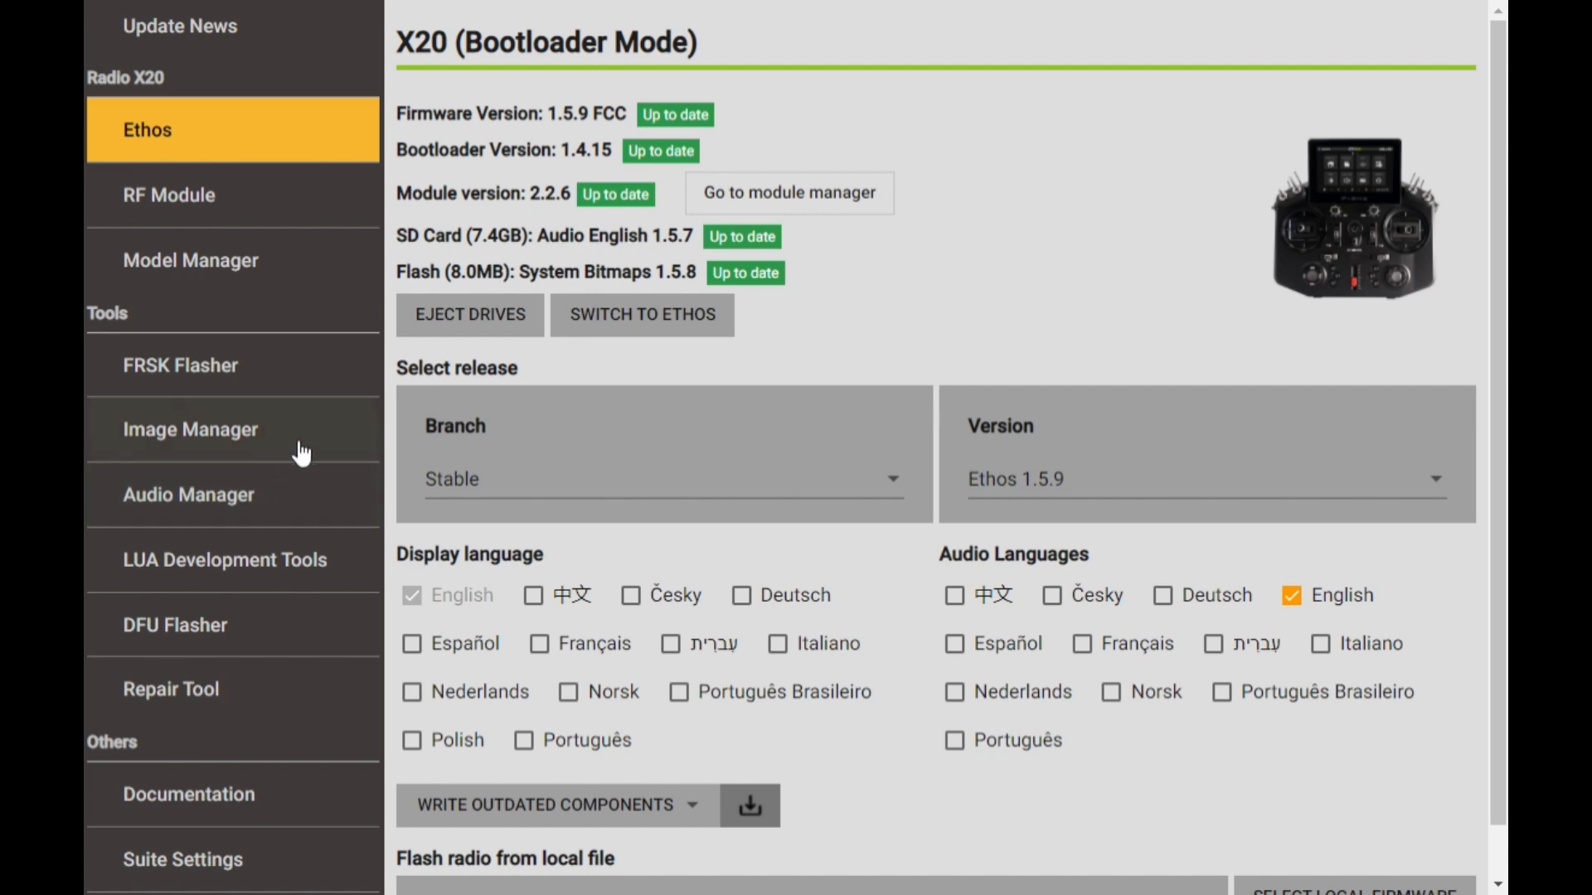
left_click(191, 429)
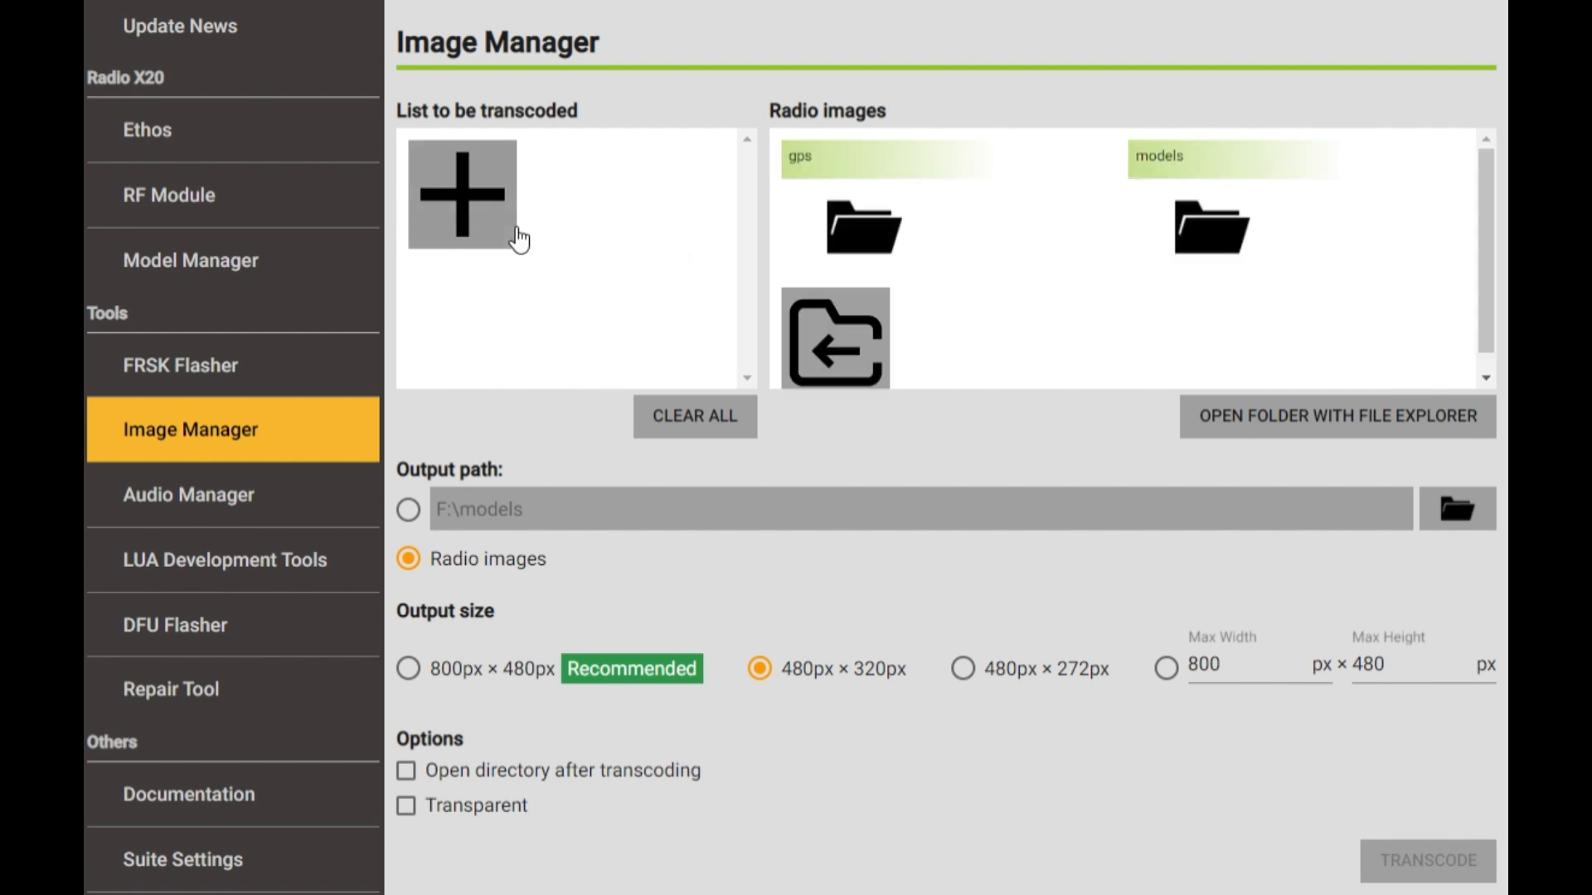
mouse_move(567, 232)
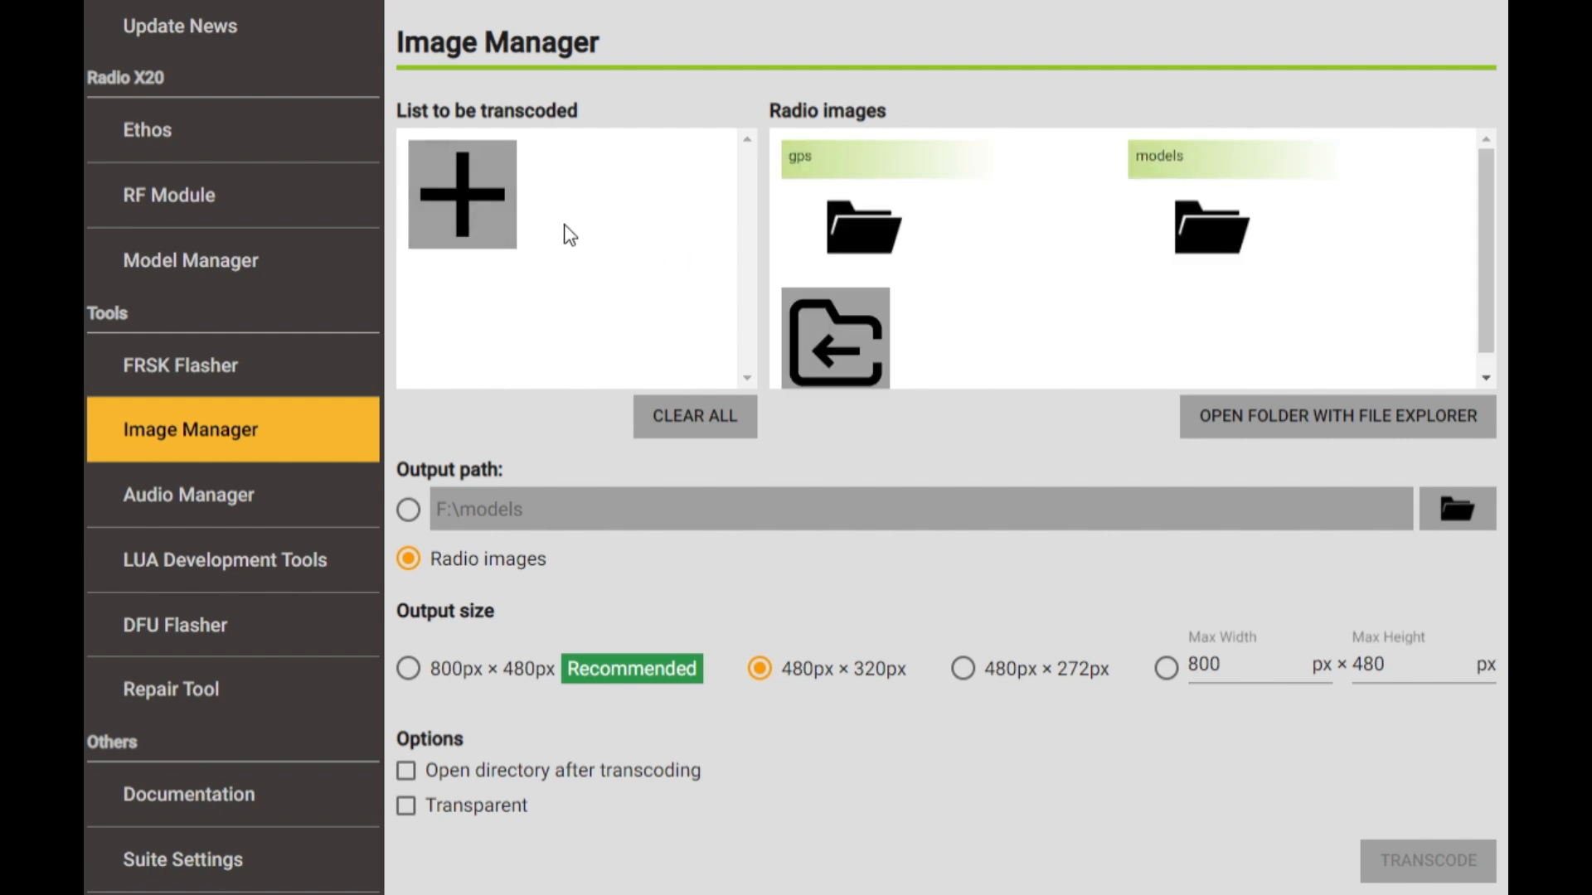
mouse_move(494, 230)
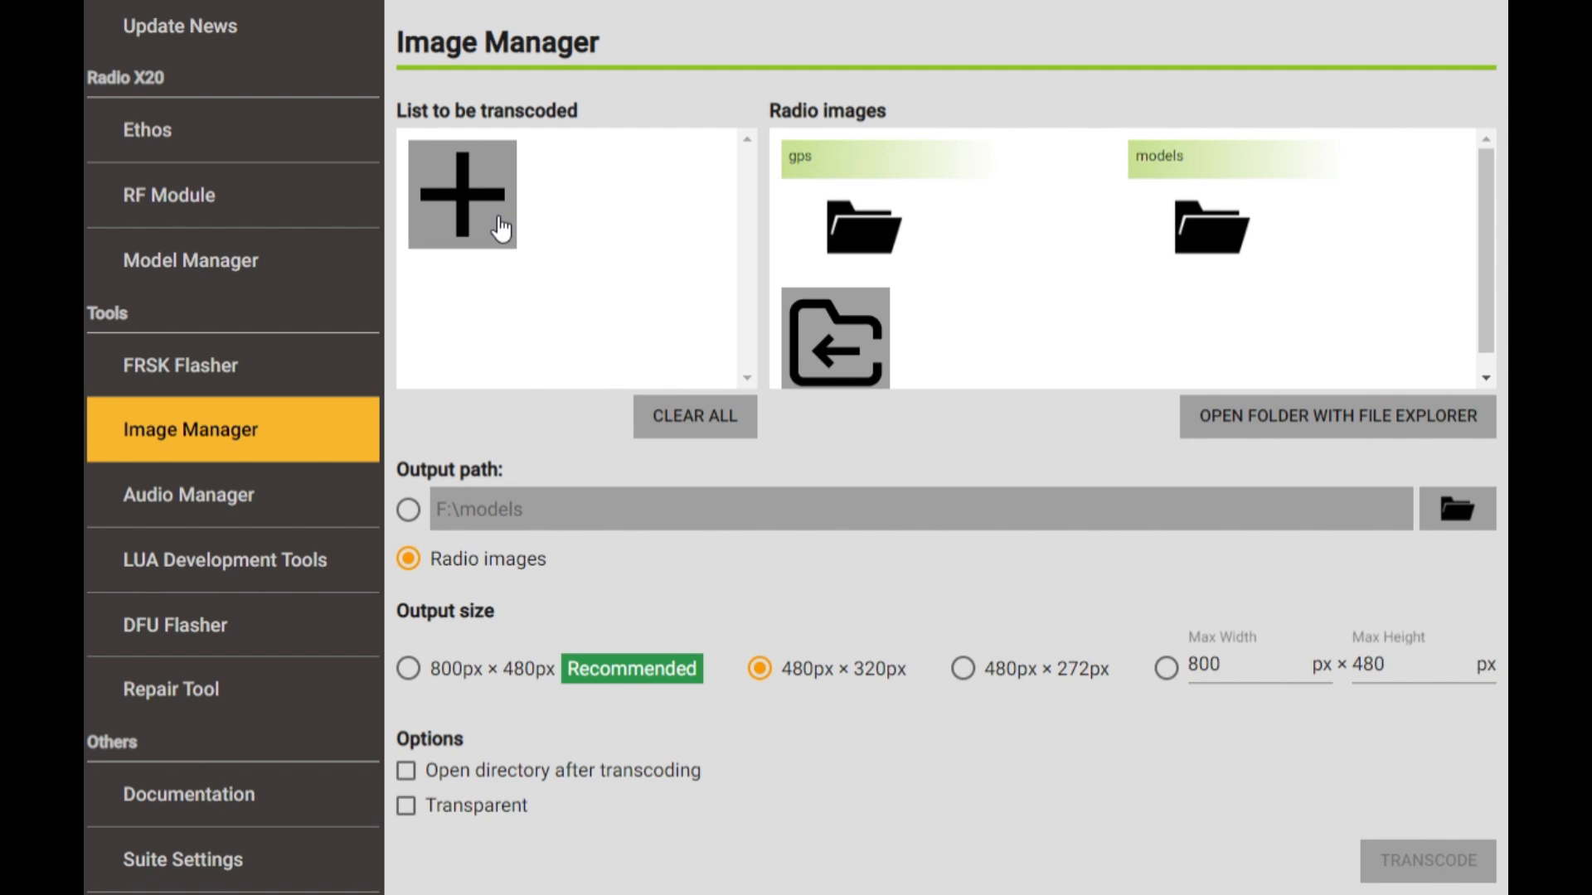
mouse_move(492, 232)
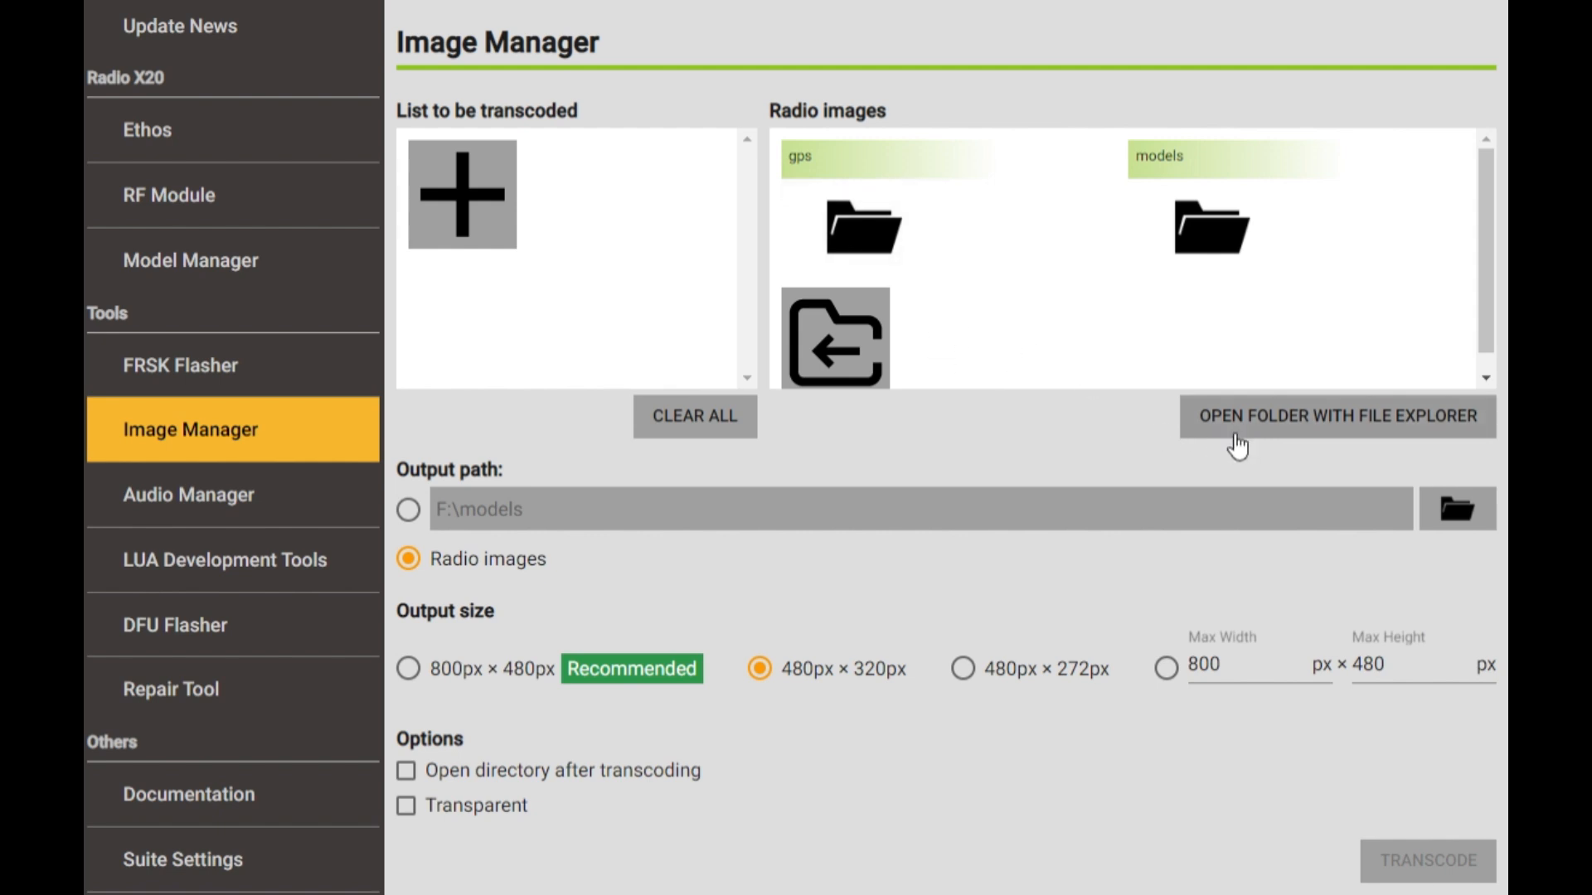
mouse_move(1109, 408)
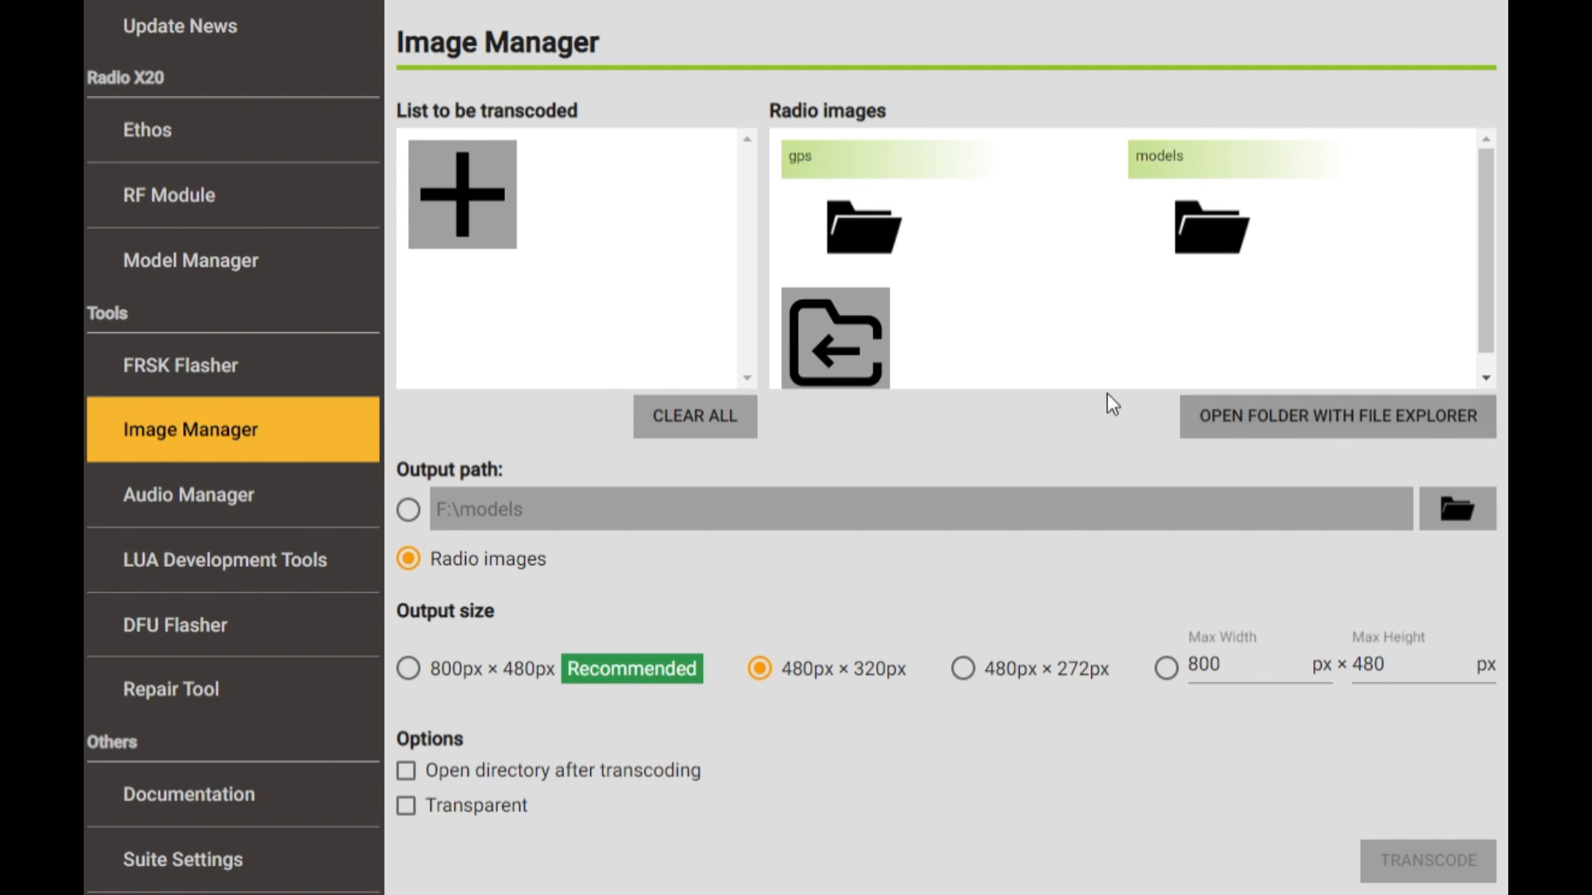
mouse_move(738, 519)
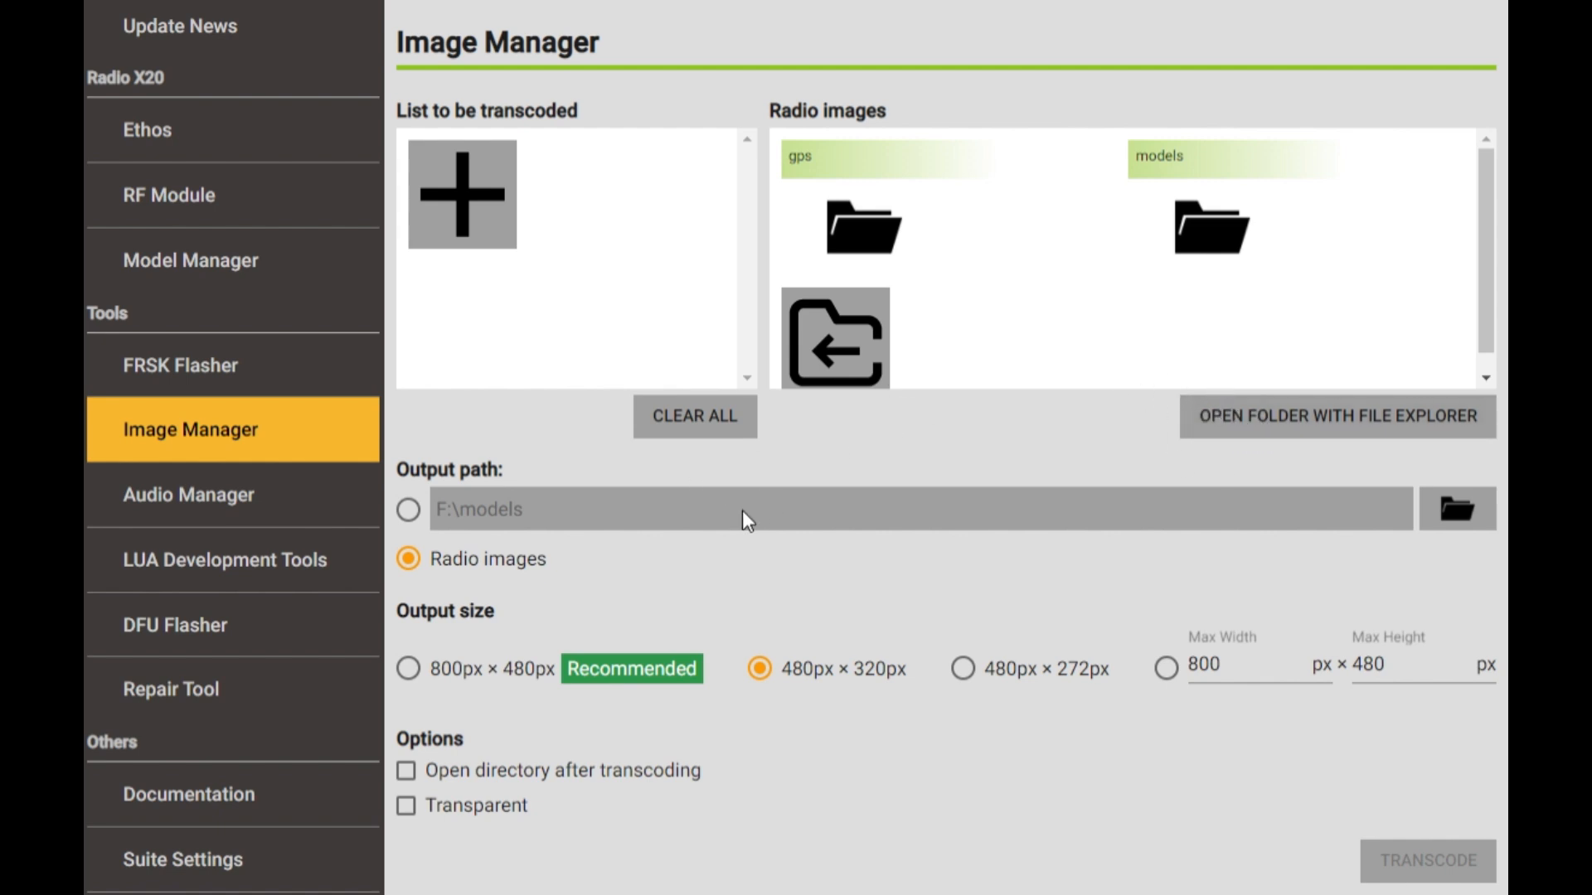
mouse_move(1456, 508)
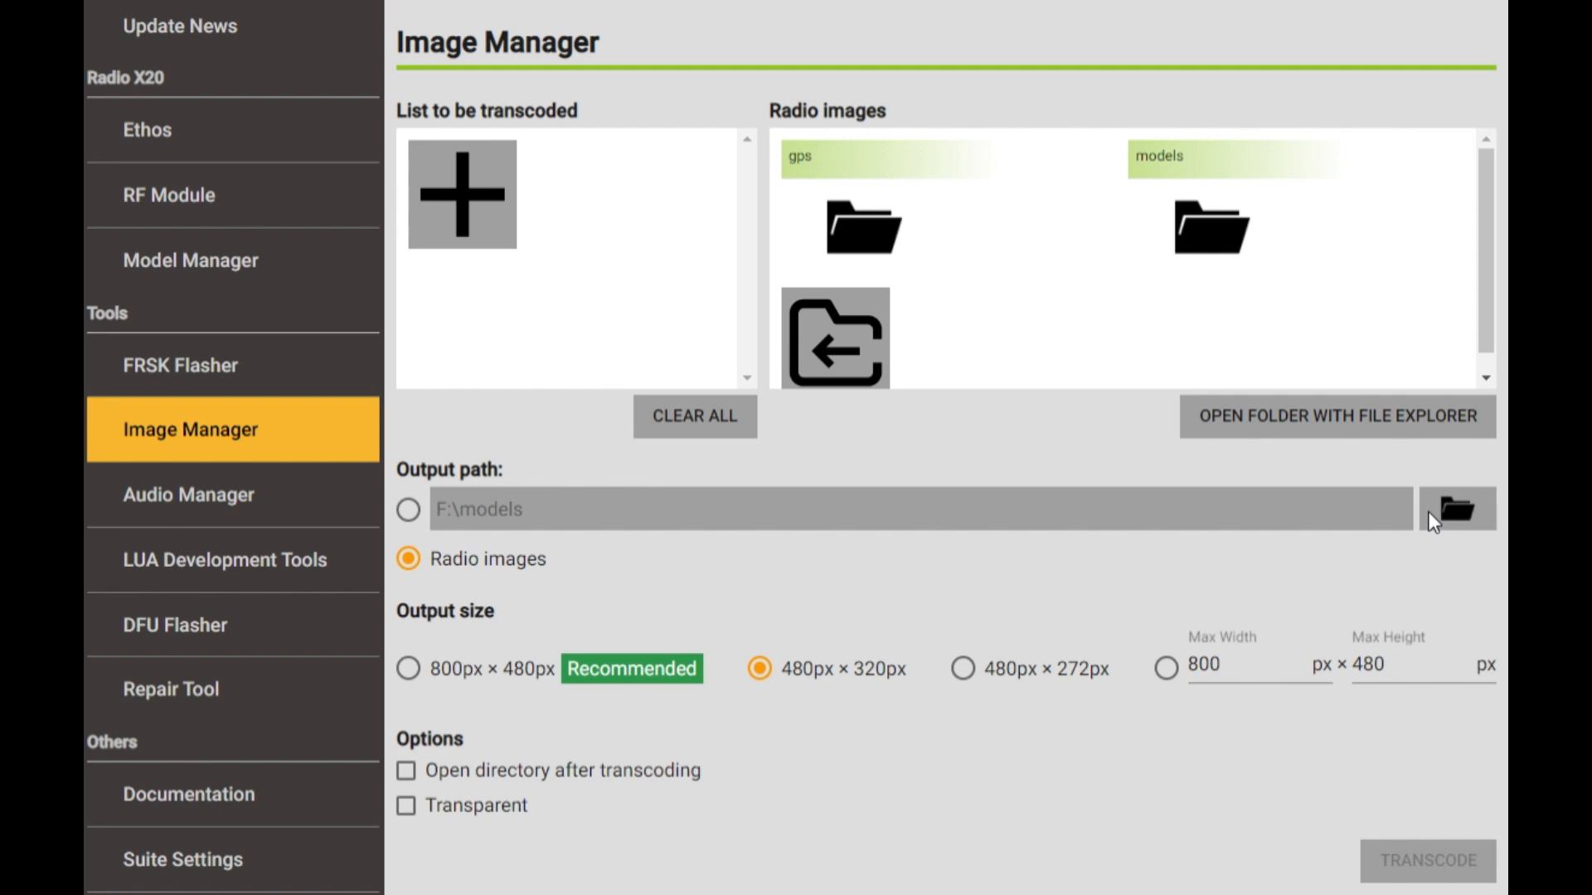
mouse_move(1456, 533)
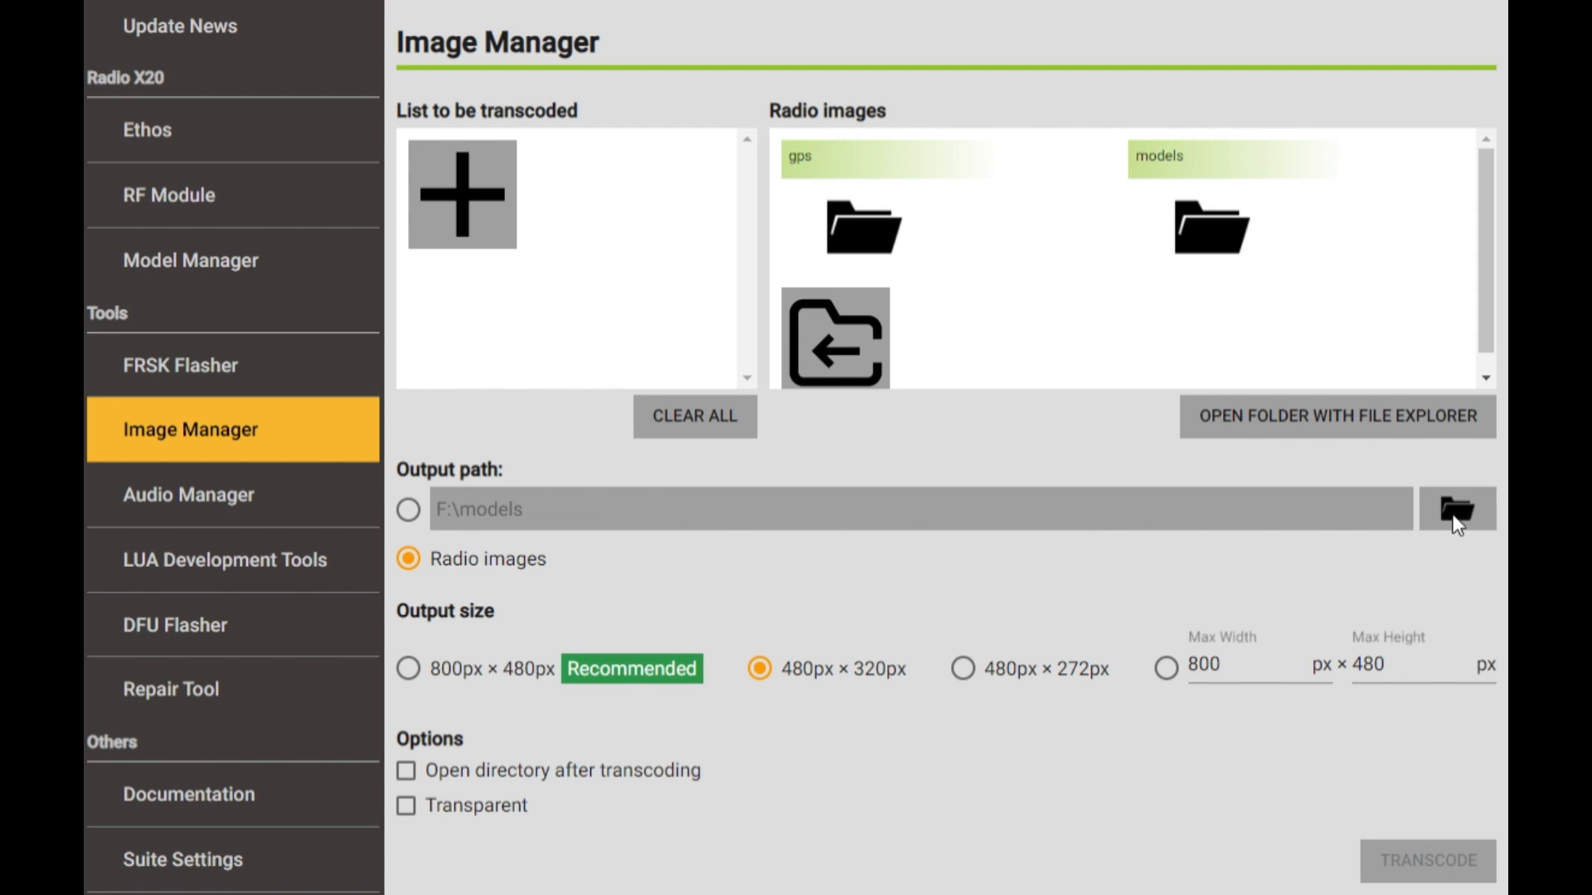
mouse_move(1291, 504)
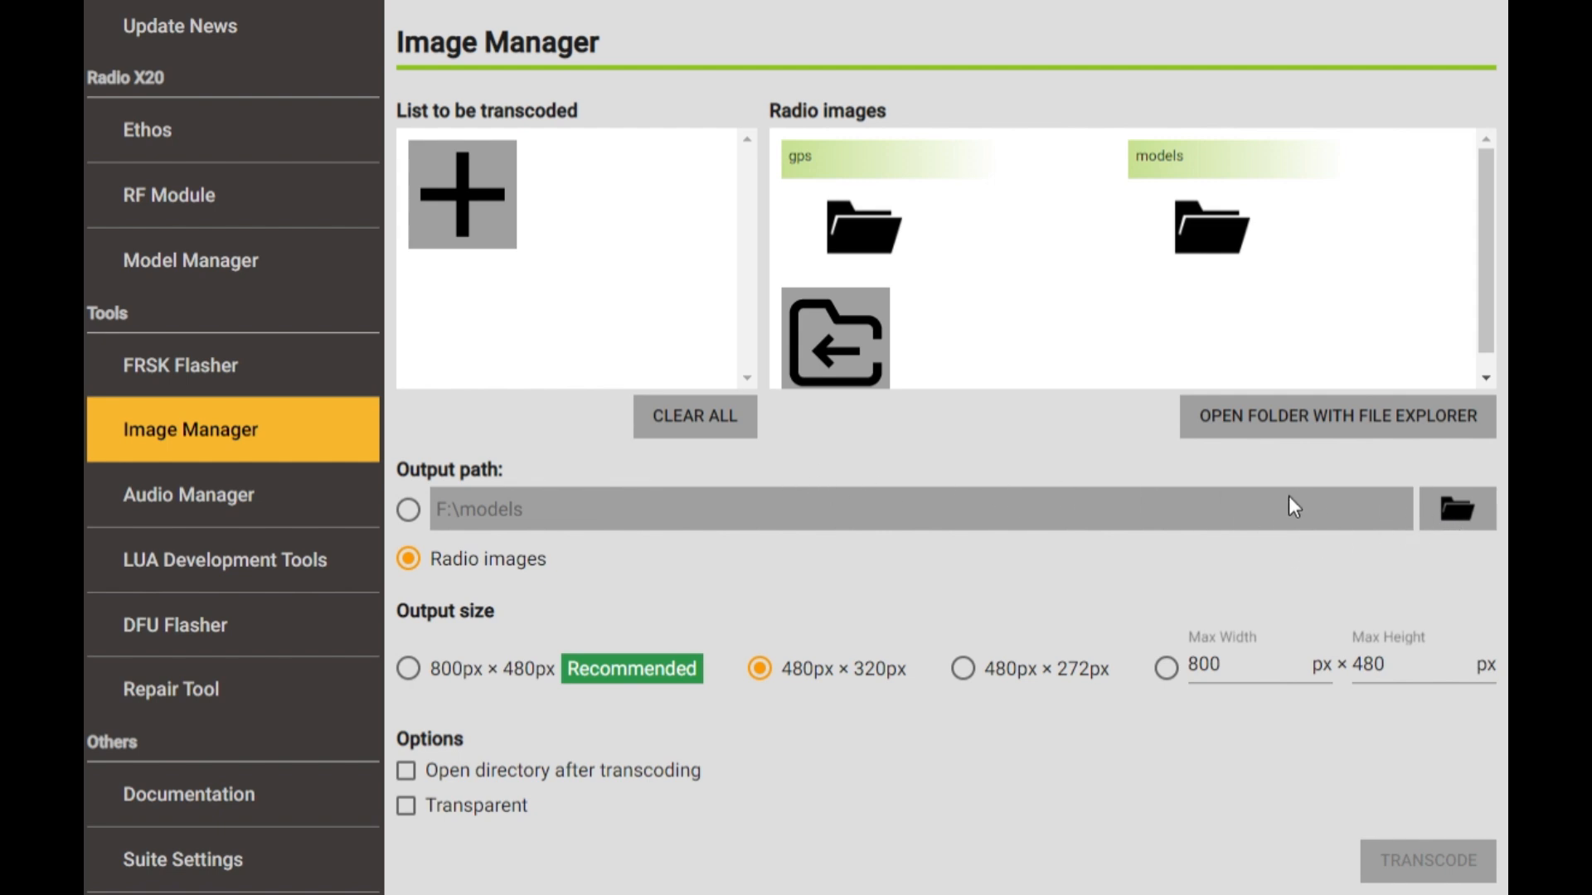
mouse_move(614, 561)
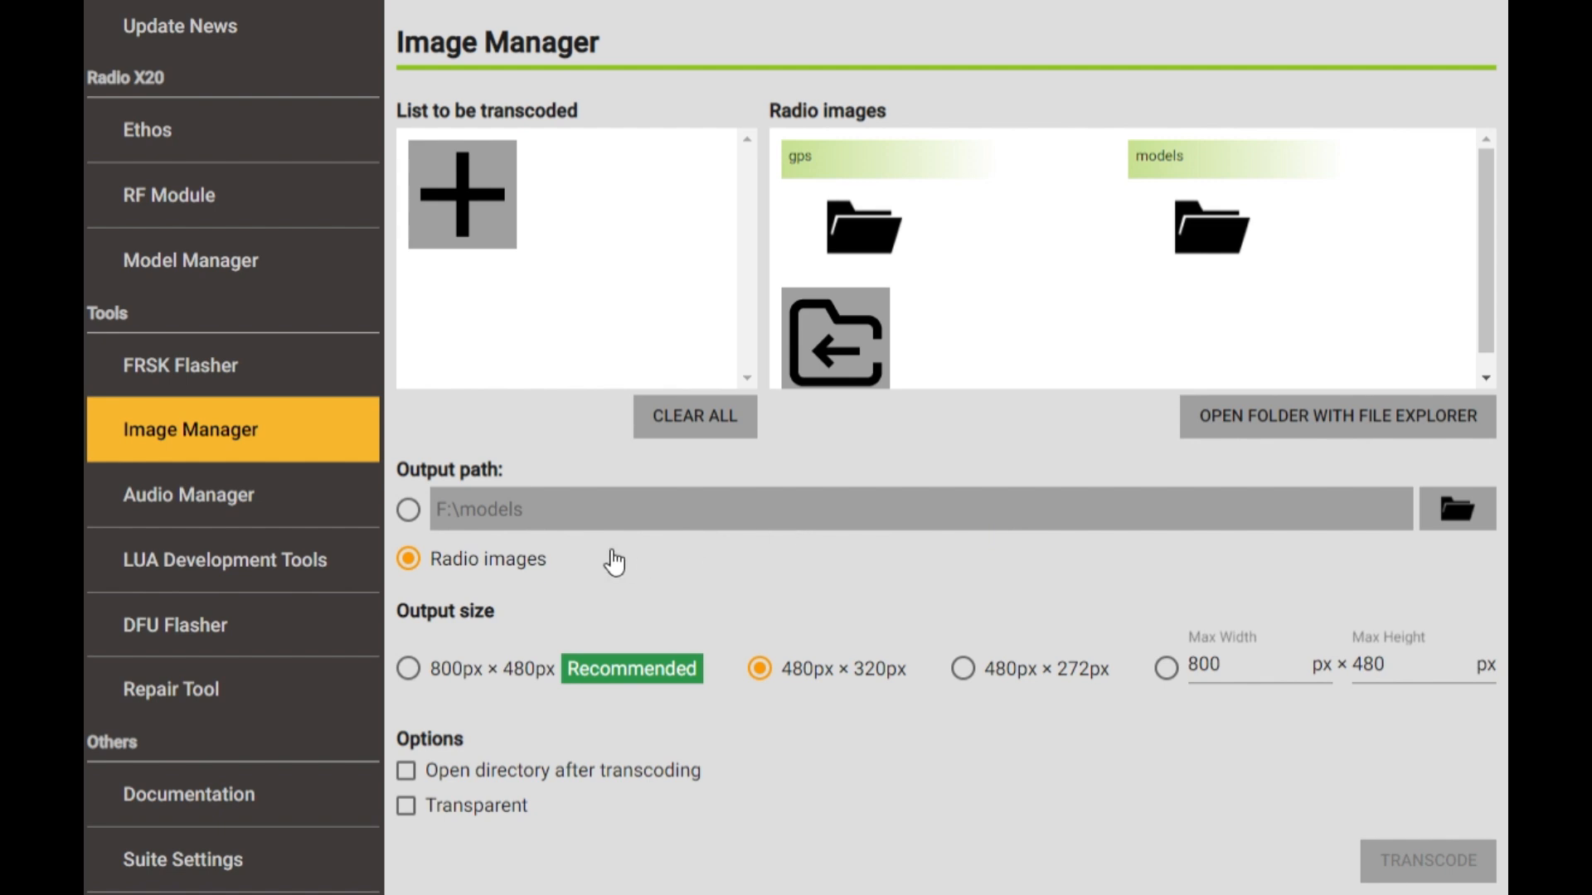
mouse_move(494, 580)
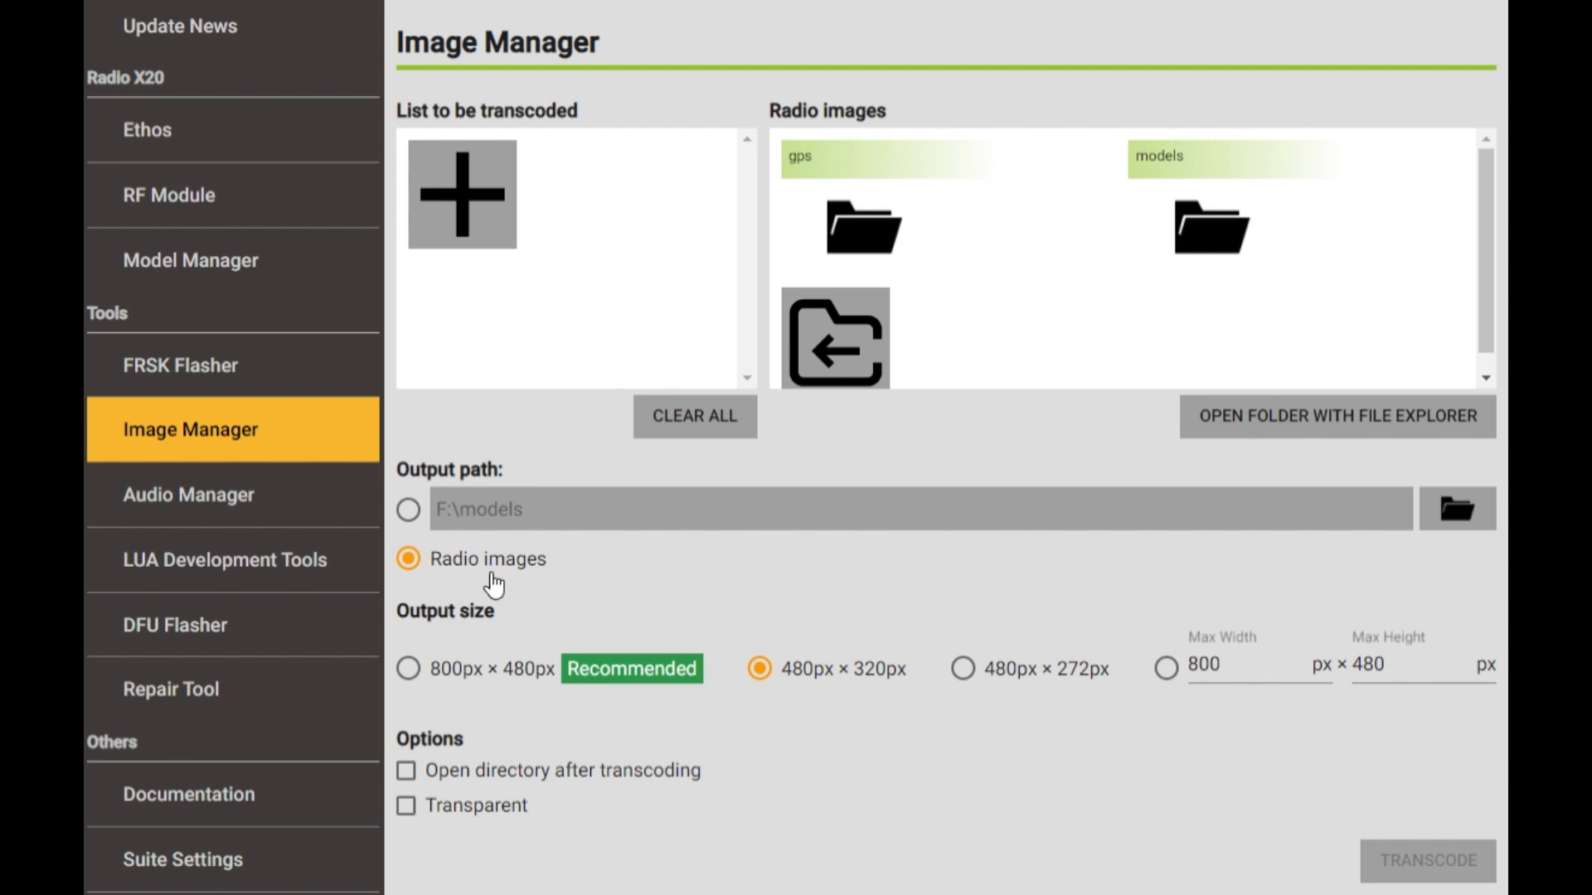
mouse_move(708, 690)
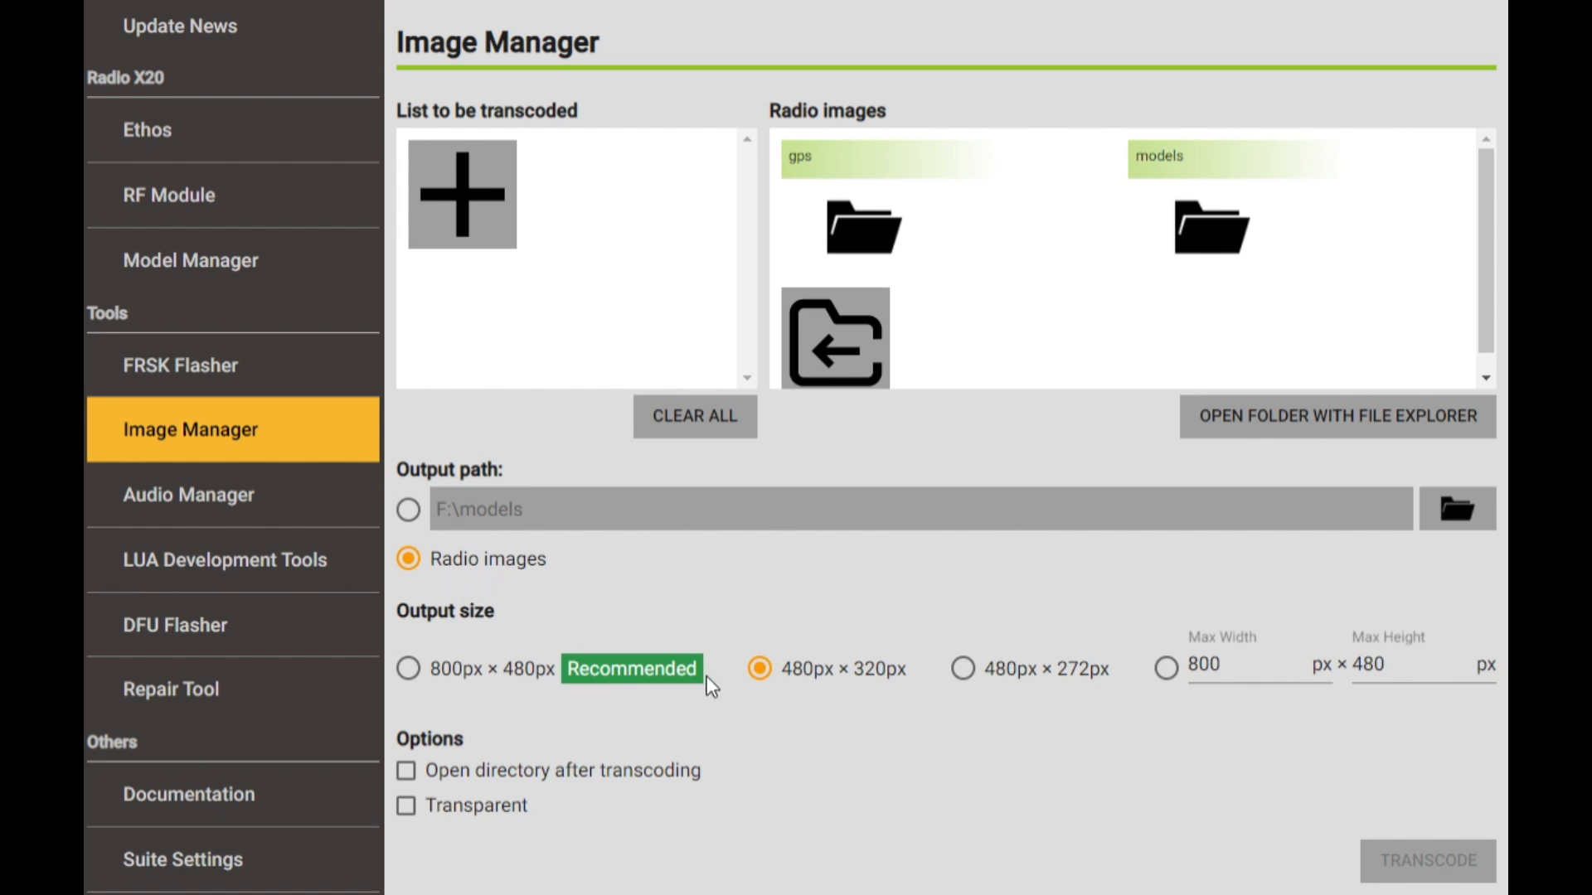
mouse_move(580, 702)
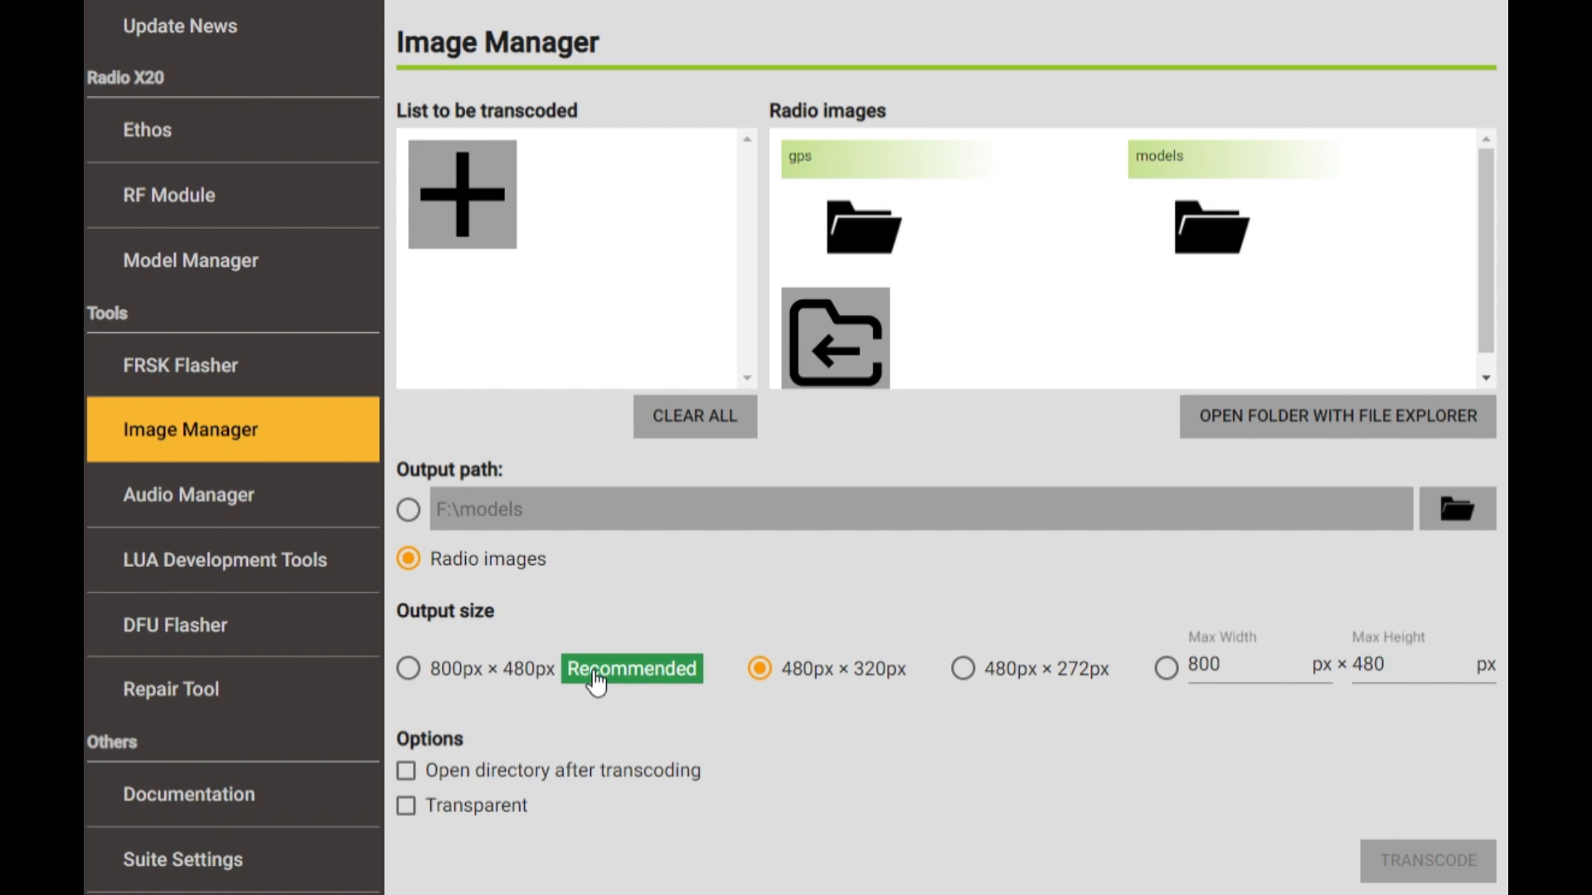
mouse_move(372, 670)
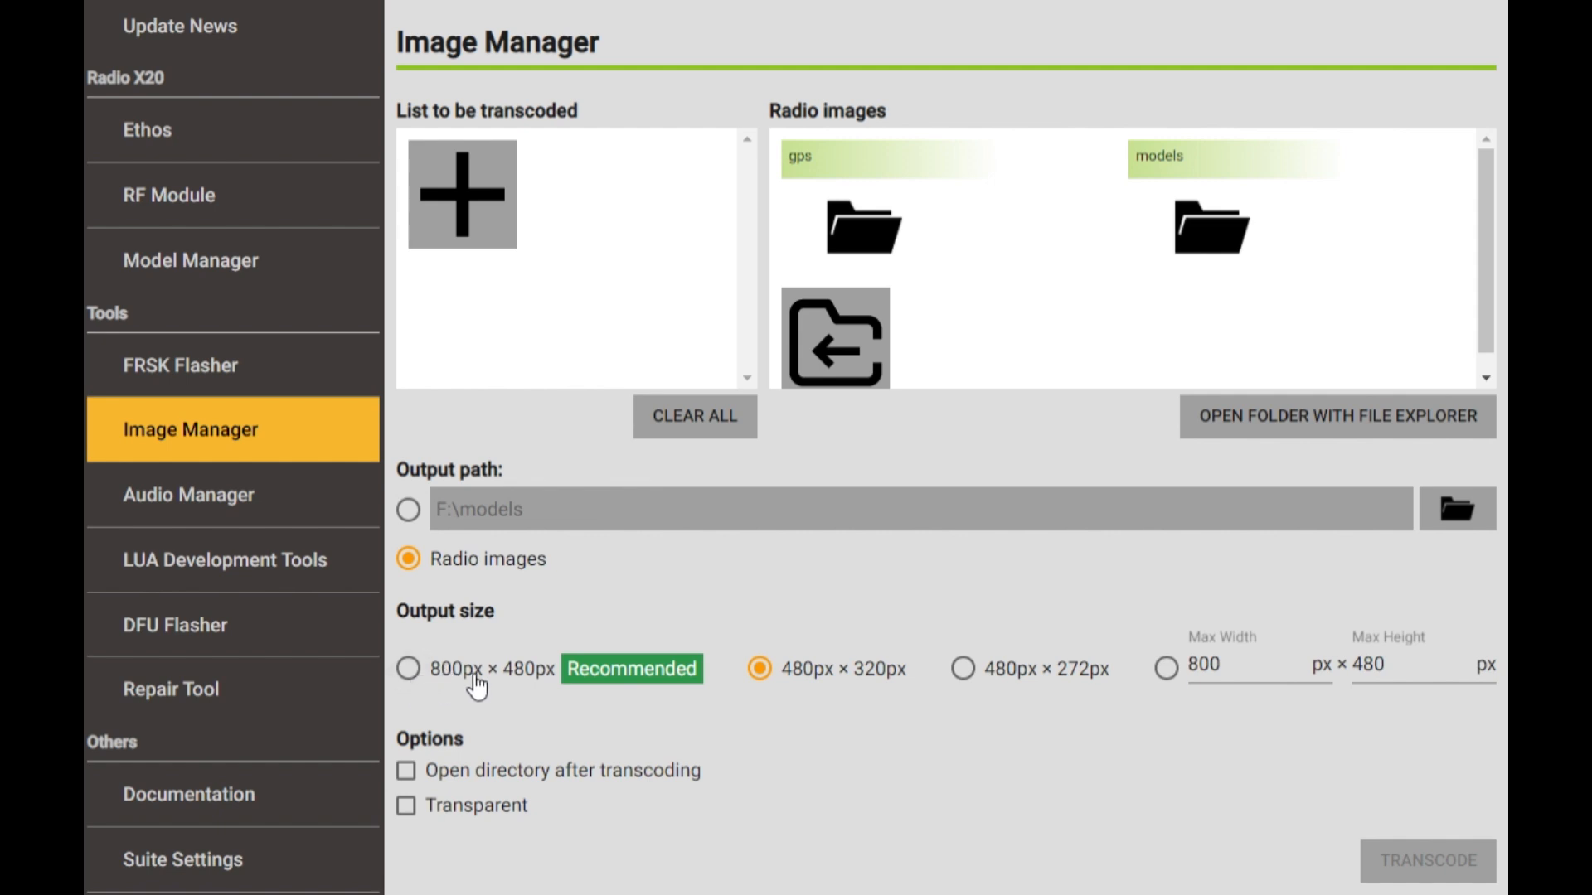
mouse_move(699, 708)
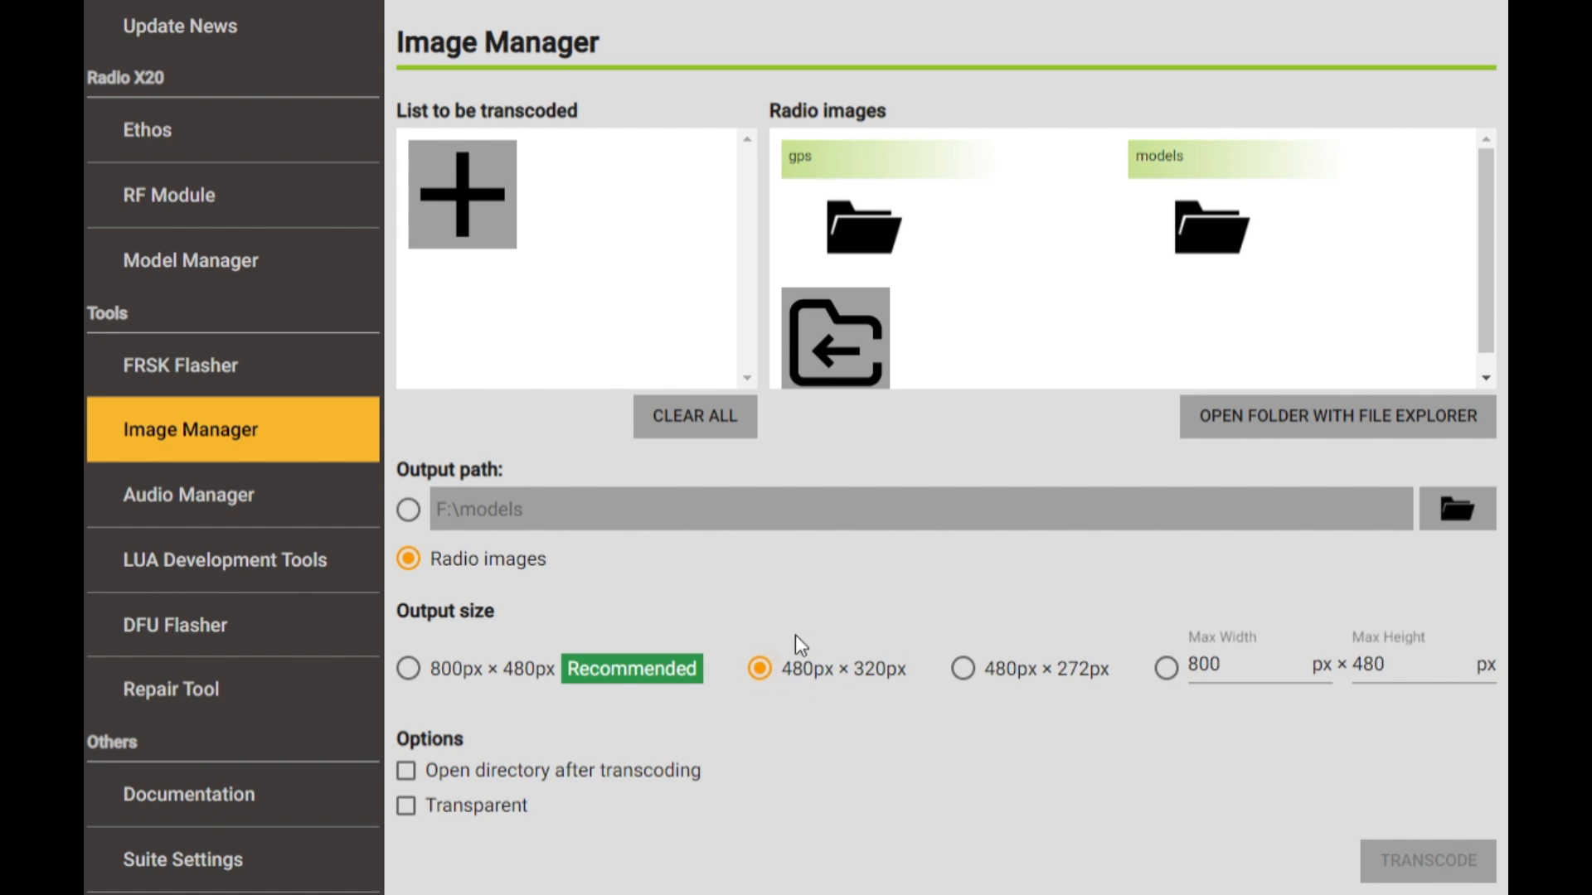
mouse_move(1008, 705)
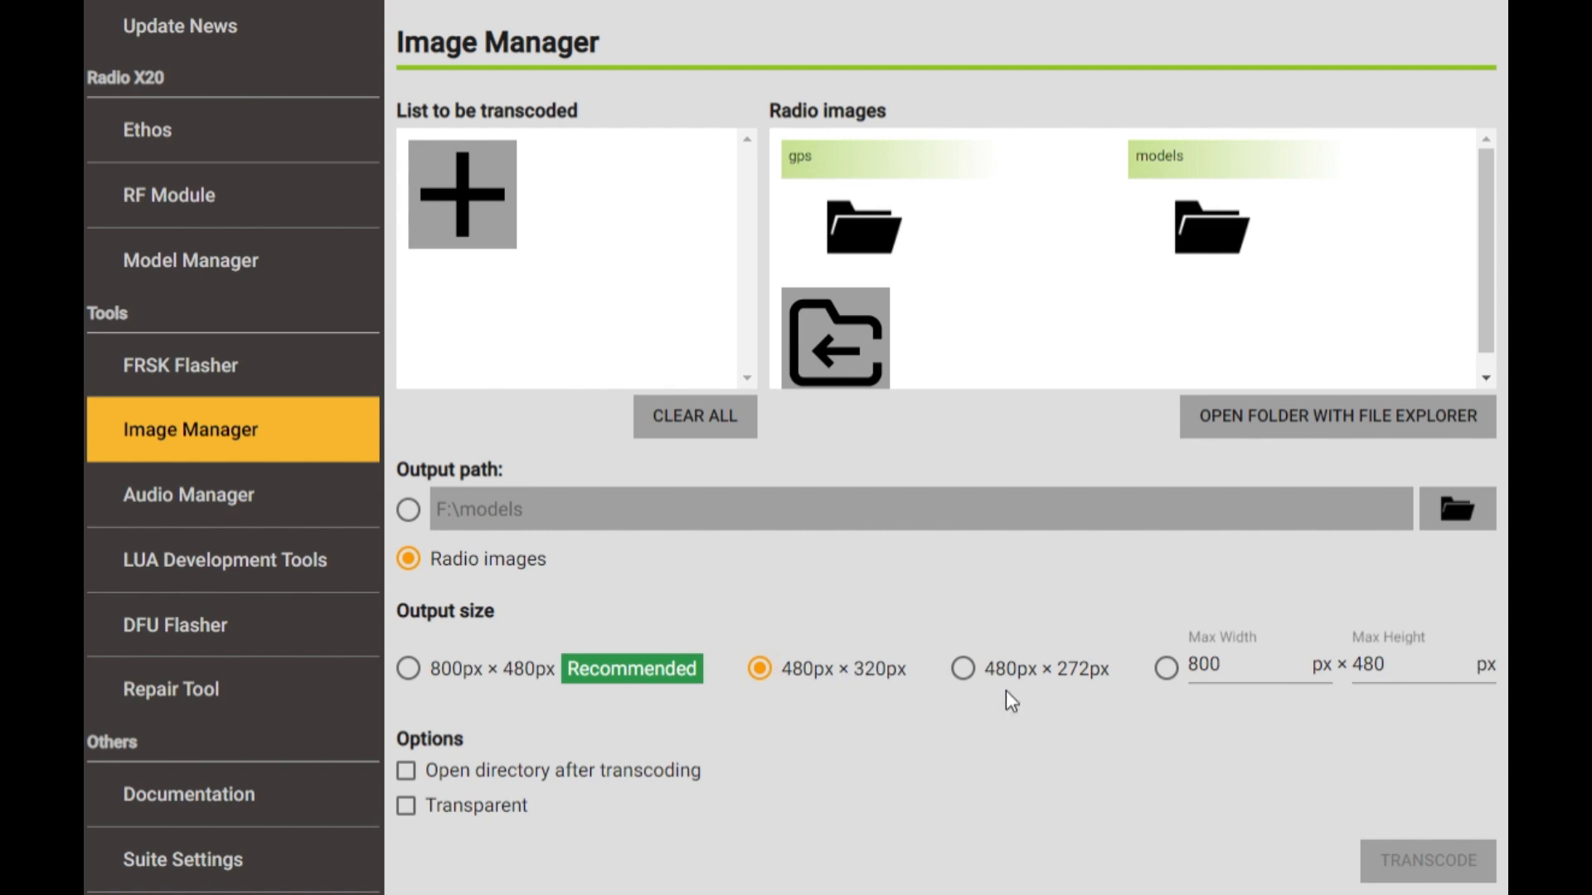
mouse_move(772, 776)
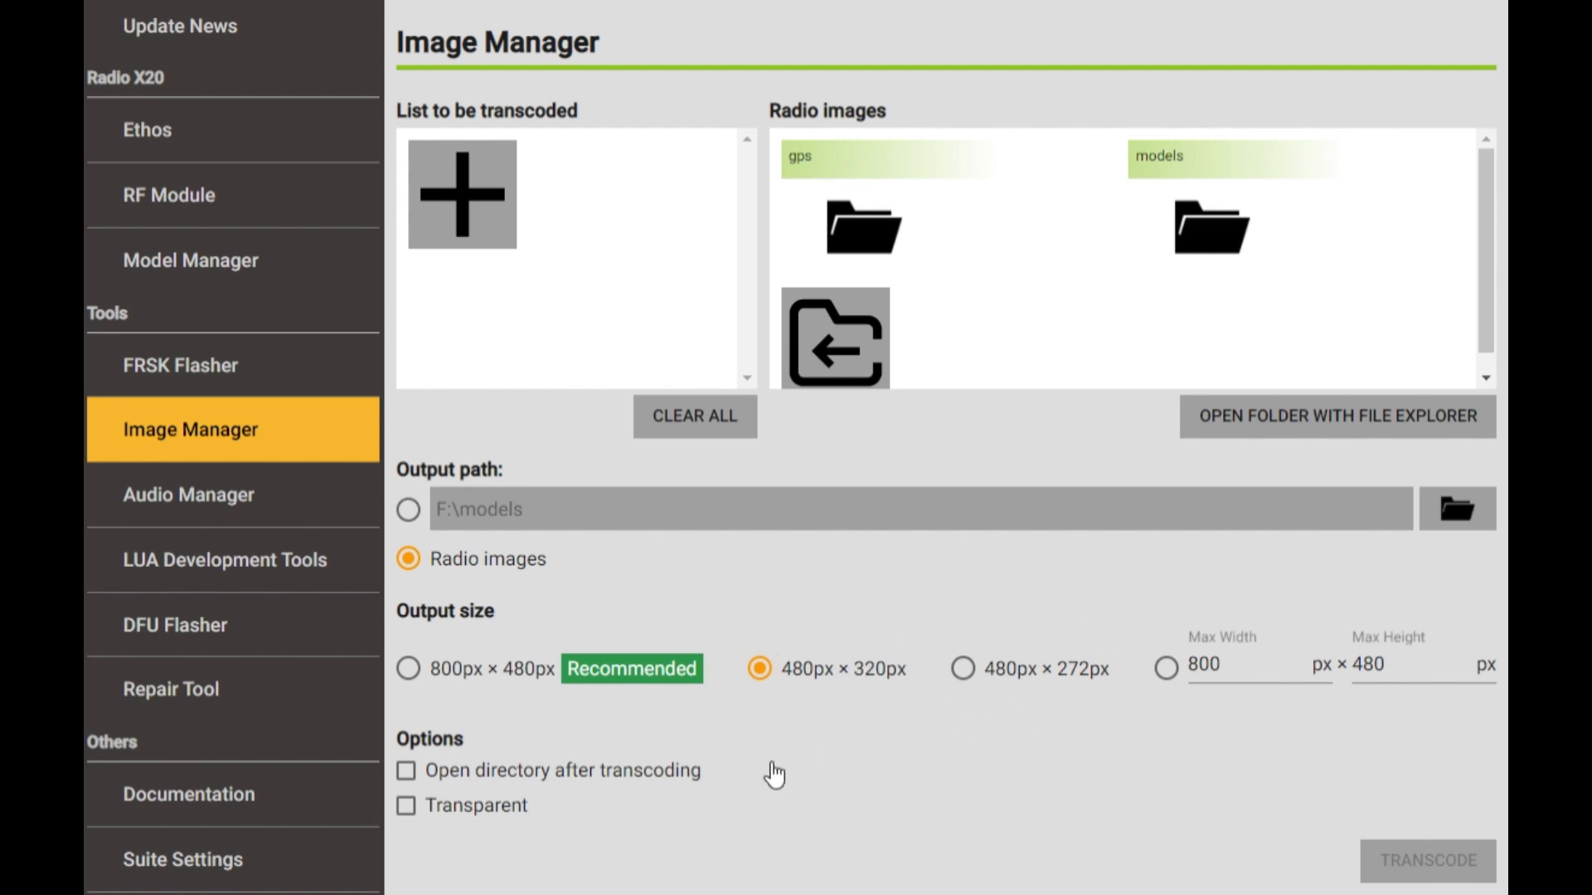
left_click(189, 495)
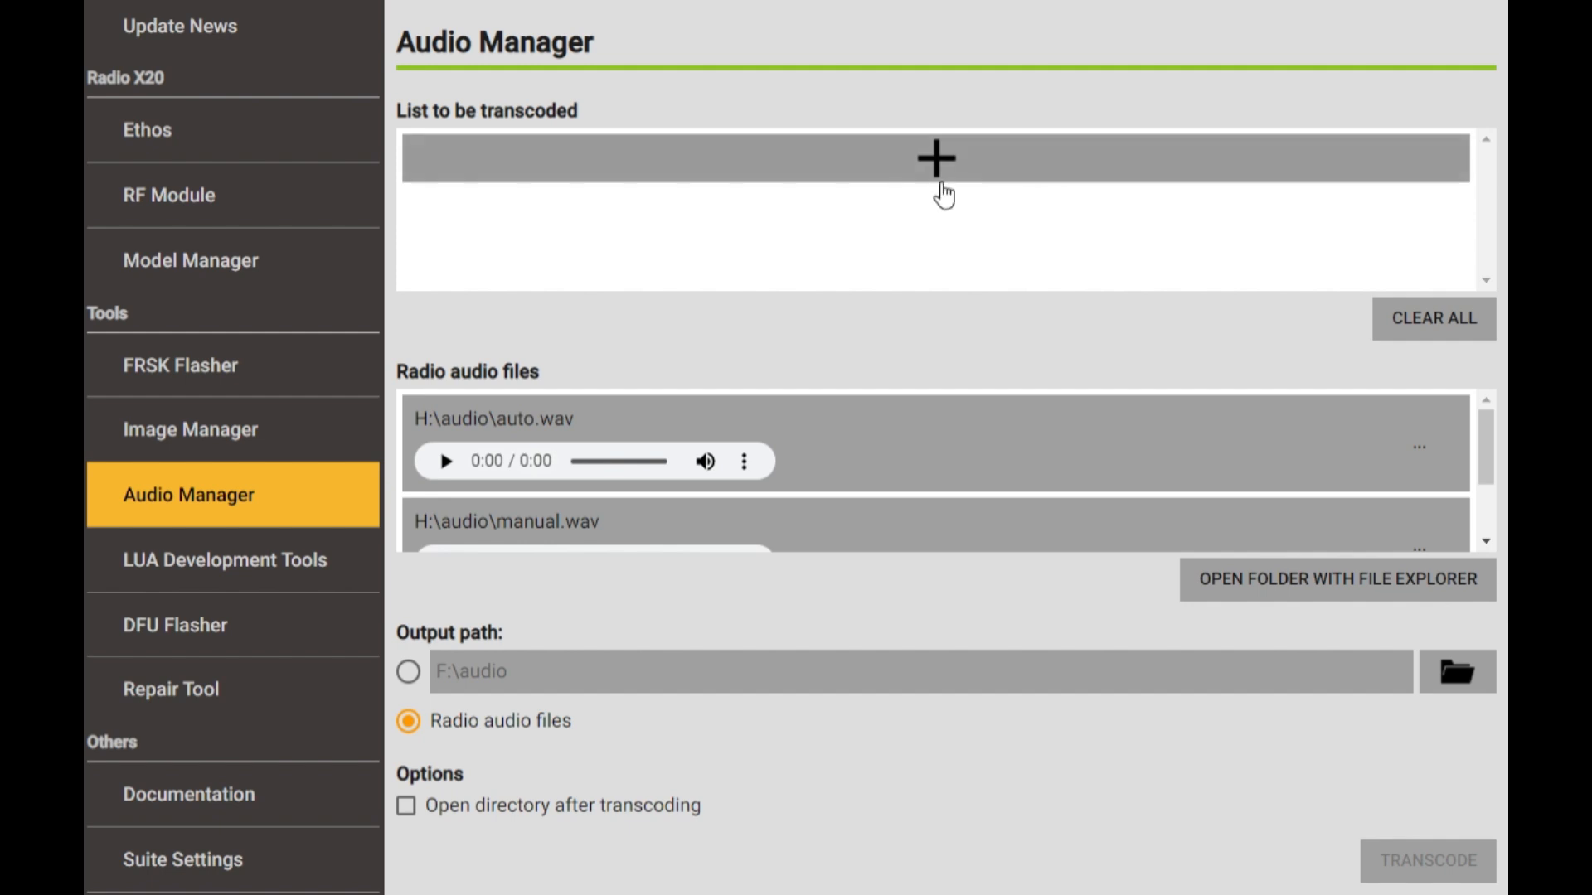
mouse_move(1372, 543)
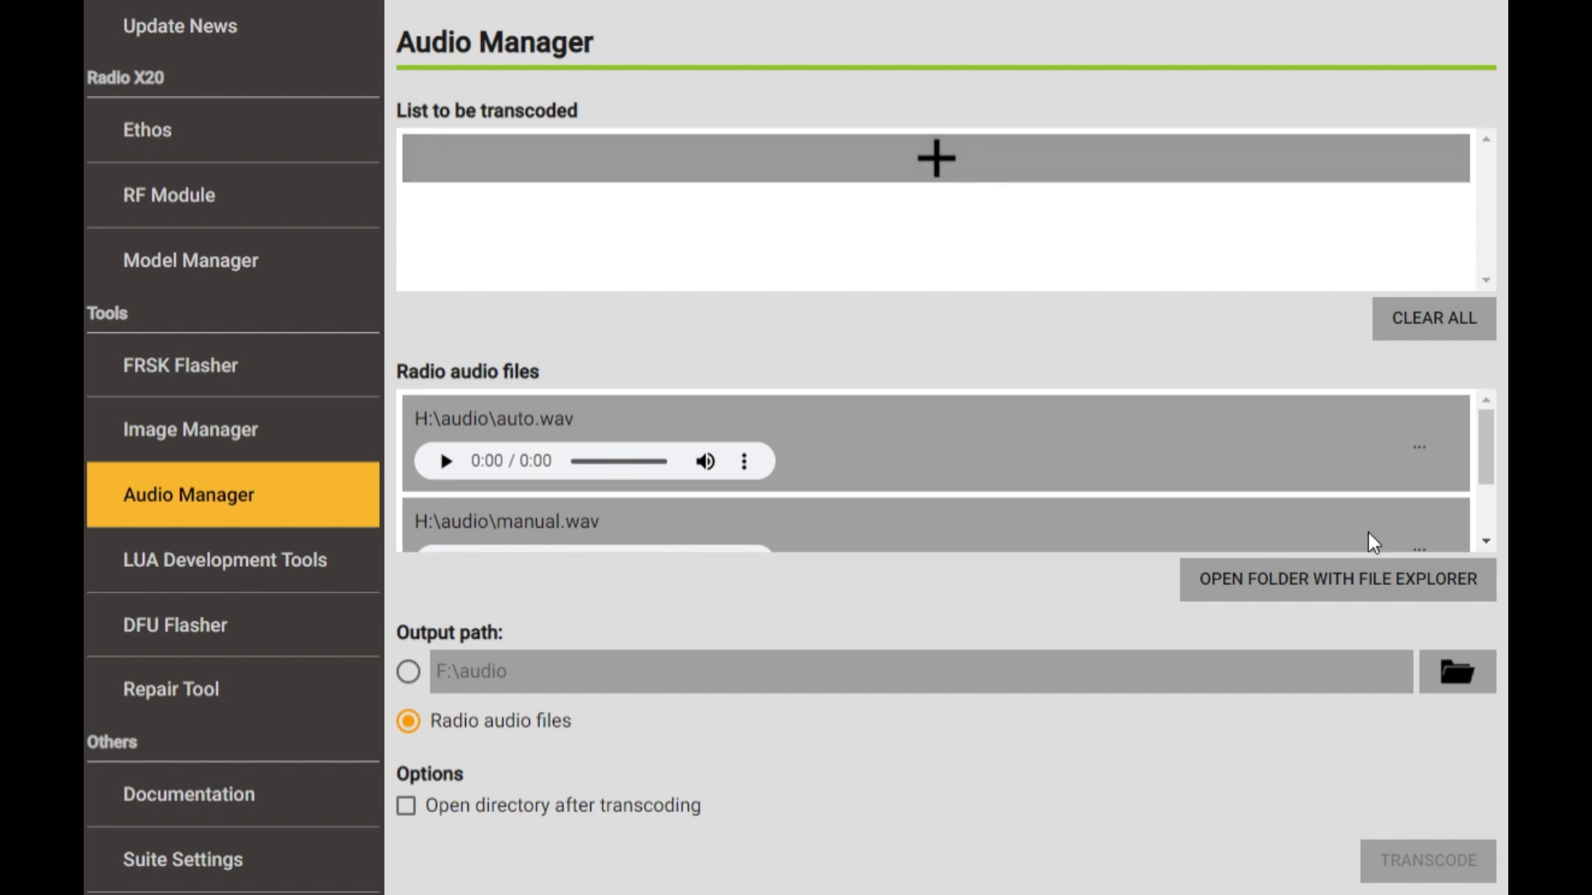
mouse_move(816, 484)
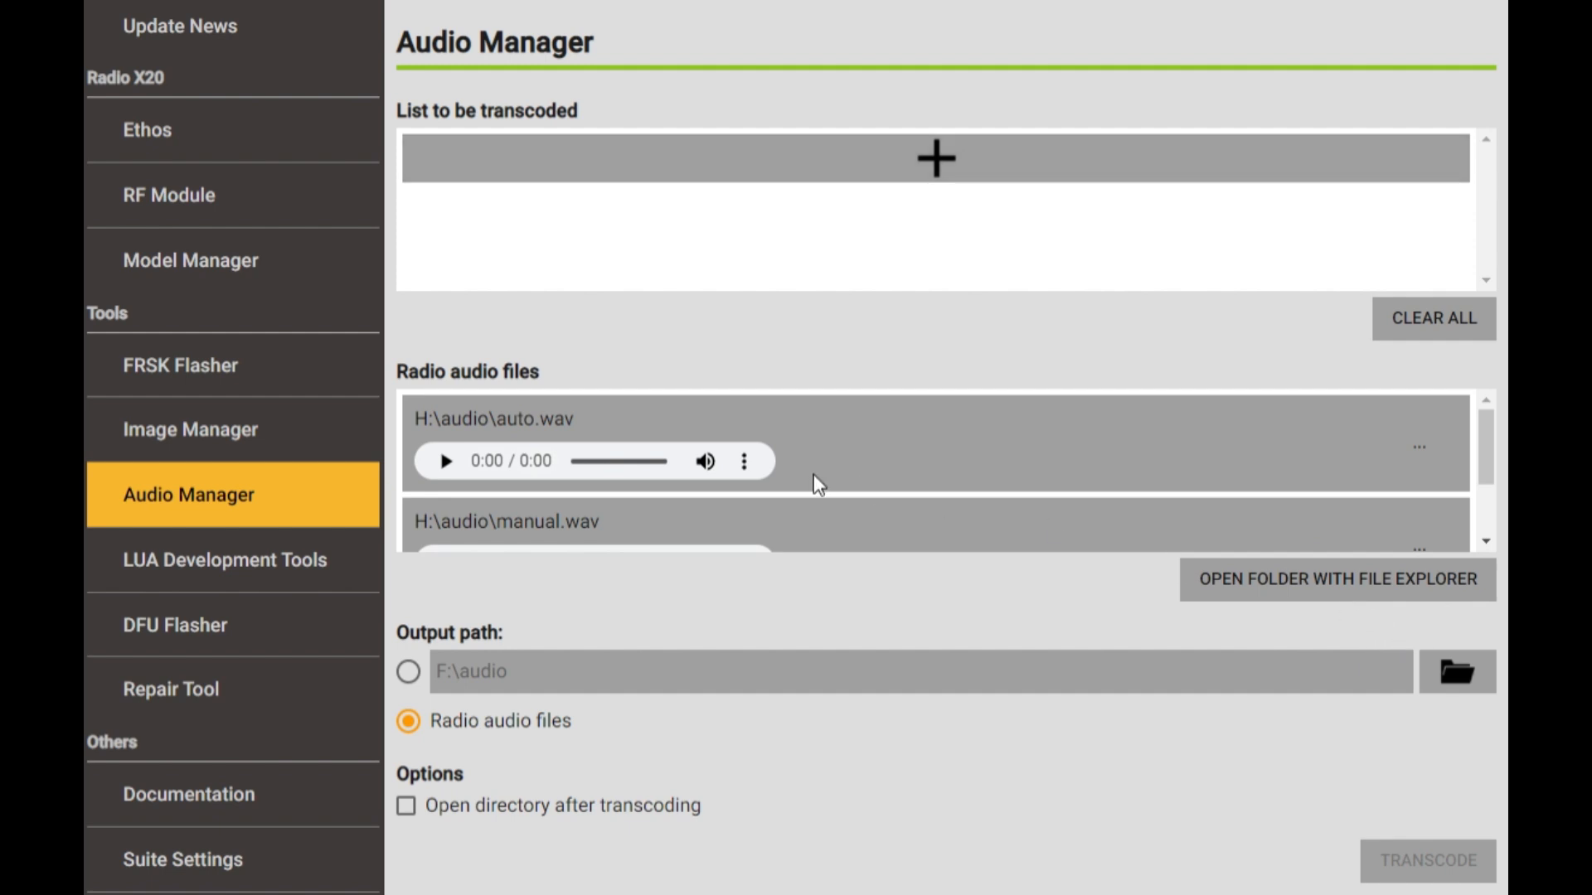
mouse_move(787, 415)
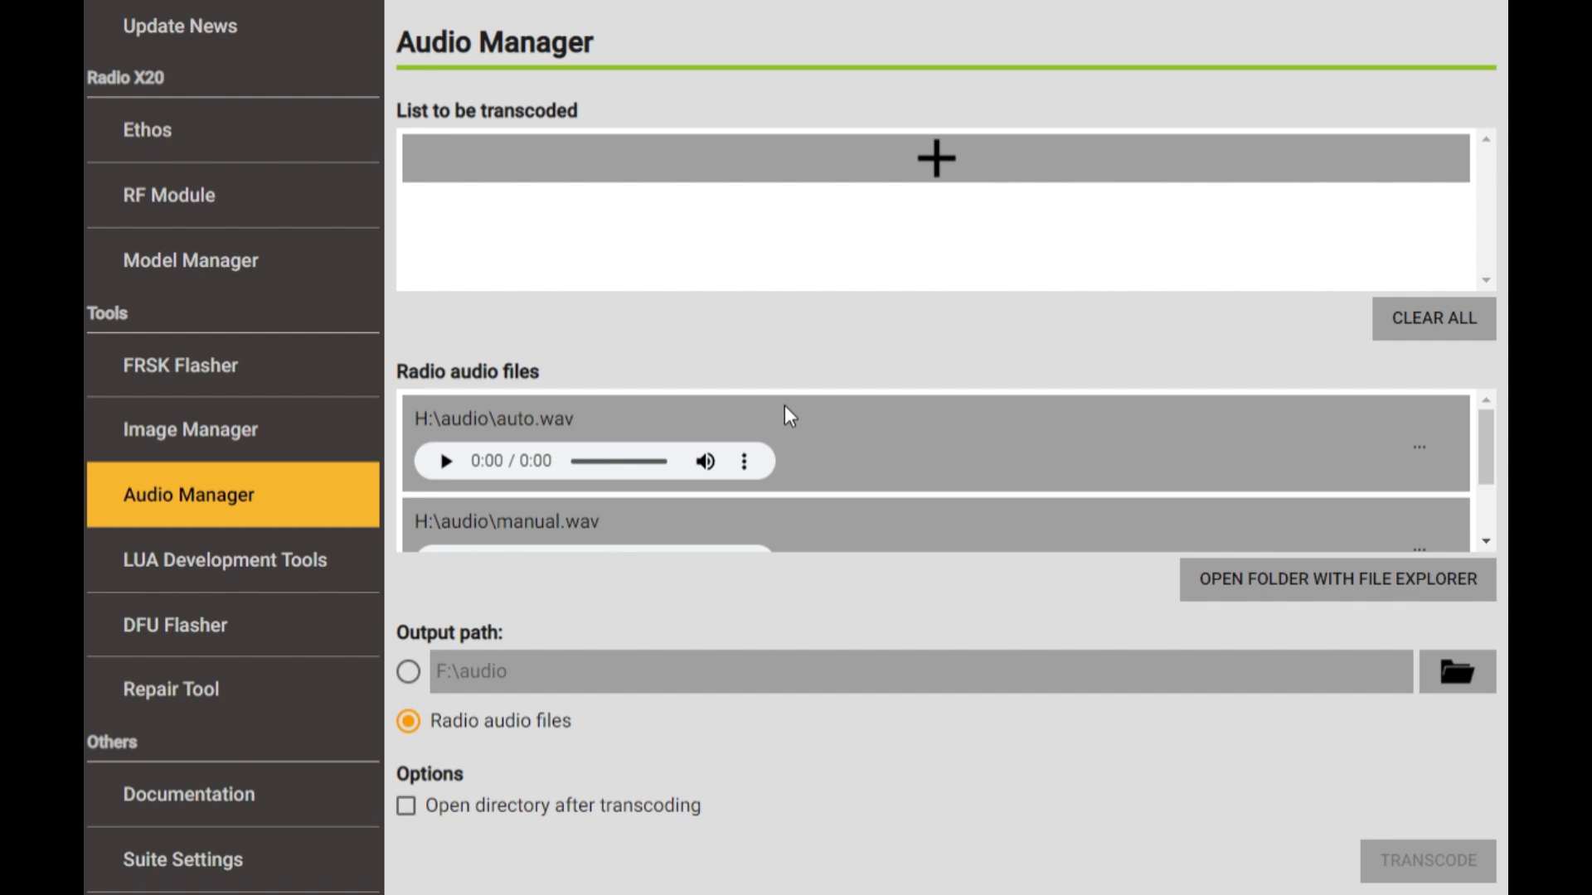
mouse_move(822, 398)
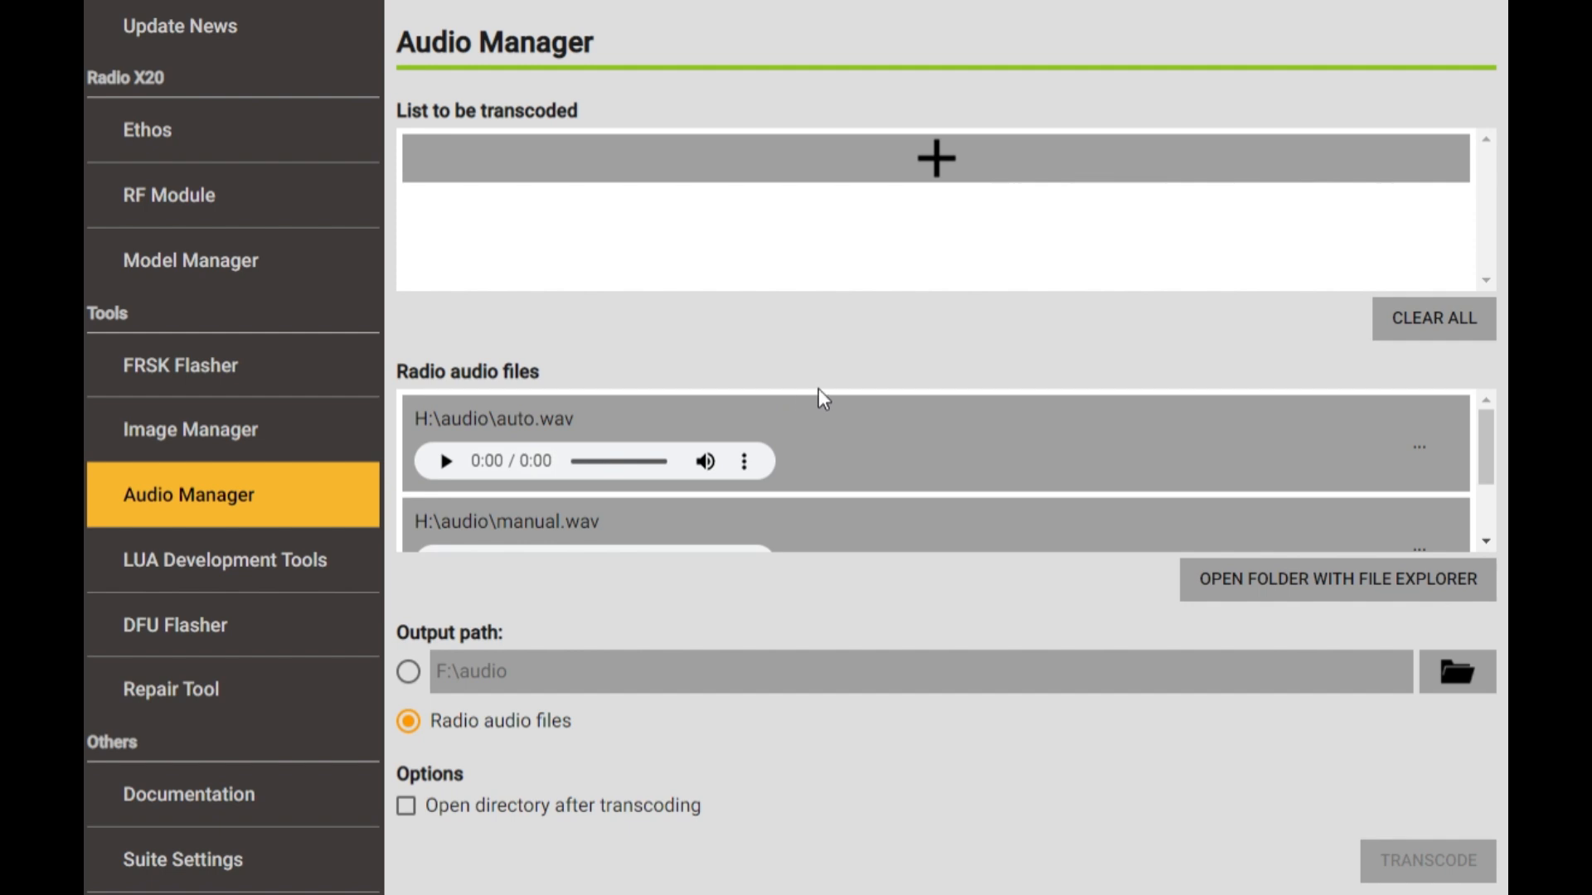
mouse_move(1167, 535)
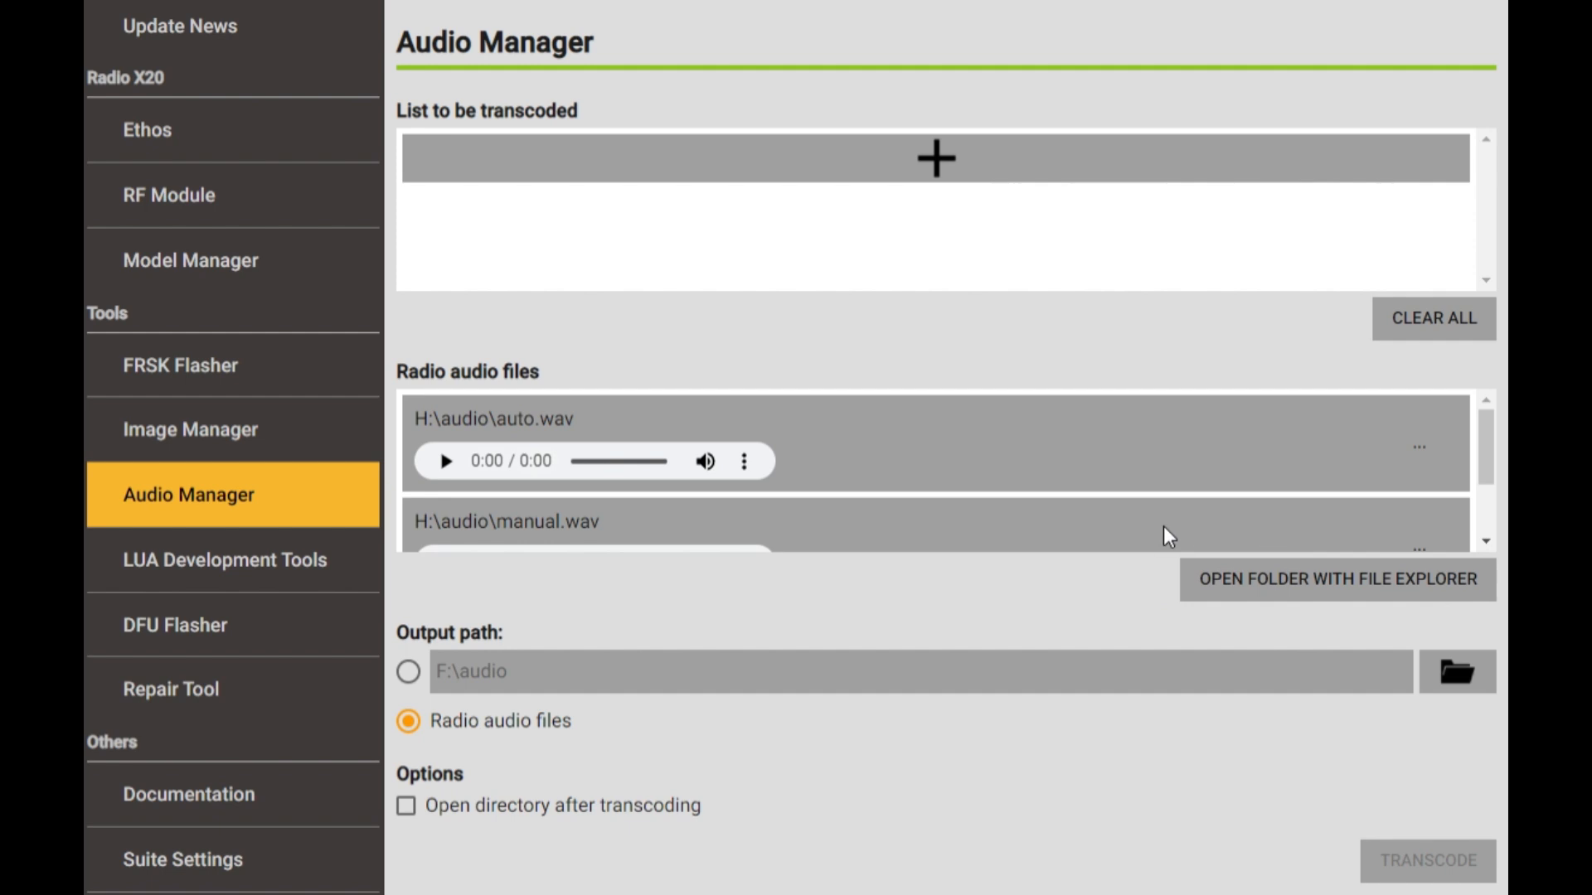
mouse_move(845, 552)
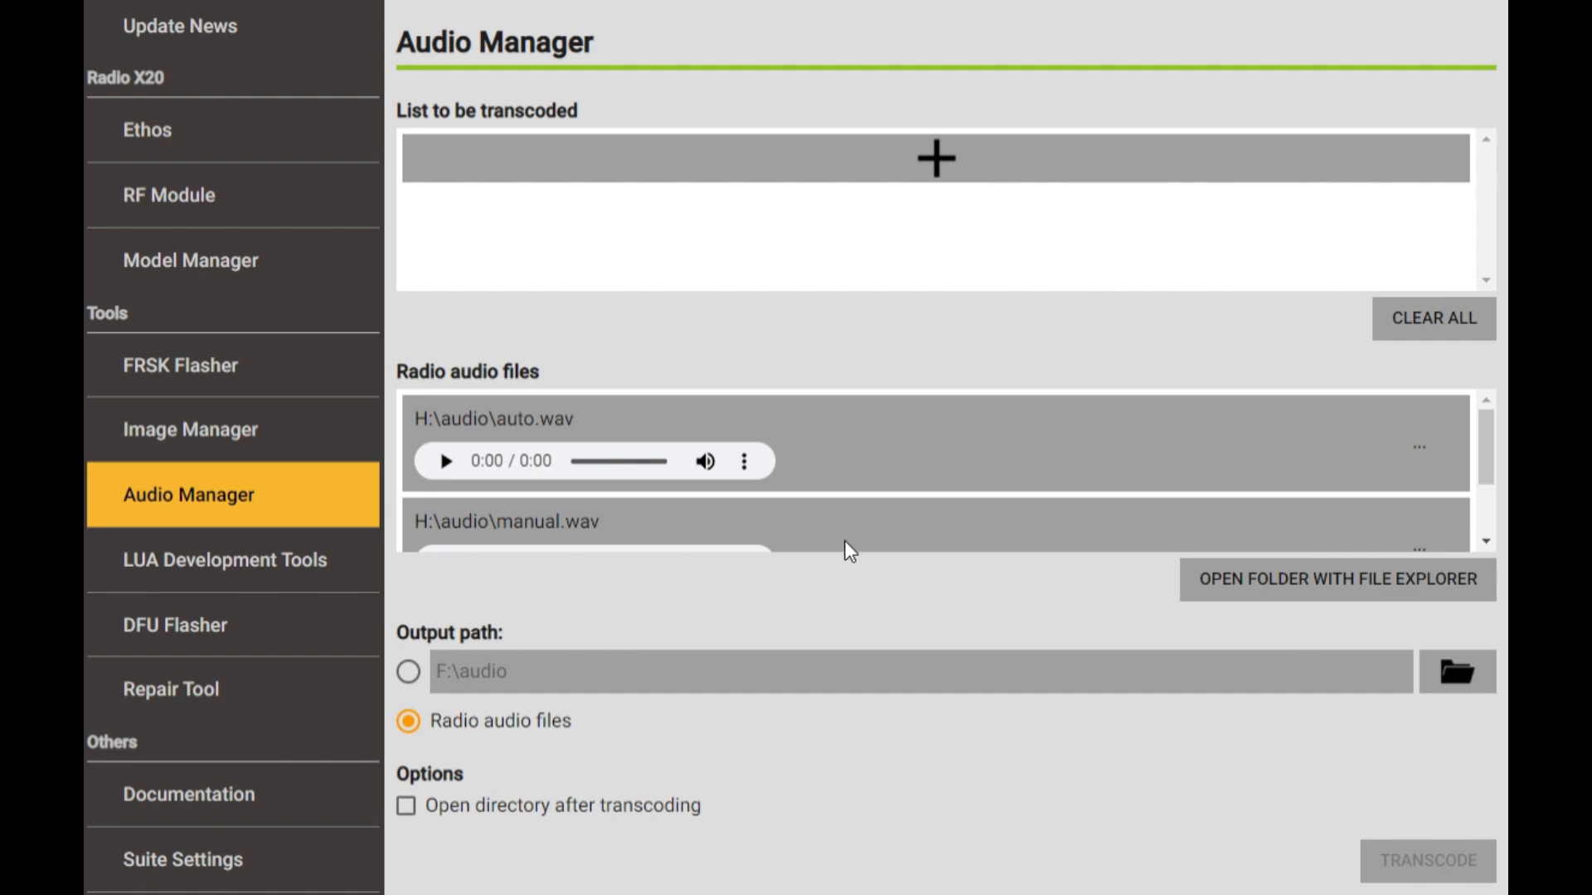
mouse_move(874, 592)
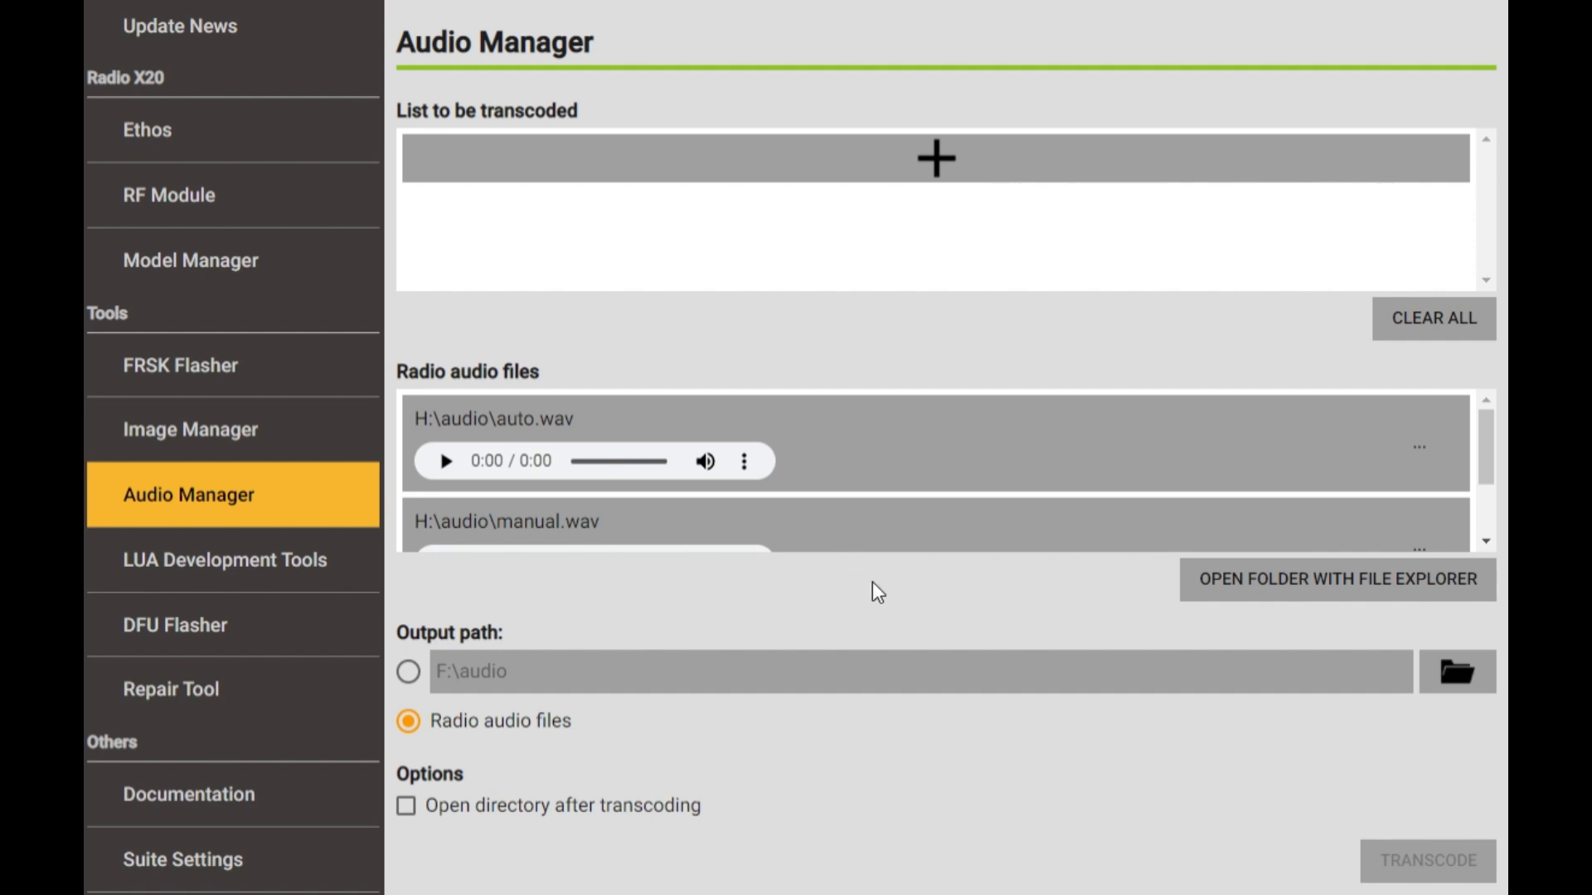
mouse_move(1446, 726)
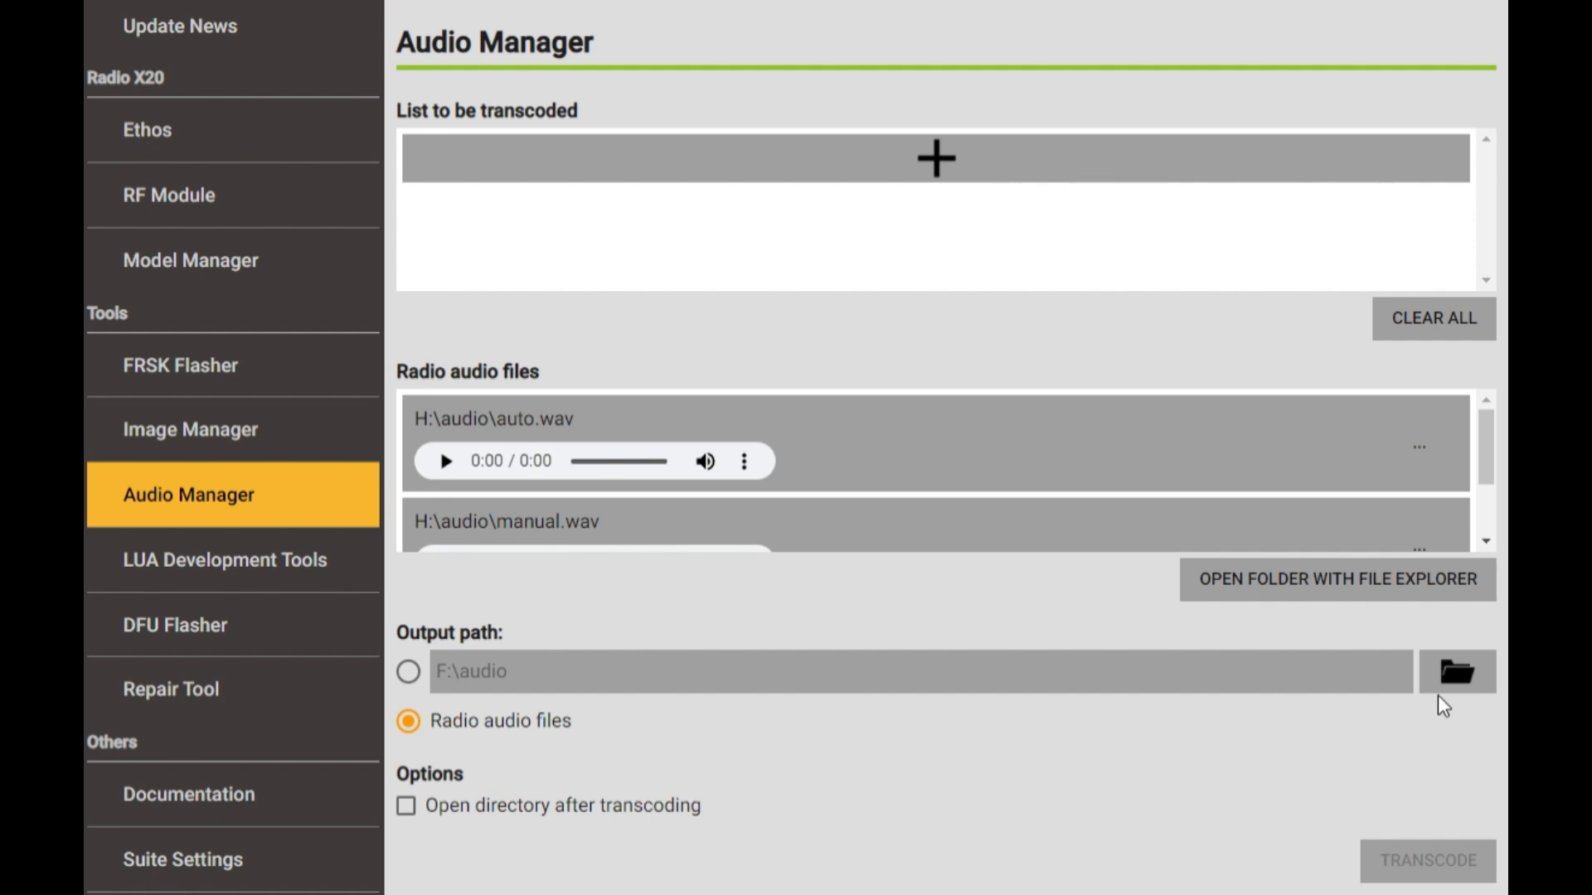
mouse_move(832, 673)
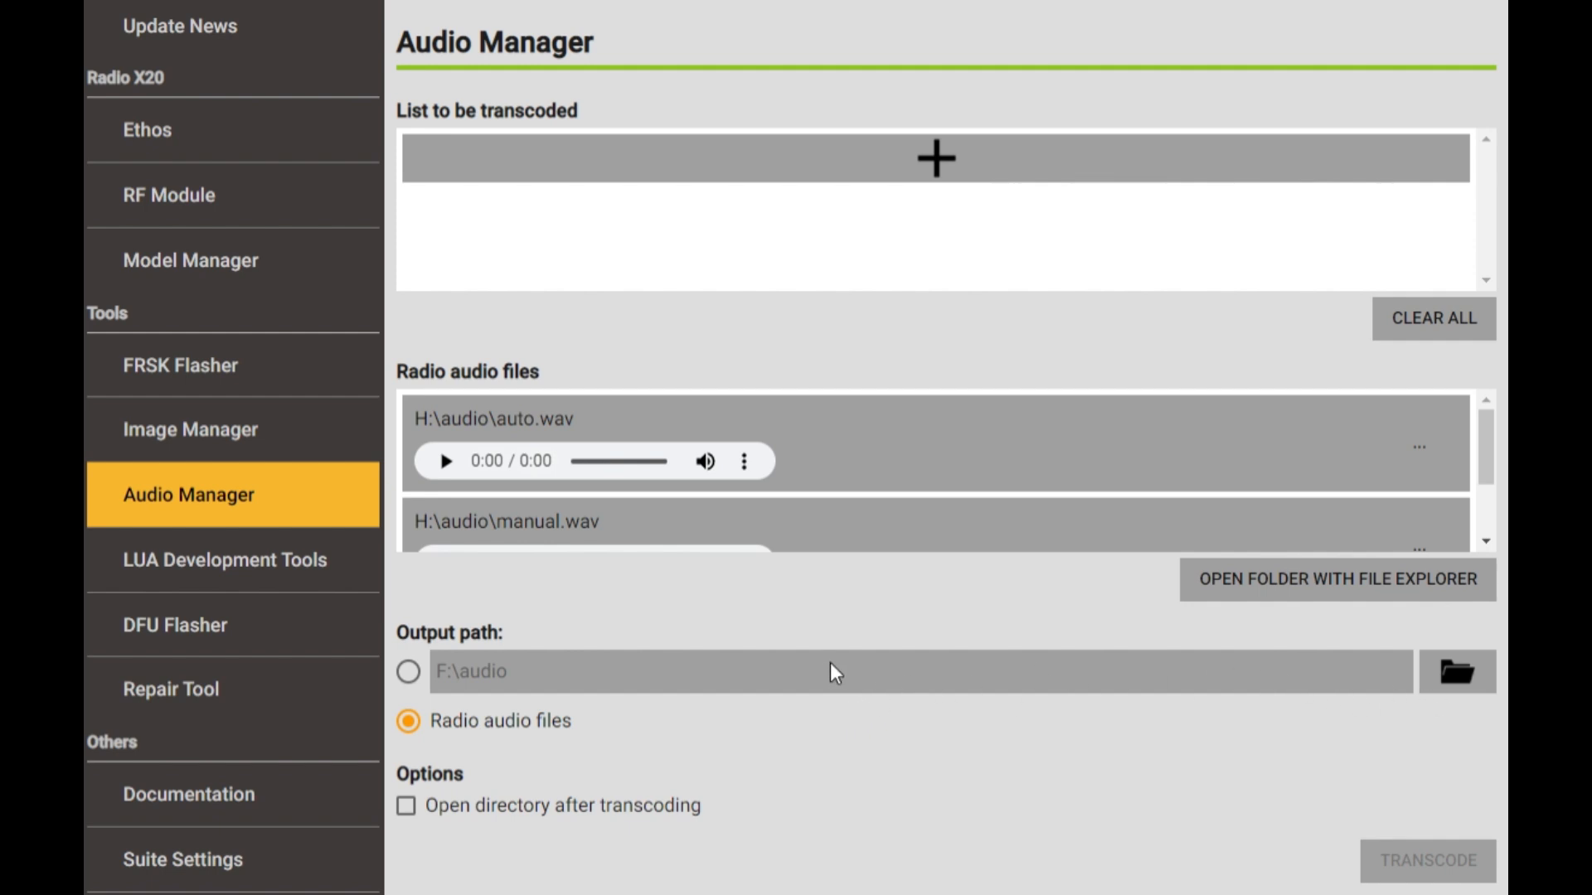
mouse_move(593, 756)
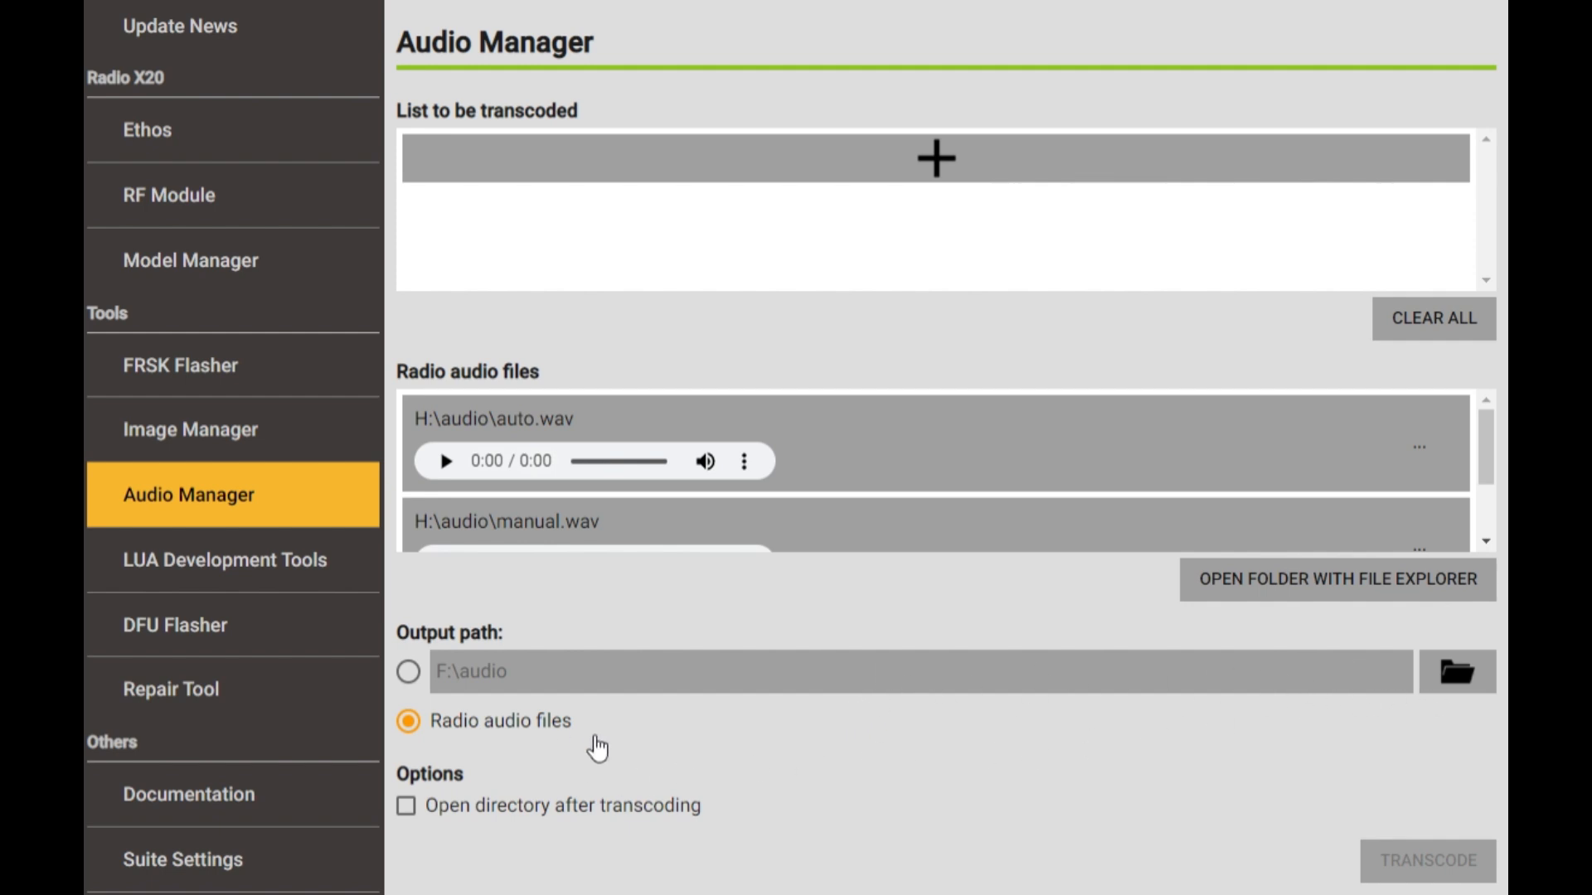
mouse_move(1183, 844)
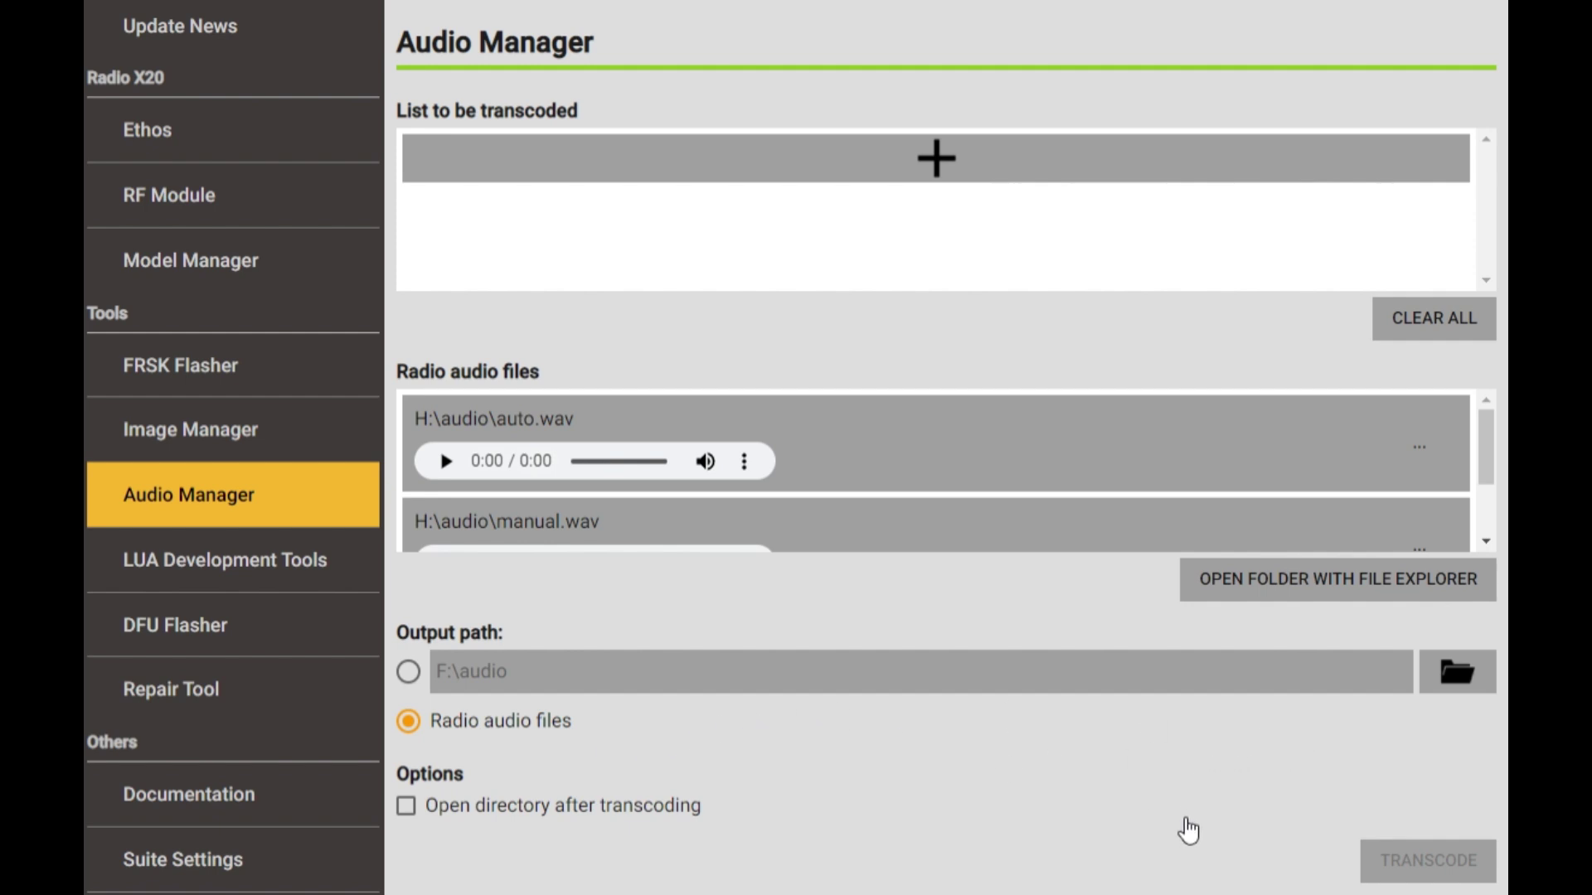
mouse_move(330, 595)
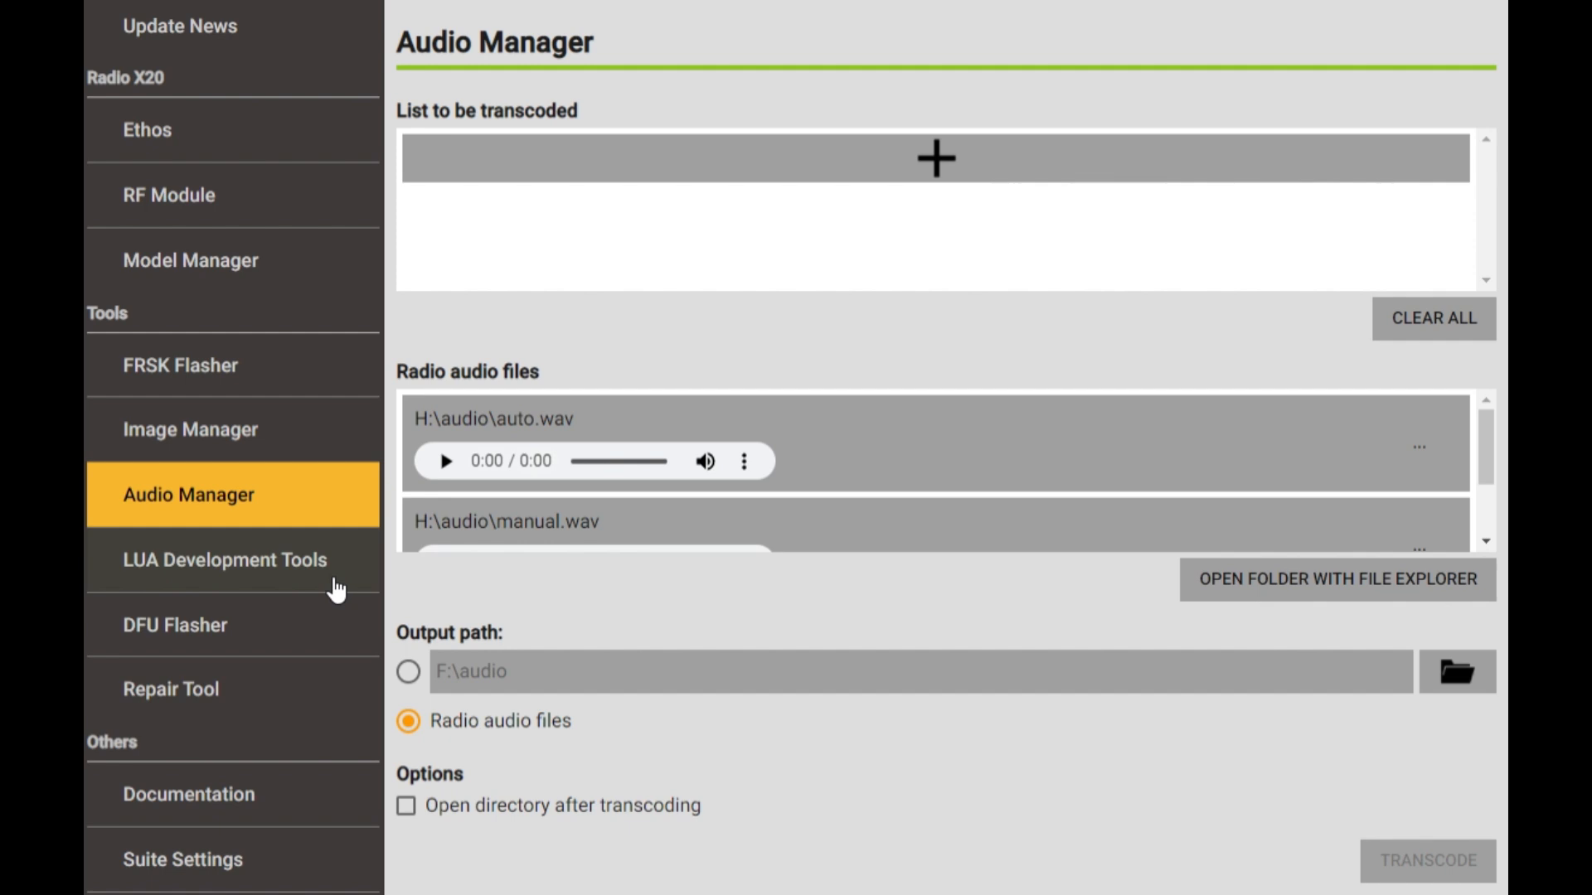
Review the LUA Development Tools page, then show the Repair Tool page from the sidebar.
left_click(226, 561)
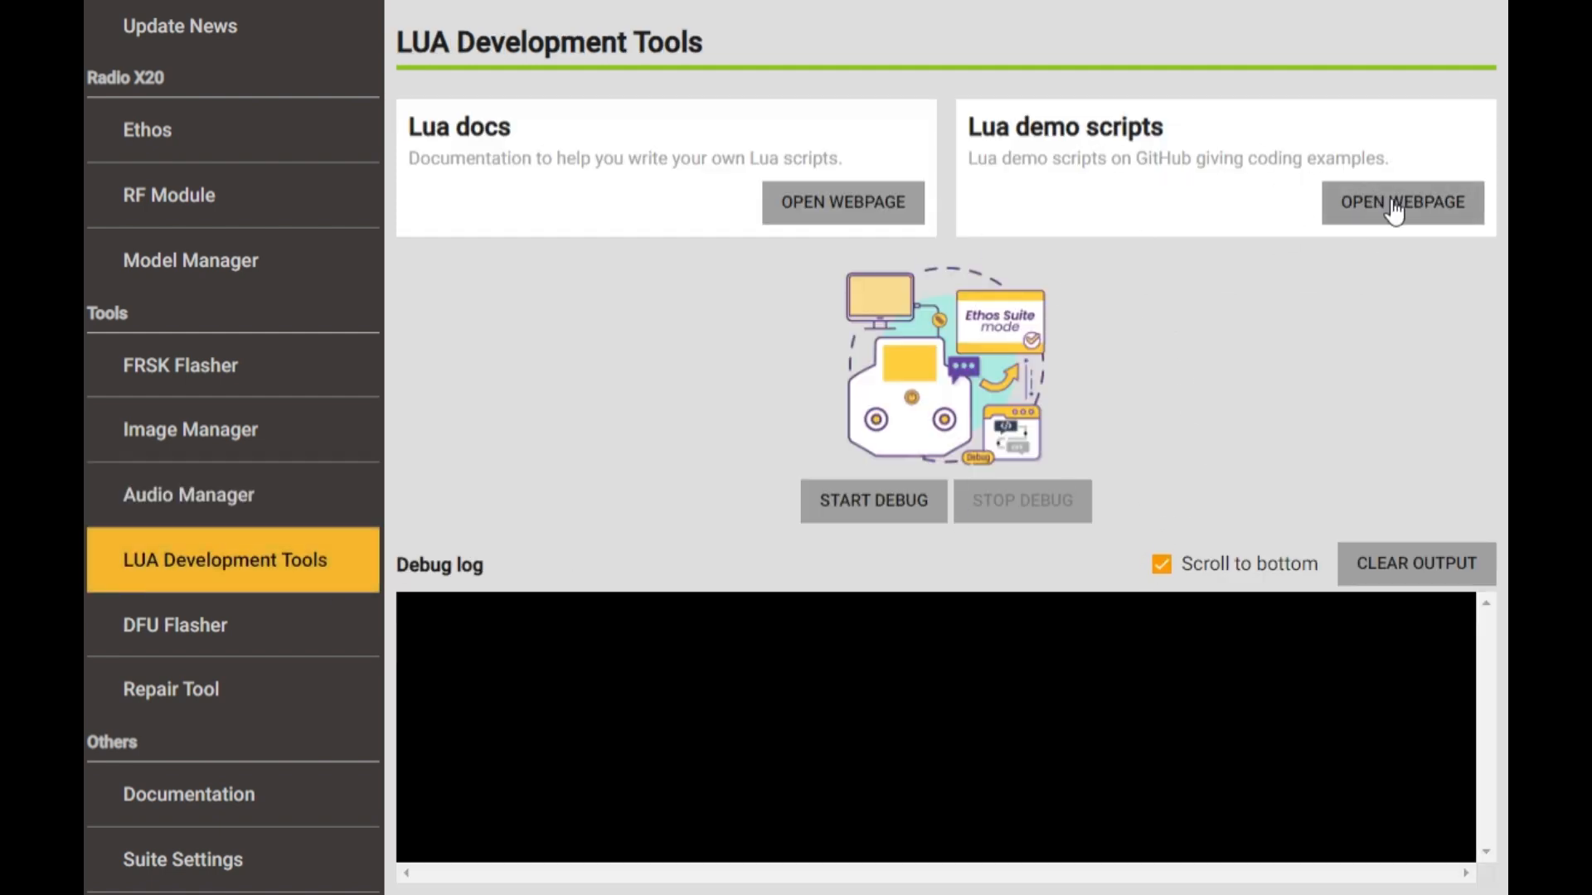
mouse_move(740, 201)
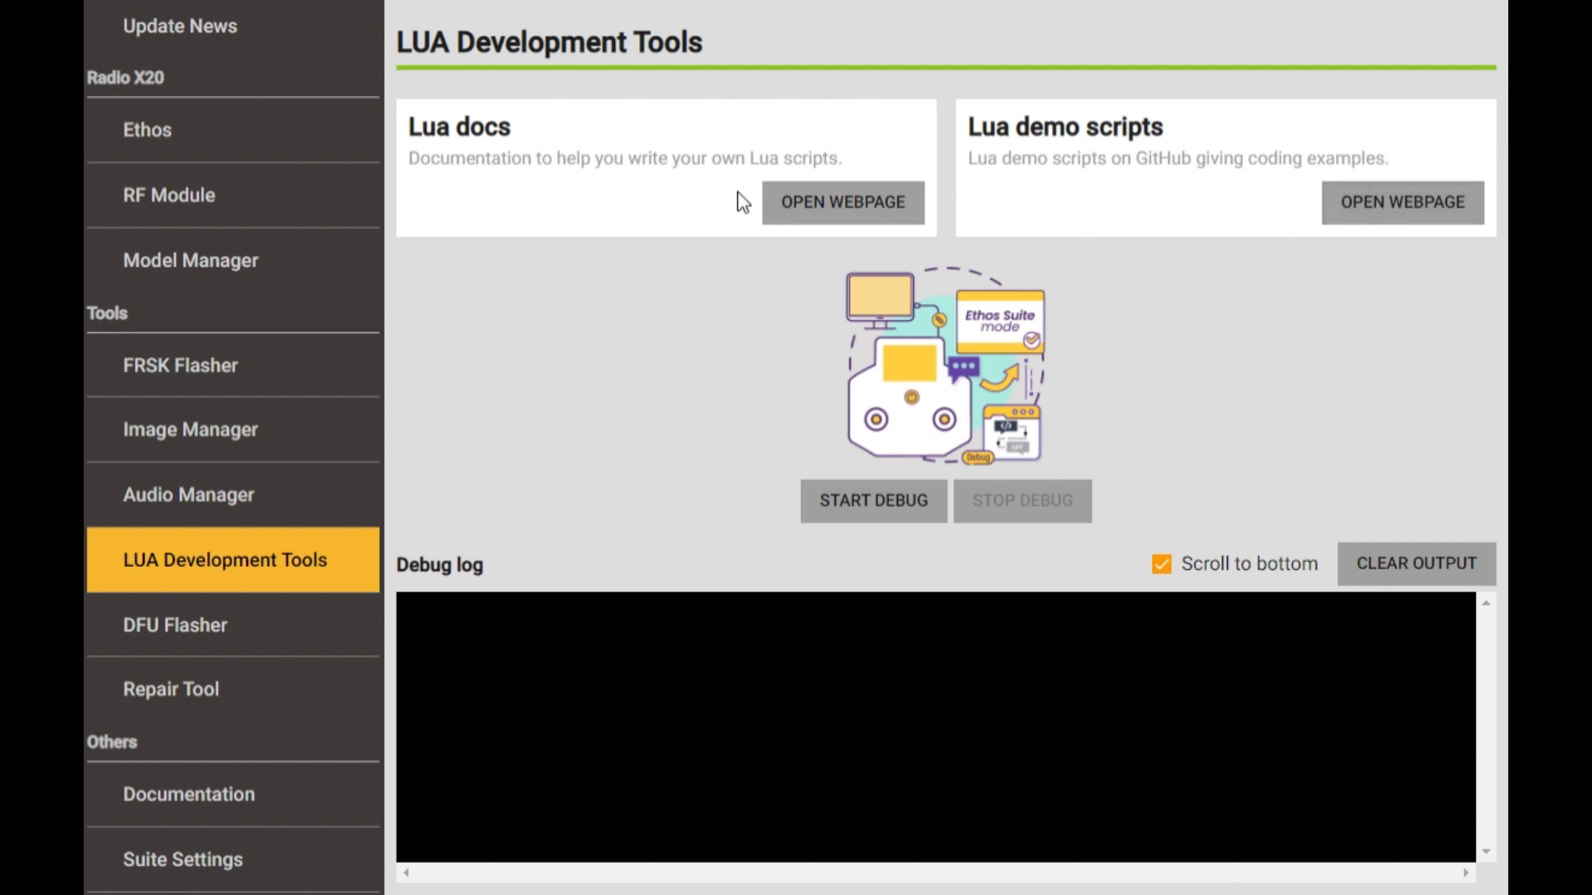
mouse_move(858, 224)
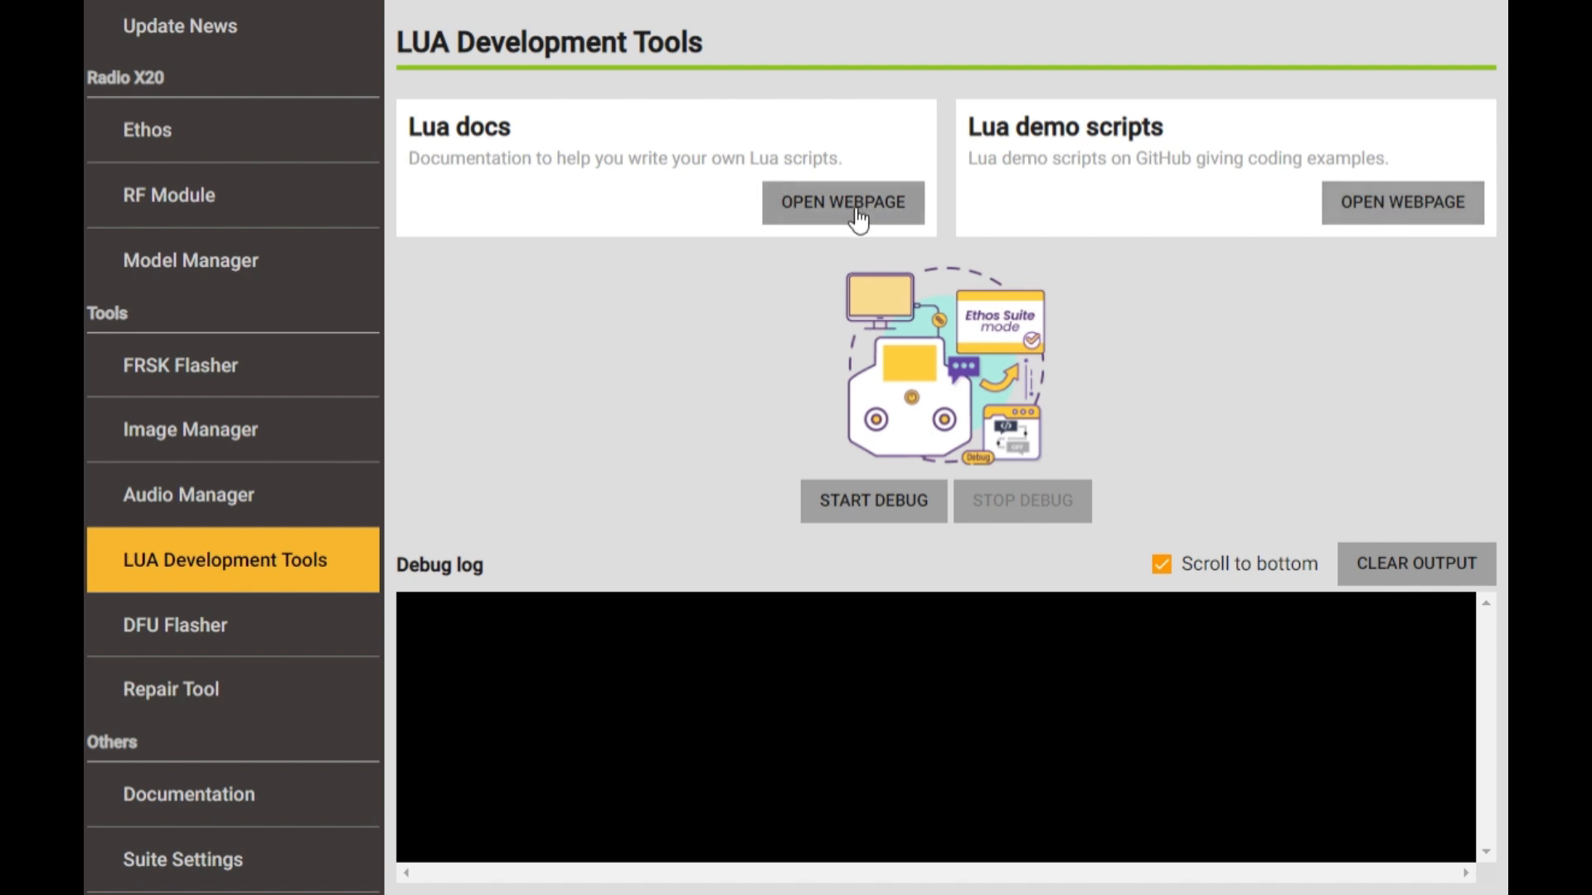
mouse_move(1353, 227)
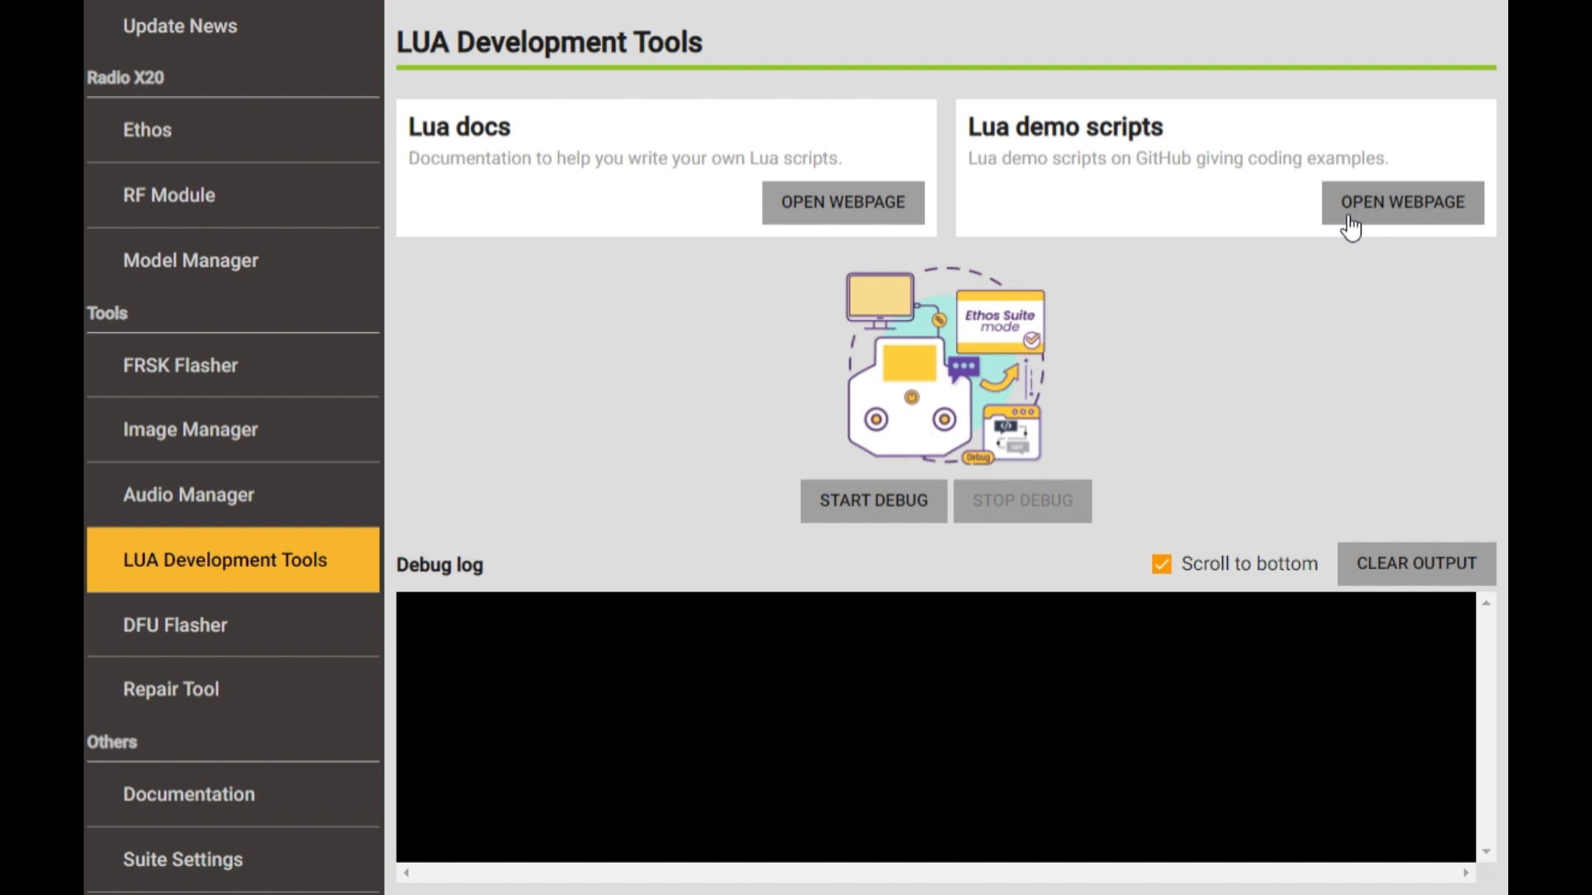
mouse_move(1343, 235)
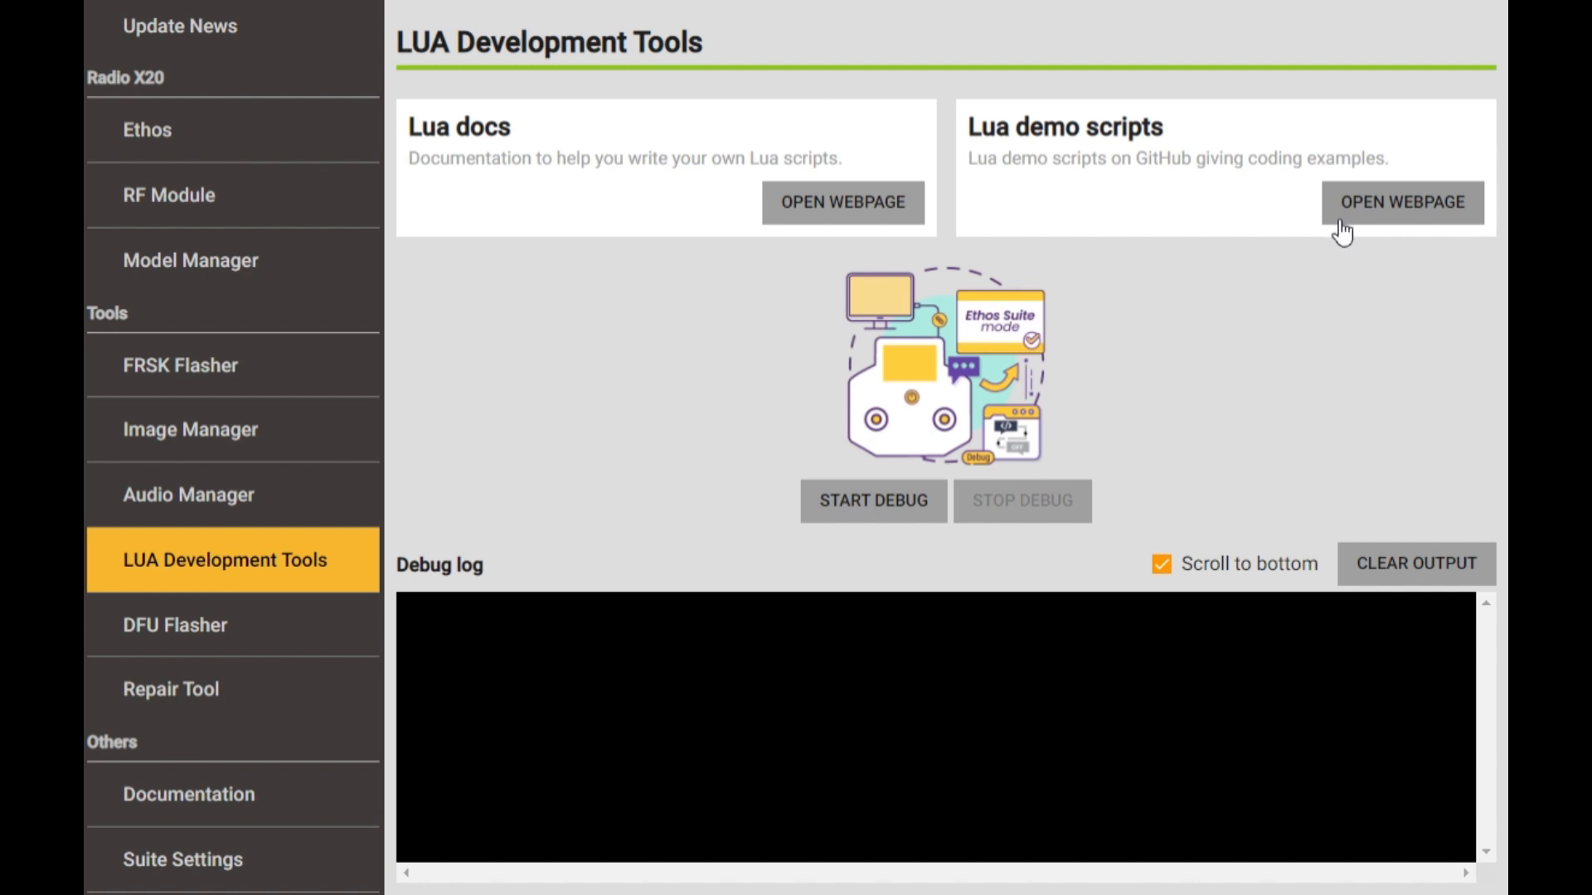
mouse_move(1376, 231)
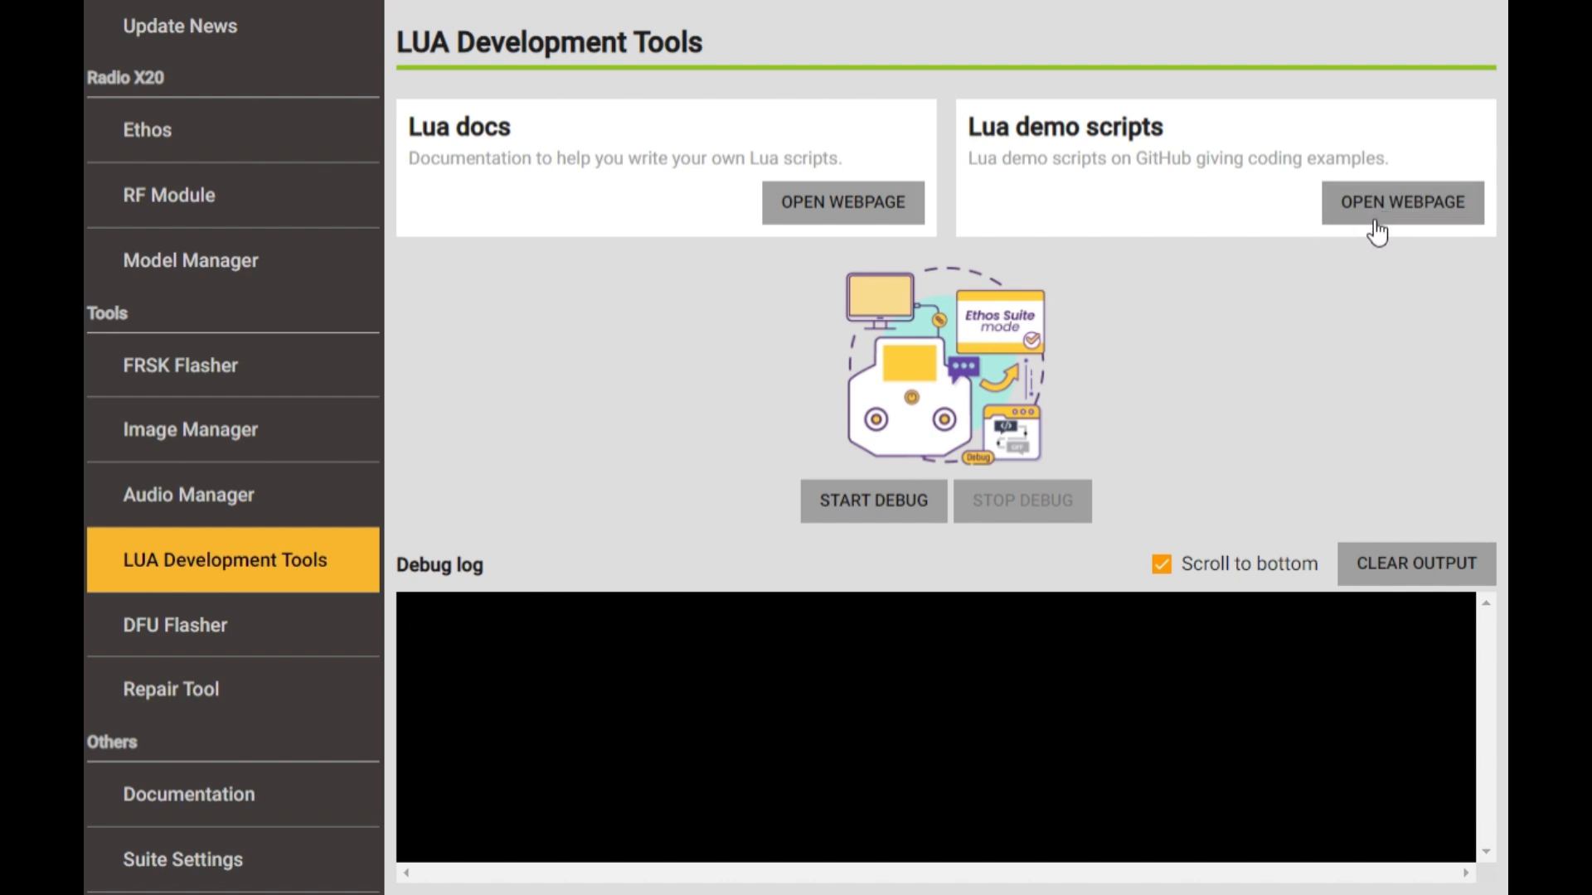
mouse_move(236, 615)
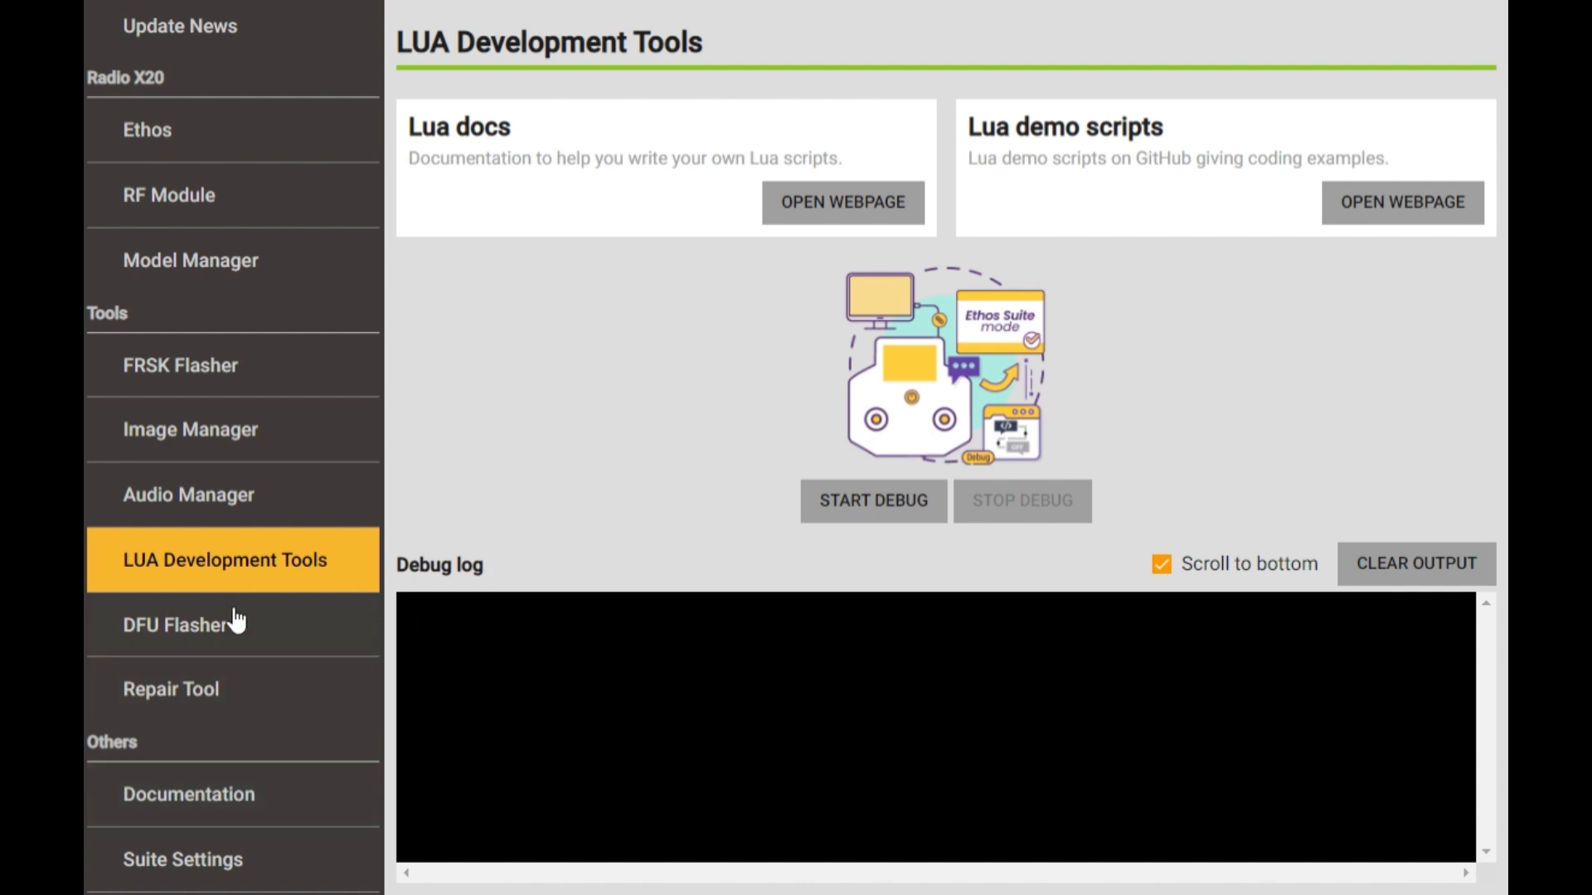
mouse_move(229, 642)
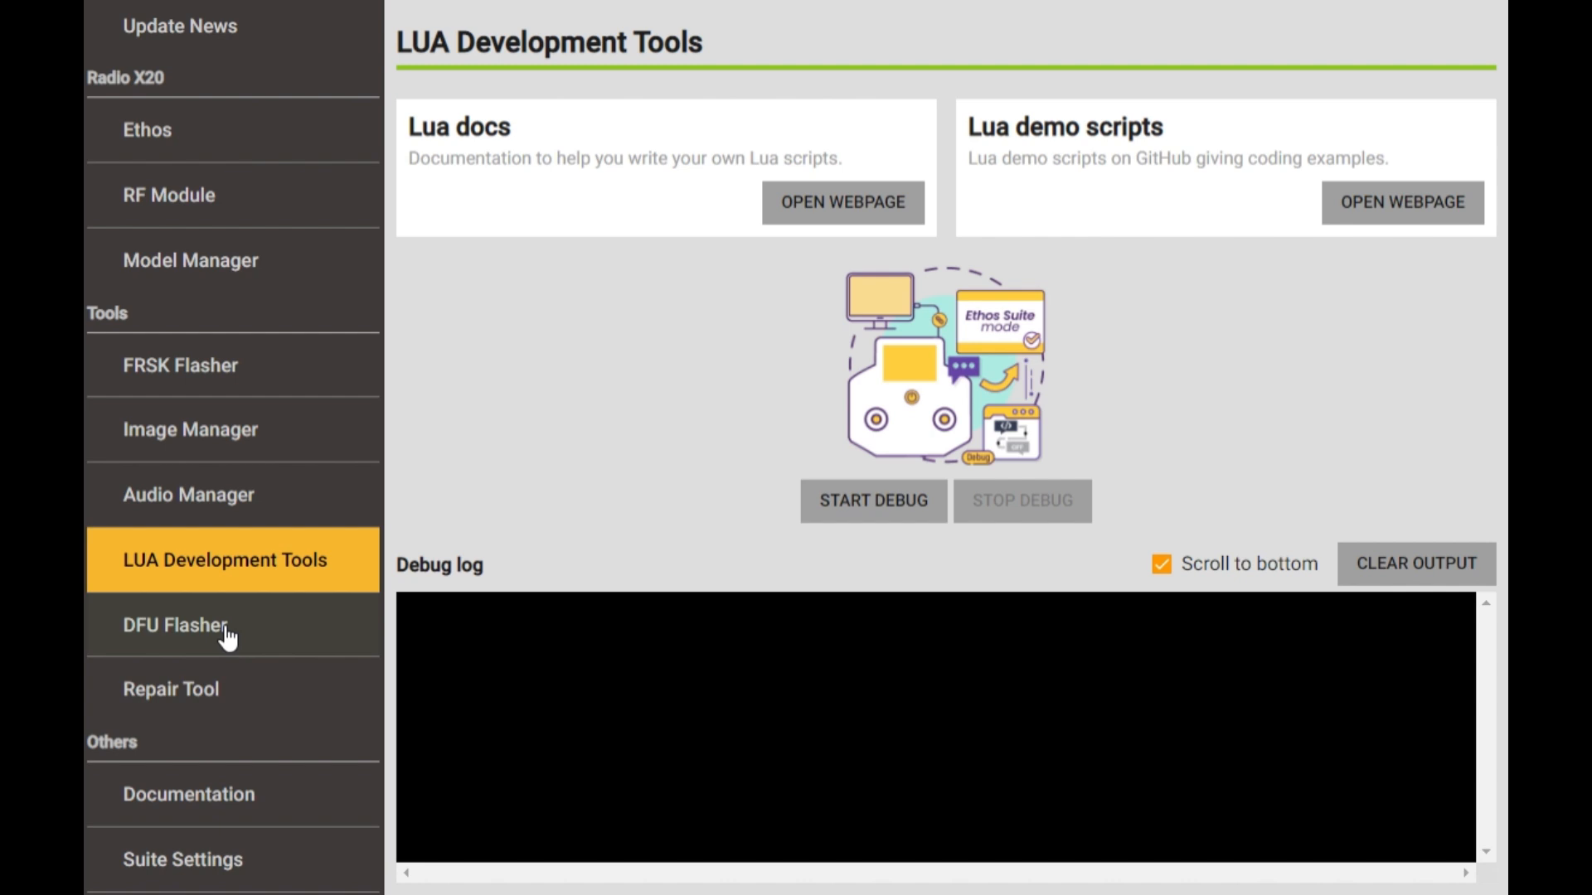
mouse_move(209, 676)
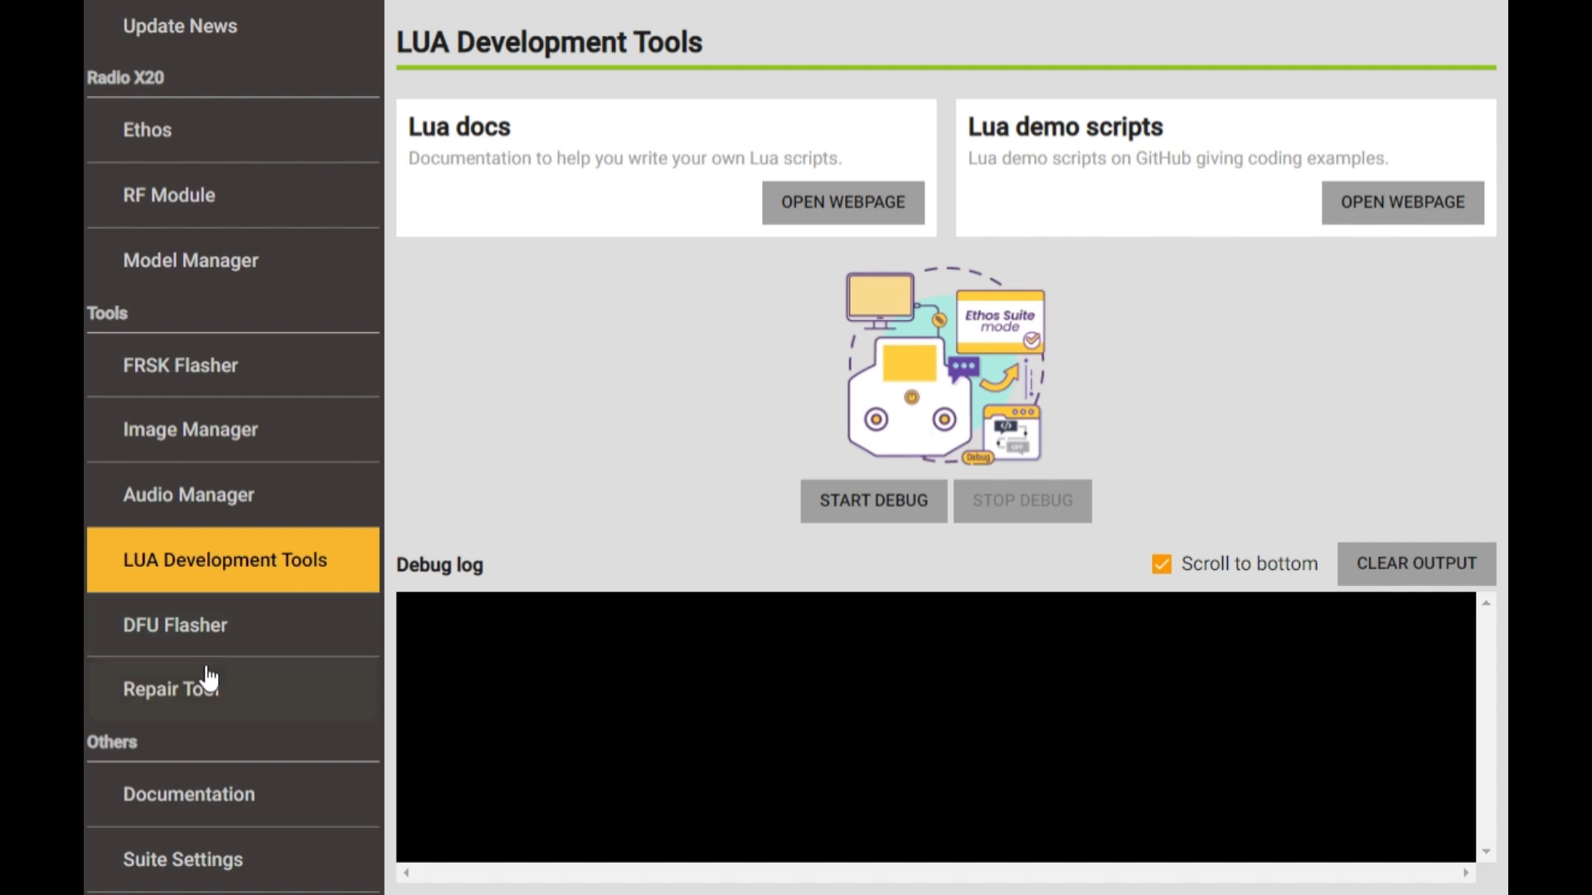
mouse_move(232, 688)
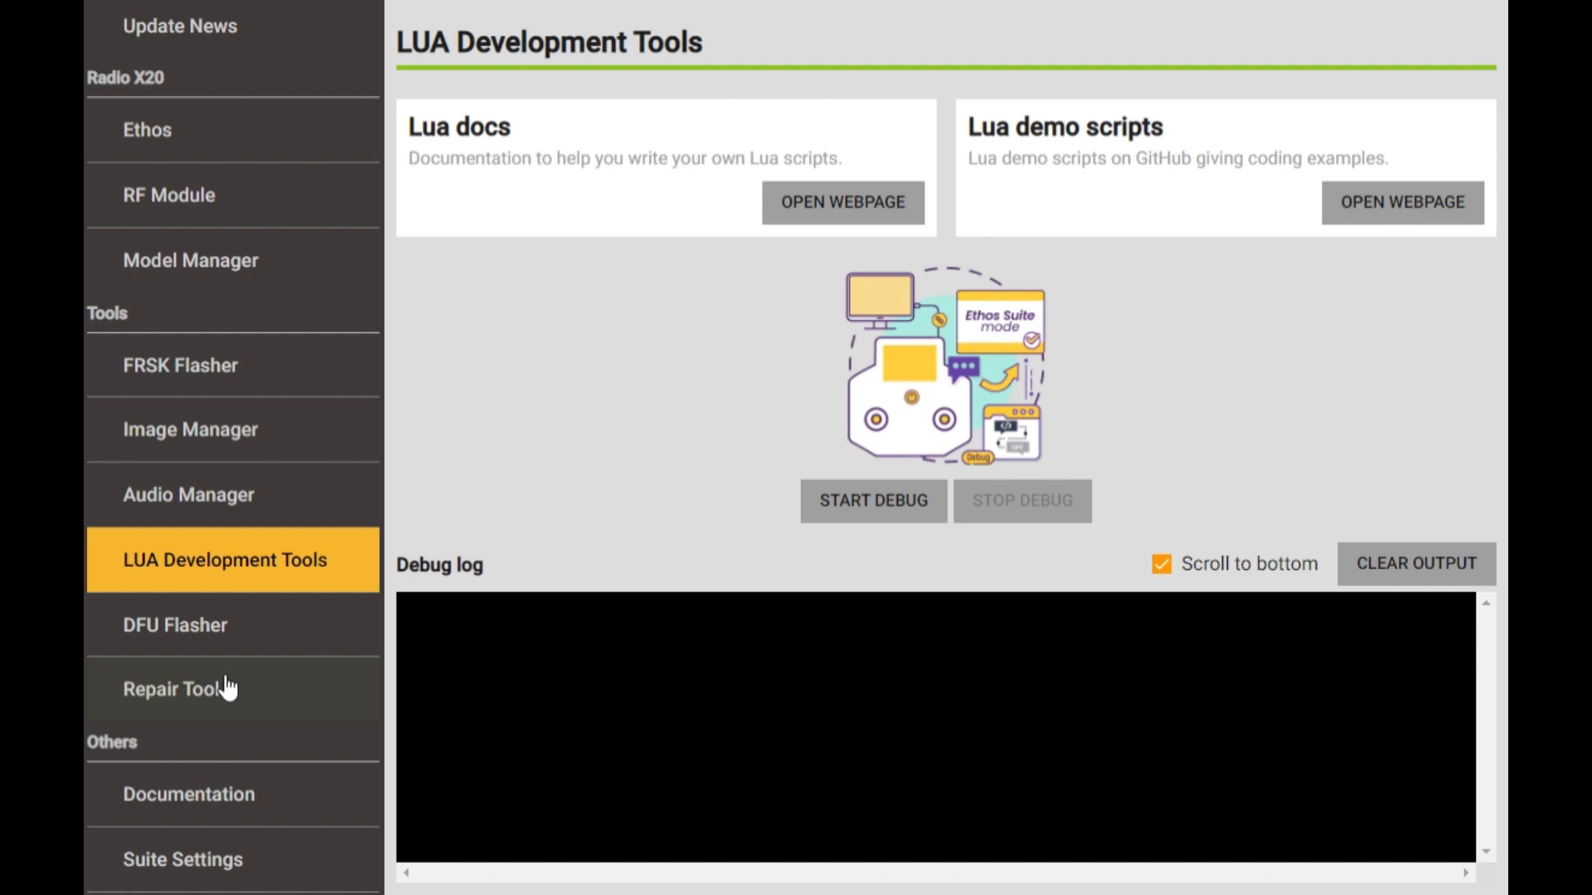
left_click(174, 688)
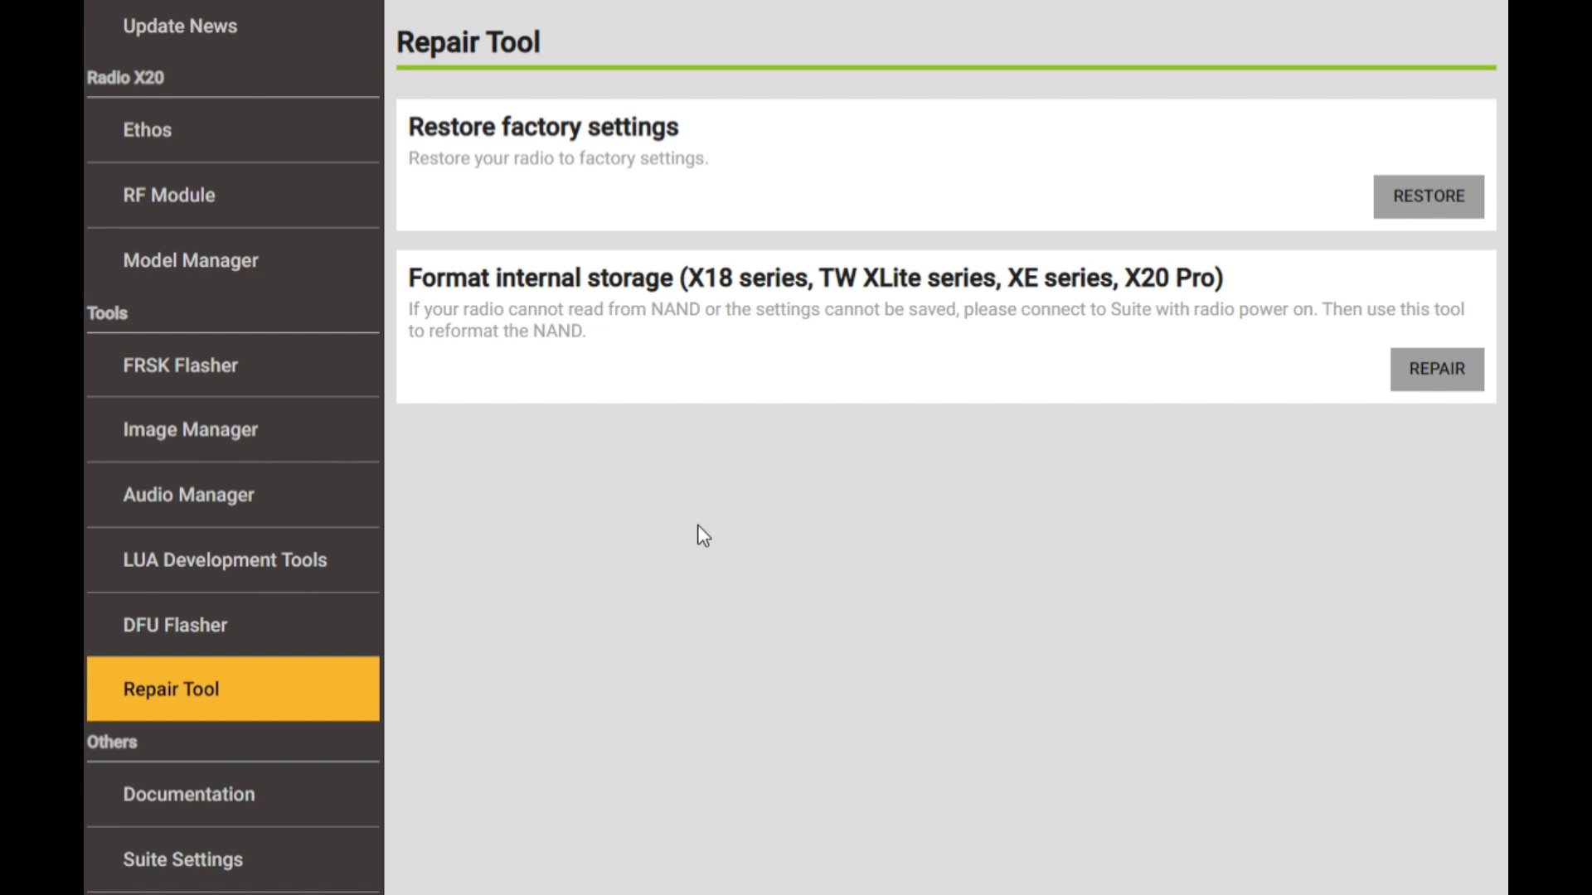
Show the X20 Model Manager with its backup location and airplane models list.
left_click(190, 261)
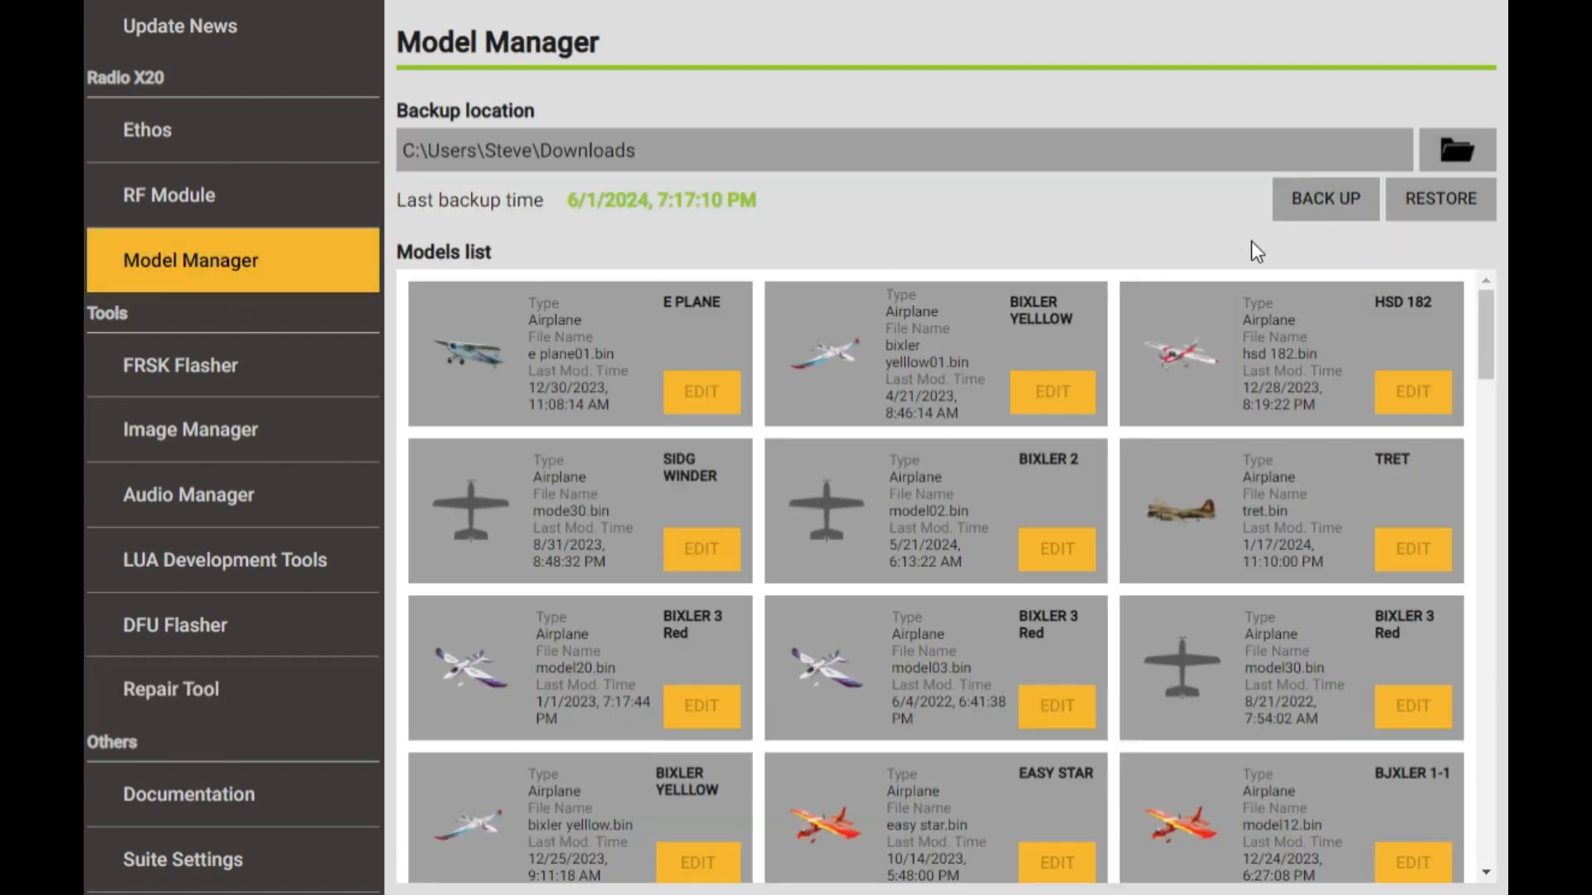
mouse_move(1250, 276)
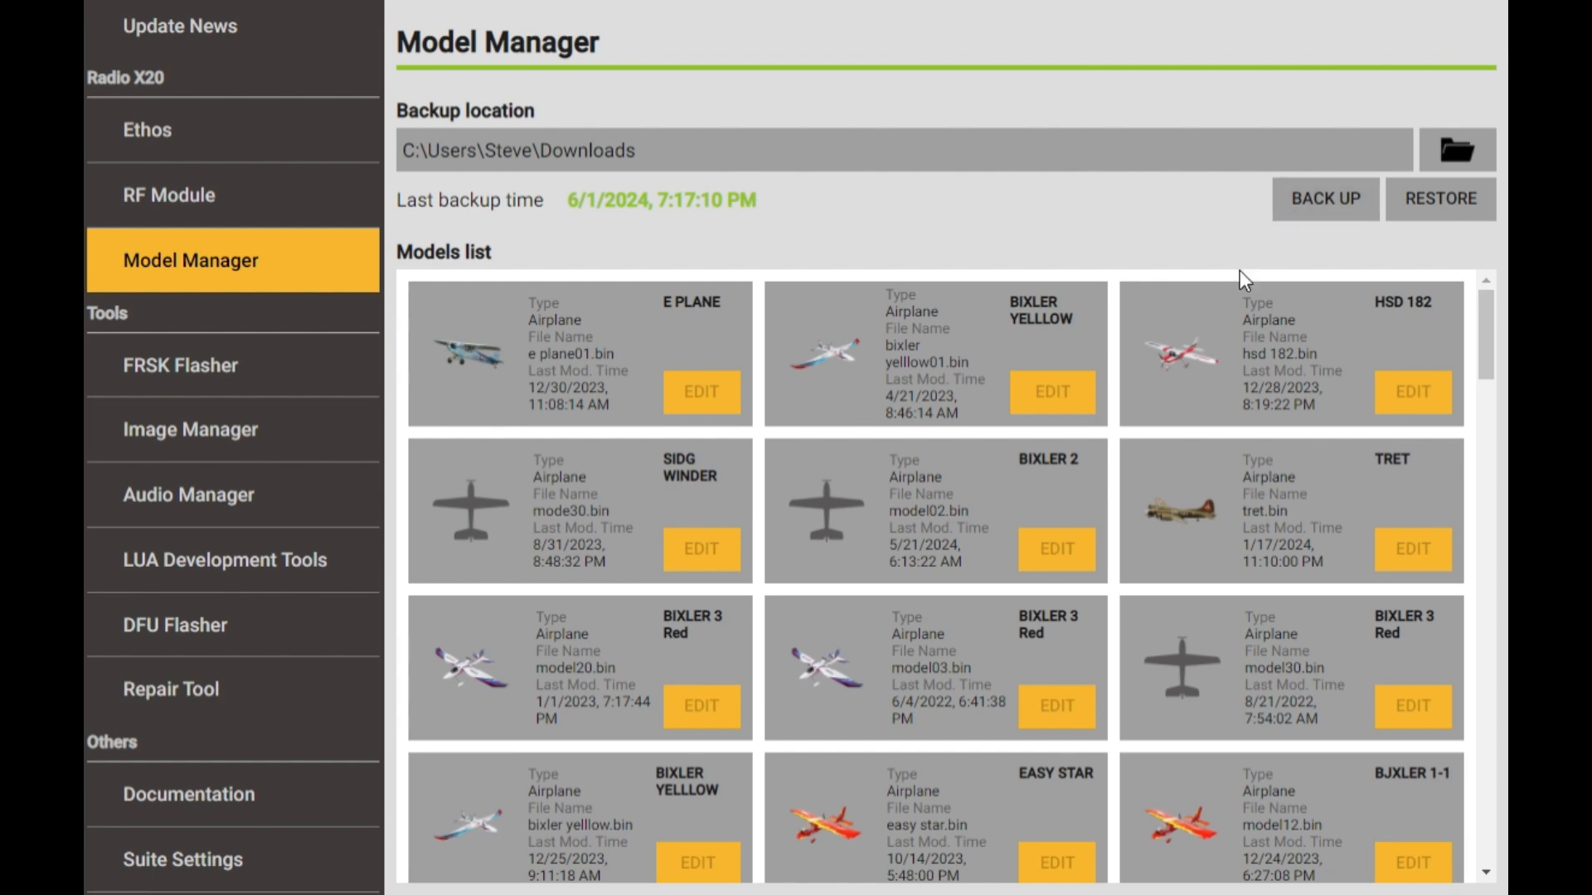
mouse_move(280, 761)
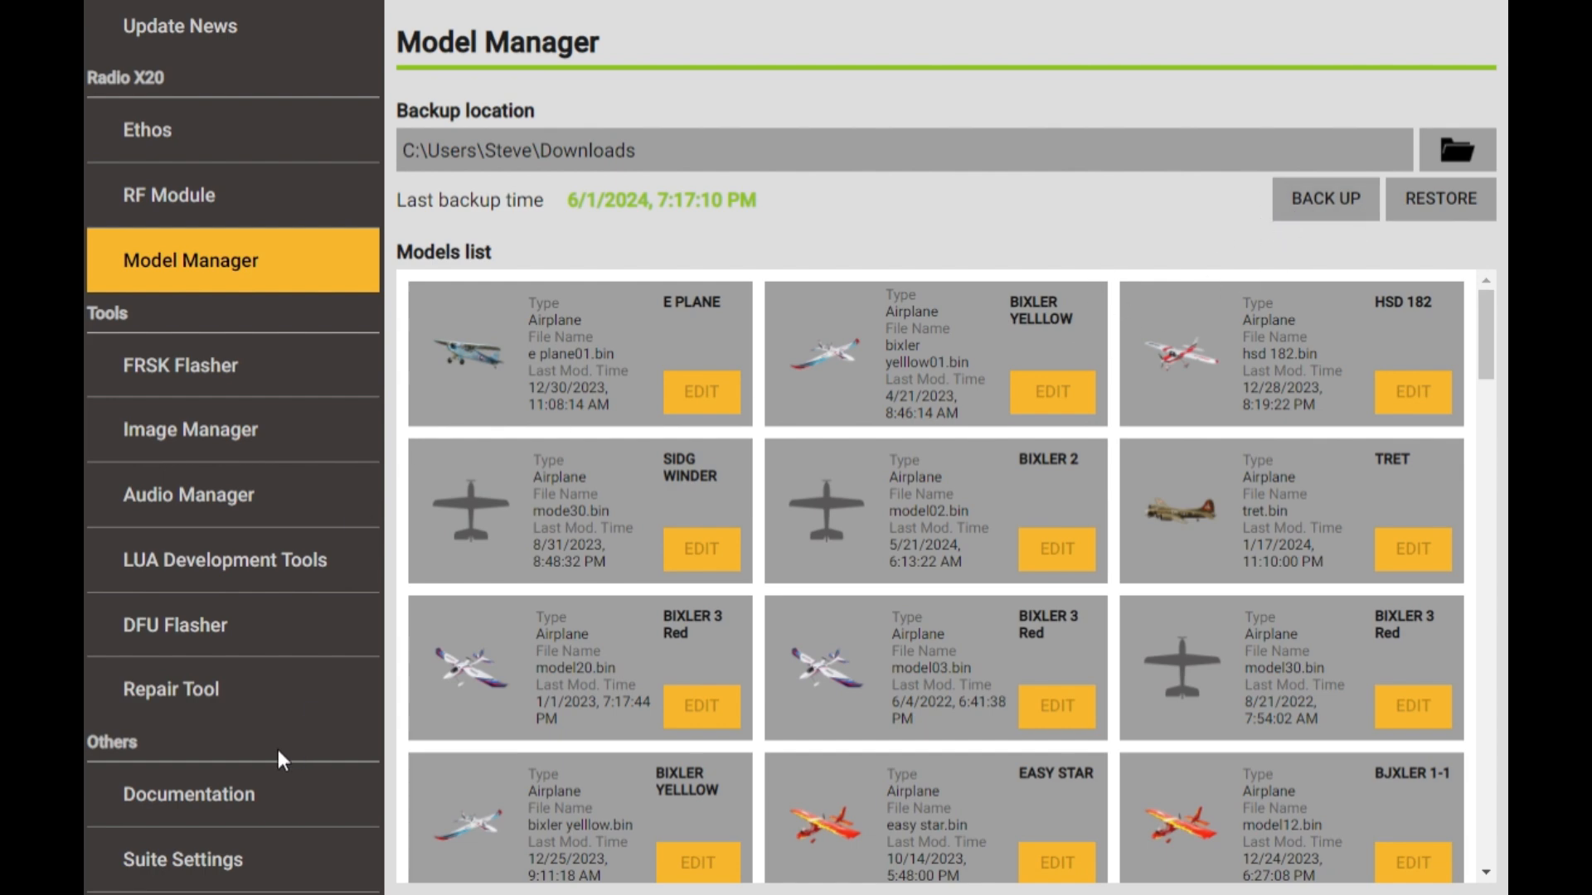
mouse_move(236, 763)
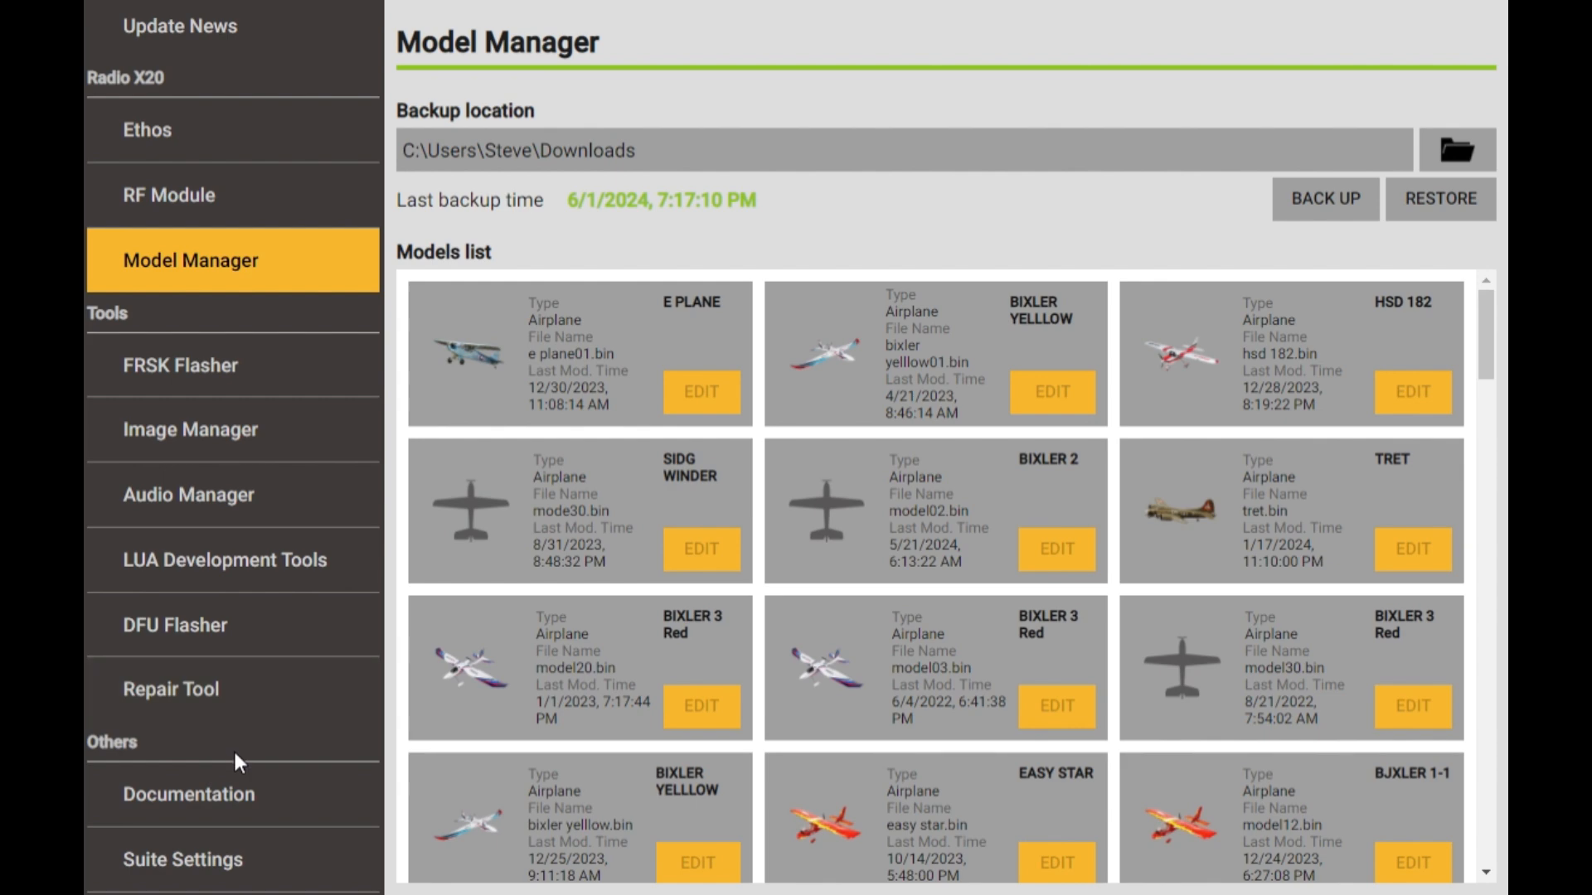
Show the Repair Tool page with factory restore and storage format options again.
left_click(171, 688)
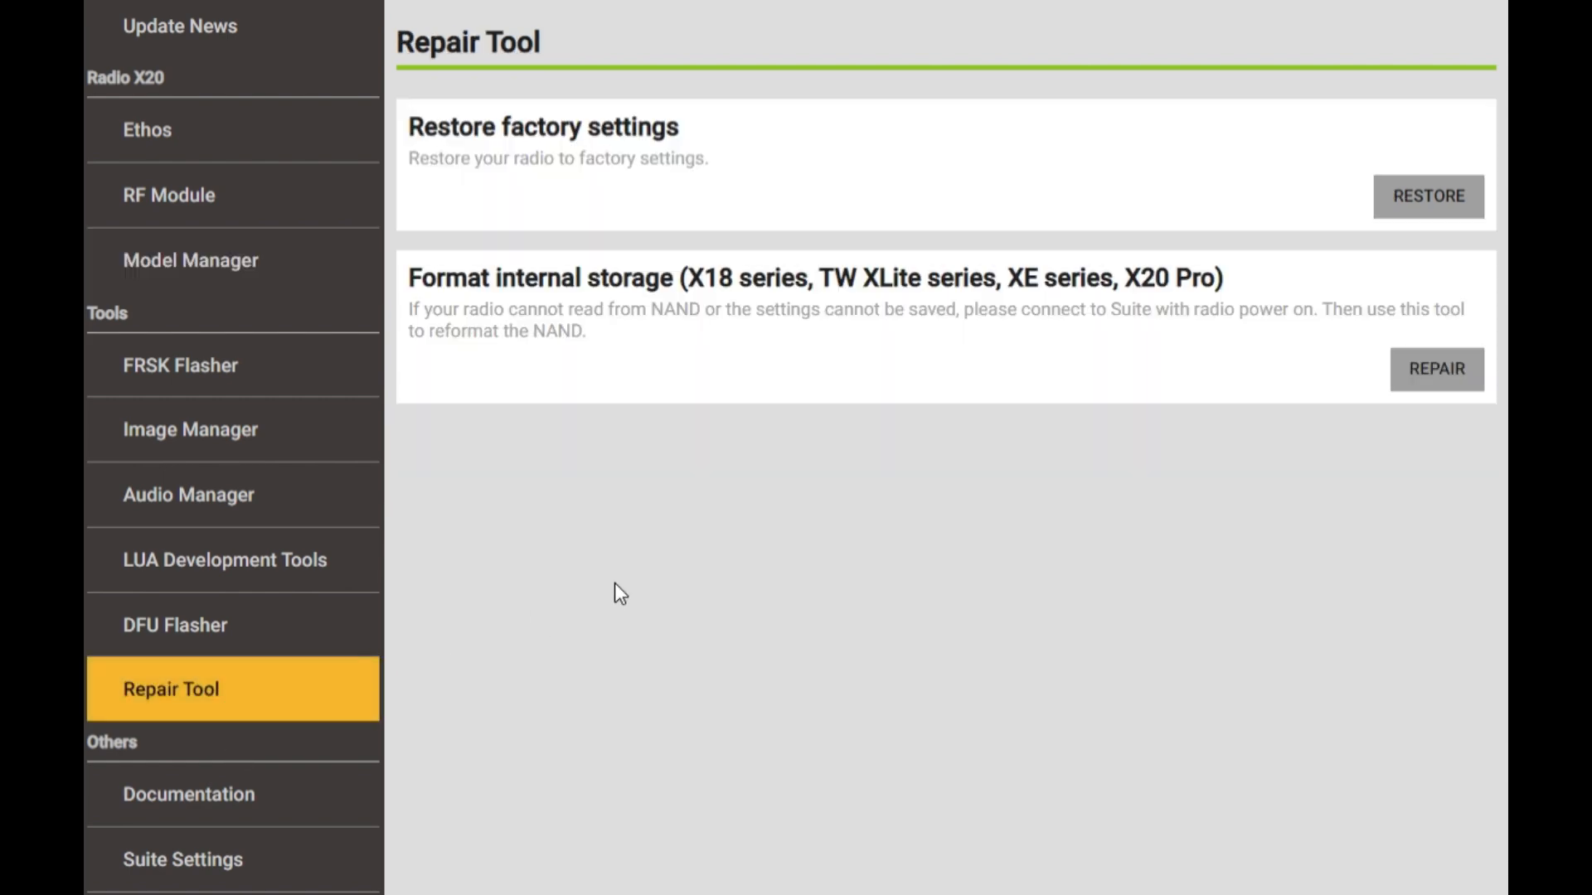
mouse_move(1267, 136)
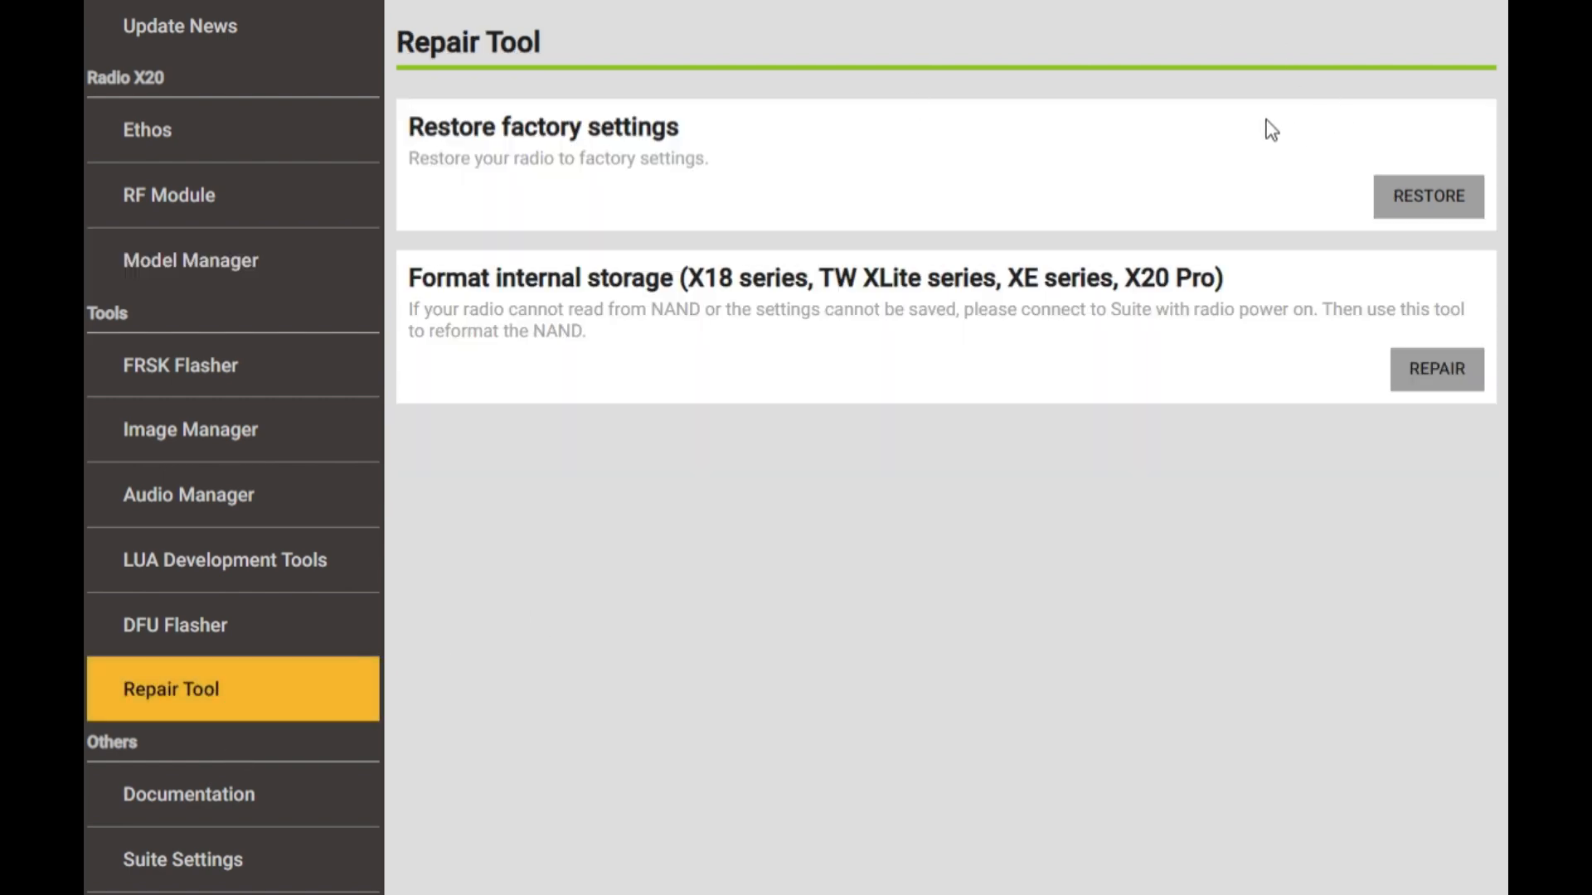
mouse_move(1025, 184)
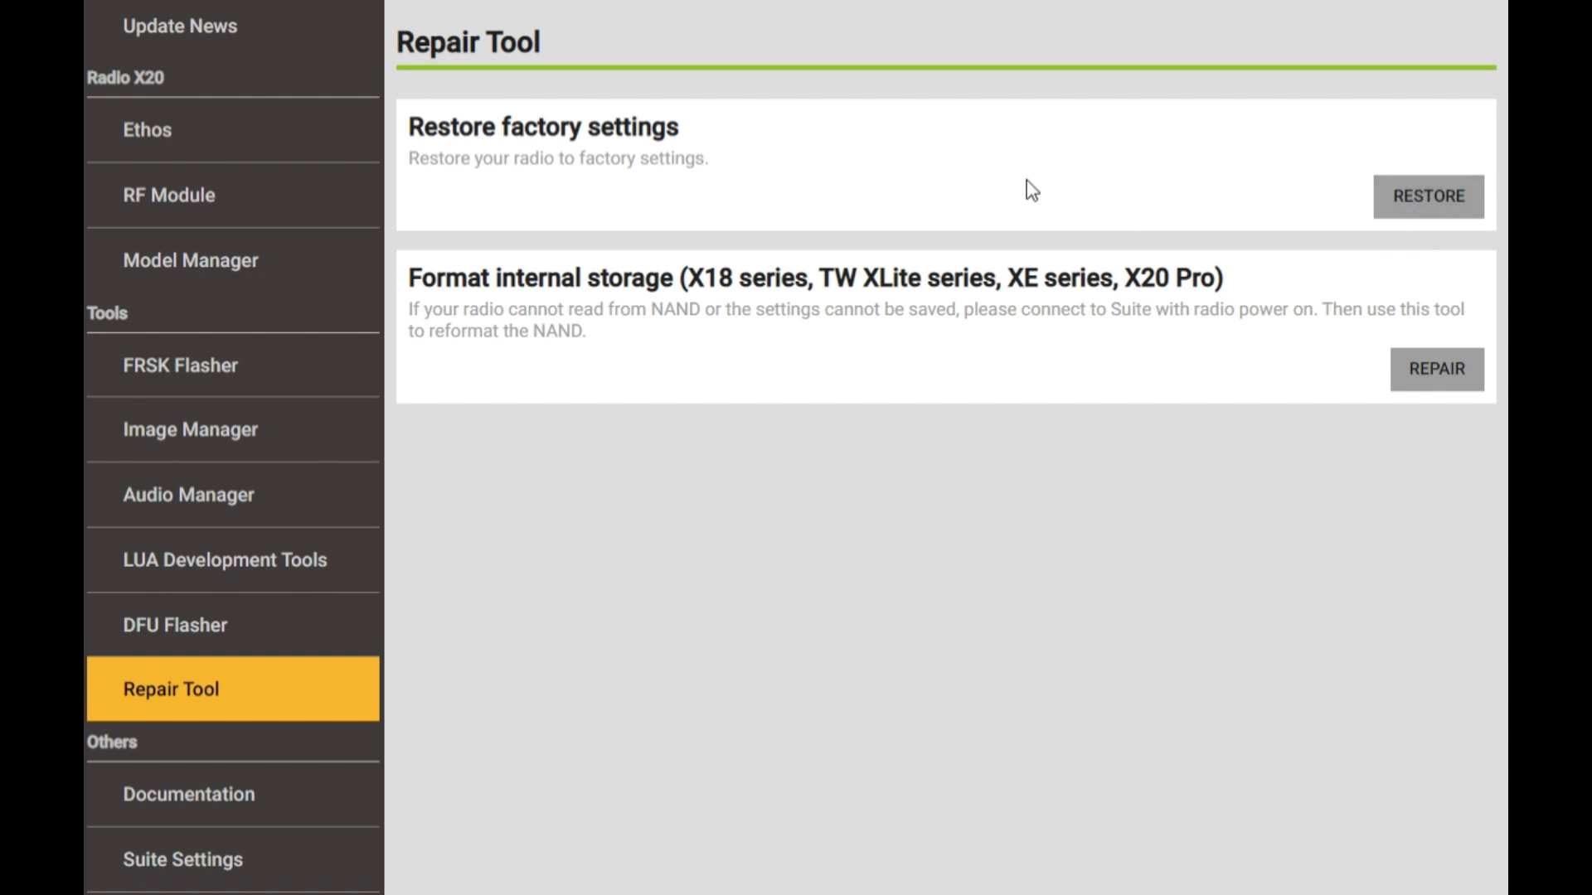
mouse_move(791, 554)
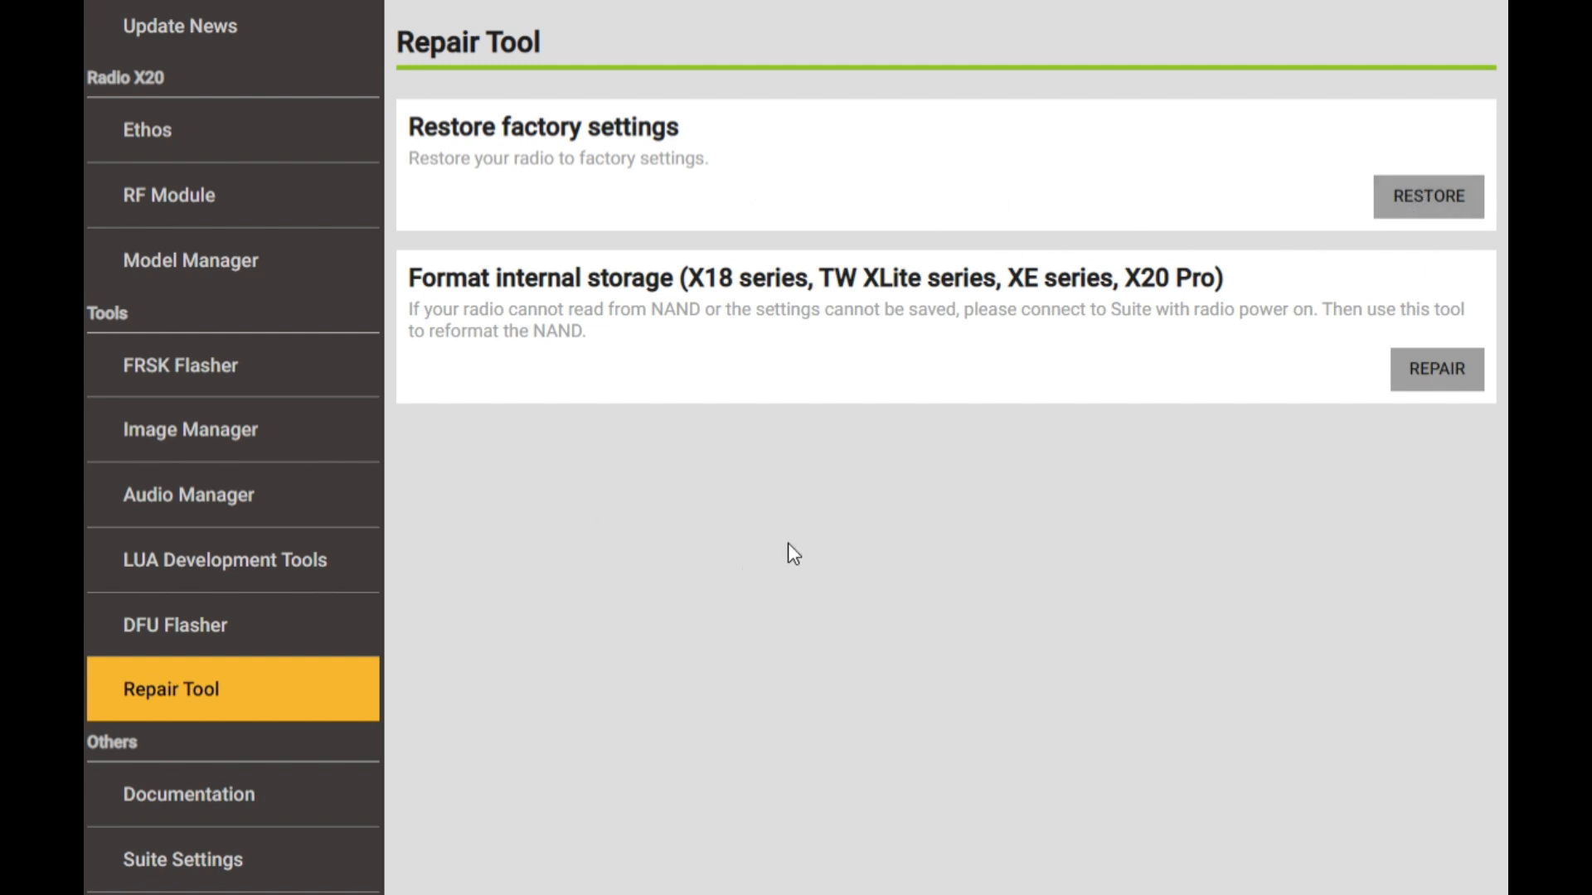